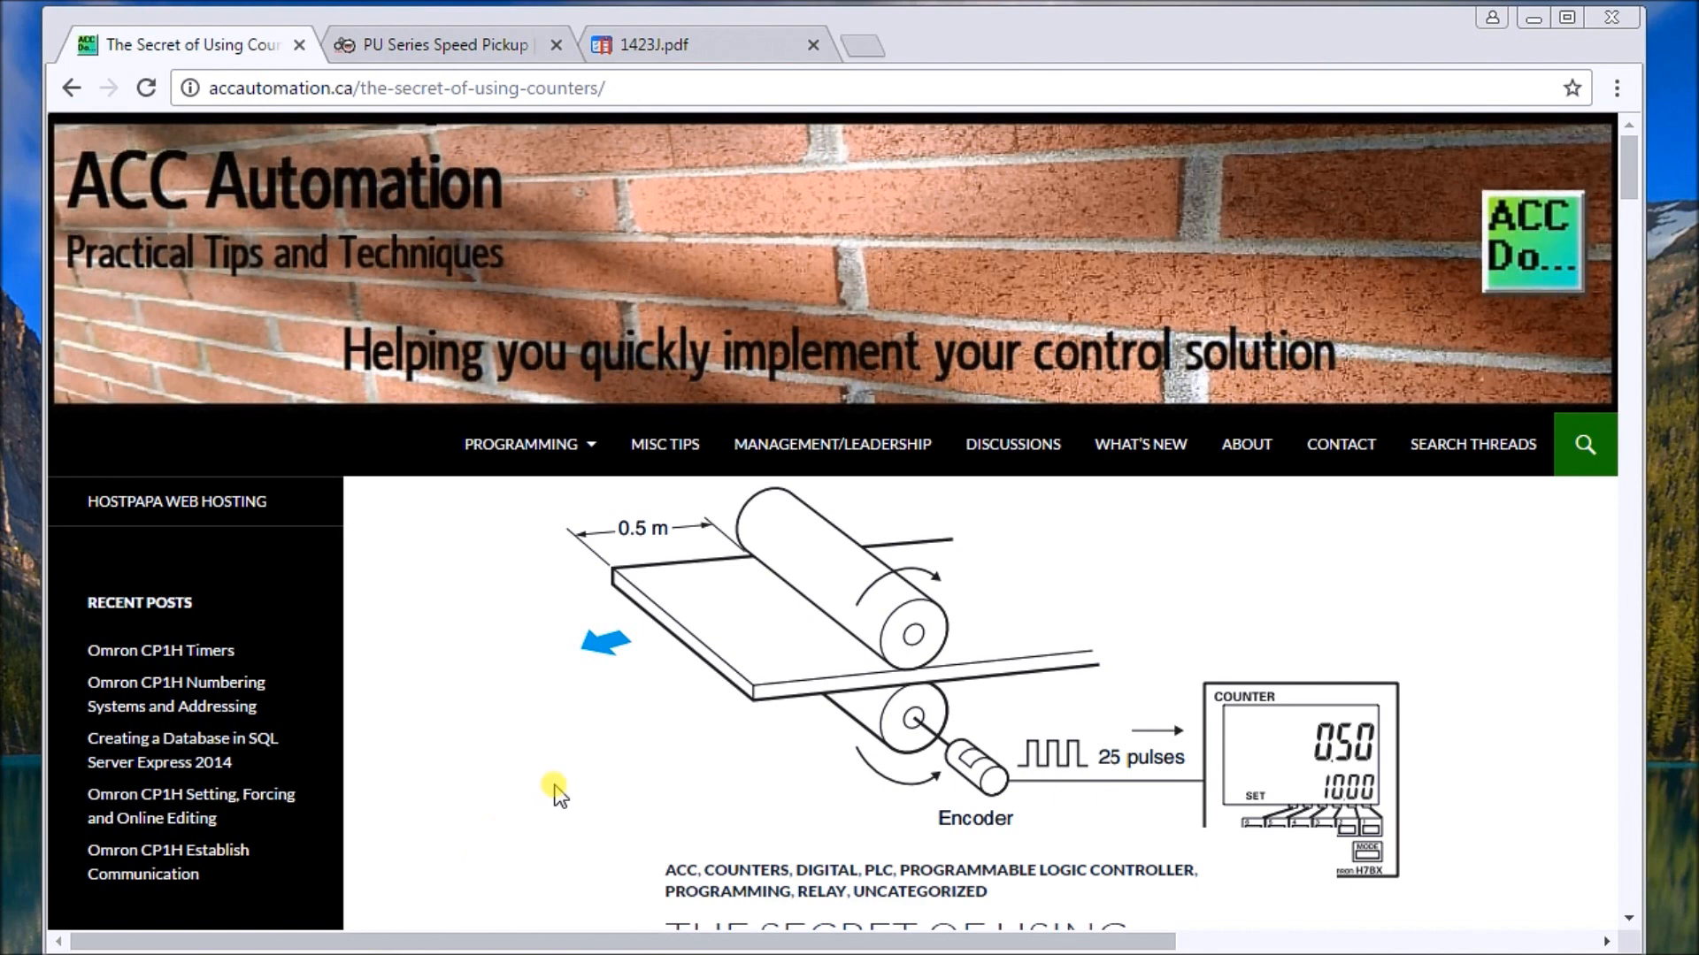
Scroll the Dart speed pickup PDF's installation steps, switching to the PU Series product page
scroll(down, 3)
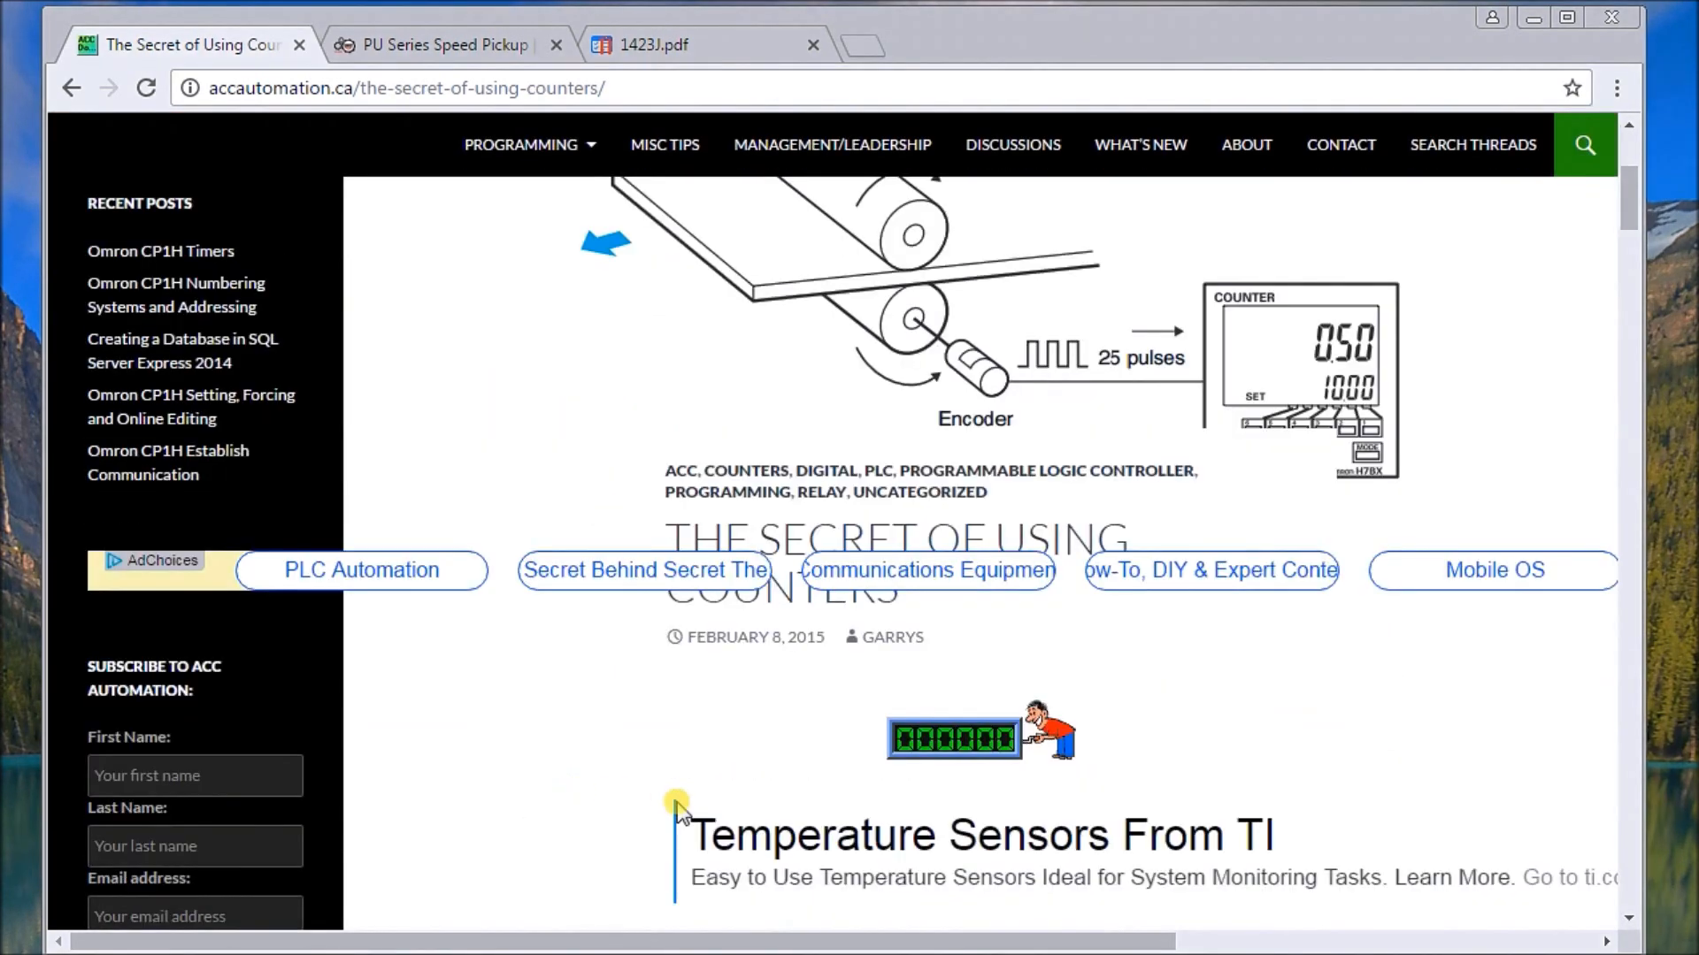
scroll(down, 3)
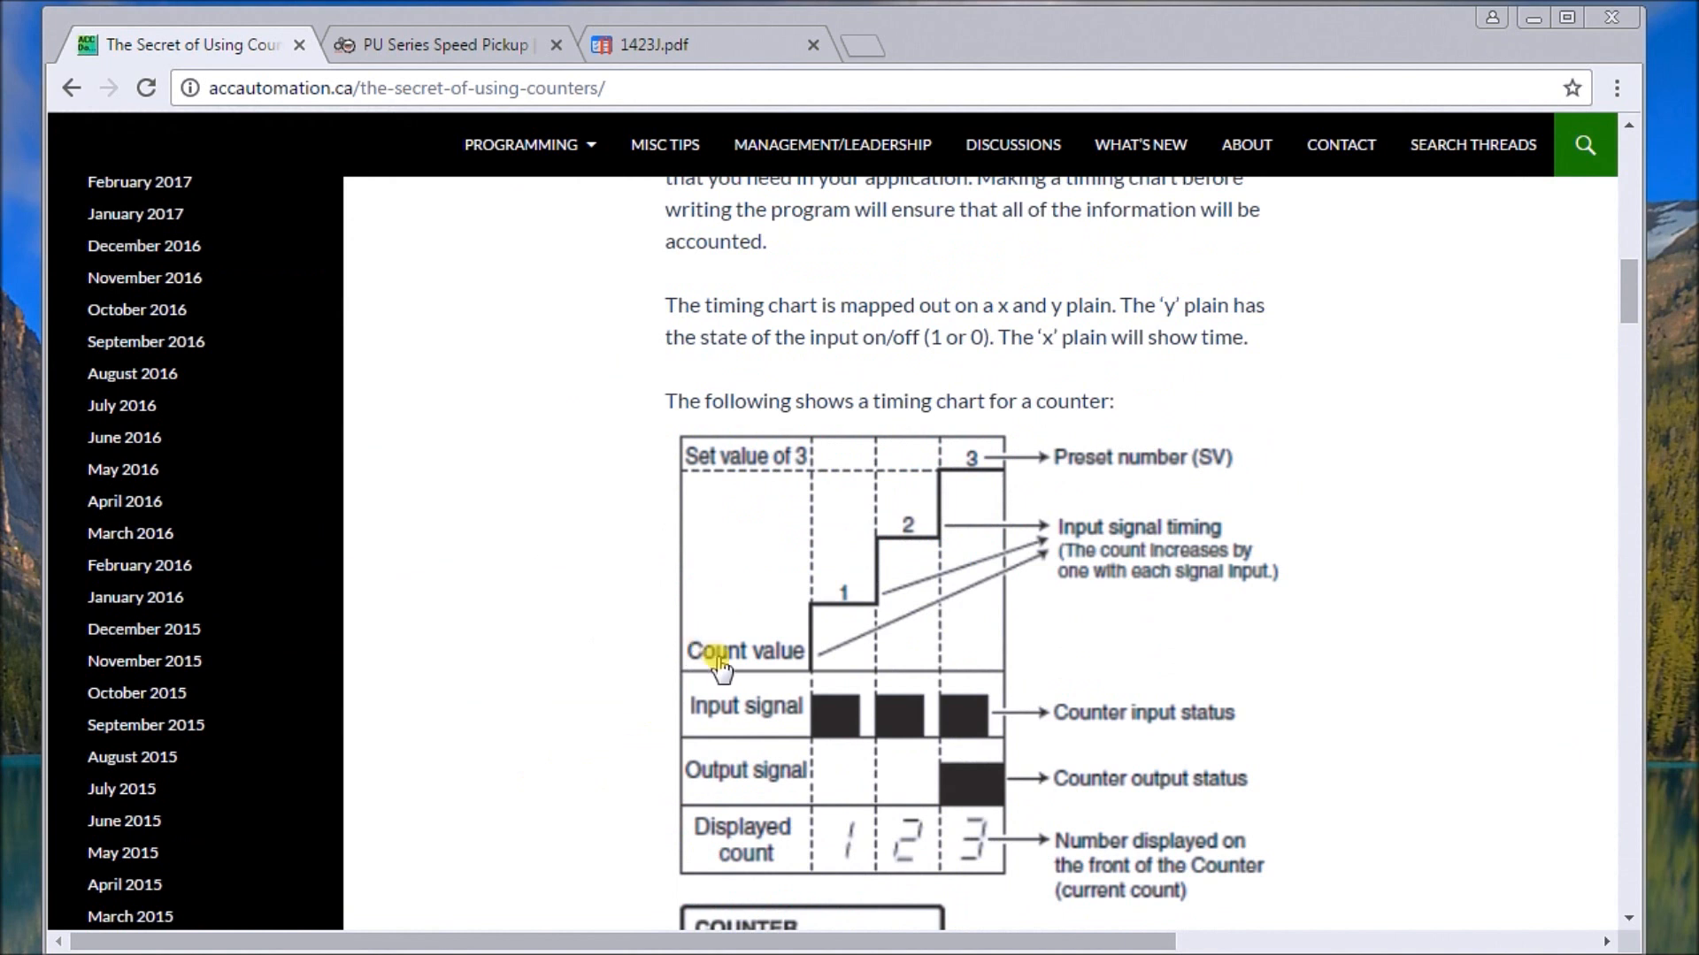
mouse_move(761, 634)
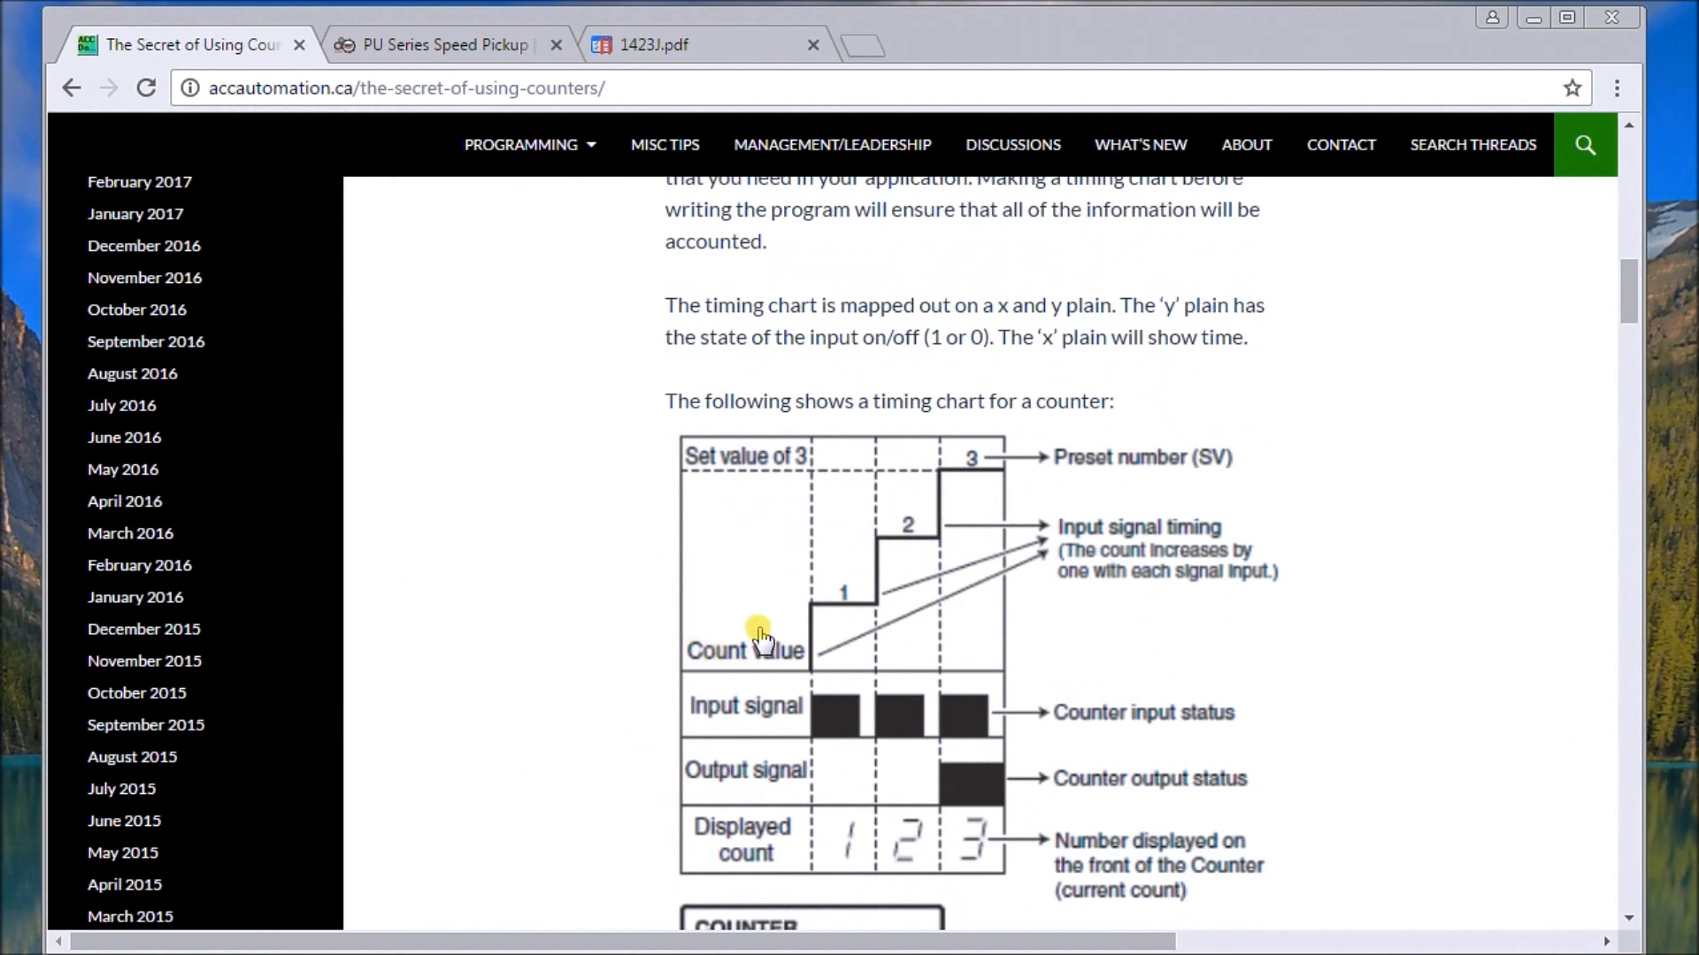
mouse_move(897, 498)
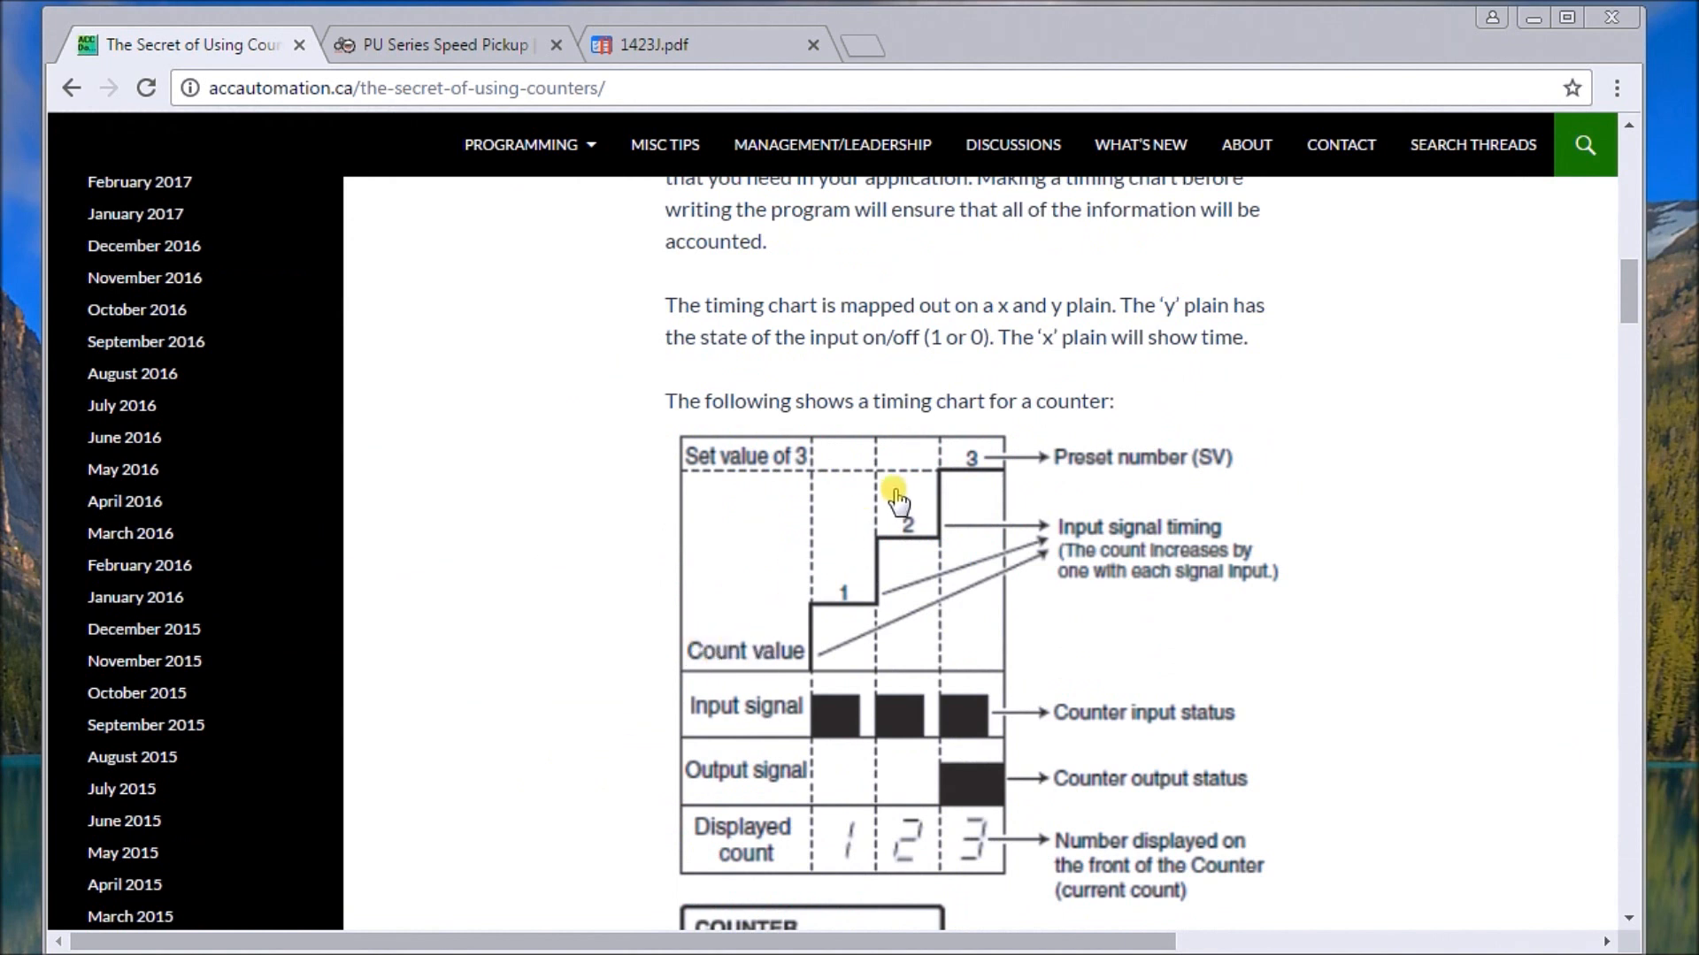
scroll(down, 3)
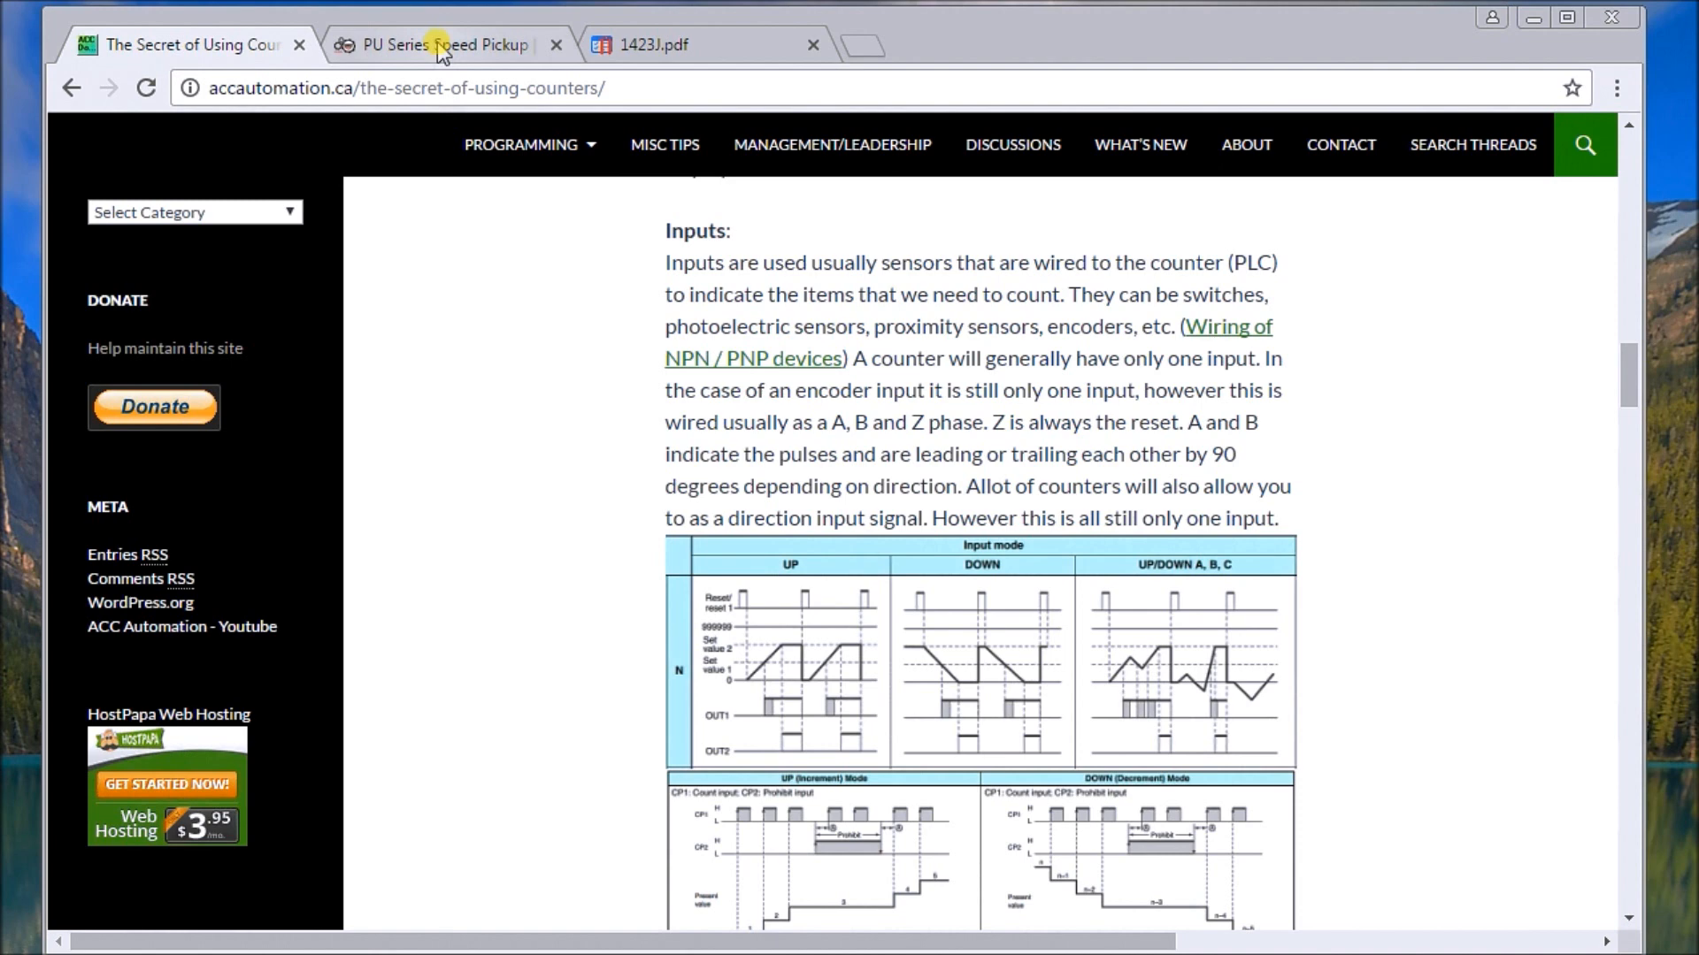
click(444, 44)
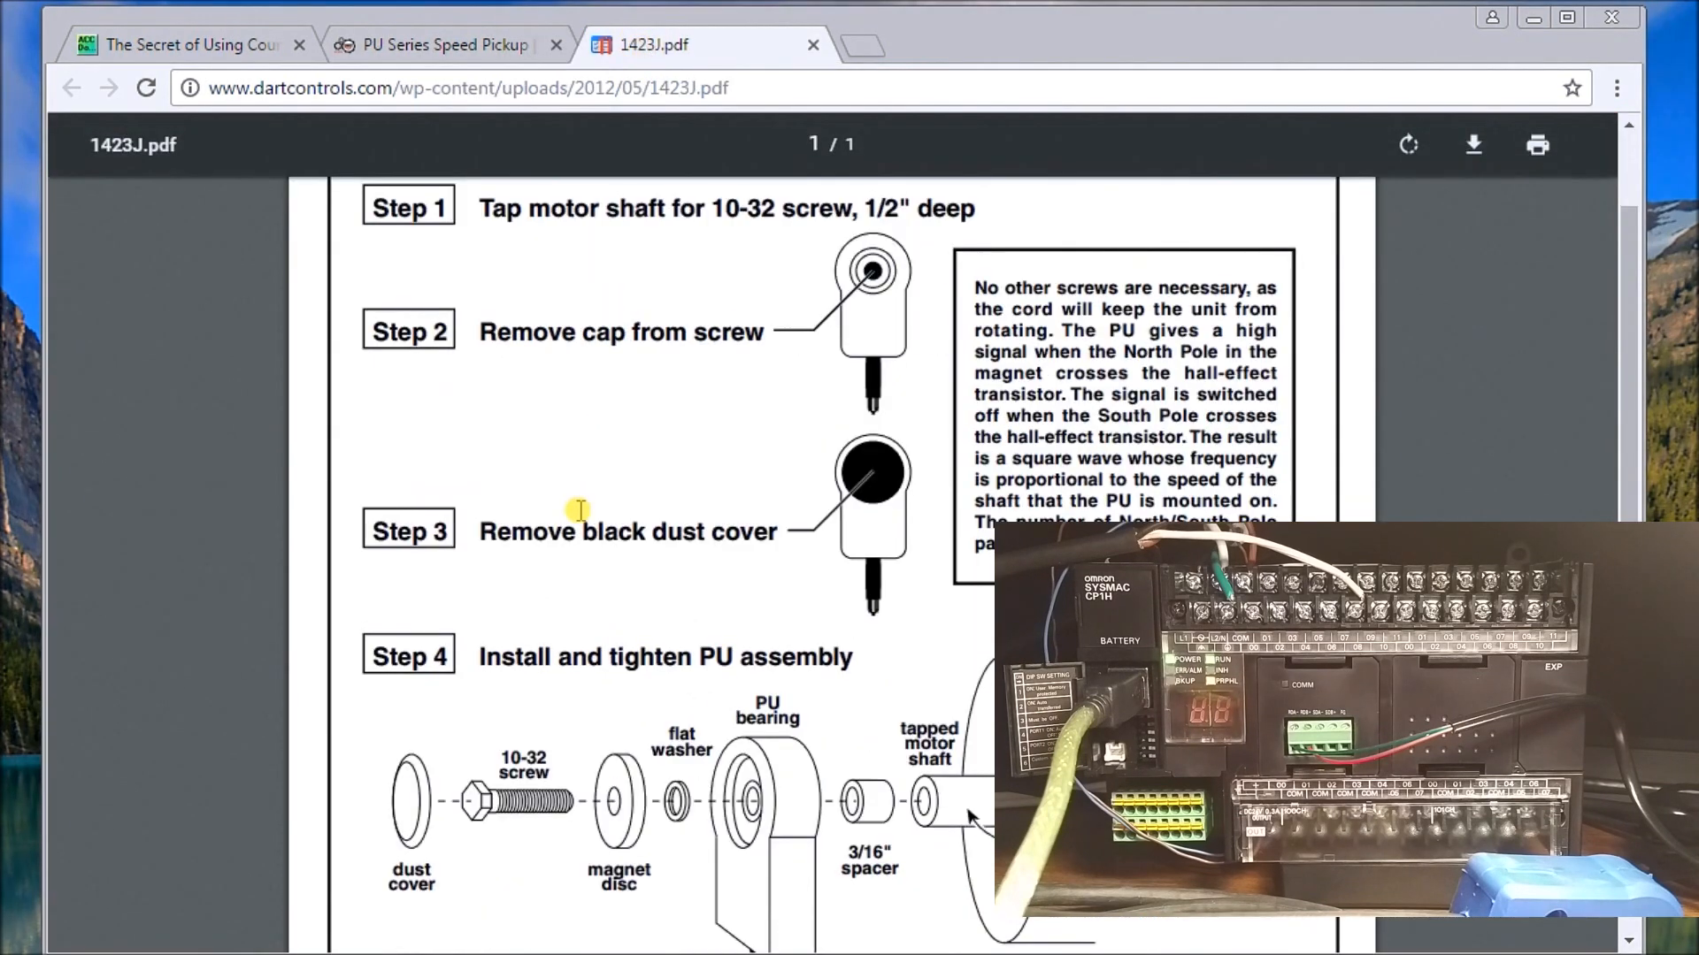
scroll(down, 3)
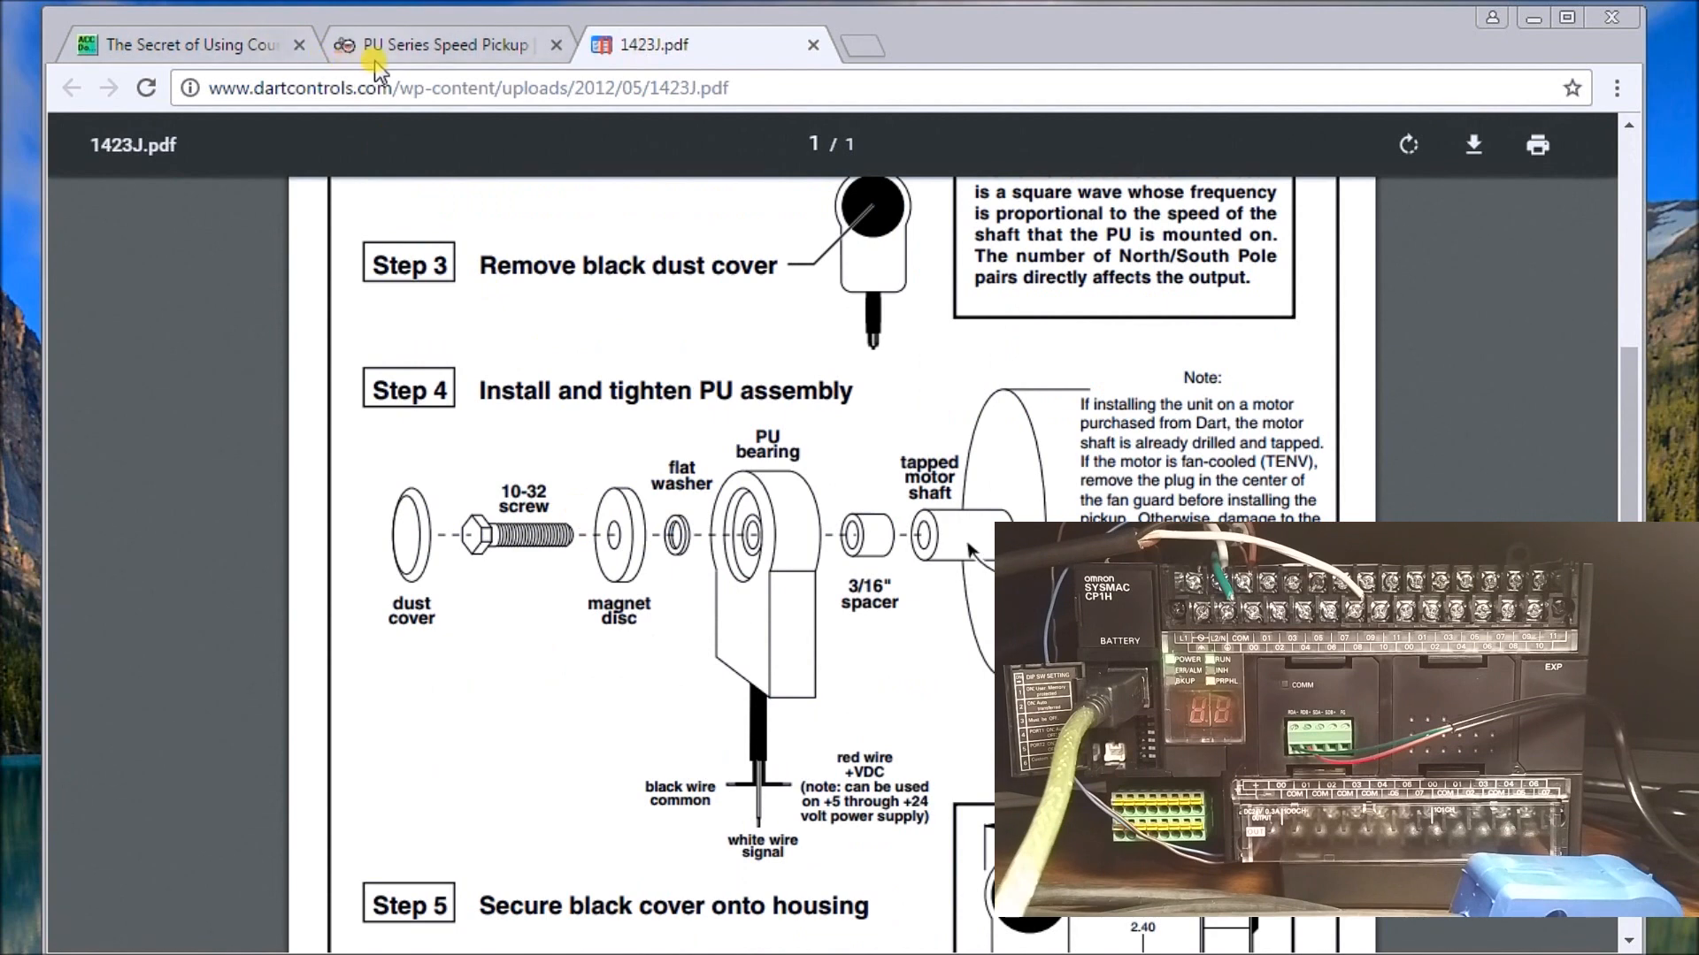
click(444, 44)
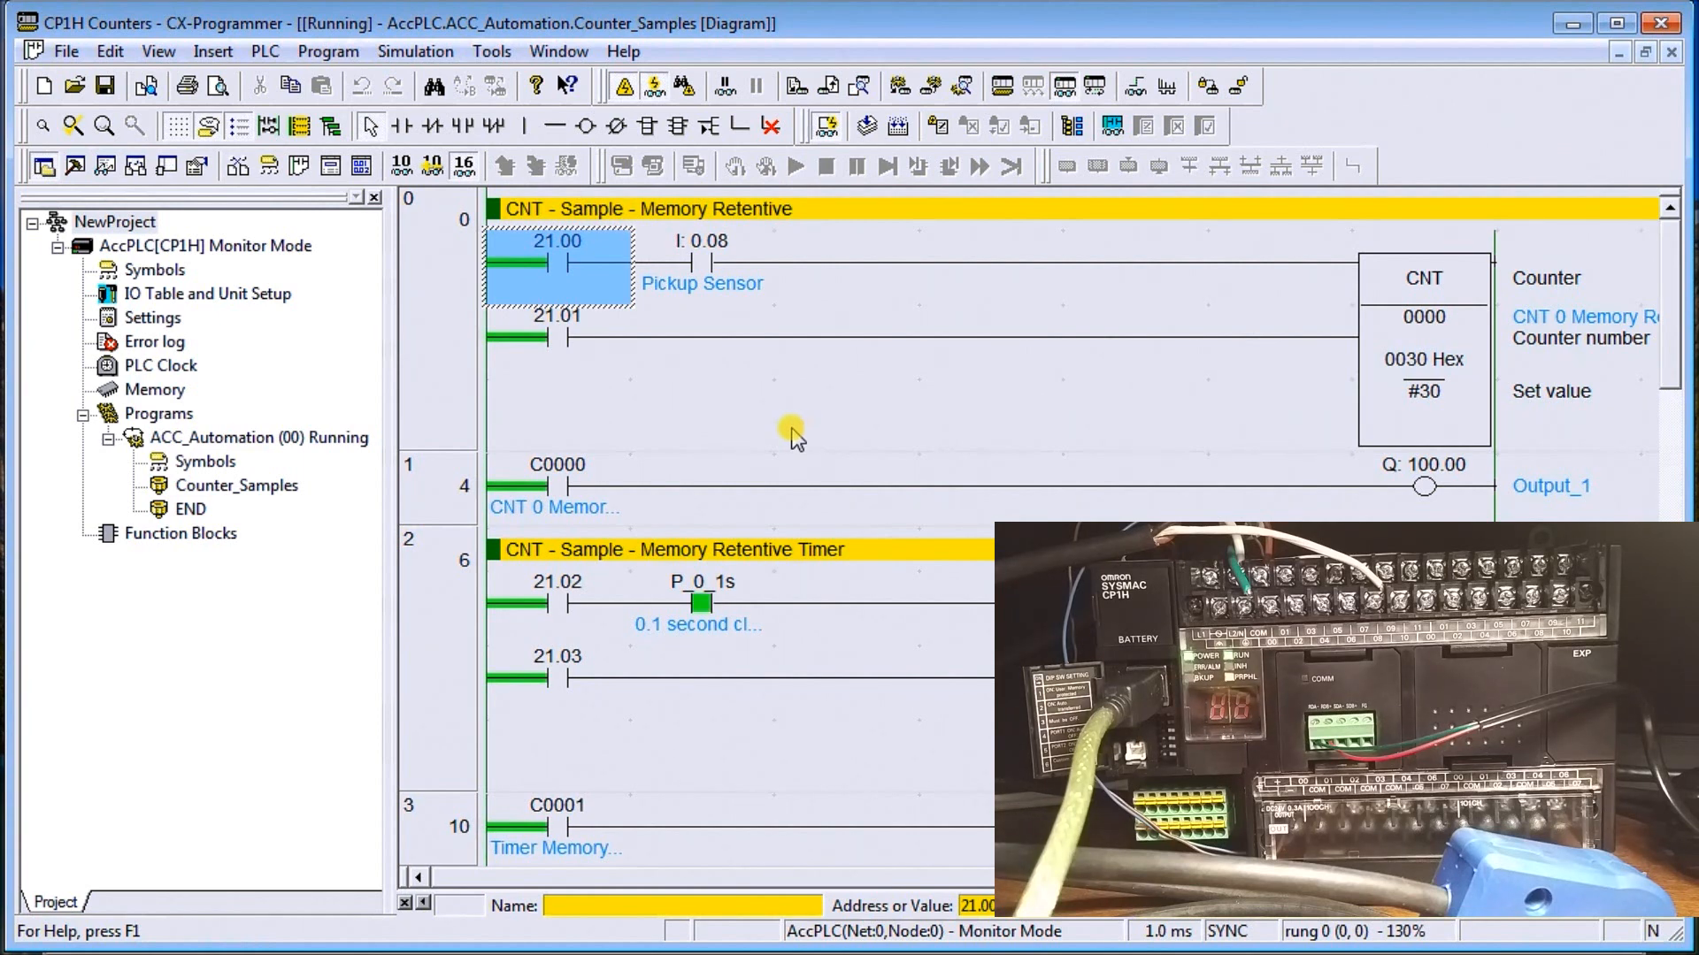
mouse_move(679, 366)
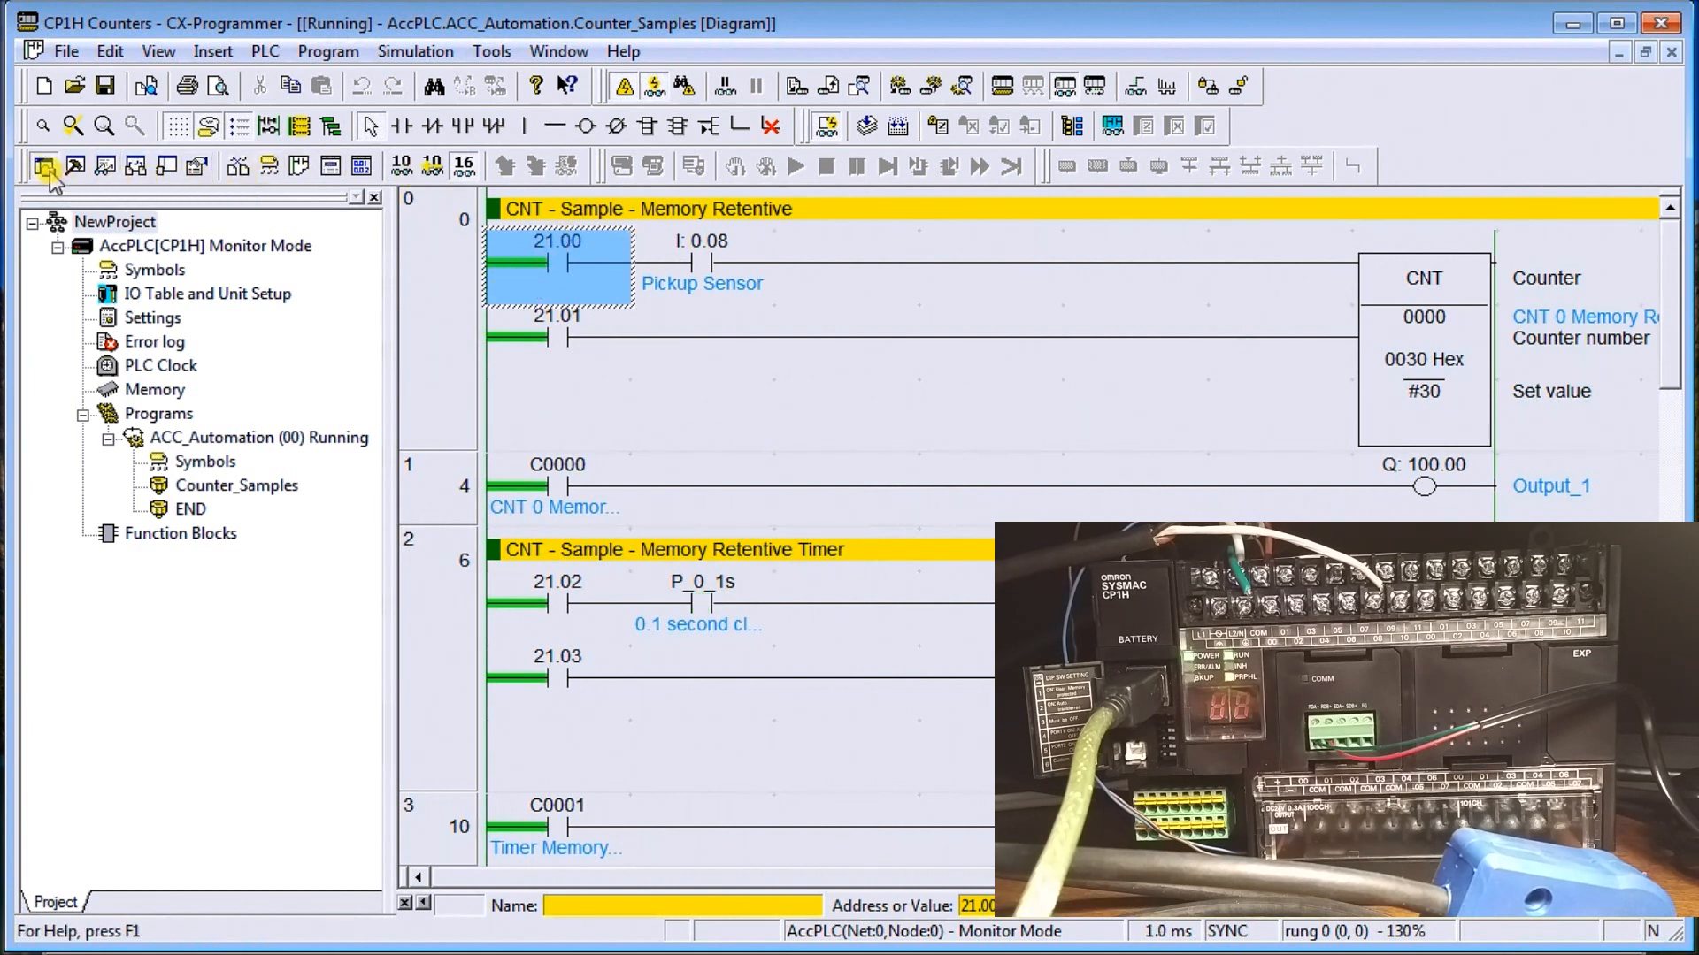
Hide the project workspace and select contact 21.00 in rung 0
click(45, 166)
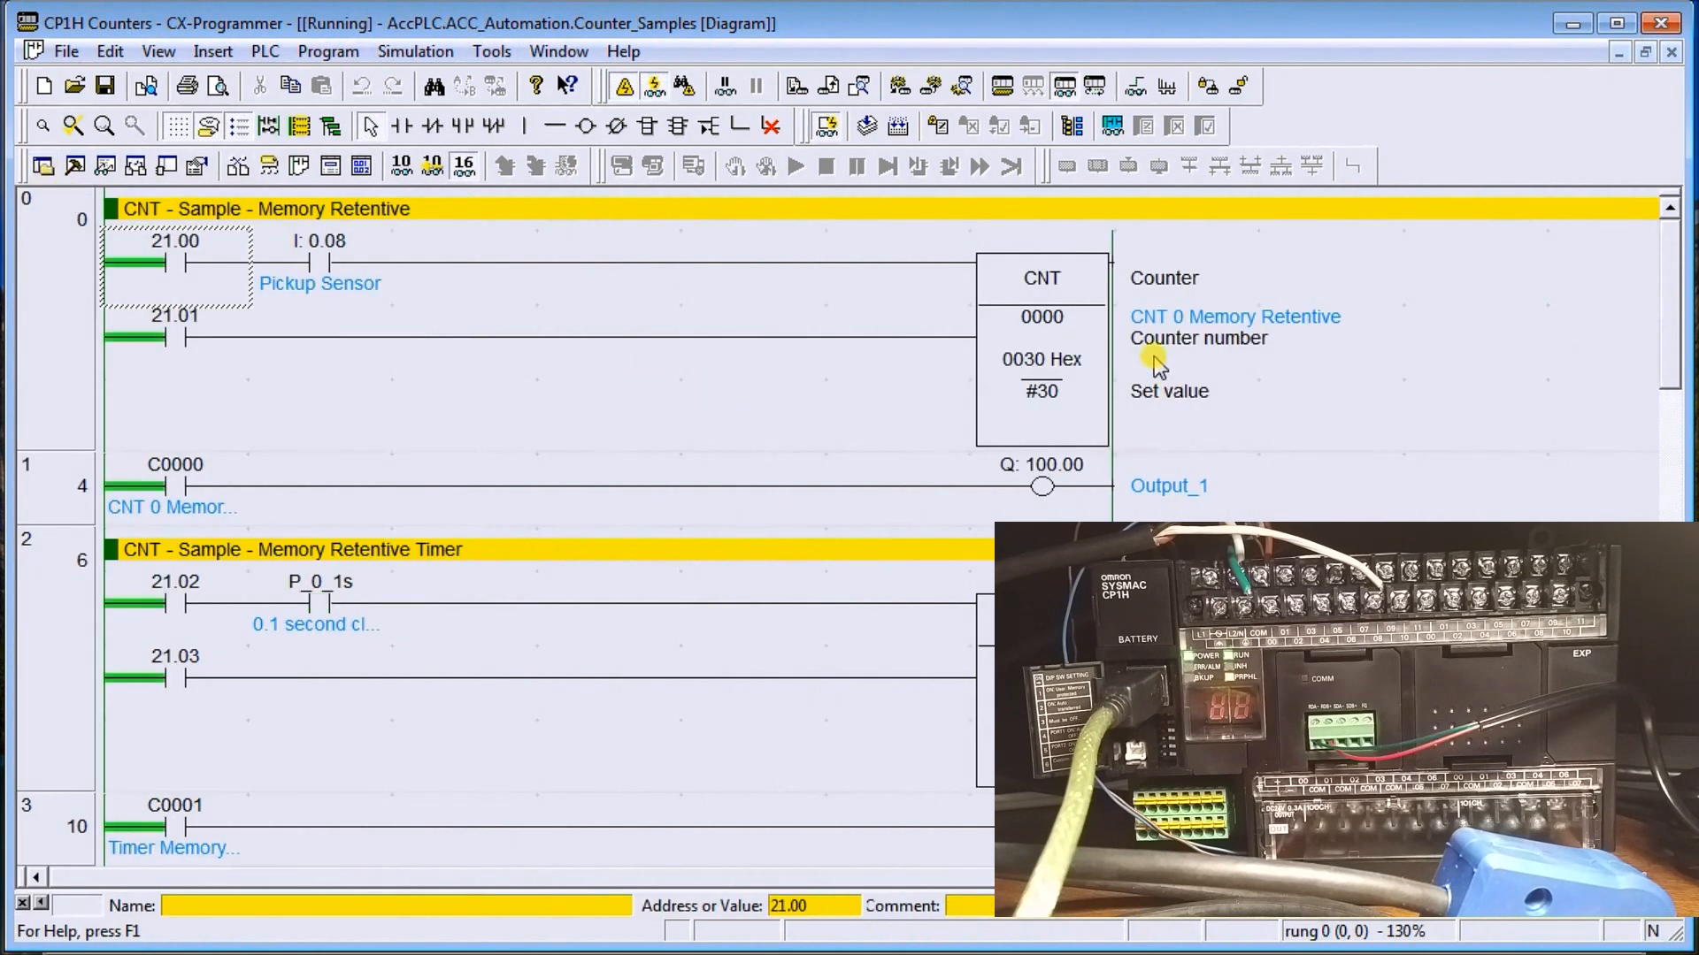
mouse_move(632, 366)
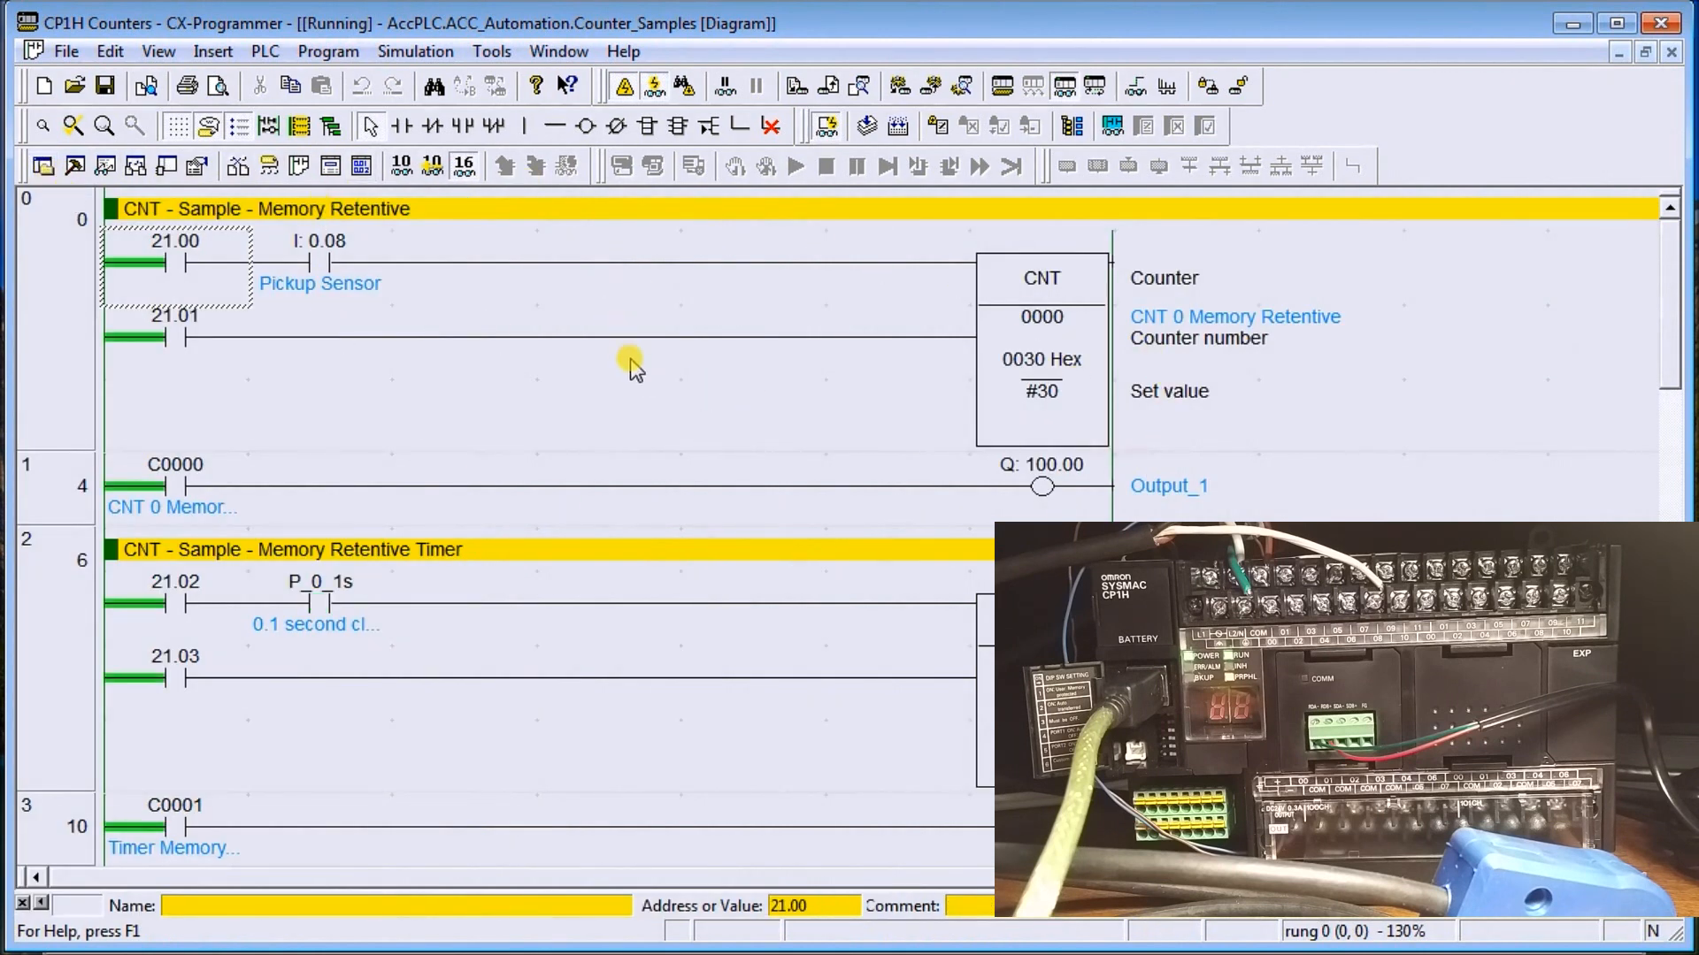
click(184, 265)
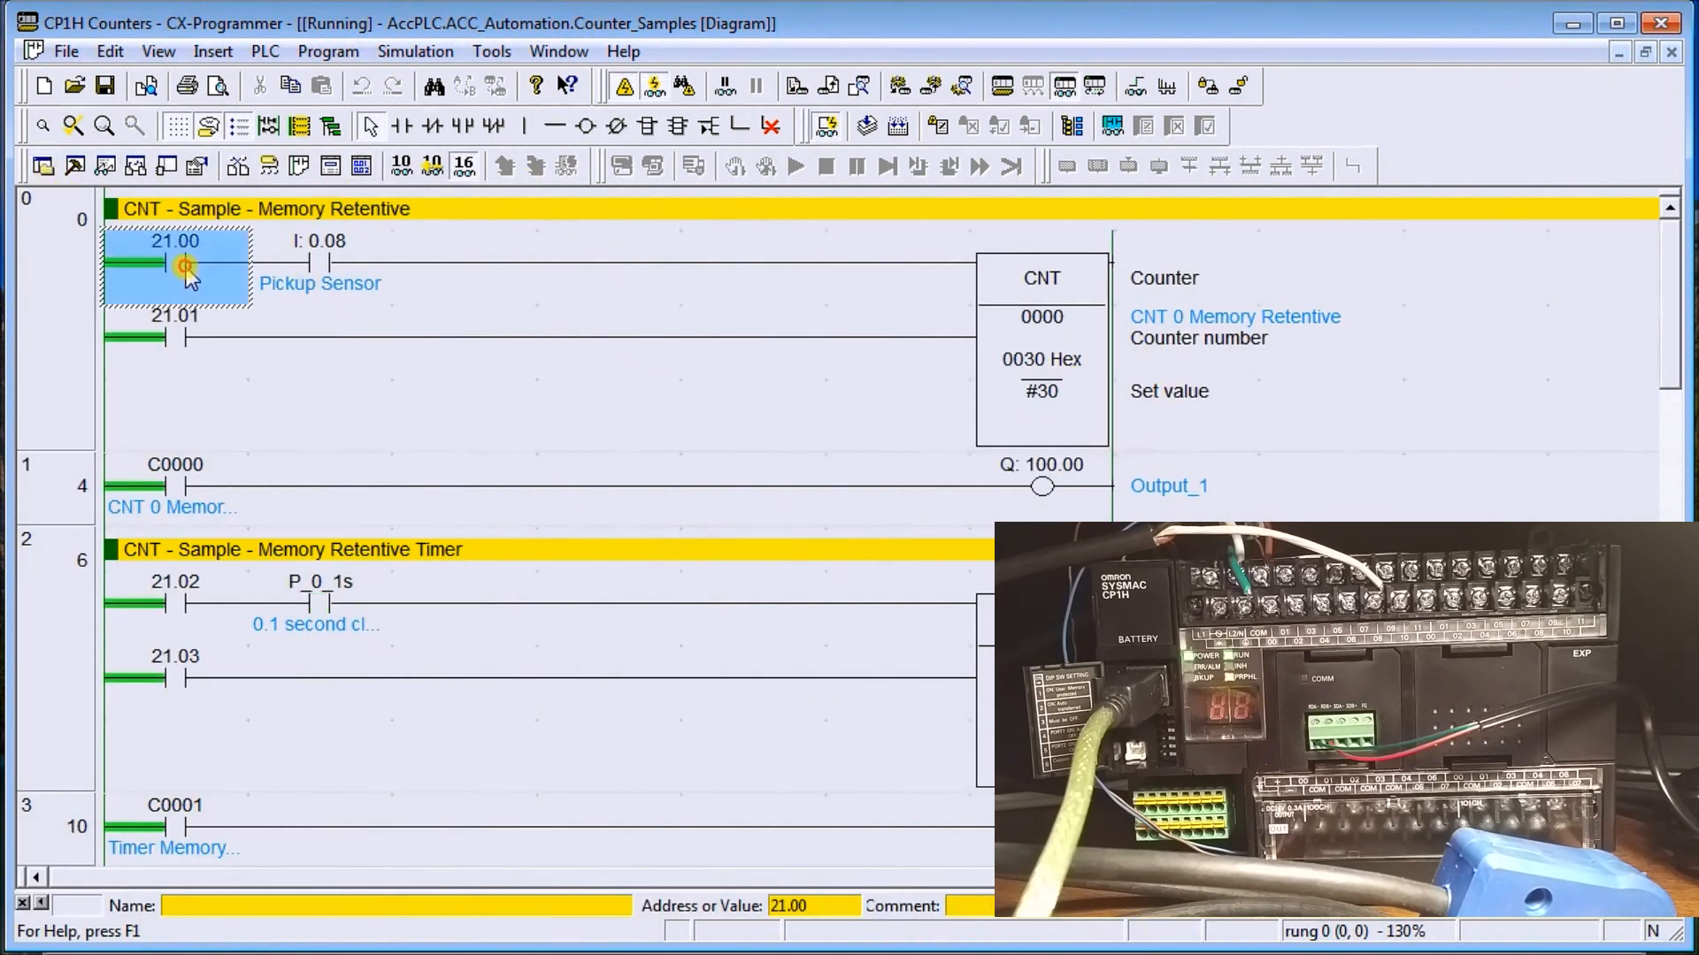
Open the bit options for contact 21.00 in rung 0
right_click(184, 266)
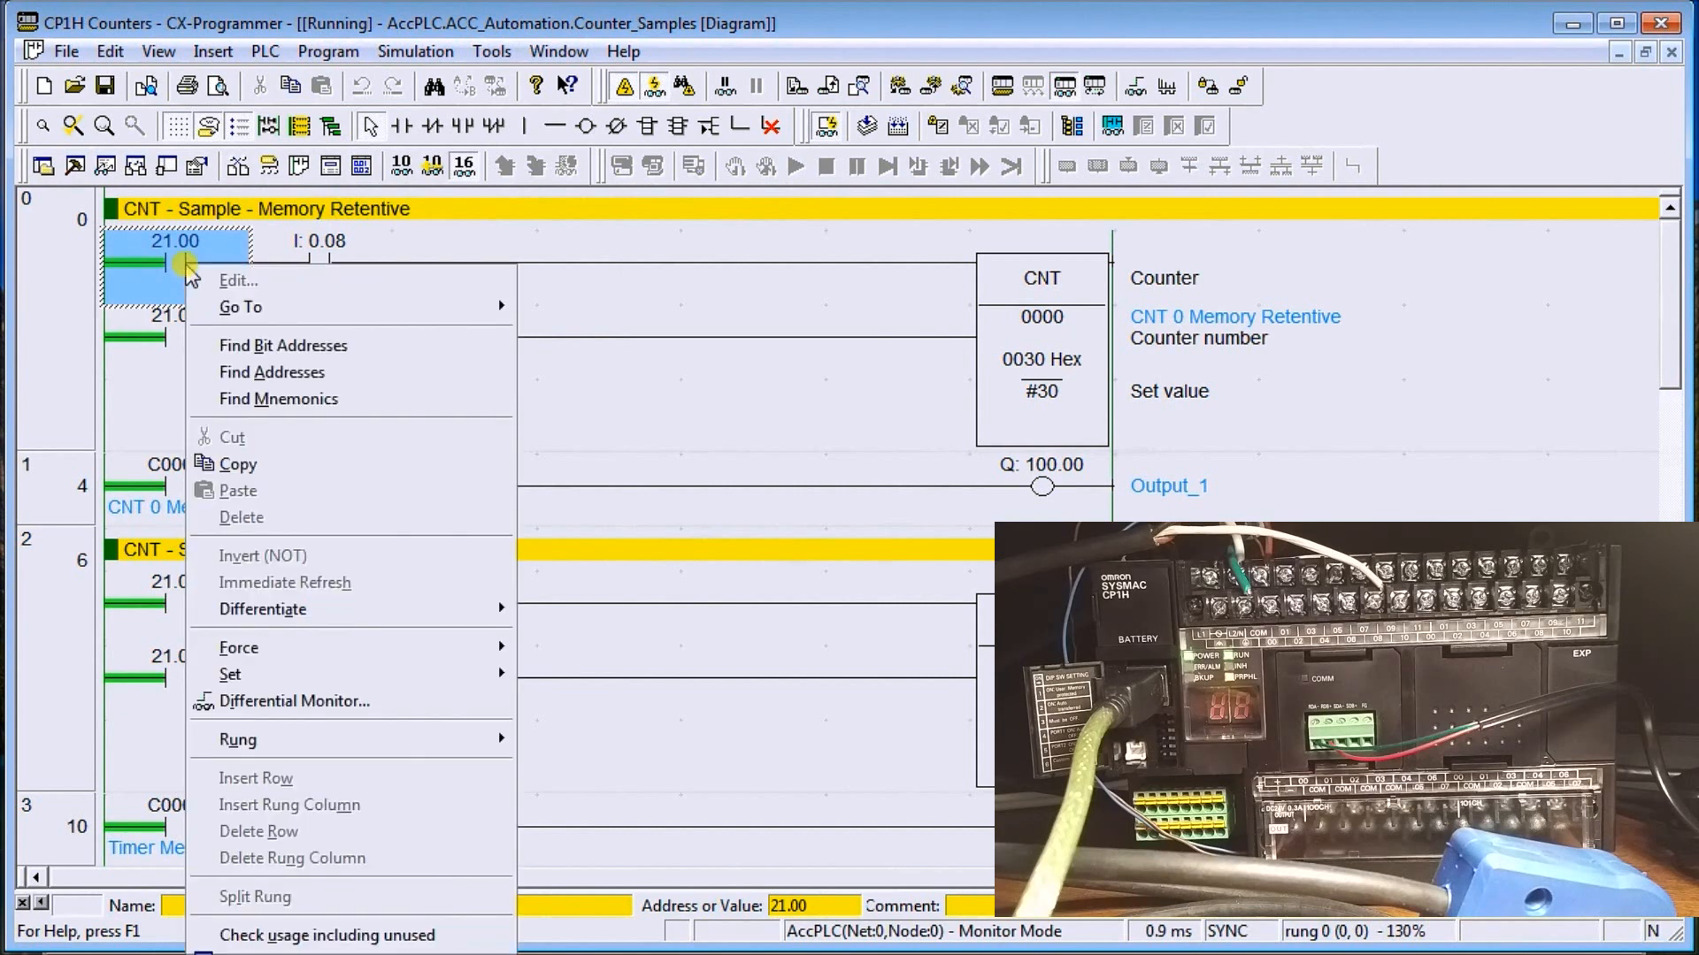
mouse_move(262, 609)
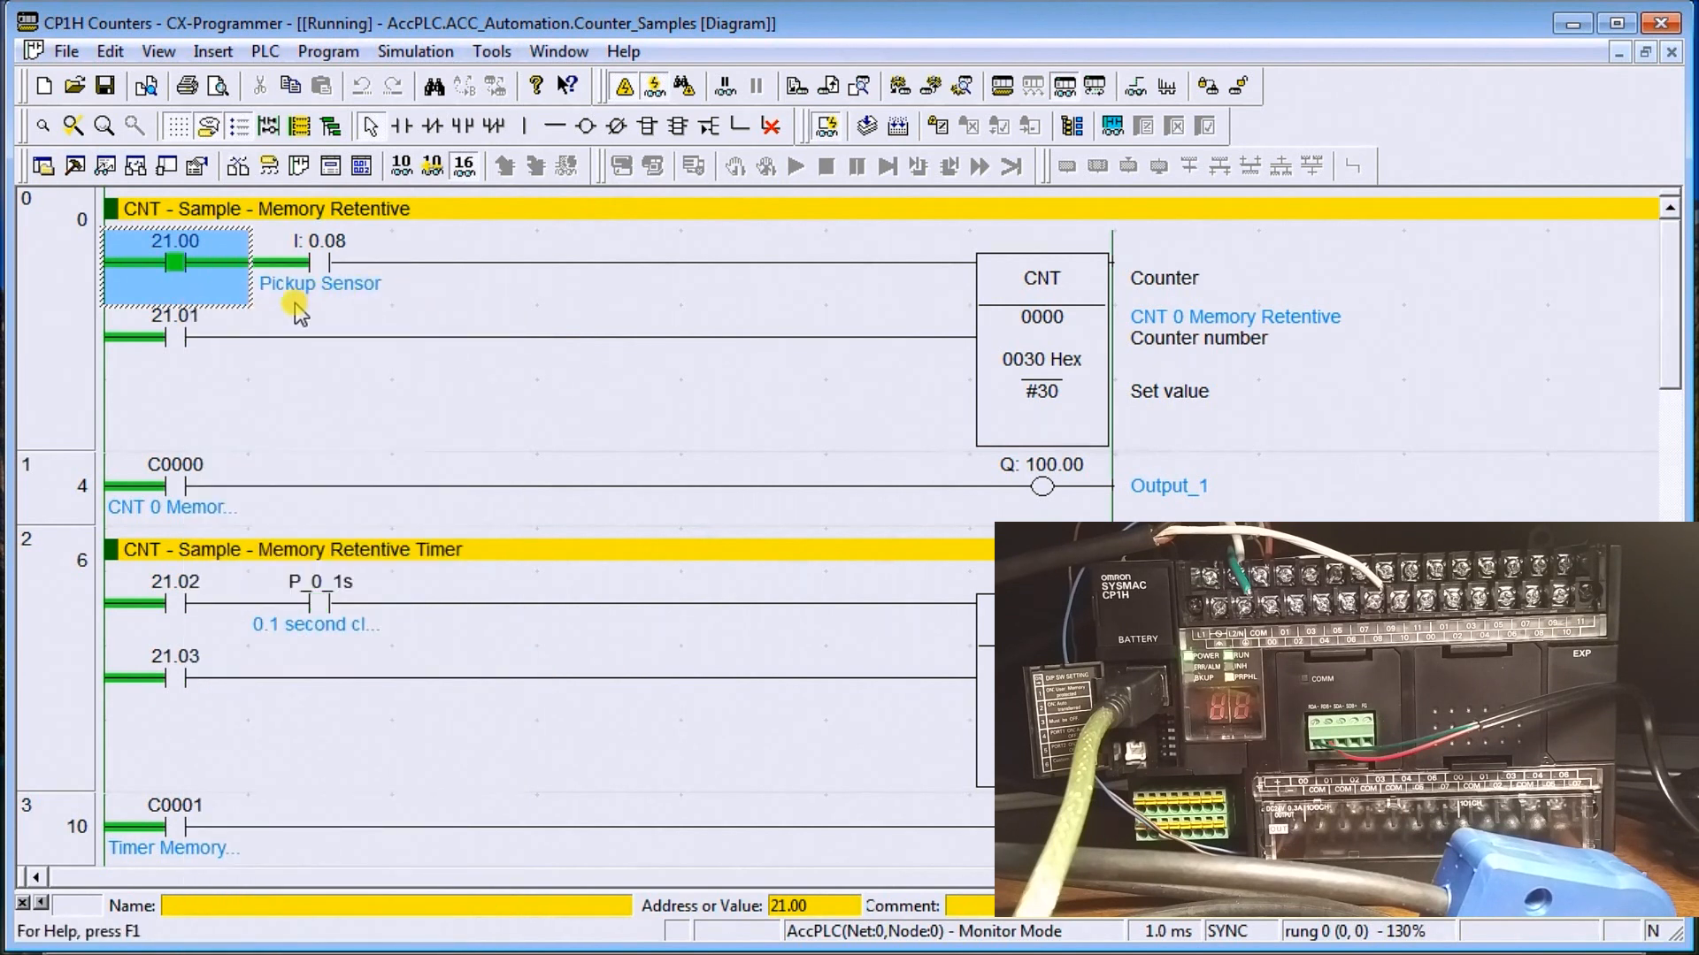
mouse_move(347, 319)
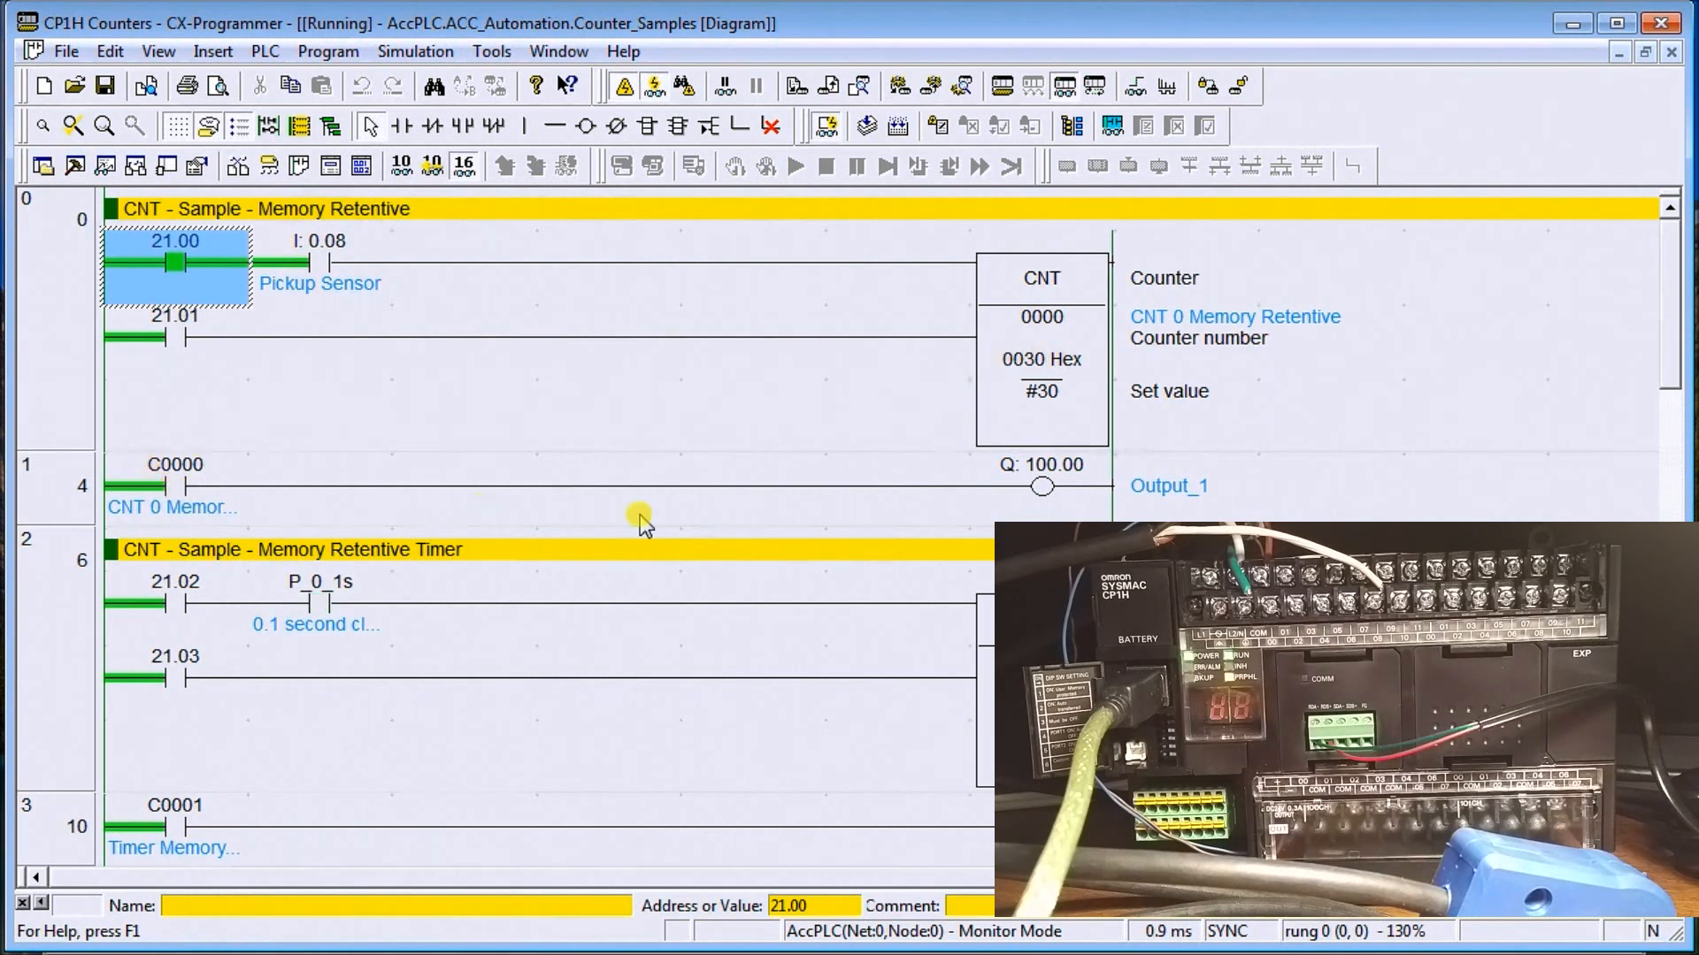
mouse_move(672, 363)
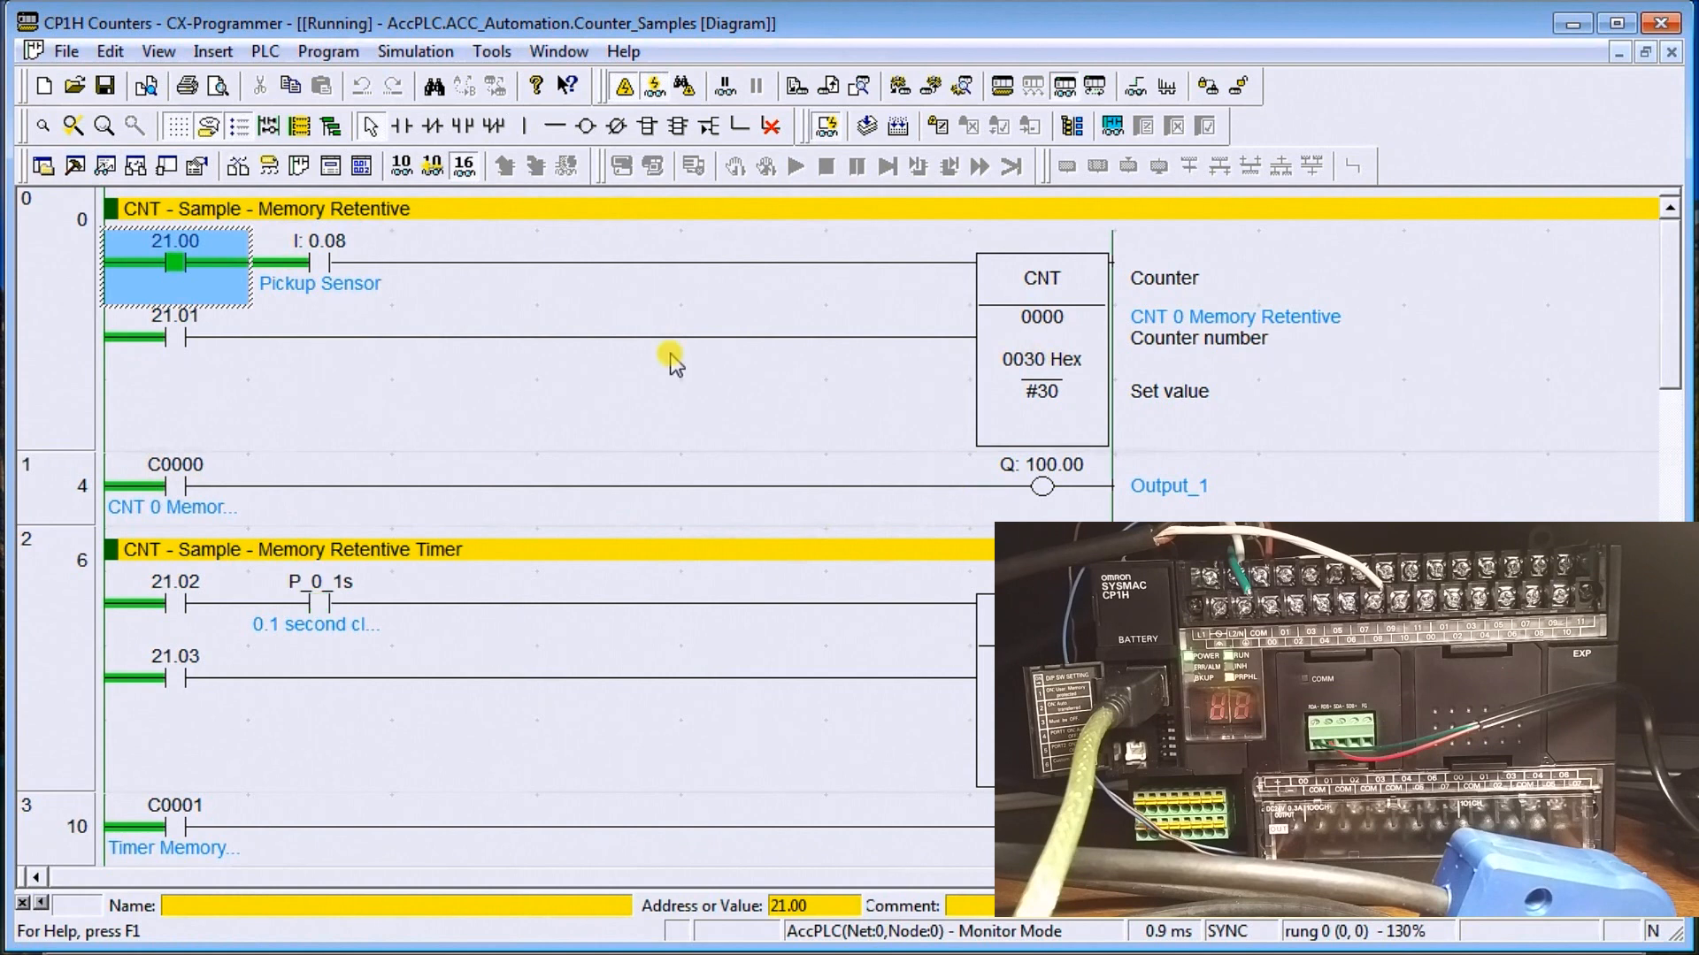
mouse_move(666, 352)
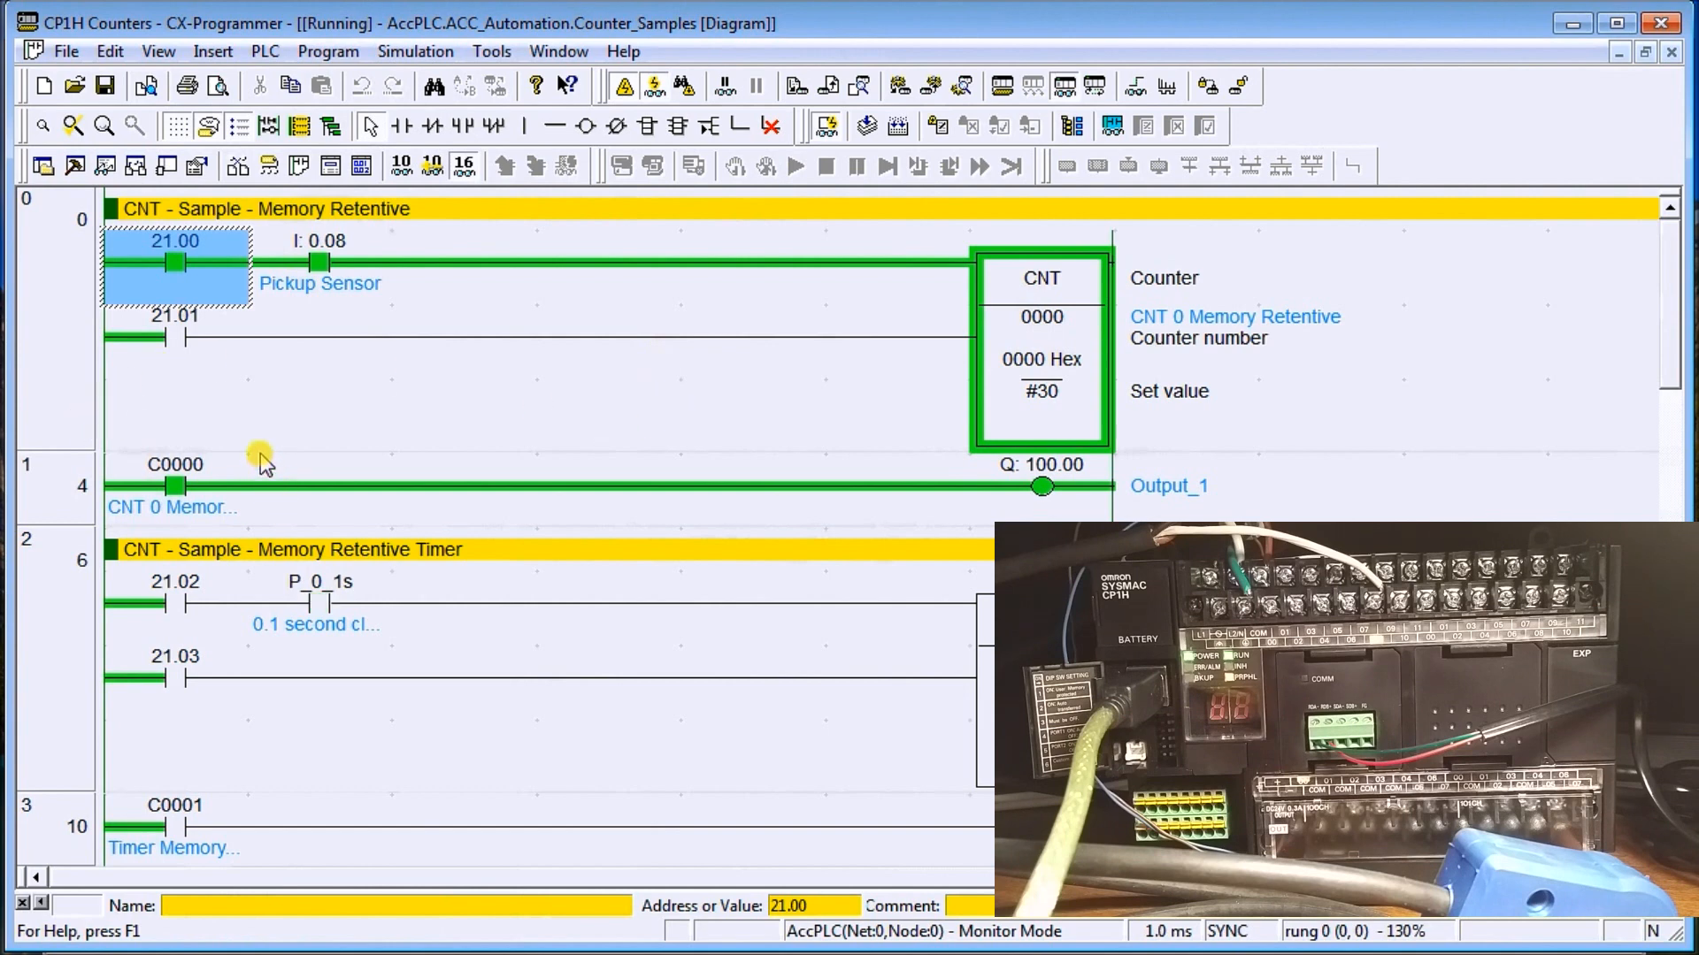
mouse_move(300, 385)
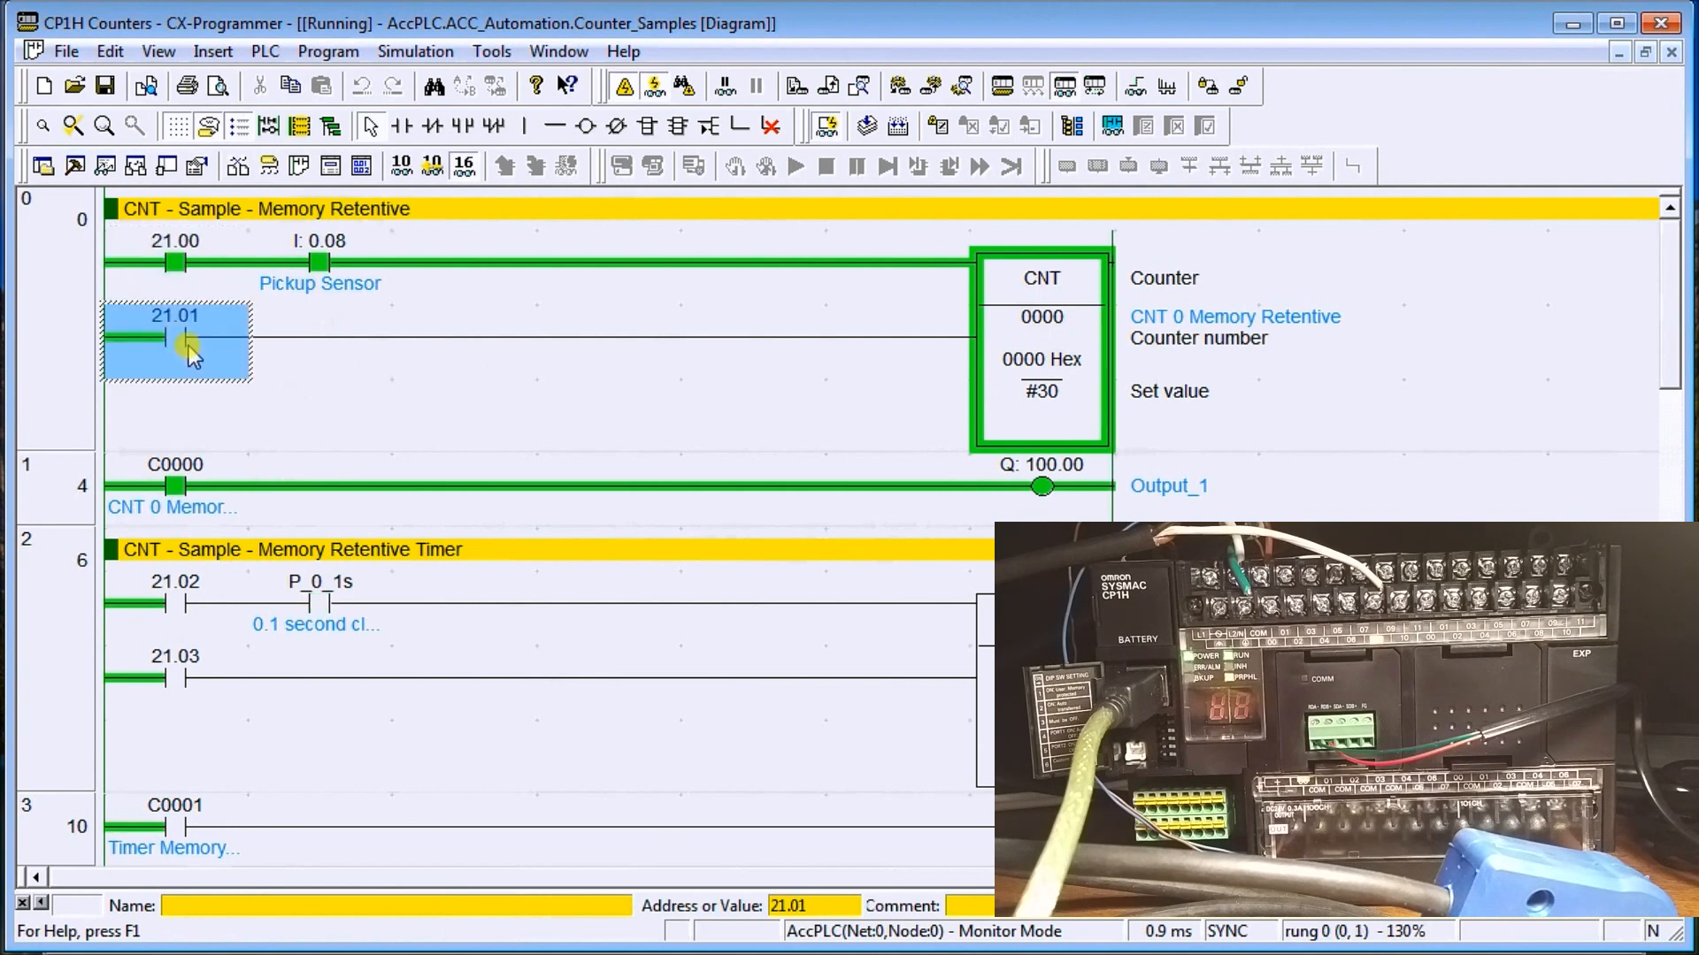
Set reset bit 21.01 on to reload counter 0 to 30, then reopen its options to turn it off
right_click(184, 346)
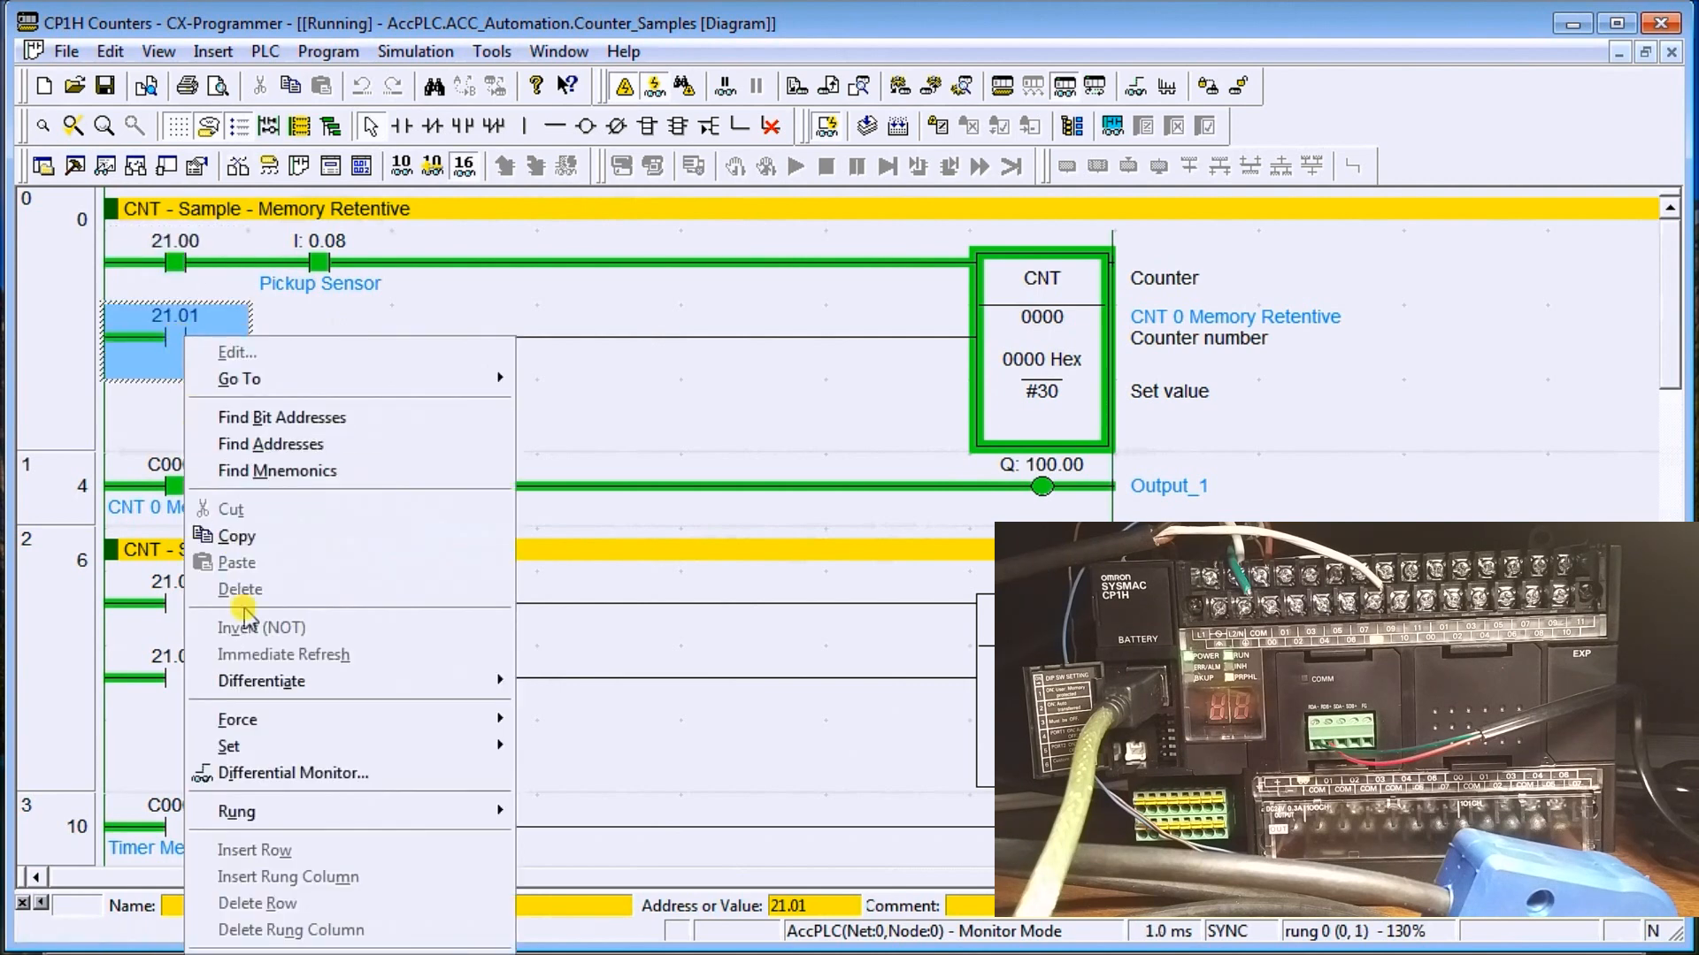
mouse_move(230, 745)
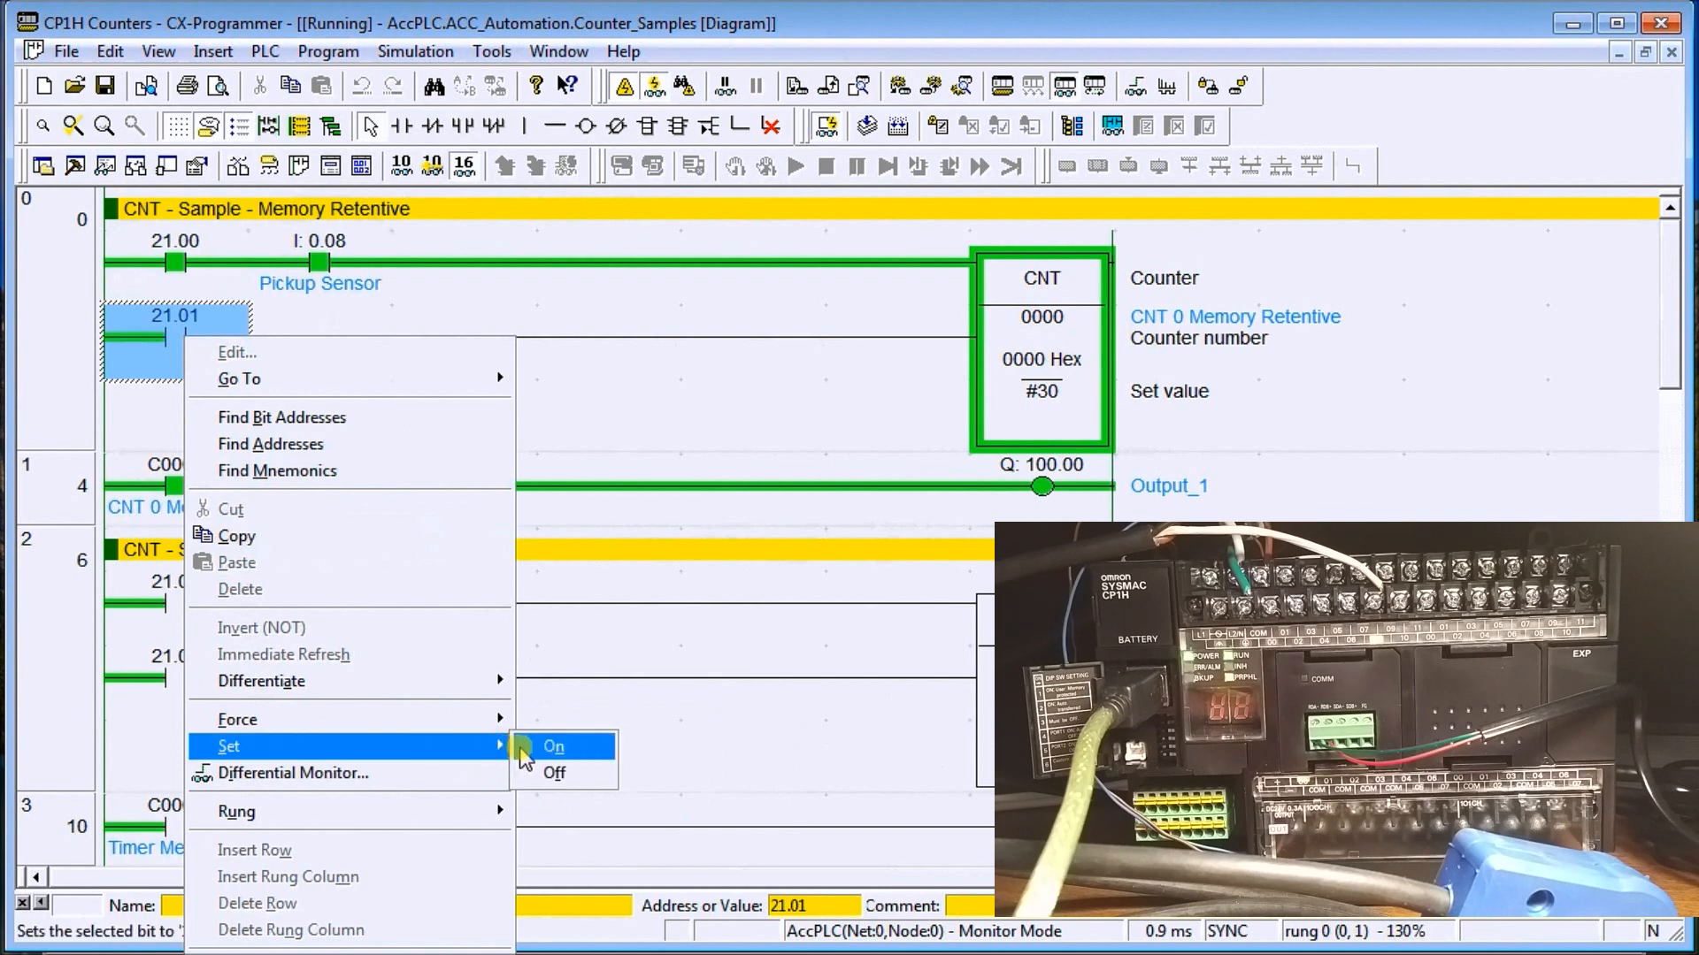
click(554, 746)
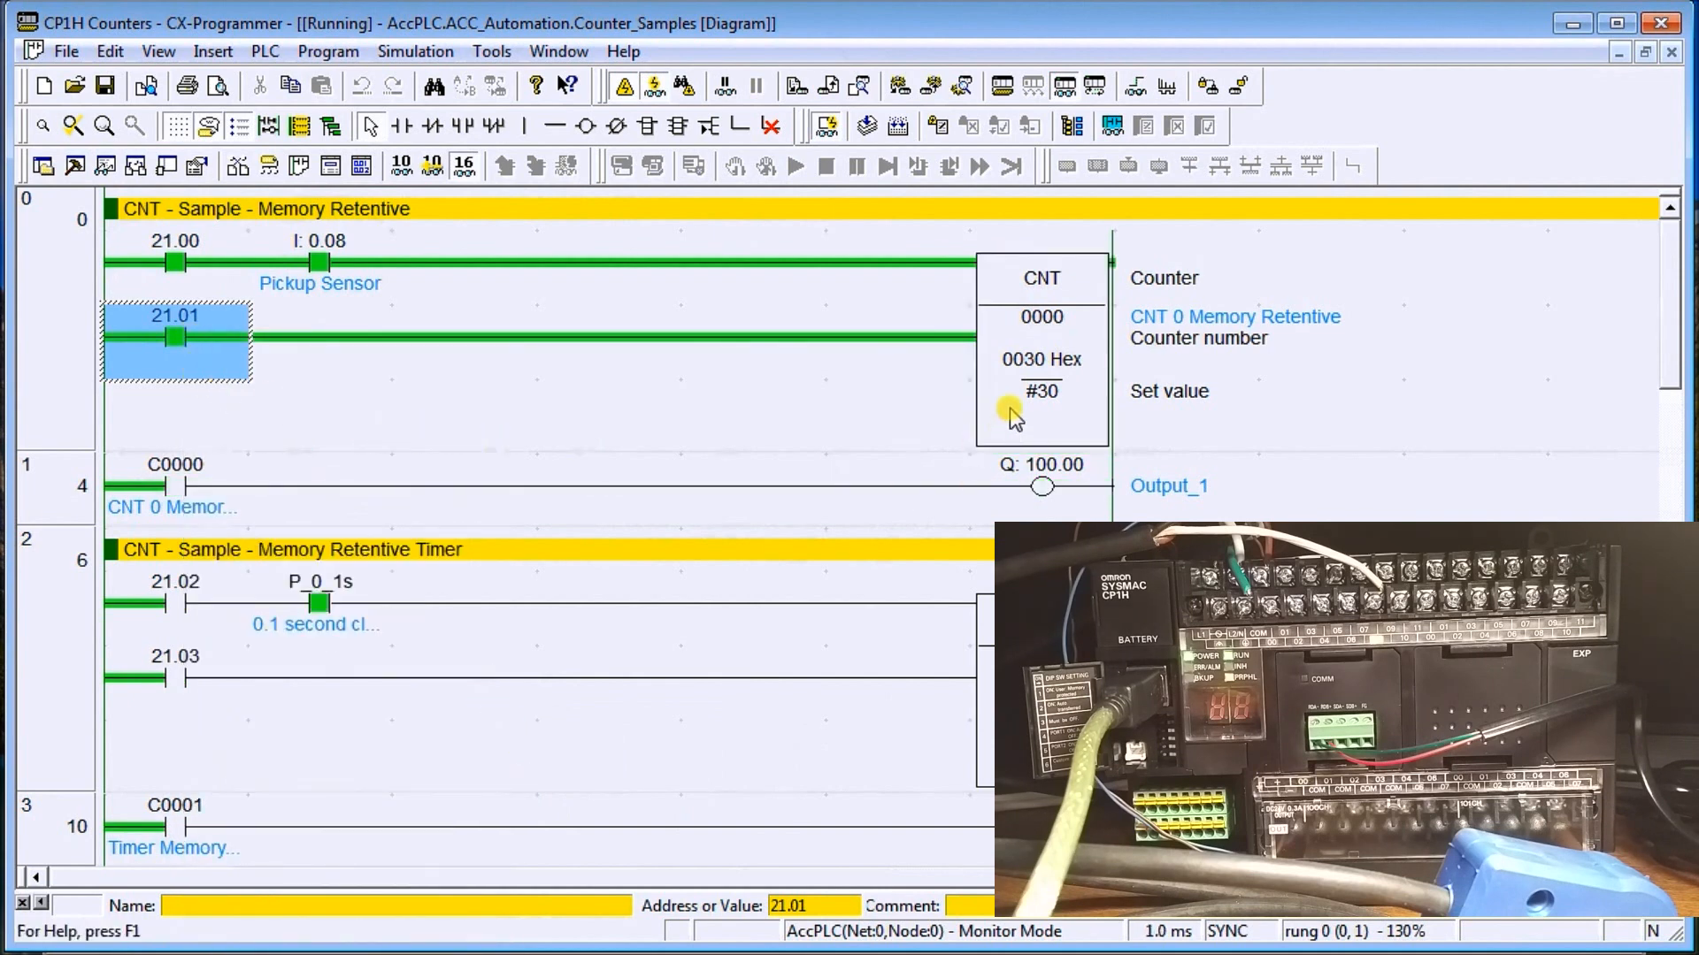
mouse_move(487, 368)
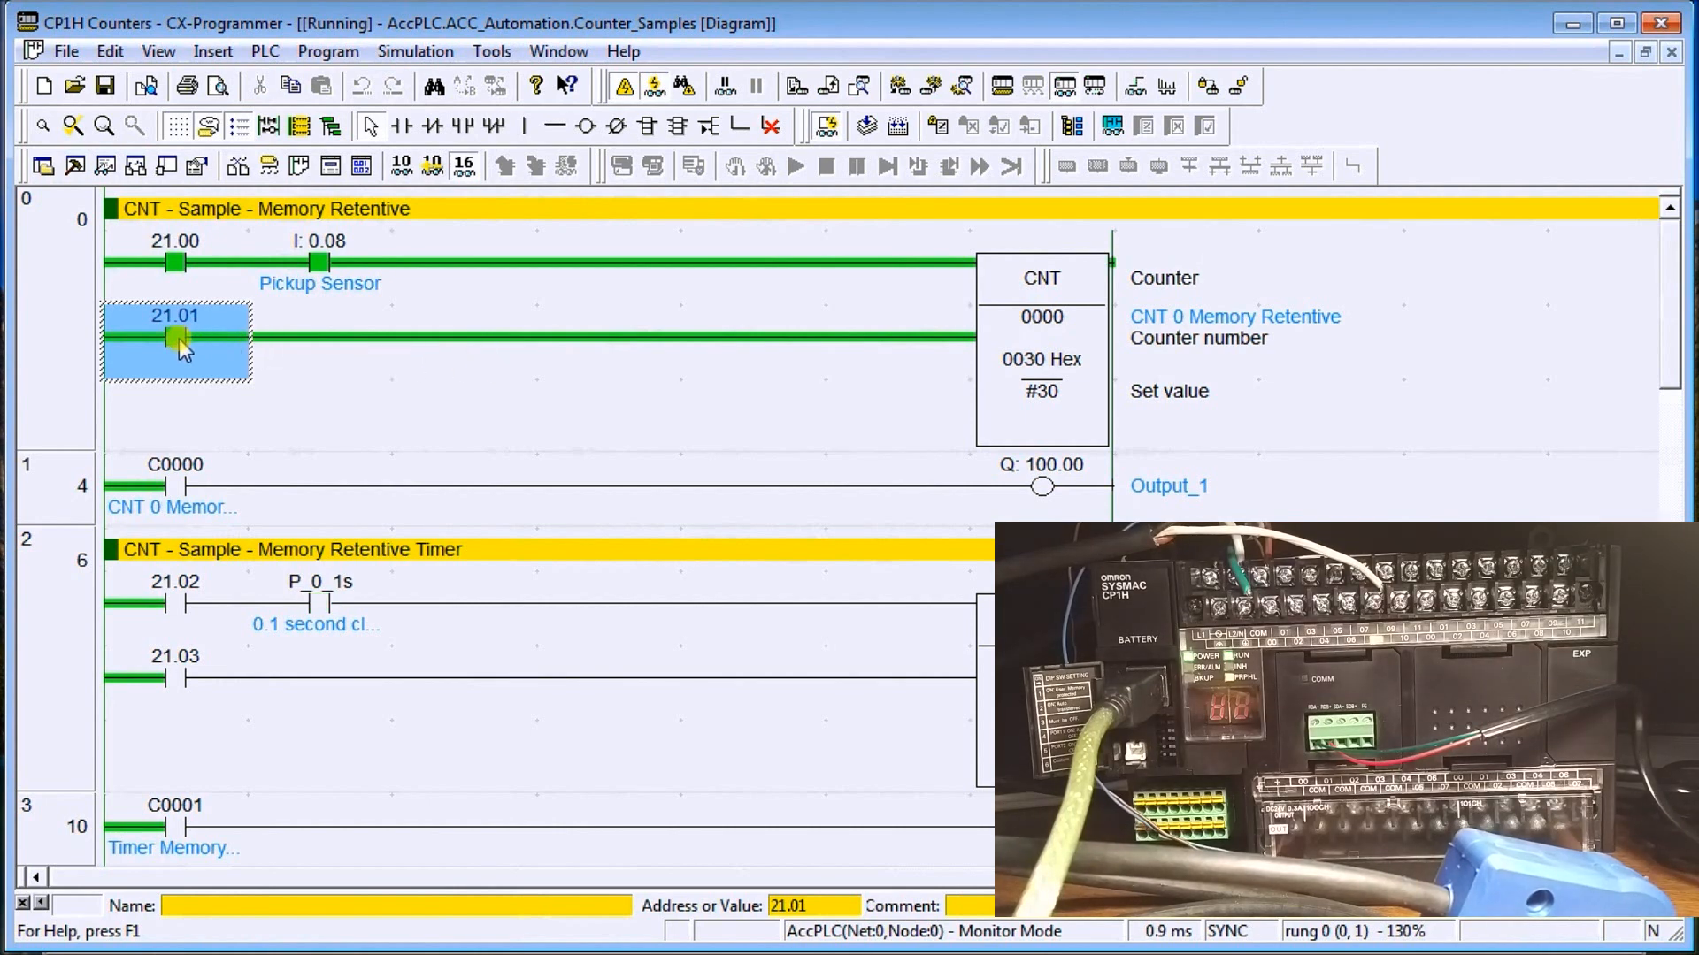
right_click(179, 347)
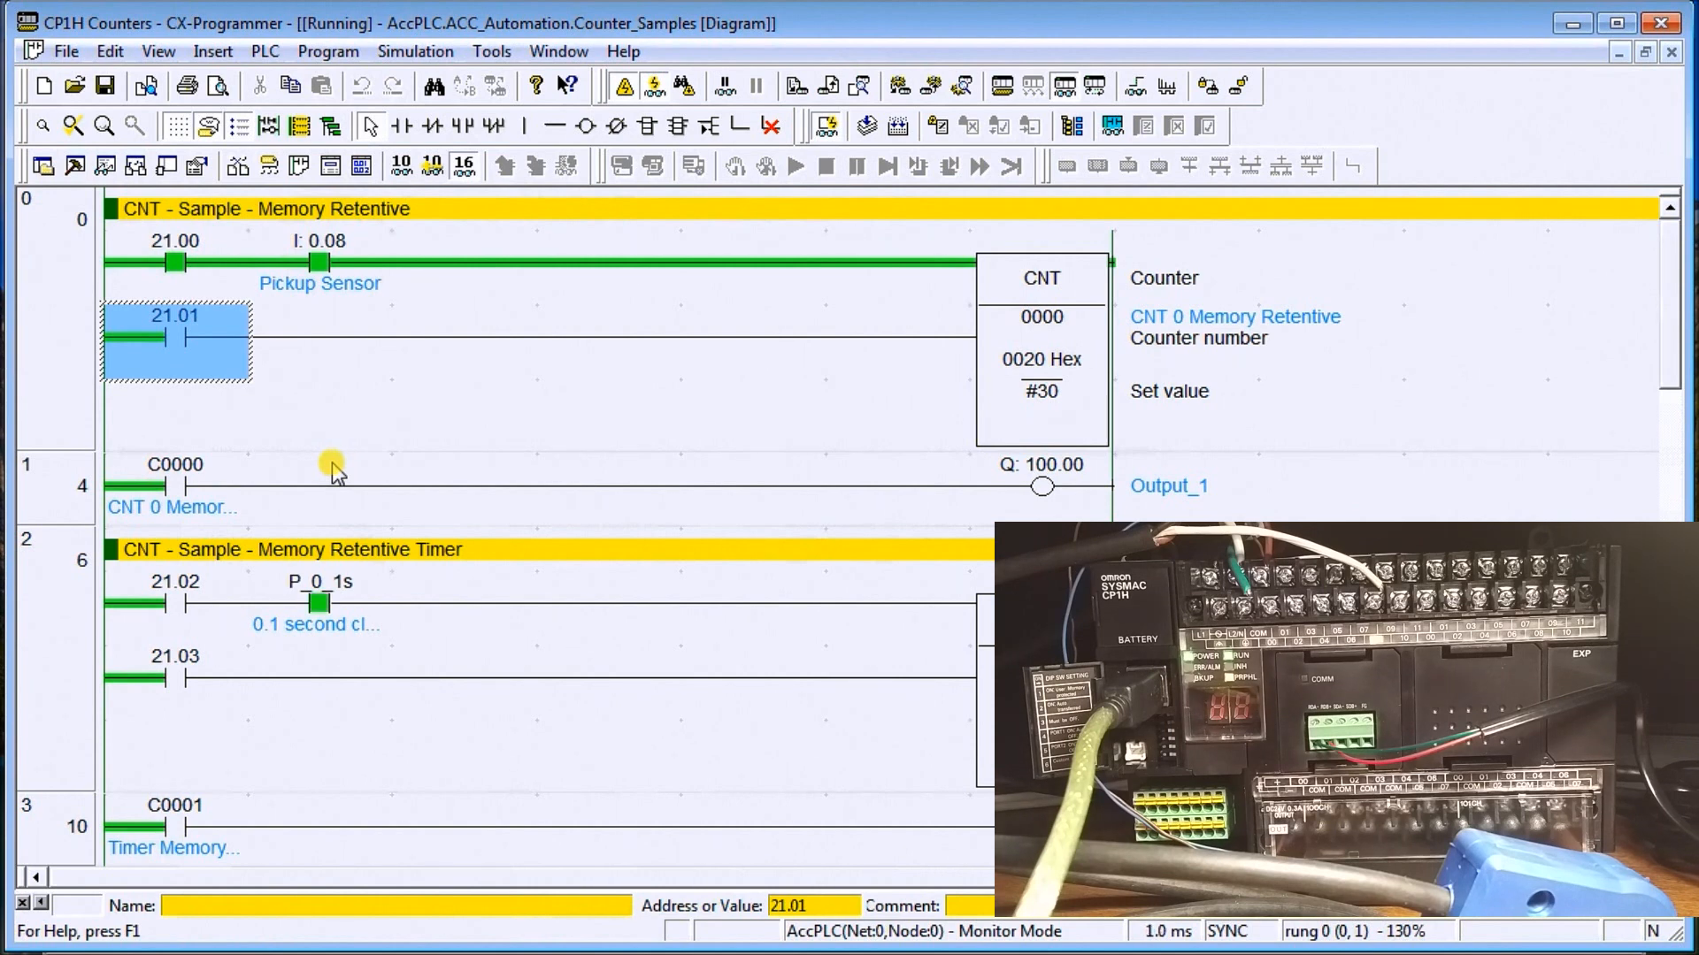
mouse_move(631, 450)
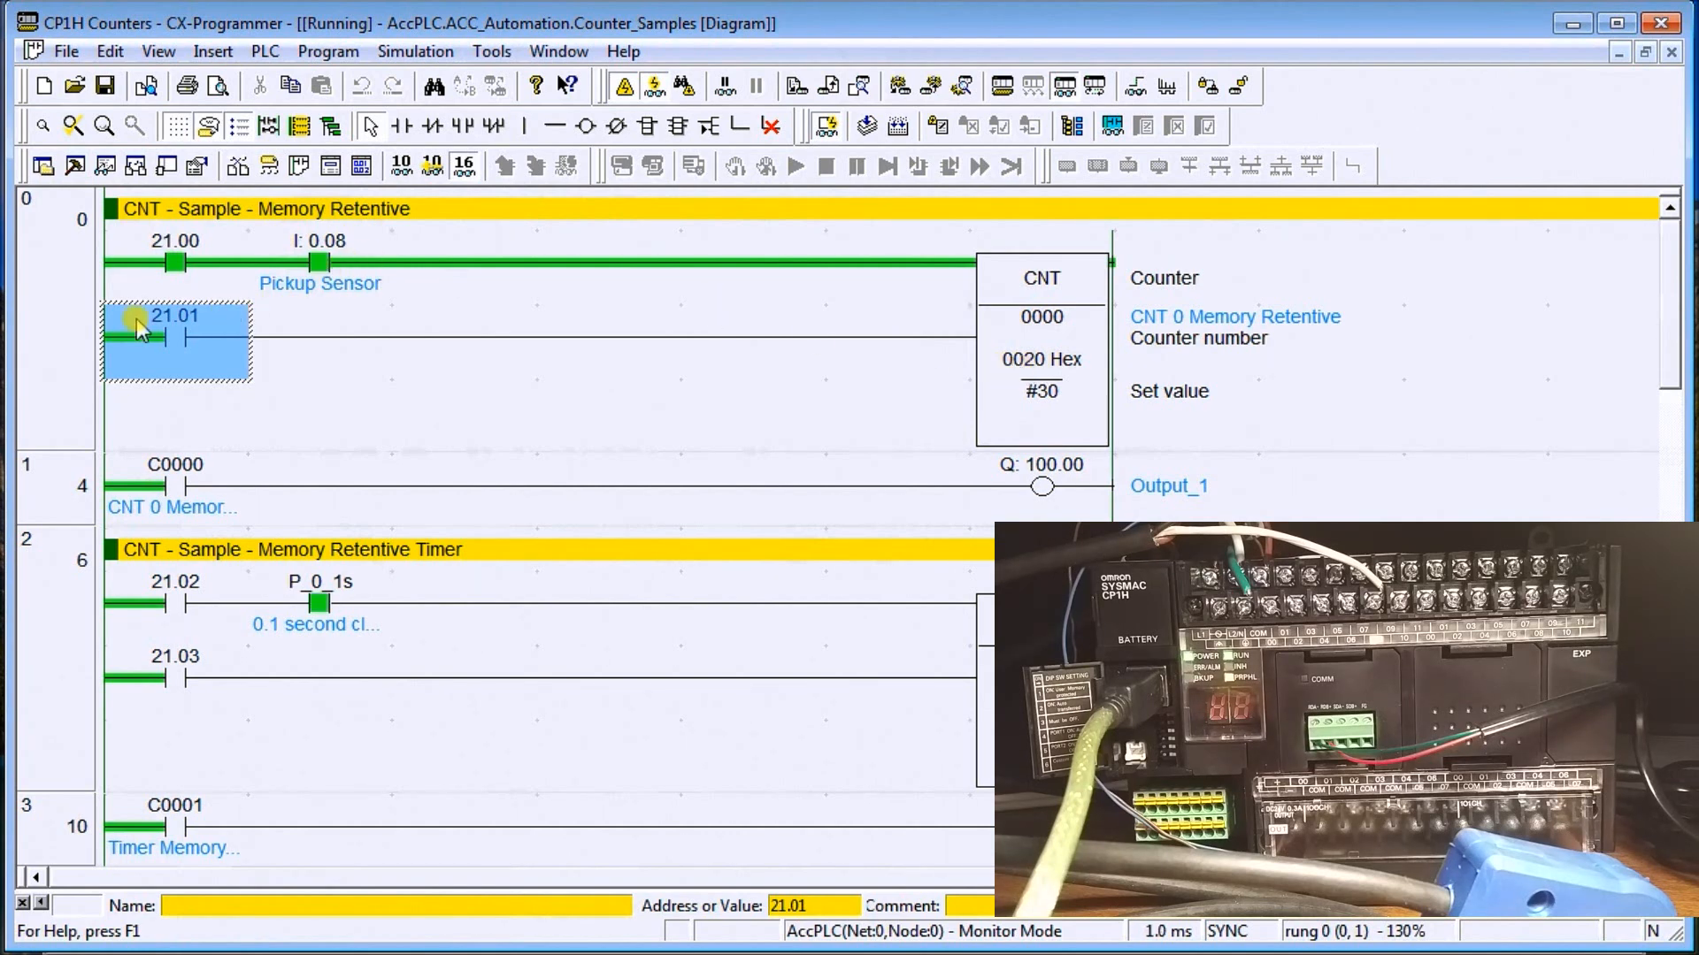
right_click(173, 260)
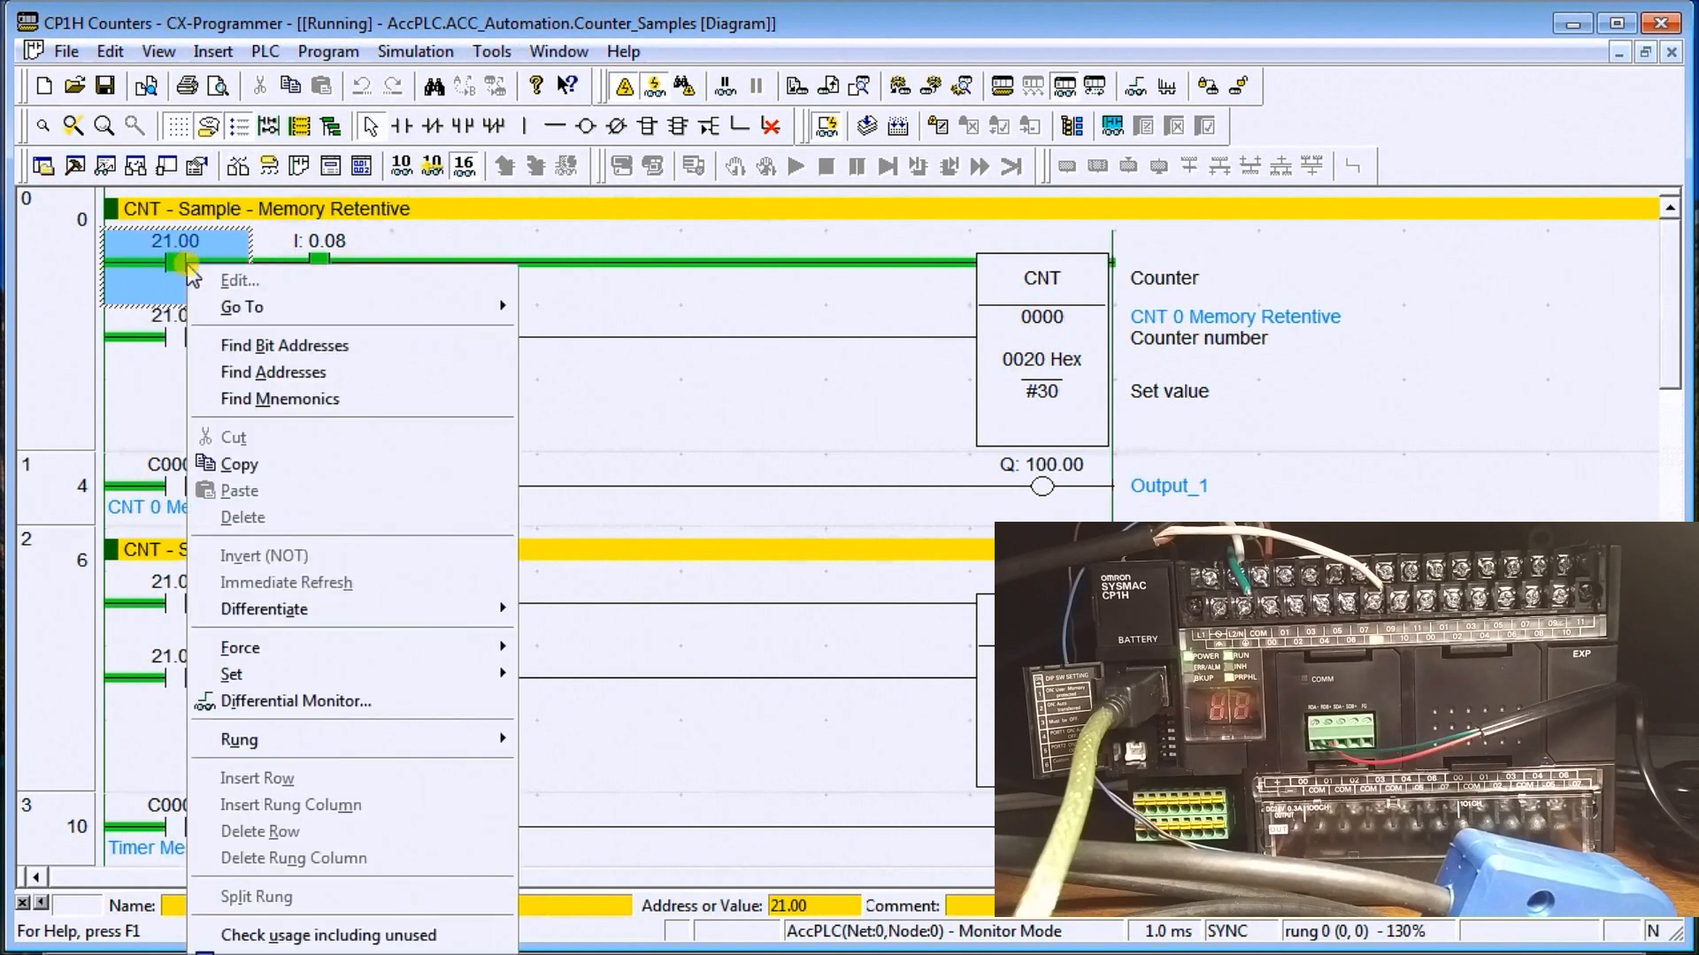
mouse_move(231, 674)
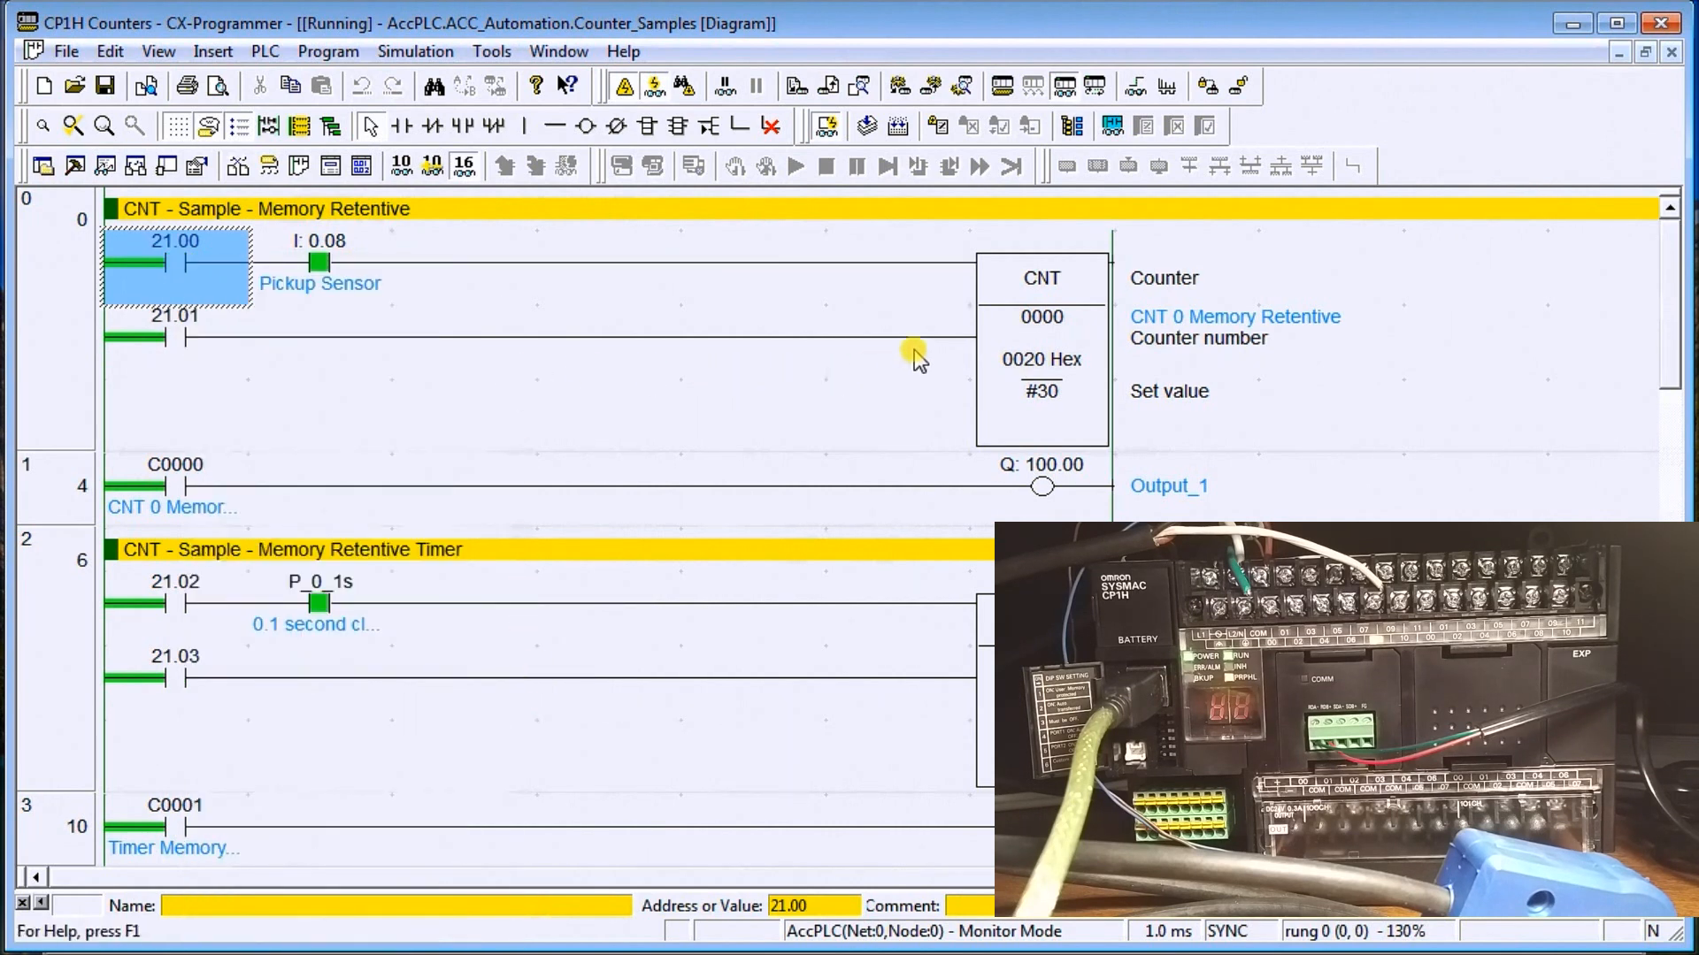
scroll(down, 3)
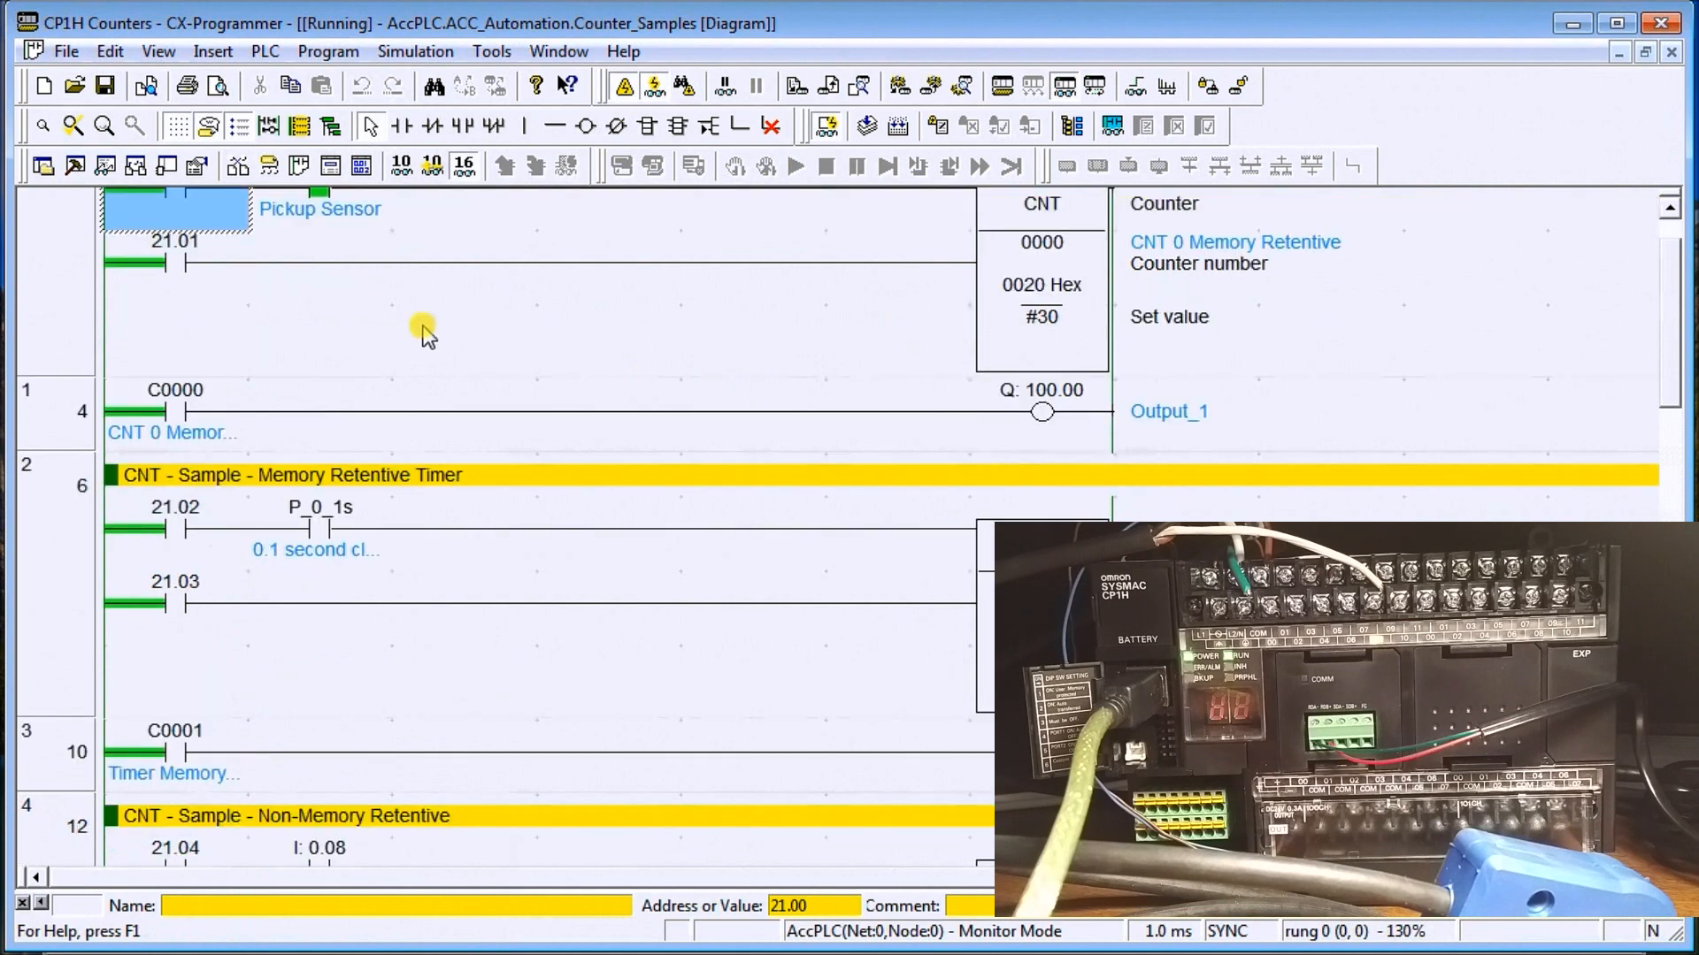
scroll(down, 3)
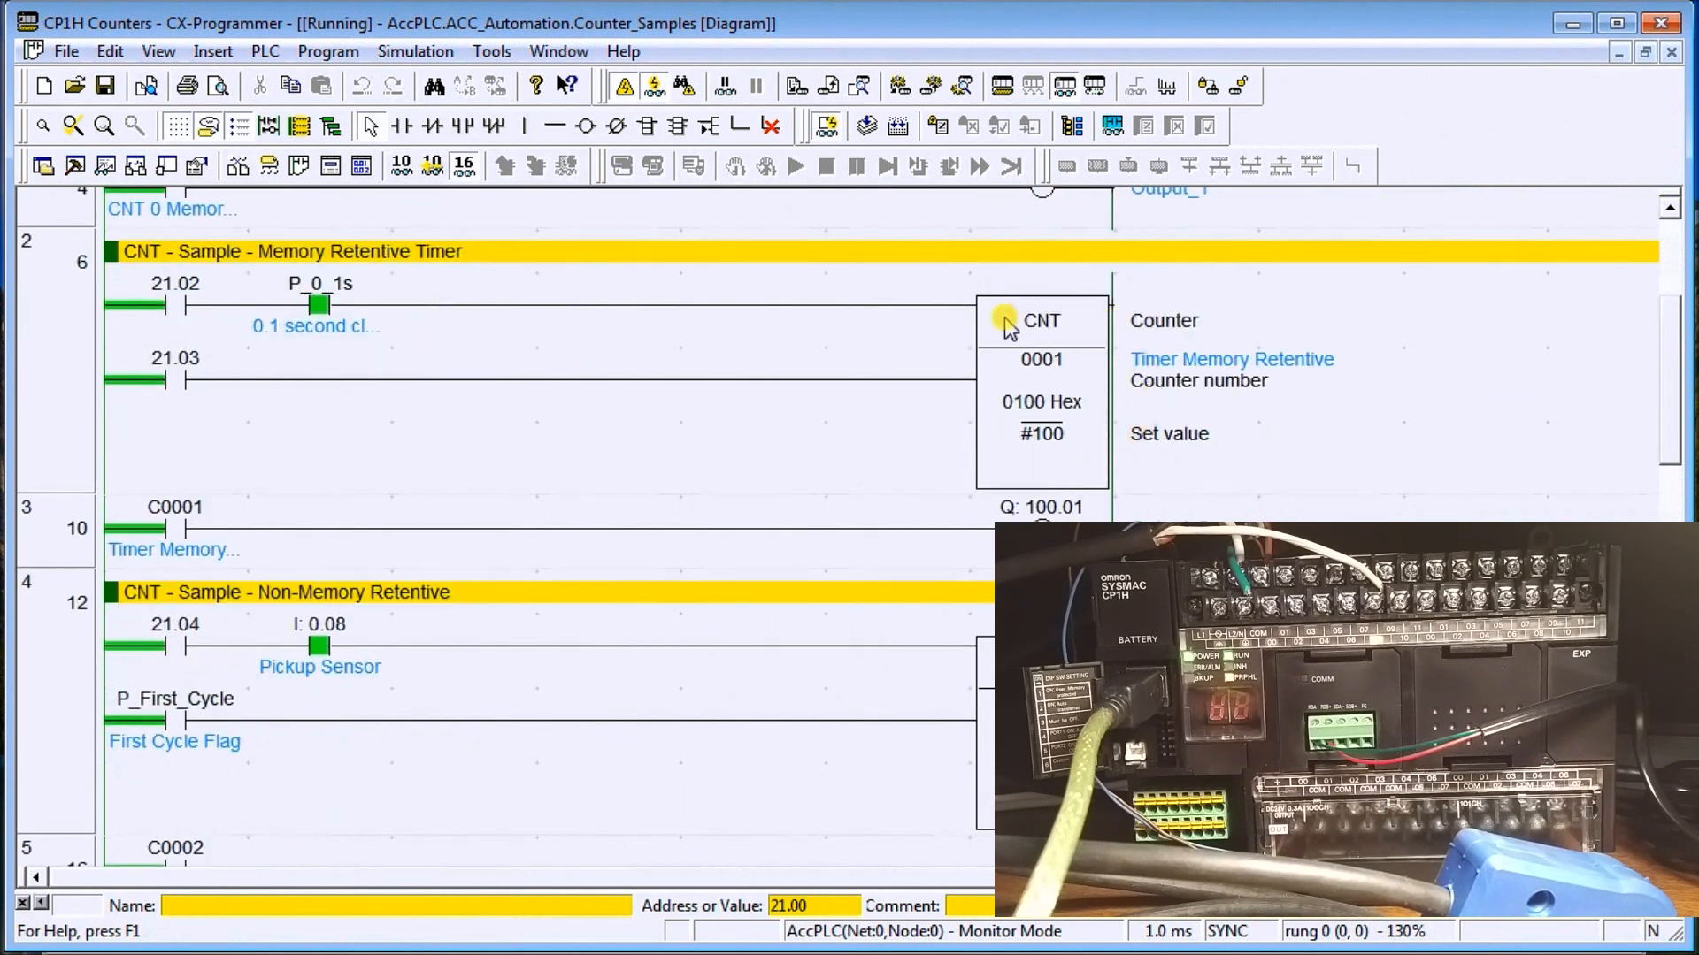
mouse_move(1046, 395)
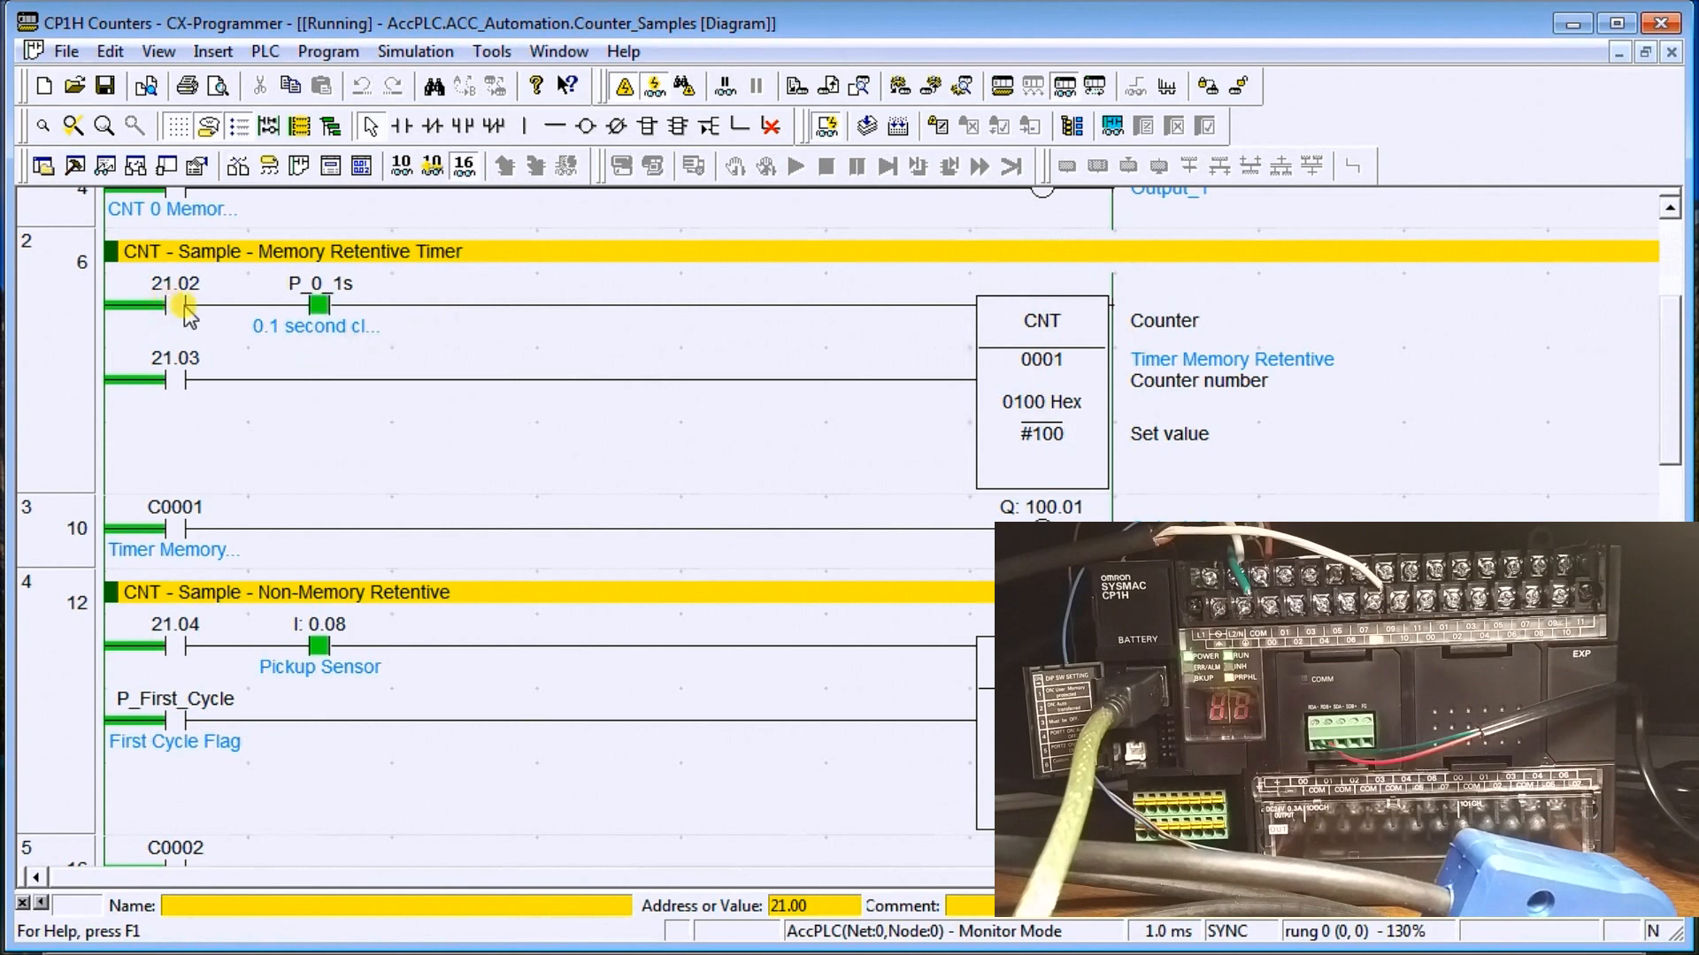
click(318, 309)
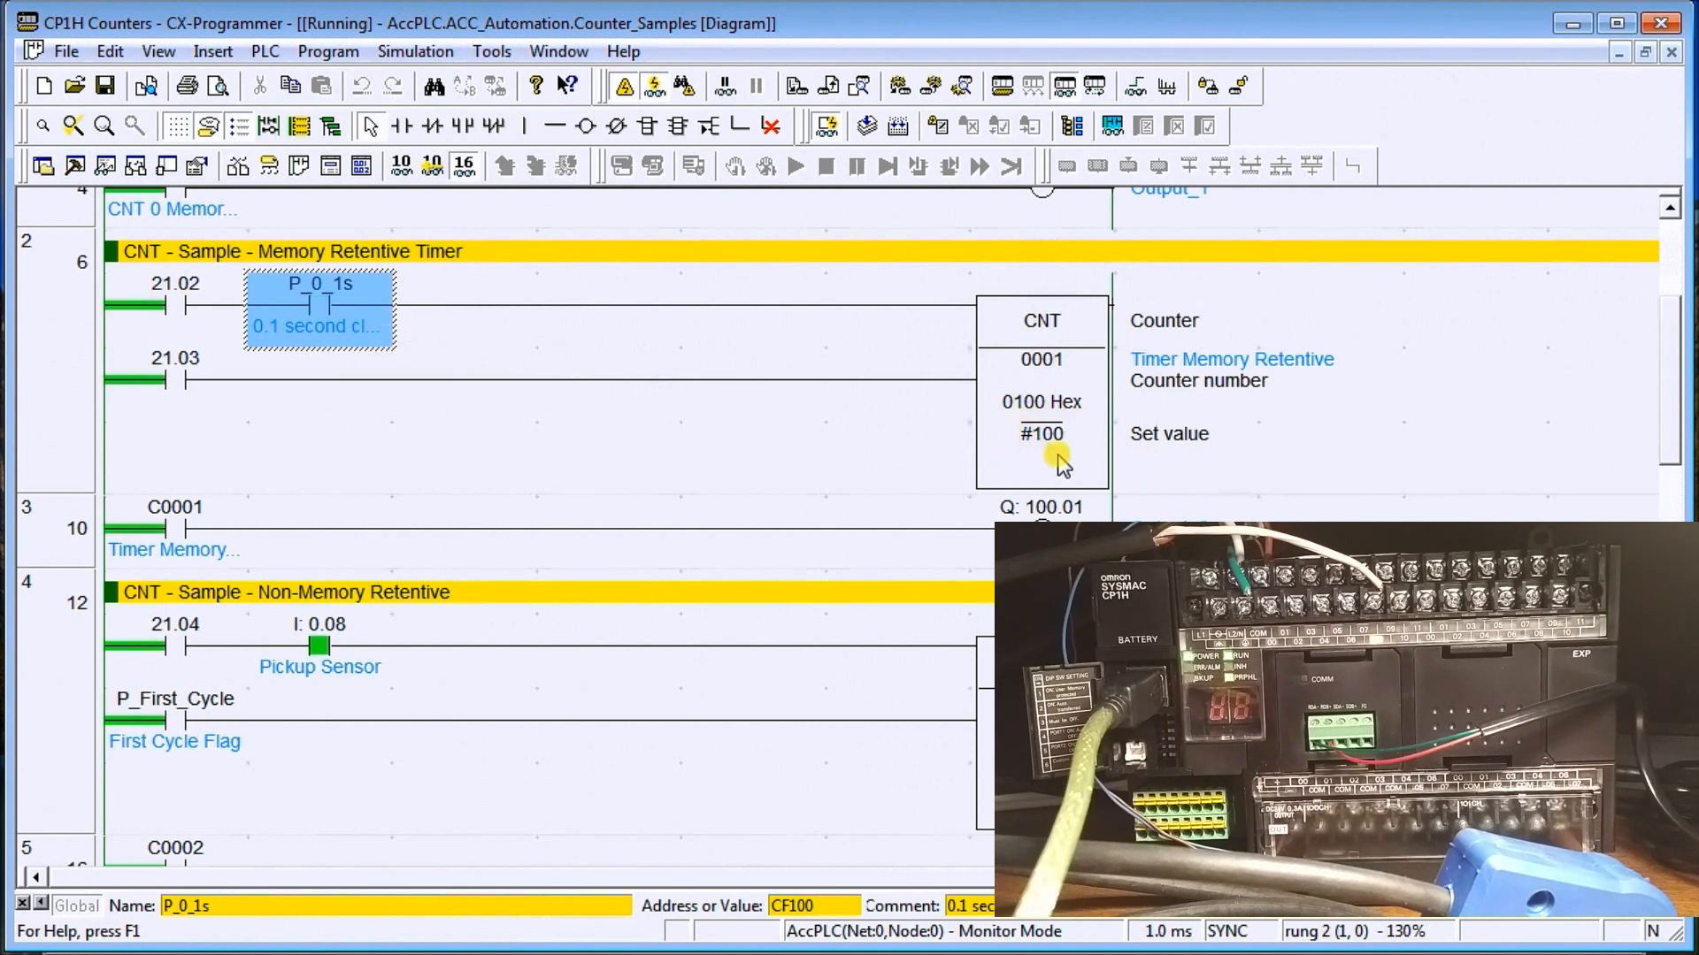
mouse_move(964, 401)
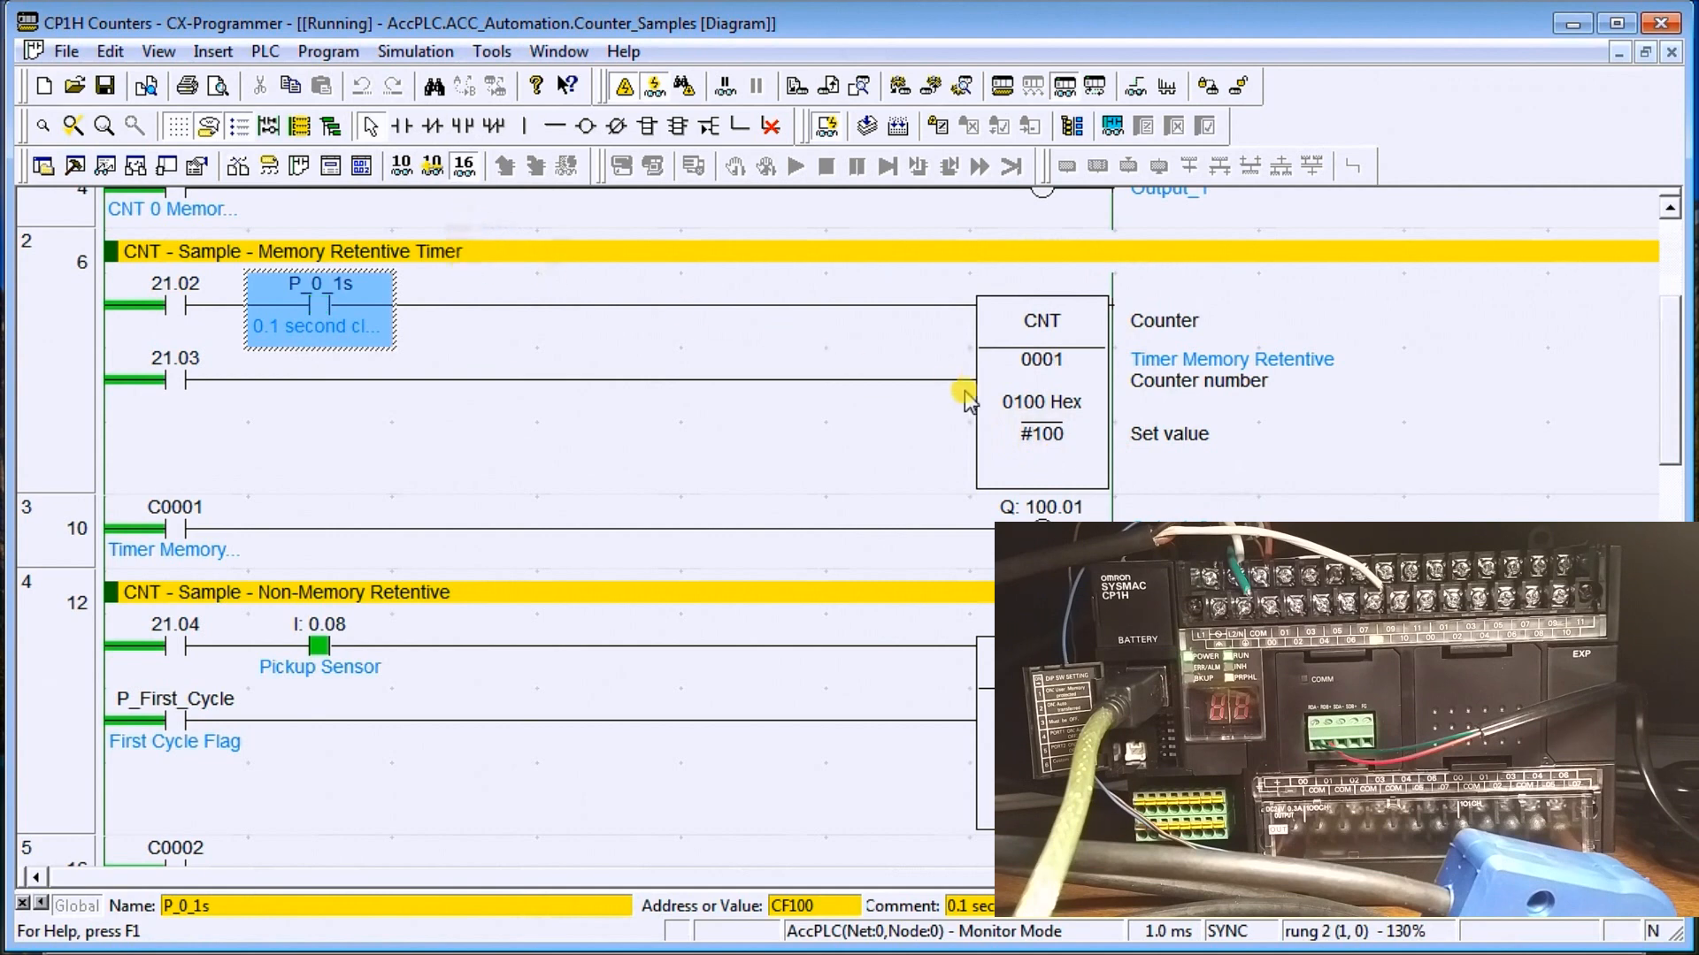
mouse_move(1010, 435)
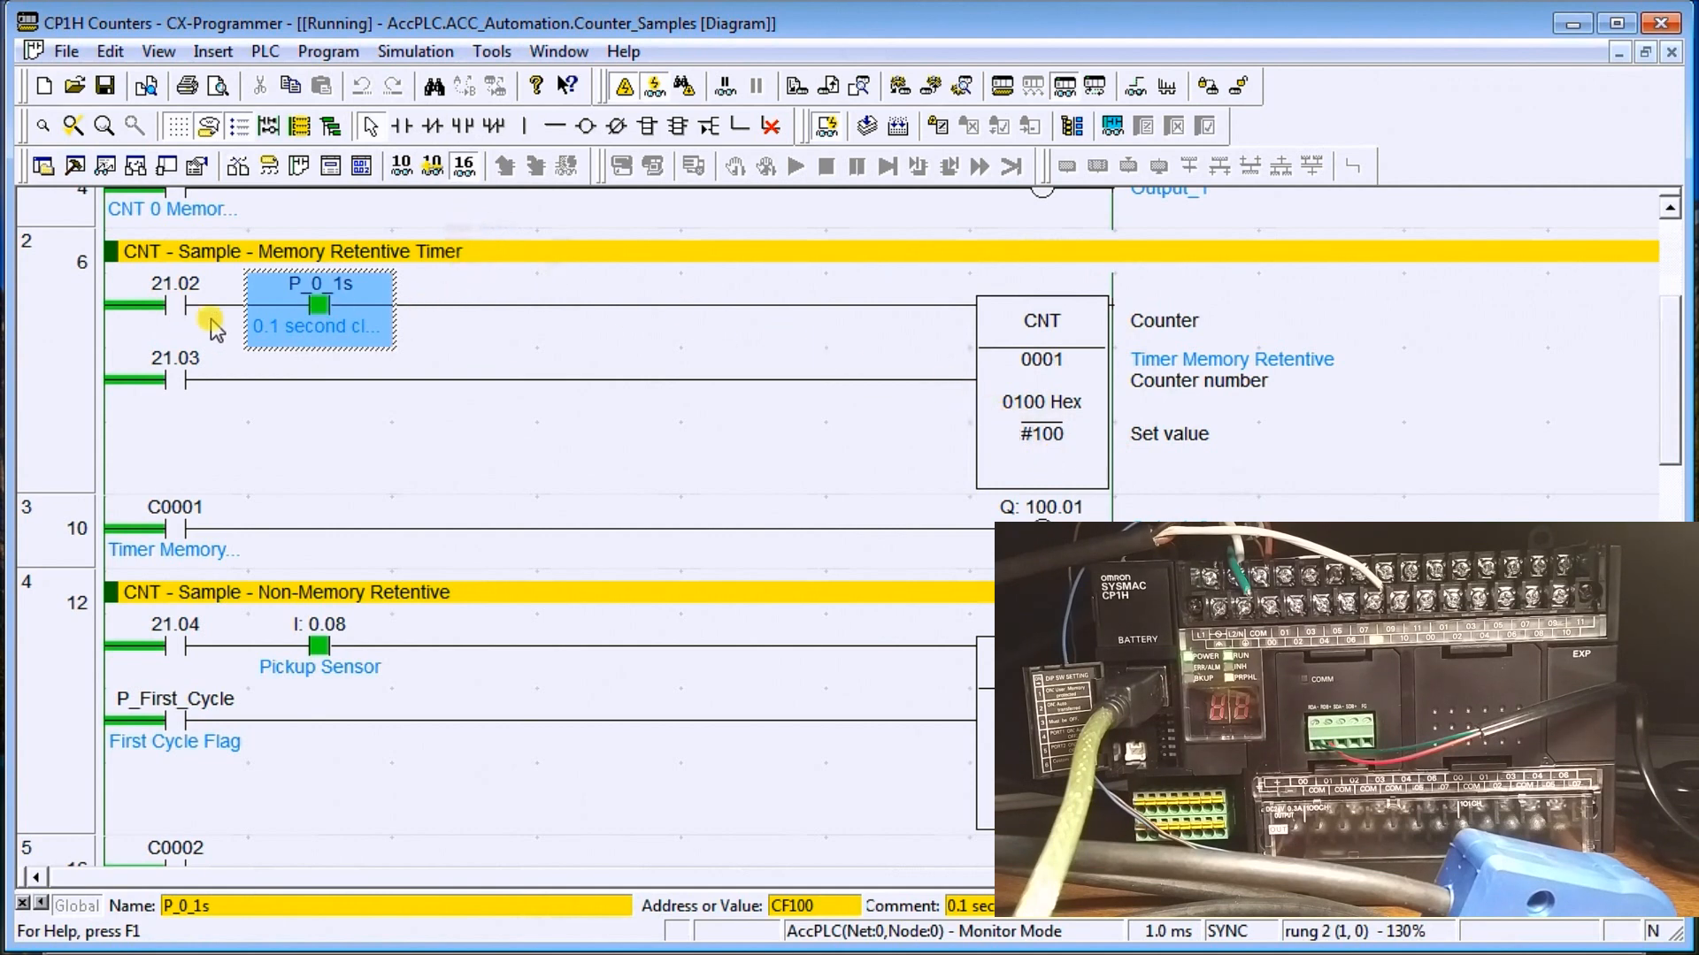
mouse_move(184, 382)
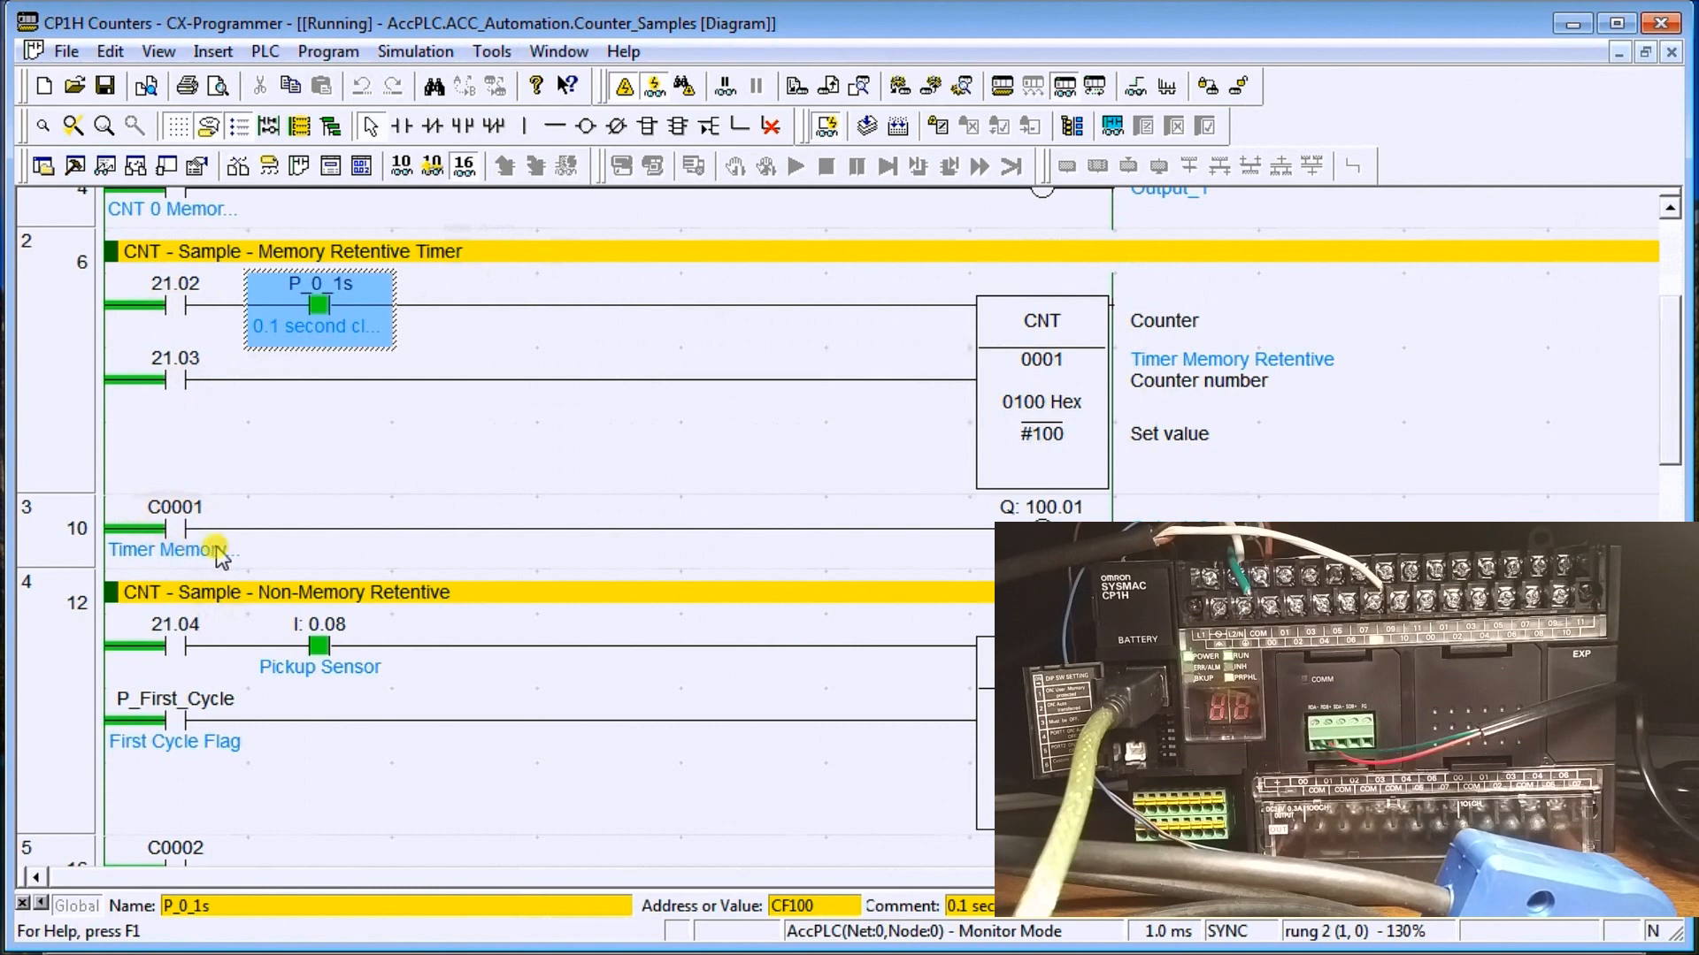
mouse_move(940, 532)
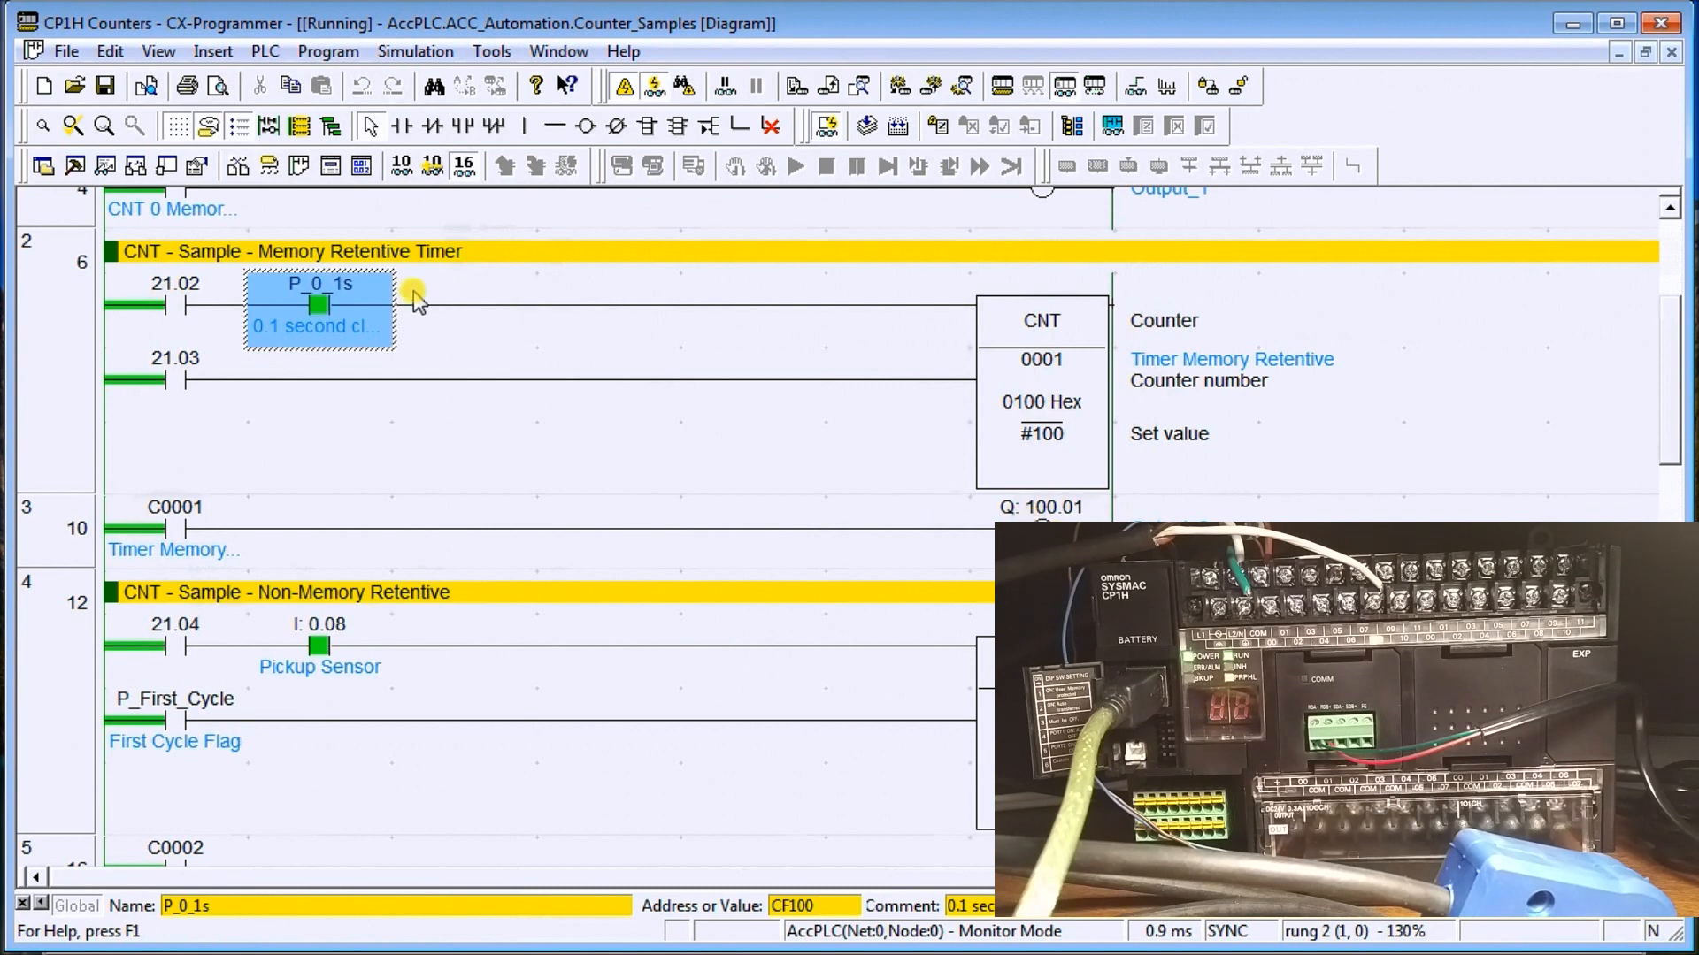
Turn on count bit 21.02, then reset bit 21.03 to reset counter 0001
right_click(174, 310)
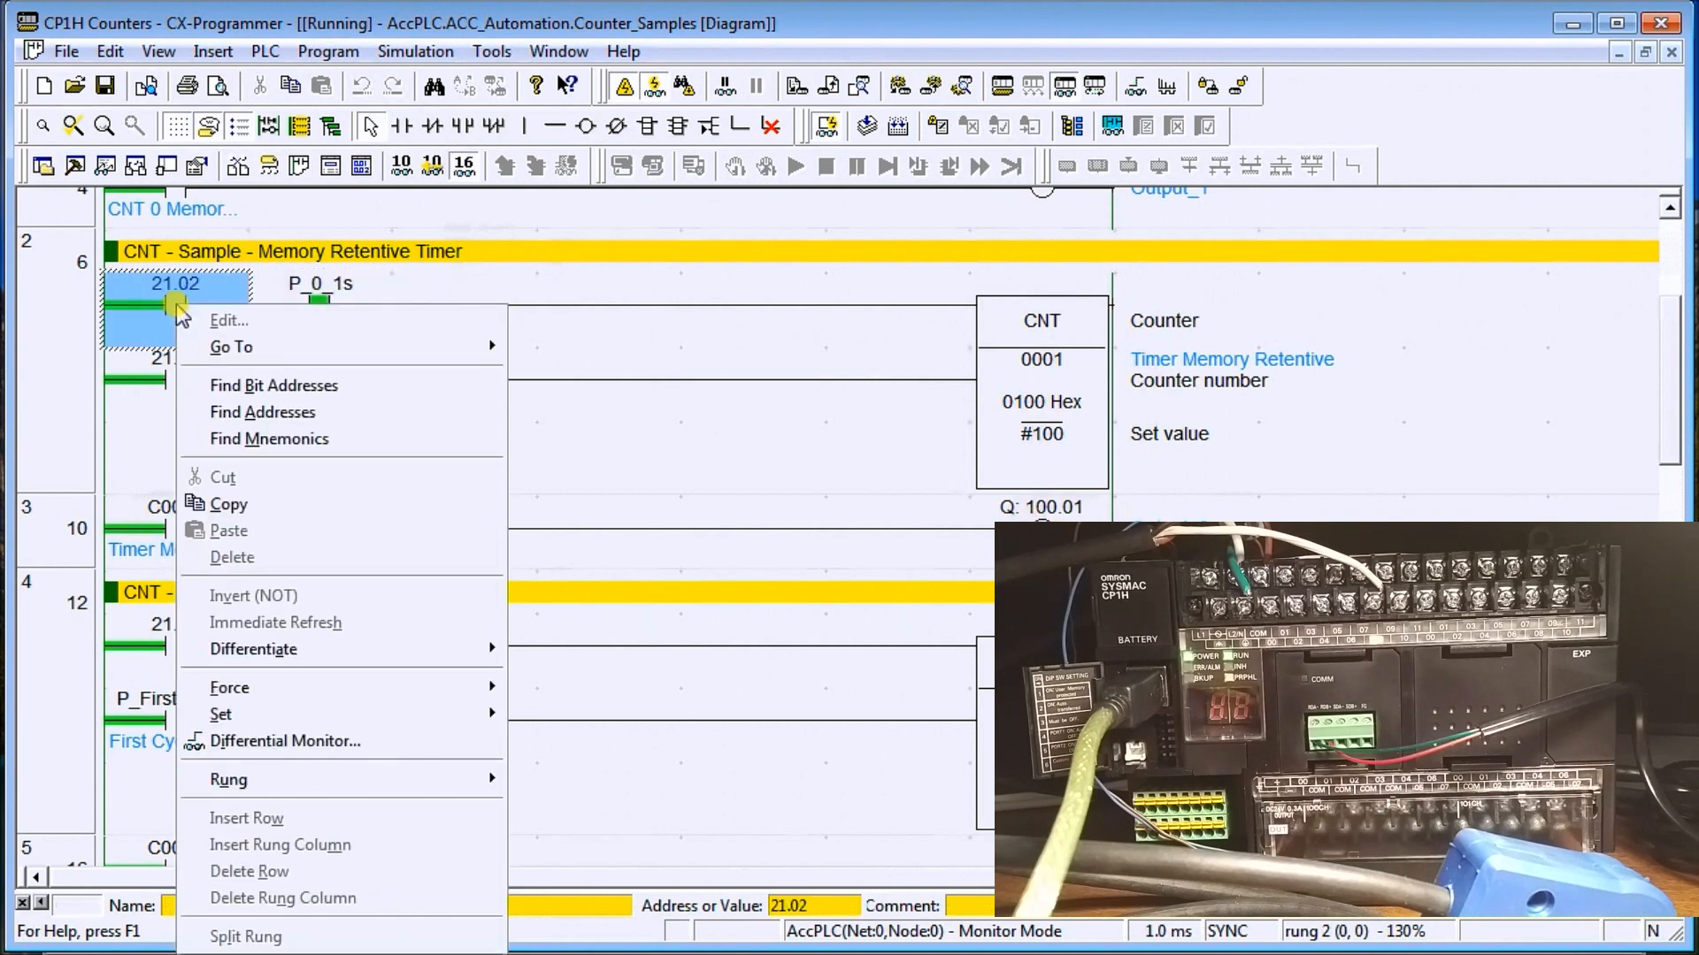
mouse_move(221, 714)
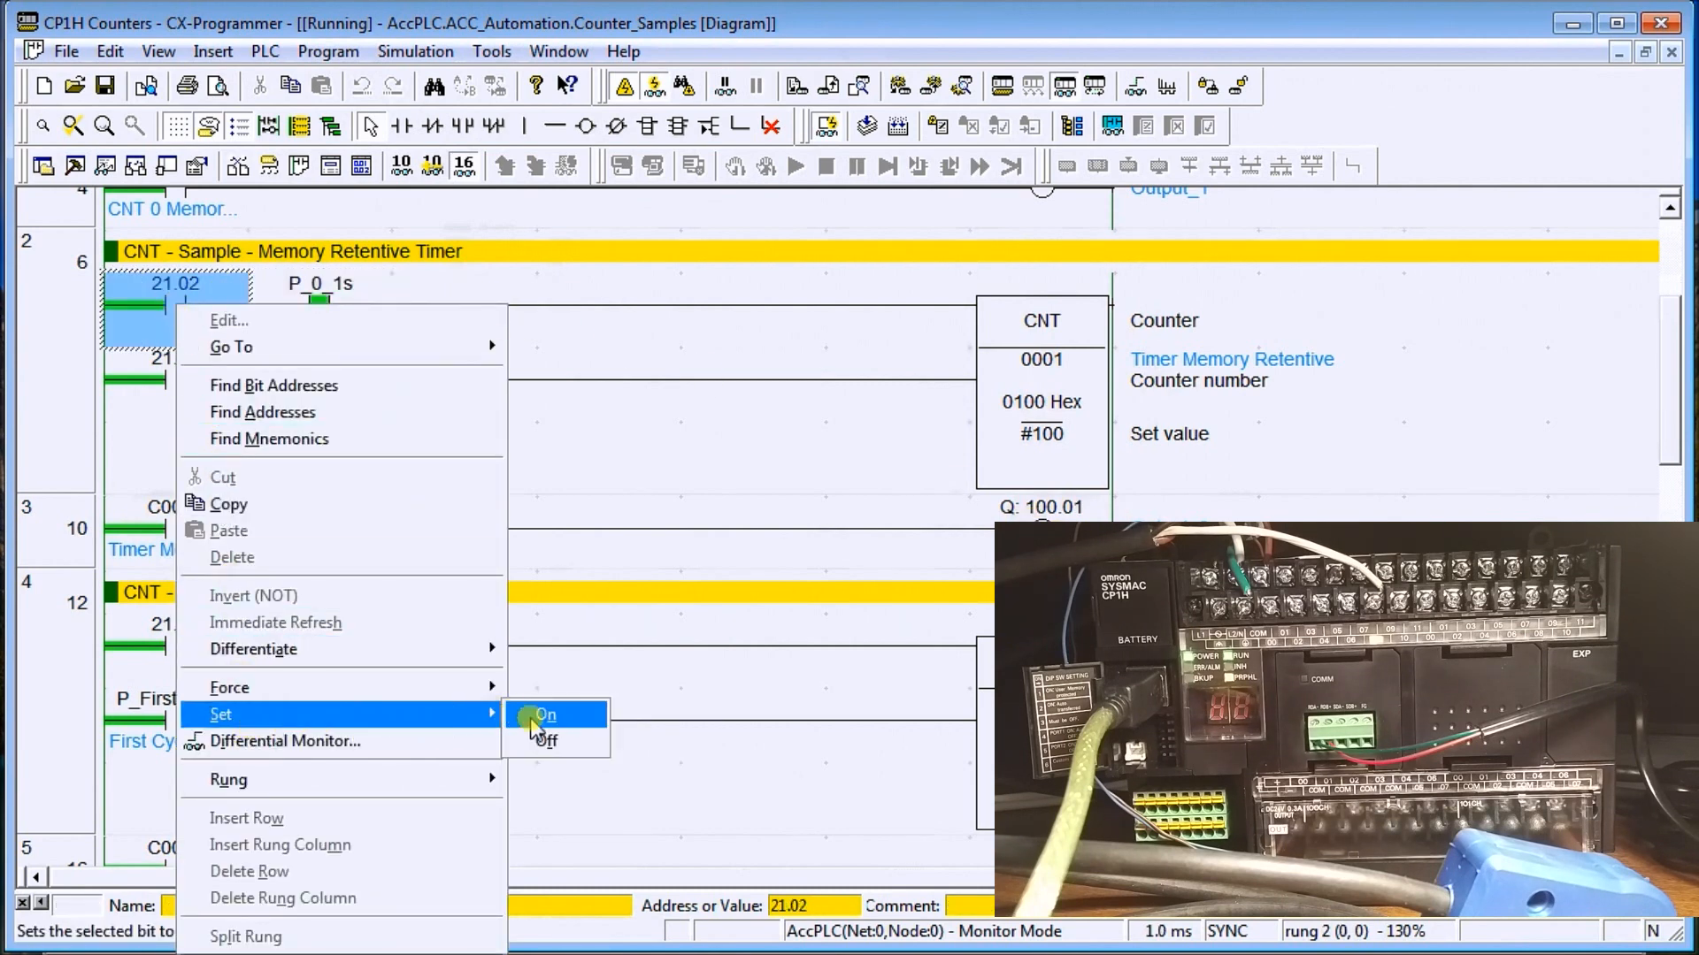
click(542, 715)
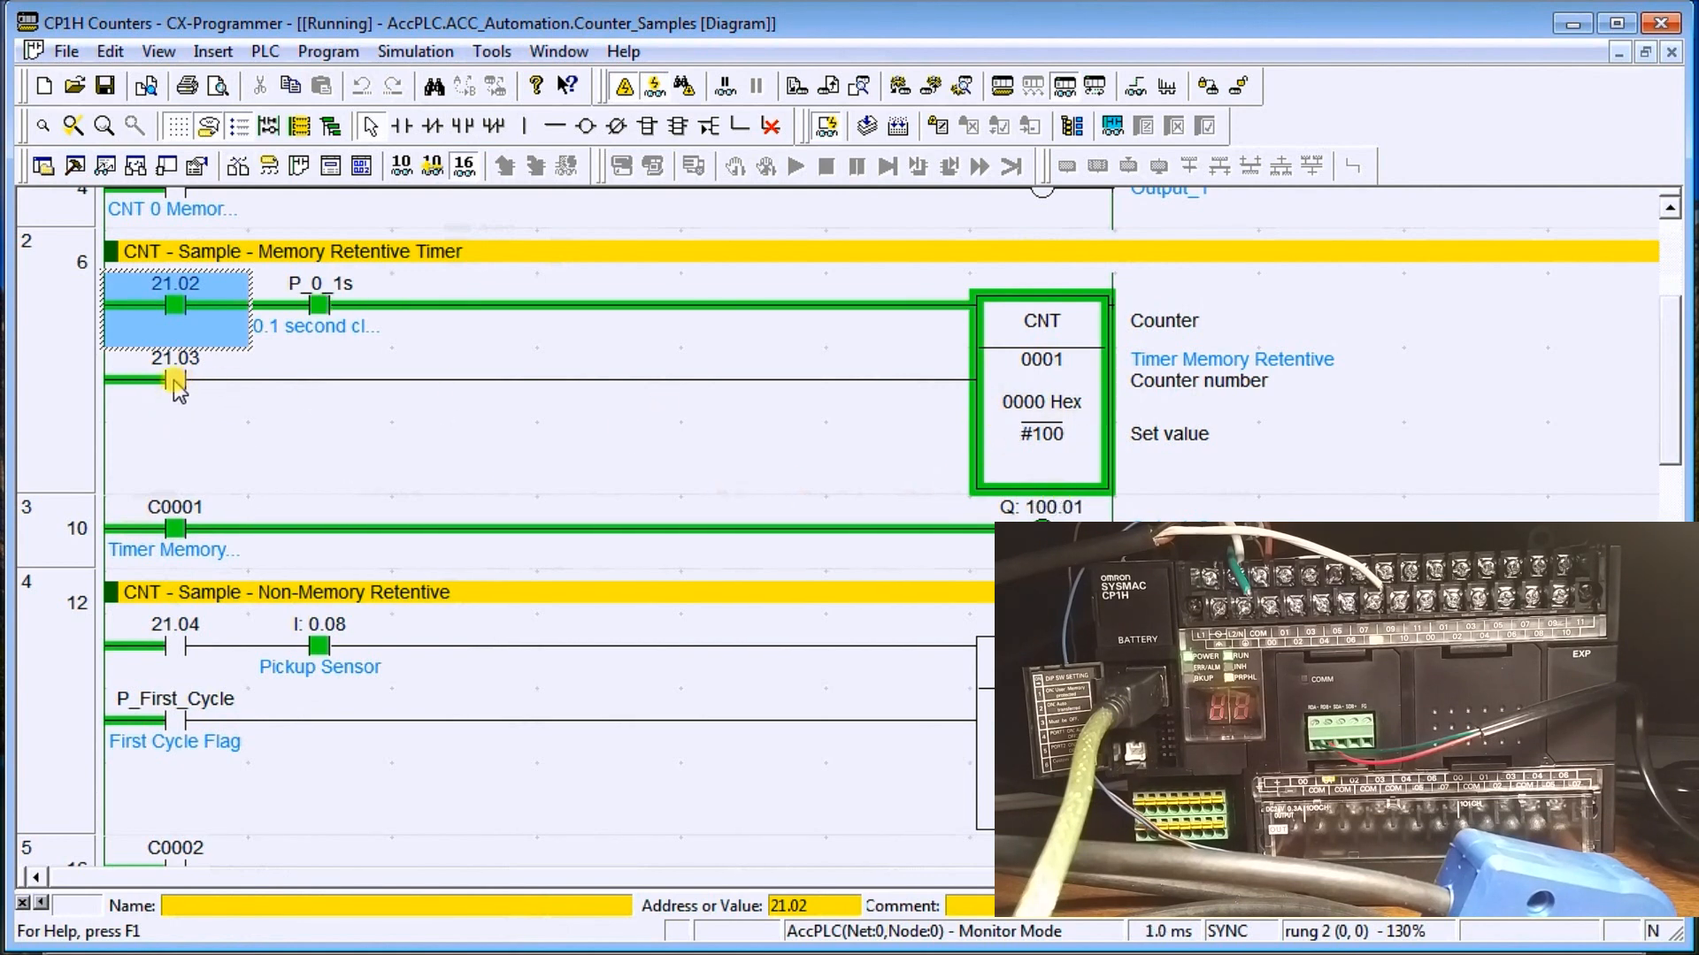
right_click(176, 379)
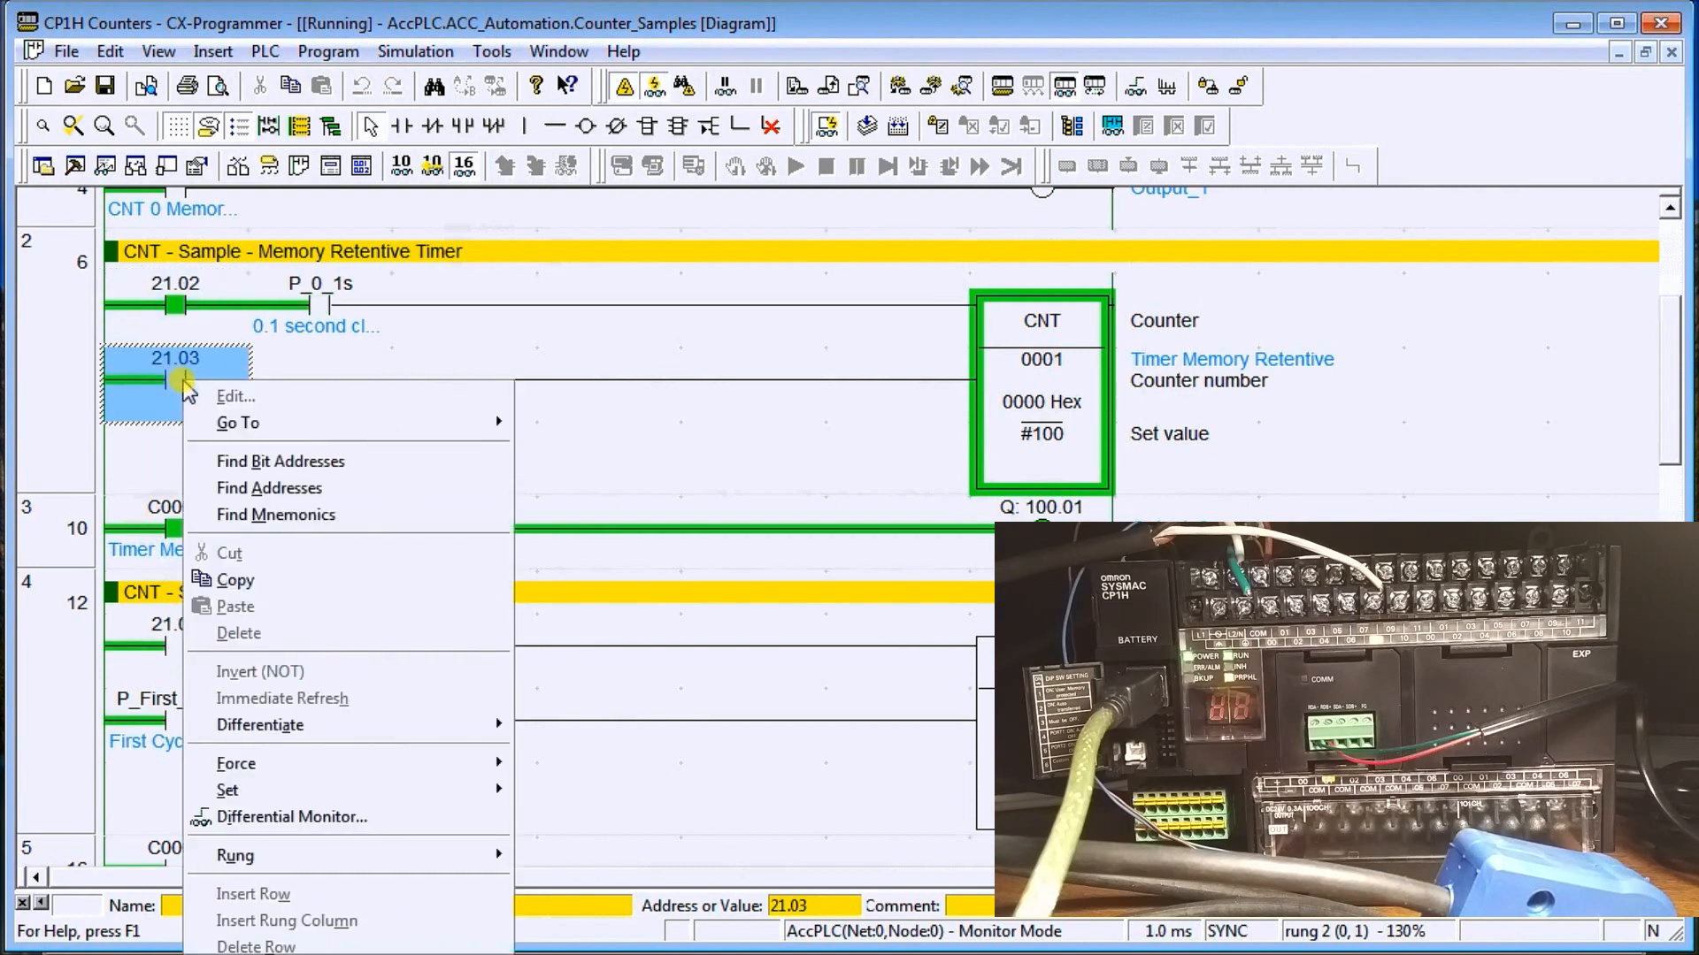
mouse_move(228, 790)
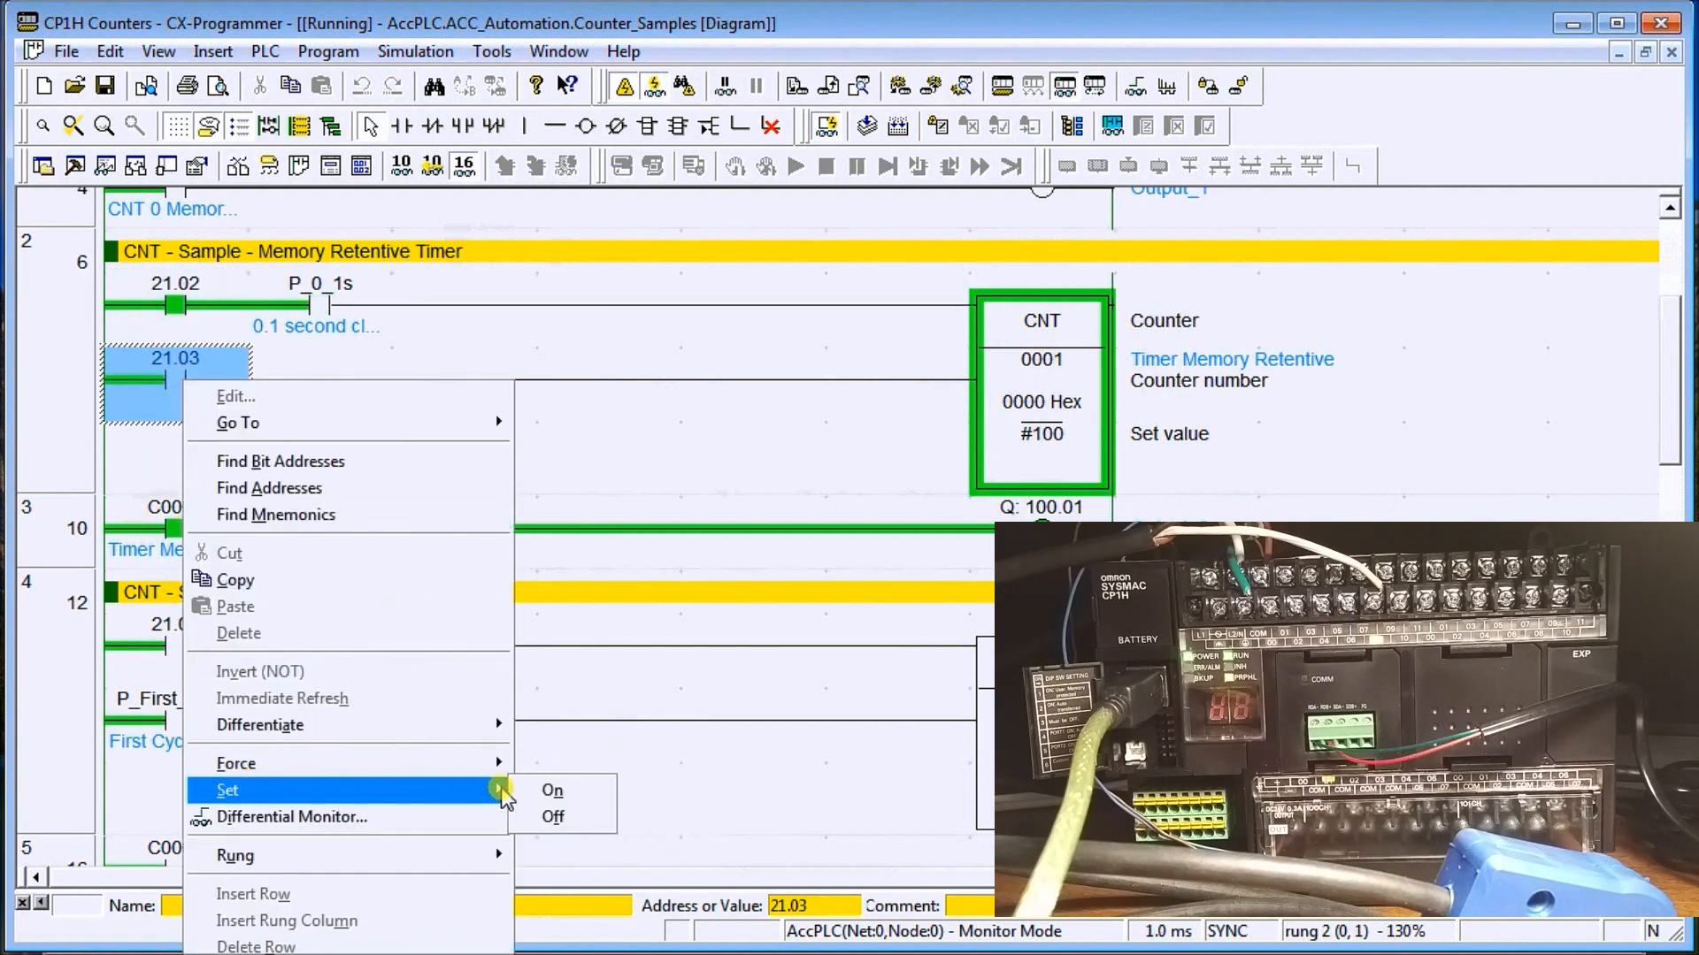
click(553, 790)
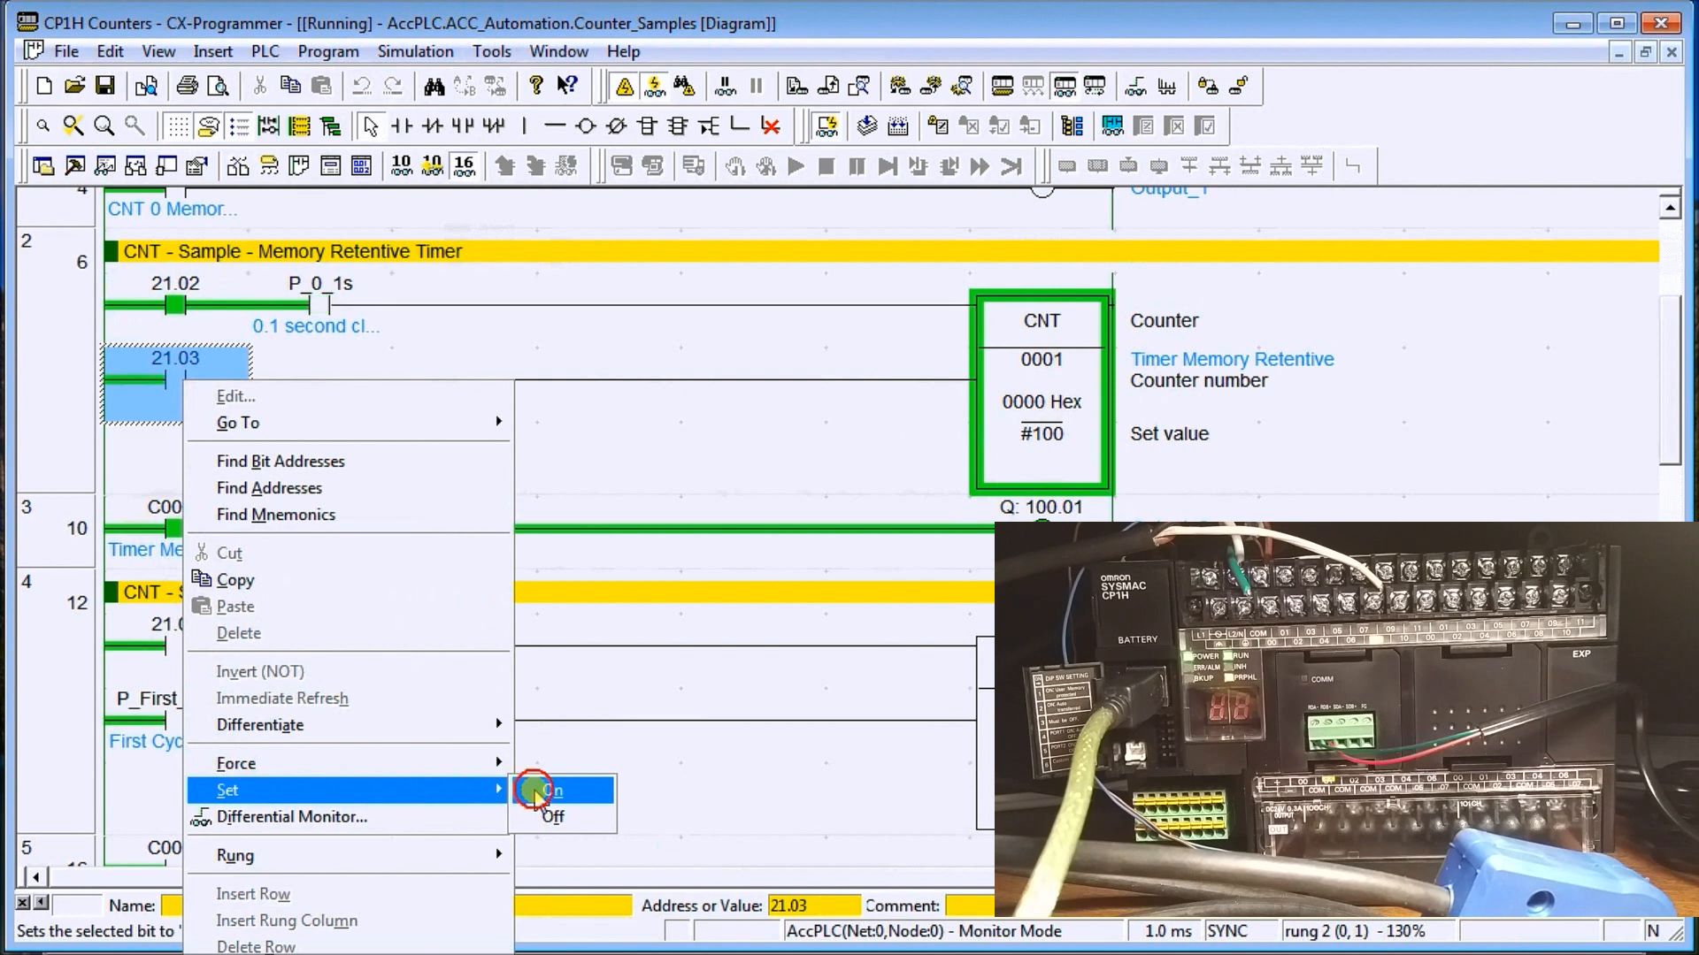
click(550, 790)
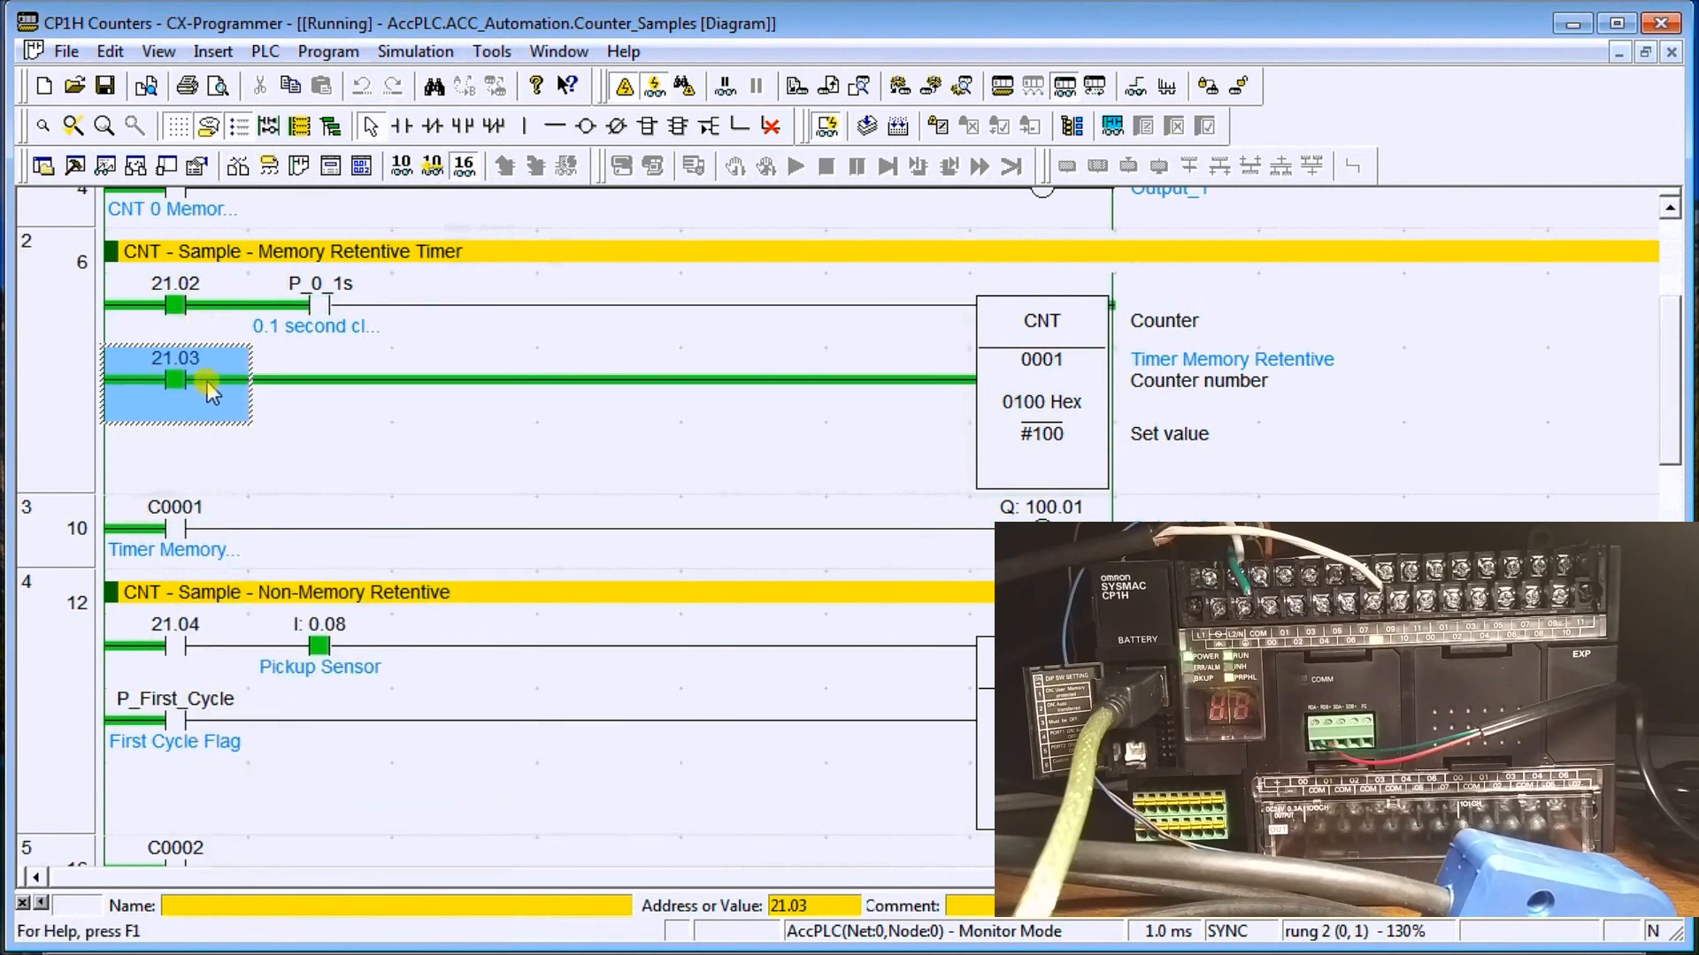
mouse_move(374, 347)
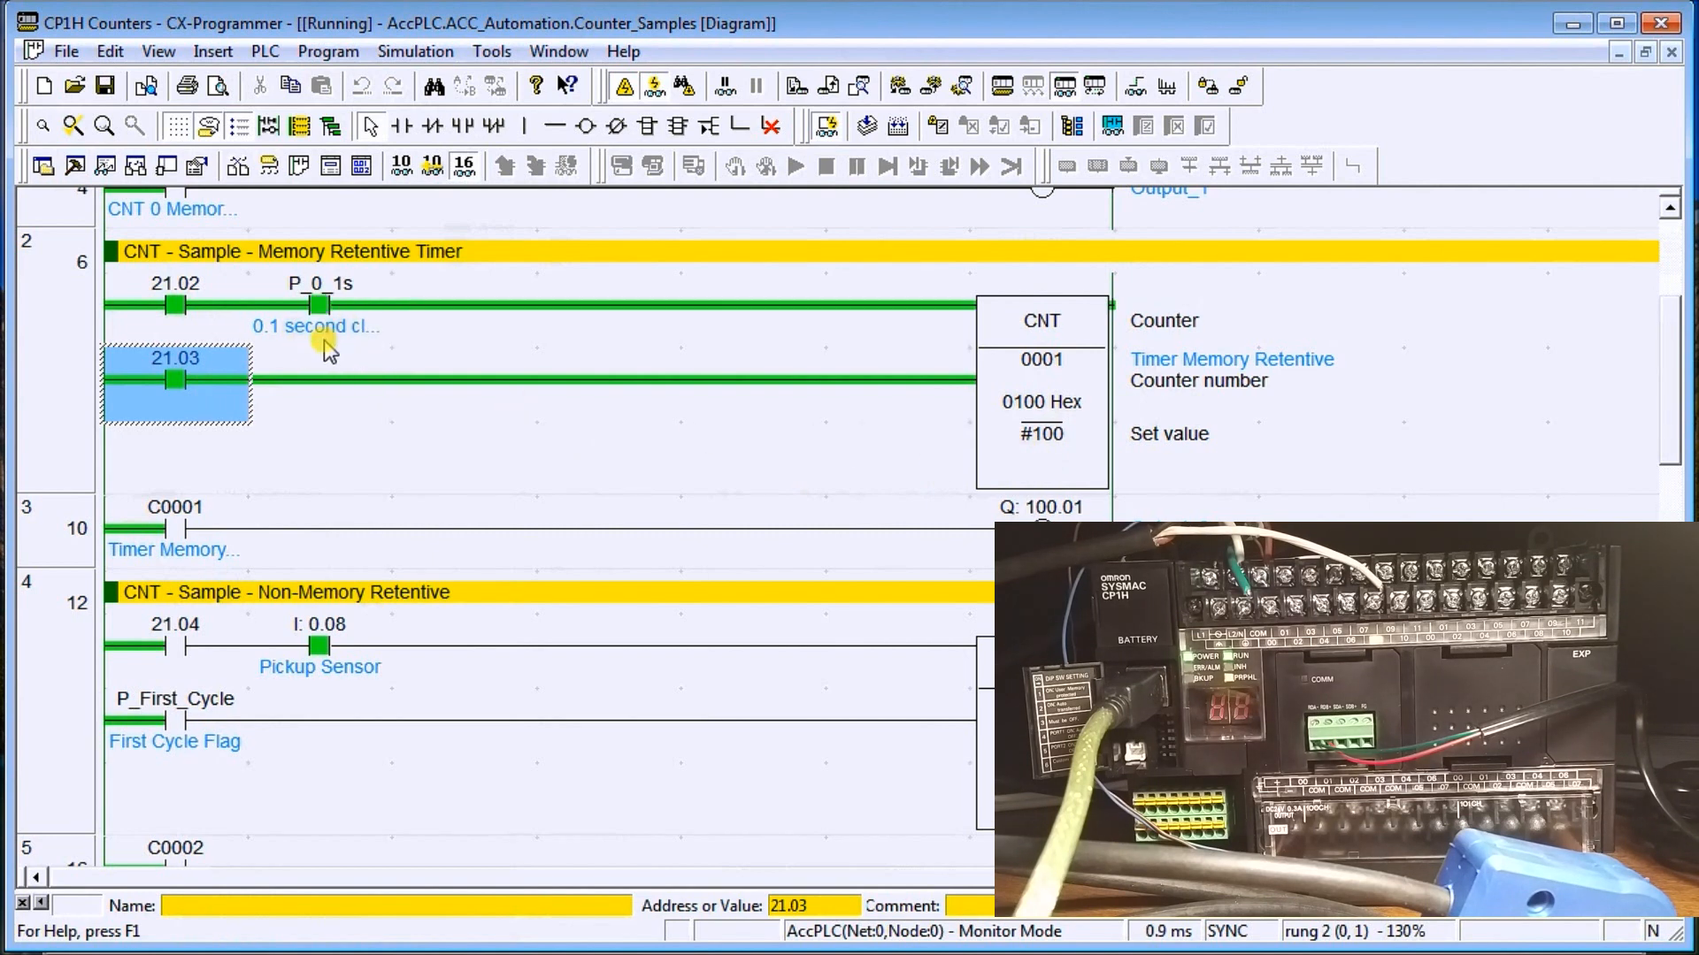
Turn reset bit 21.03 off and stop bit 21.02 so counter 0001 holds at 0058 Hex
right_click(177, 381)
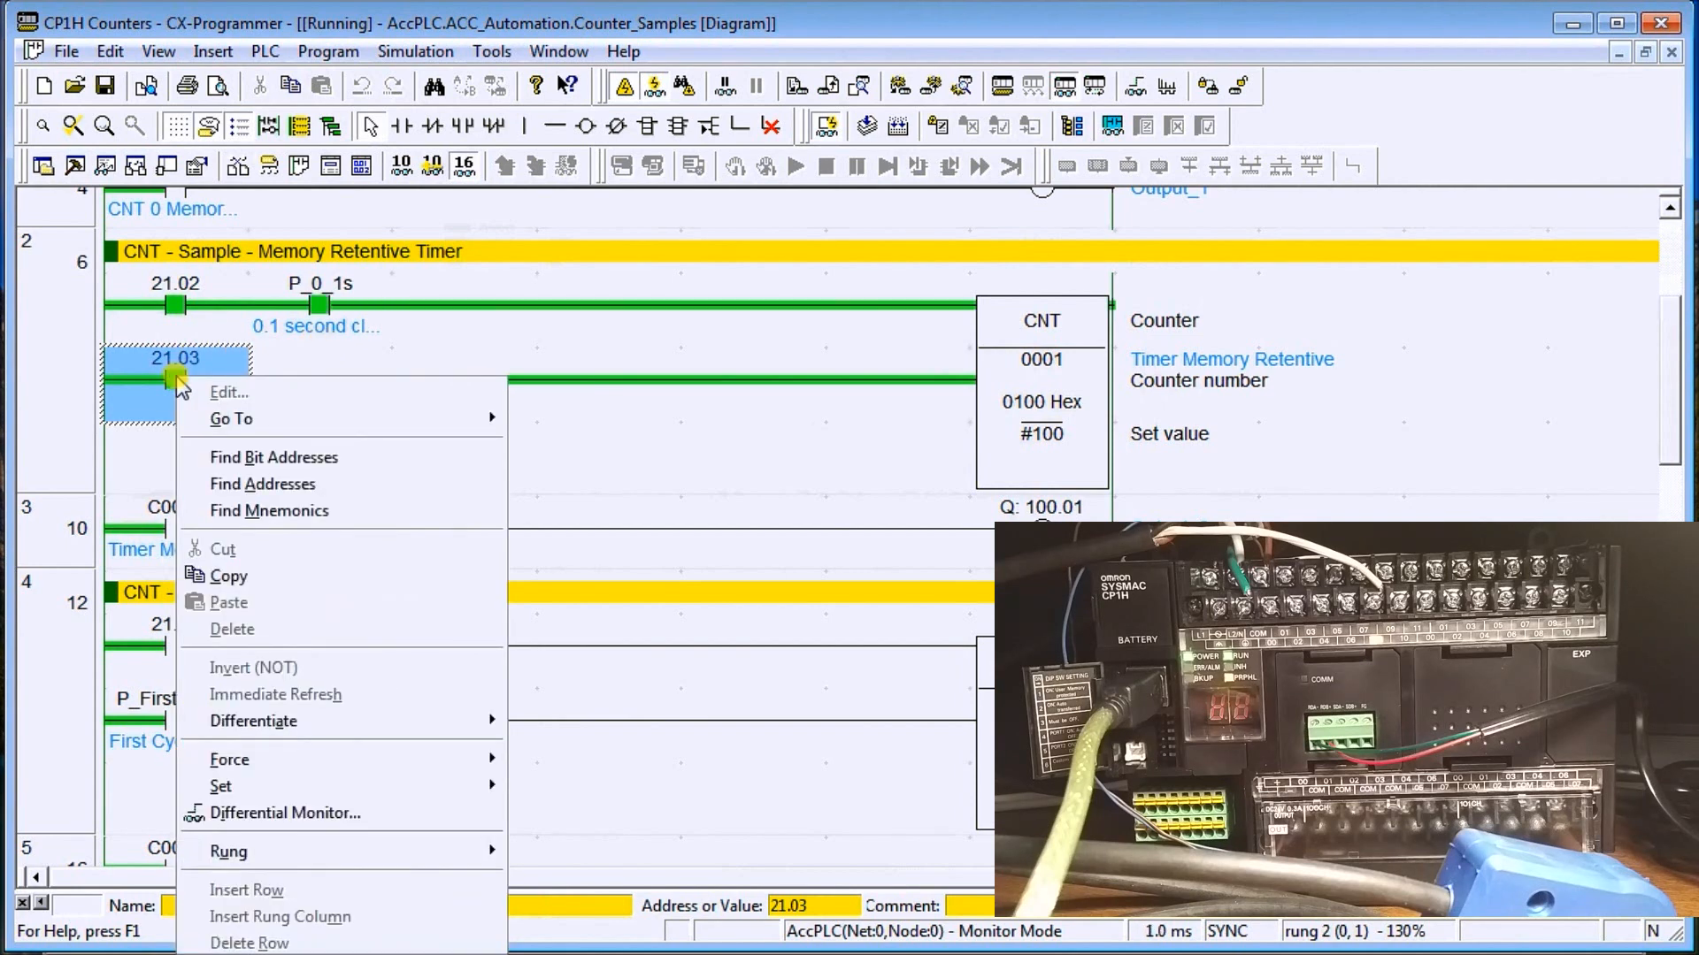
mouse_move(221, 785)
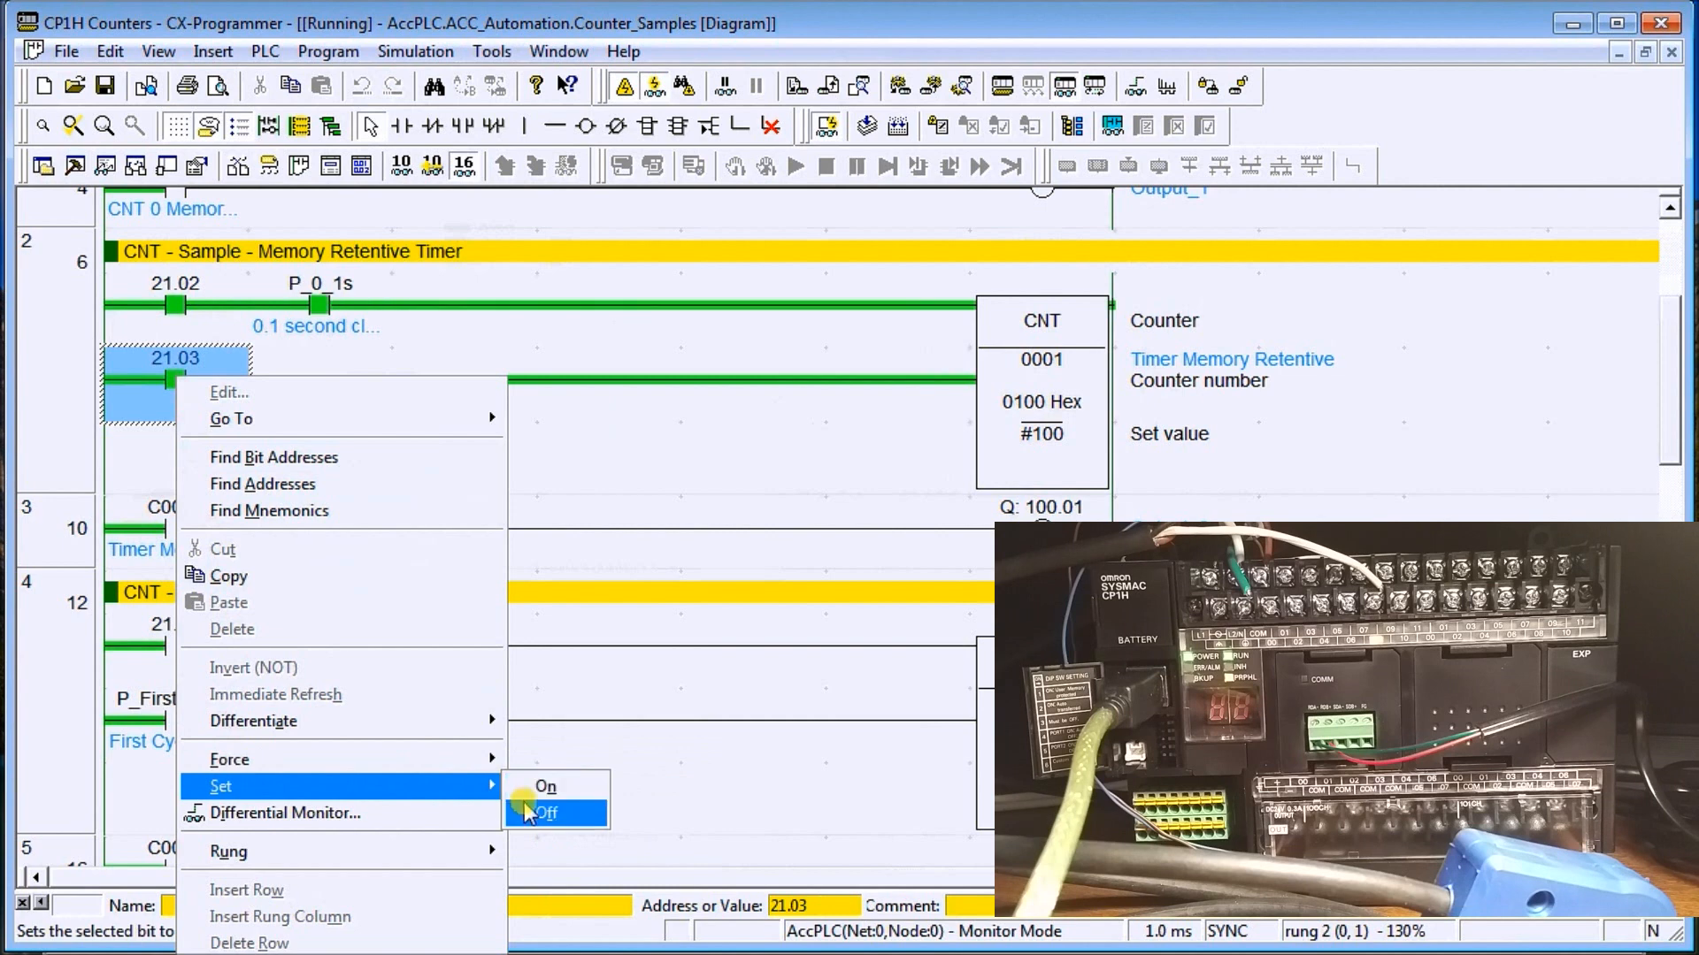
click(554, 814)
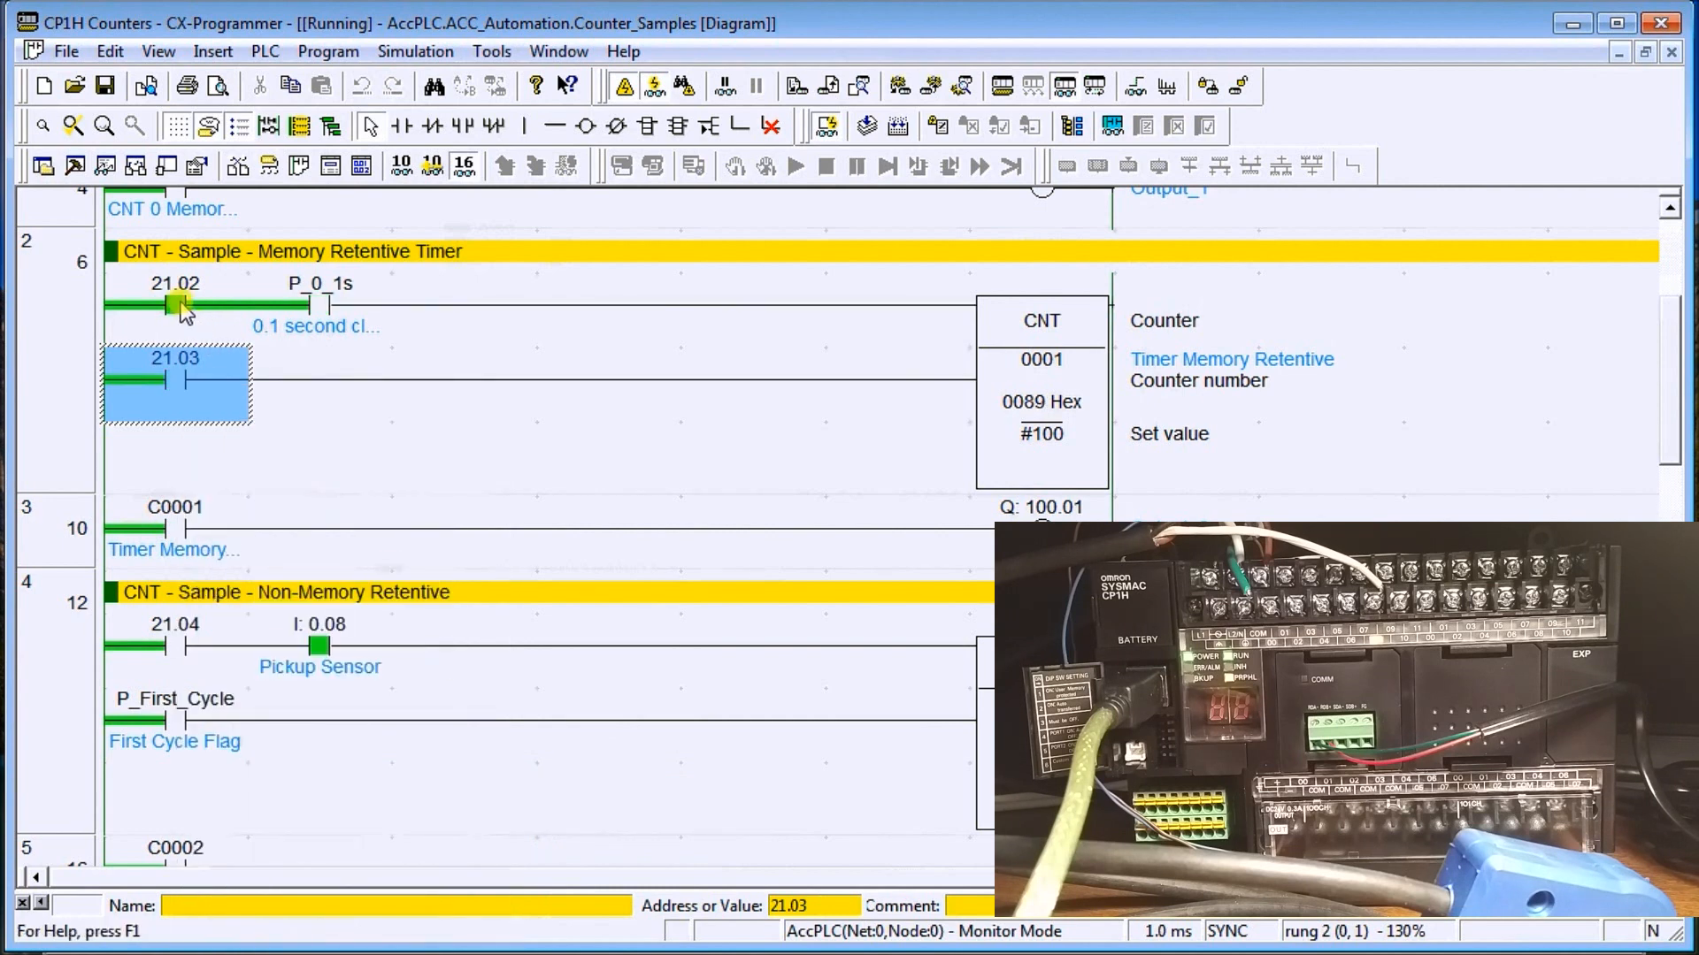
right_click(175, 304)
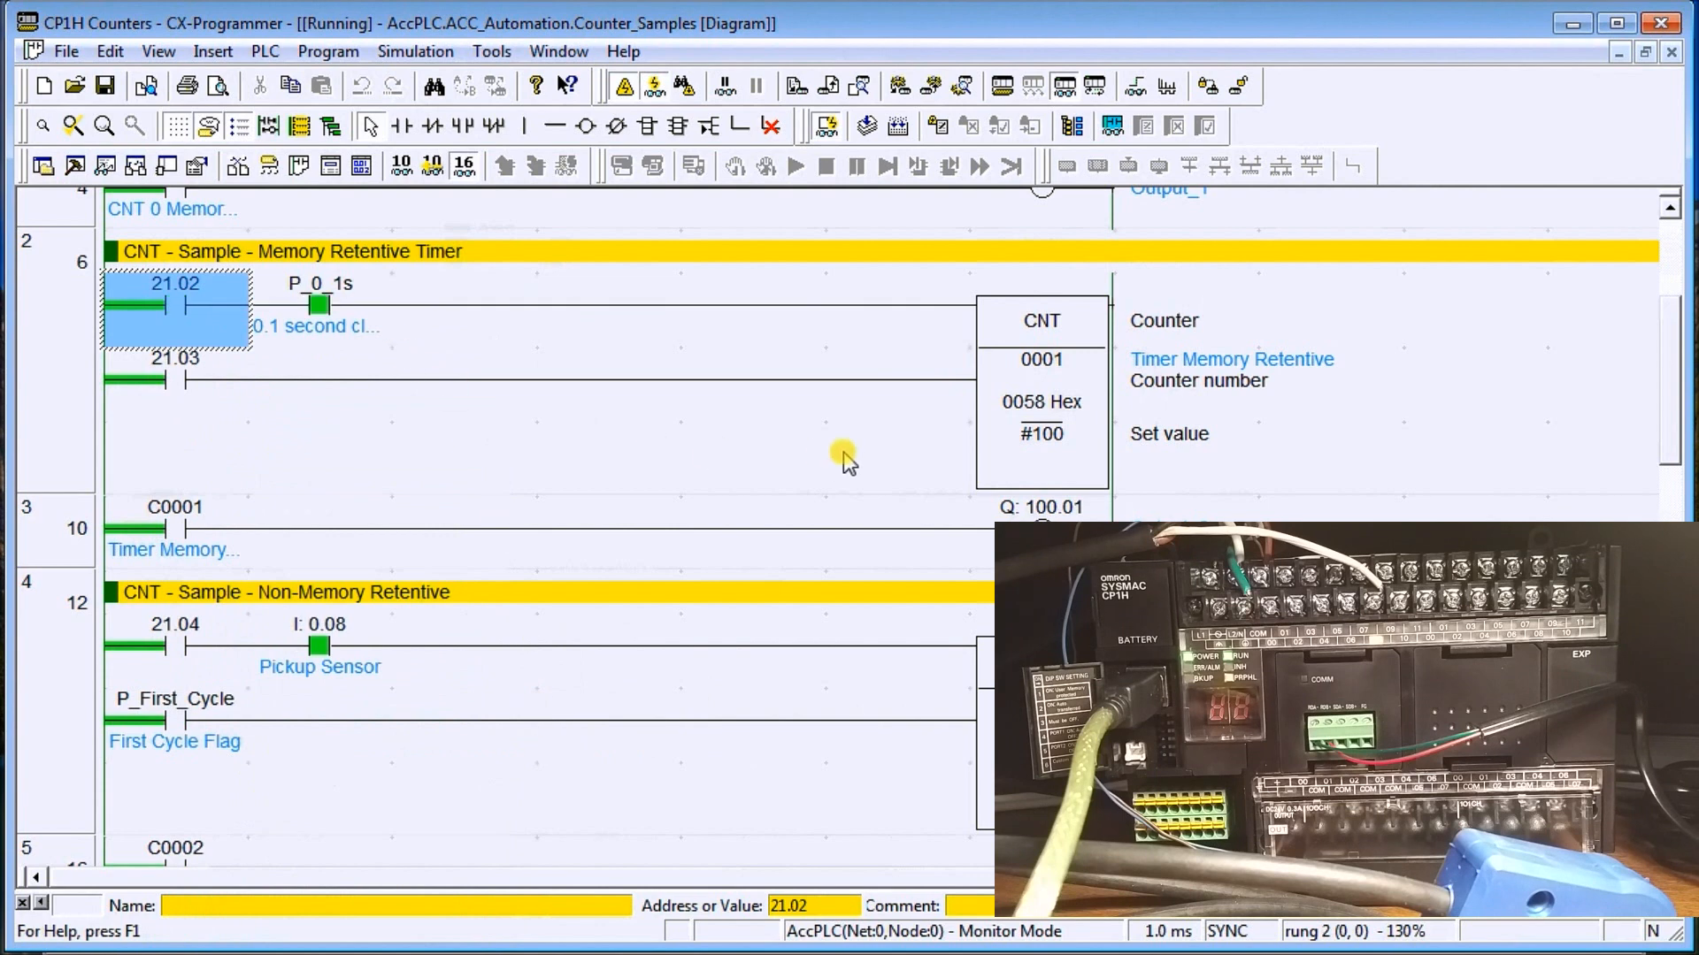
mouse_move(607, 363)
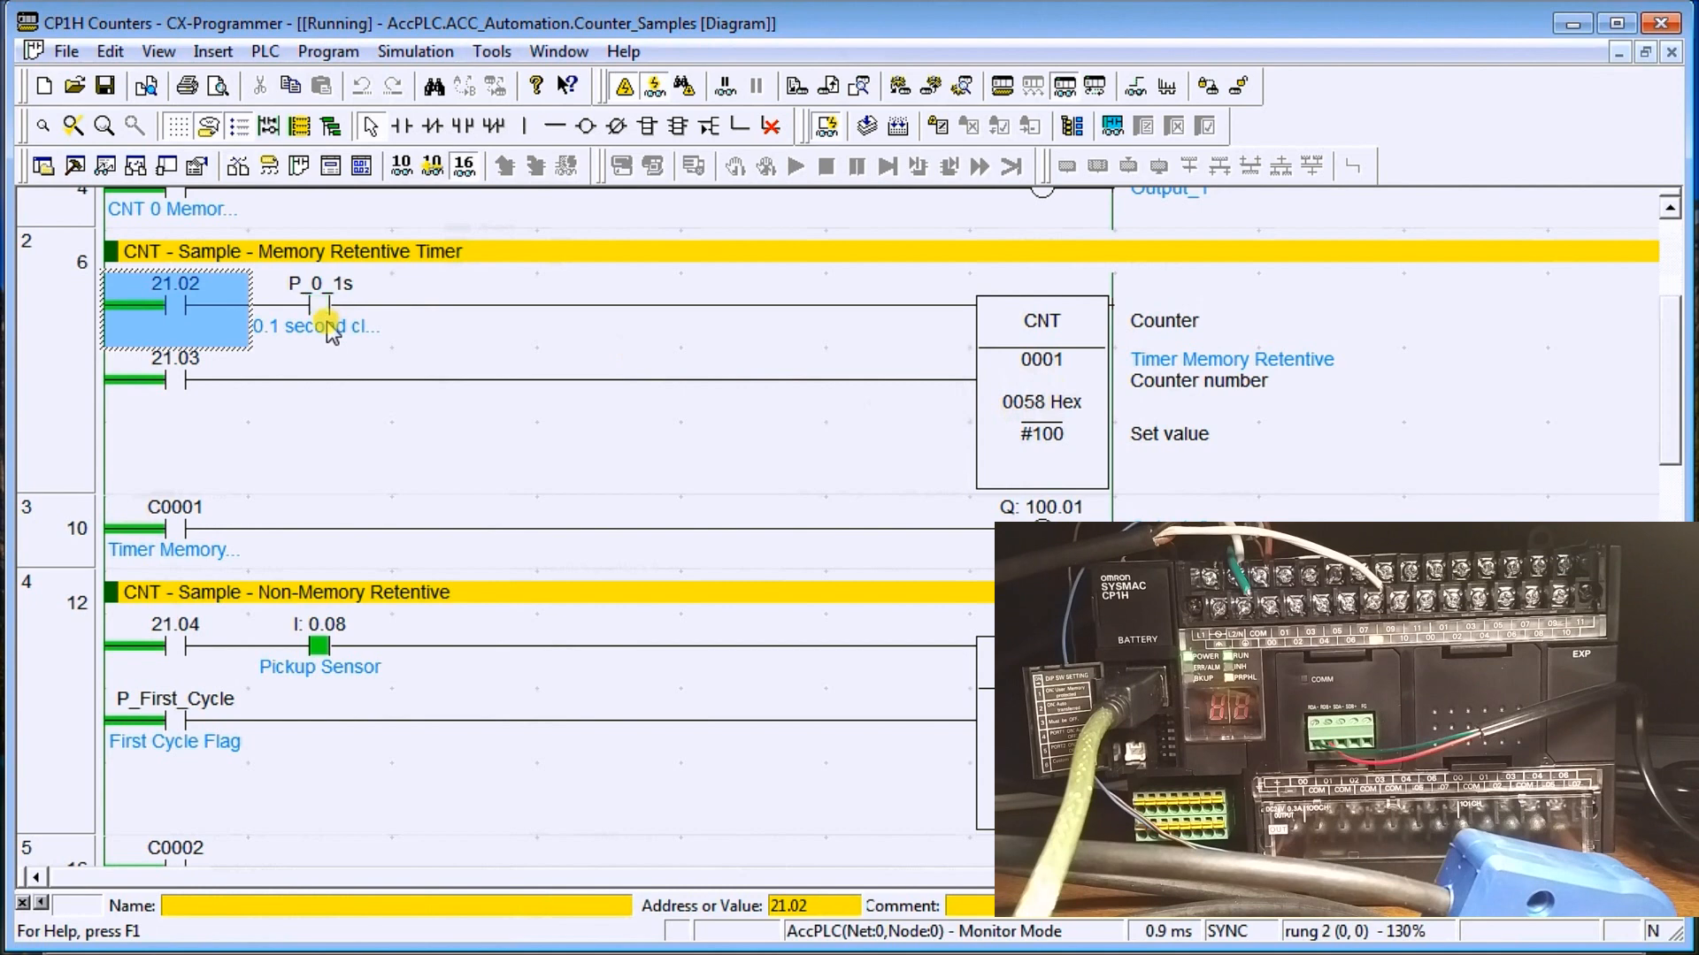
scroll(down, 3)
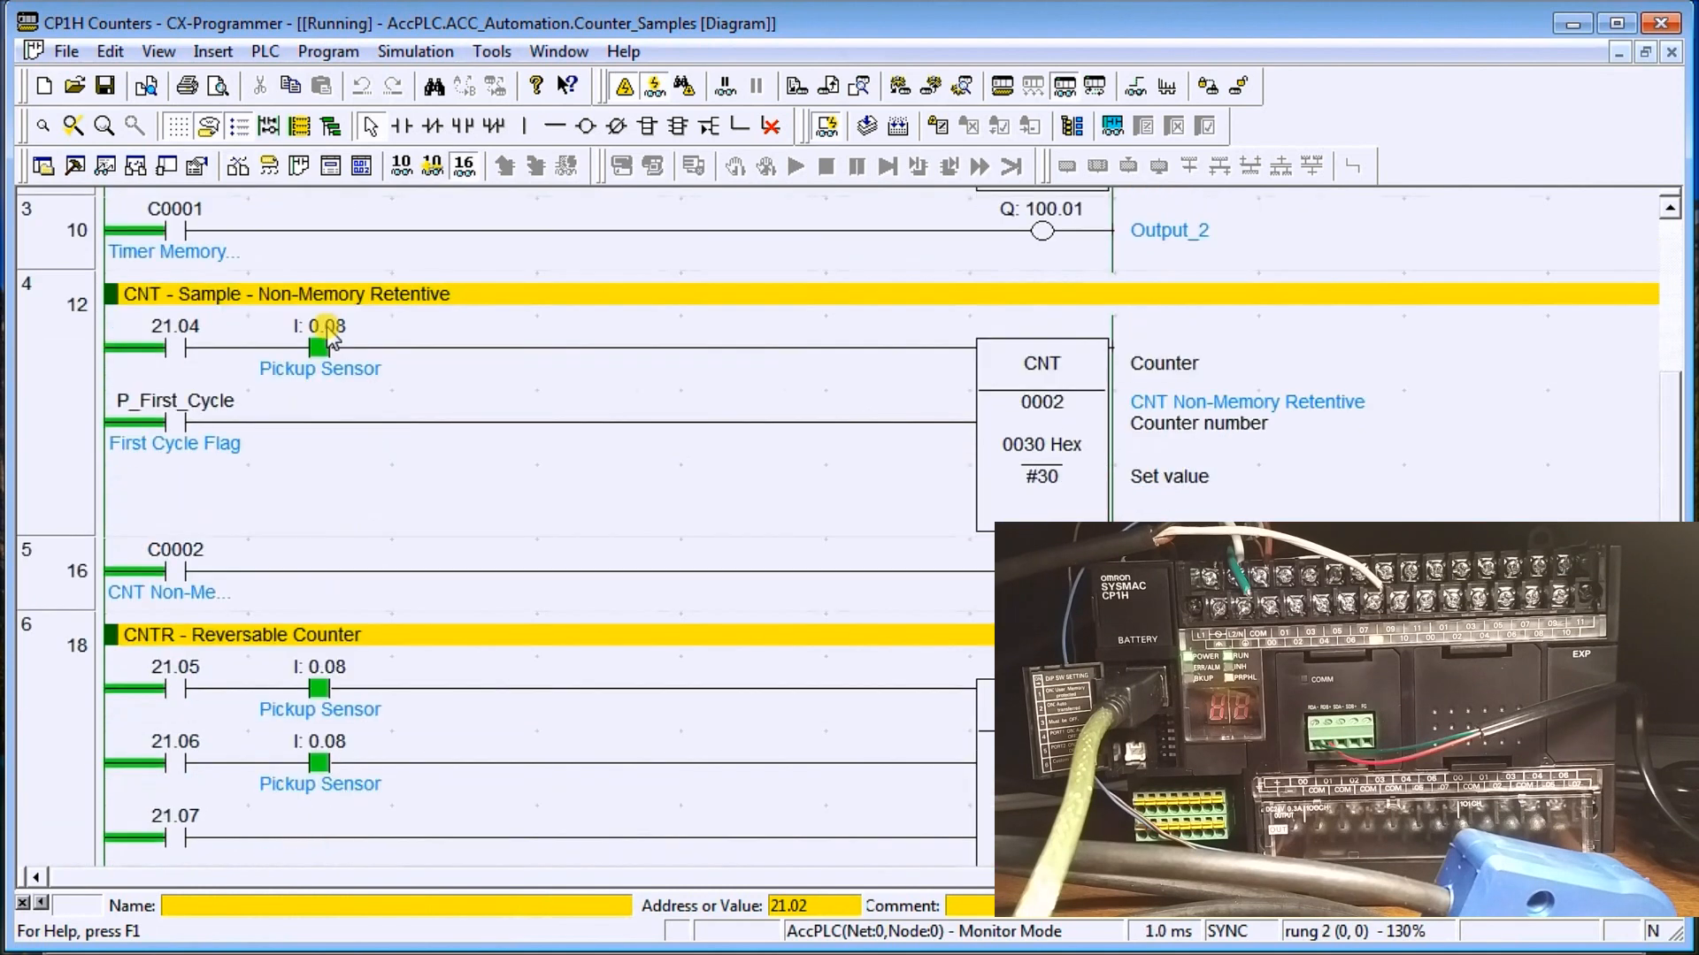
Set bit 21.04 on in rung 4 so counter 0002 counts to 0000 and Output_3 energizes
scroll(down, 3)
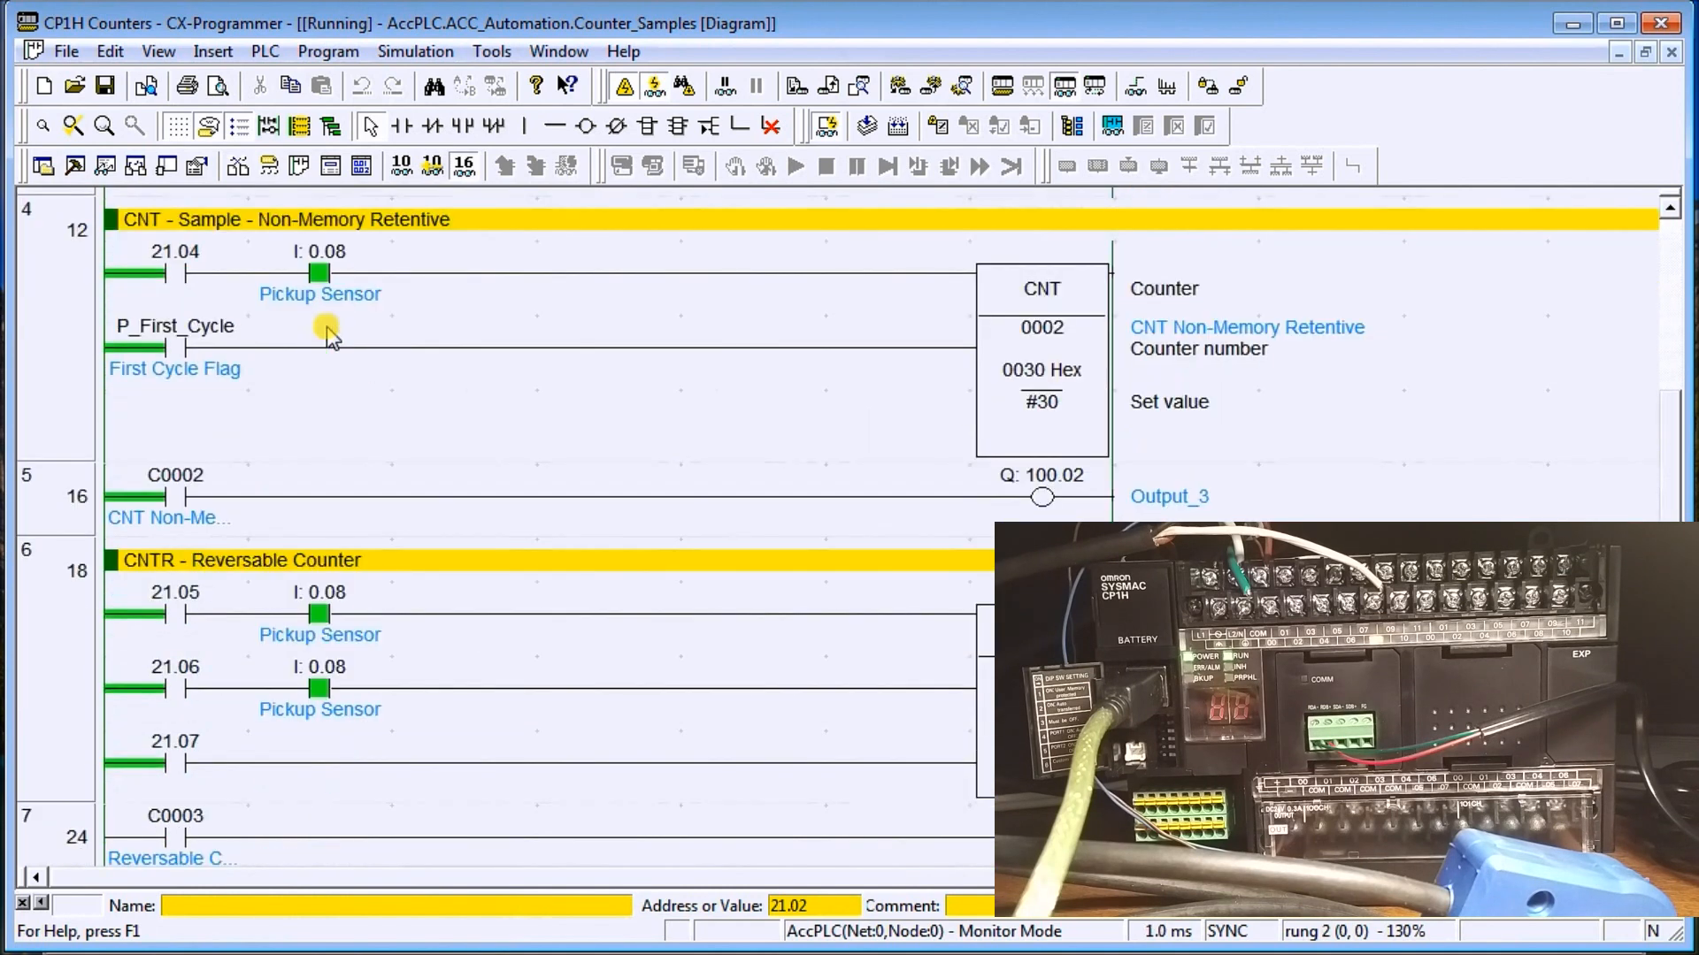
mouse_move(360, 412)
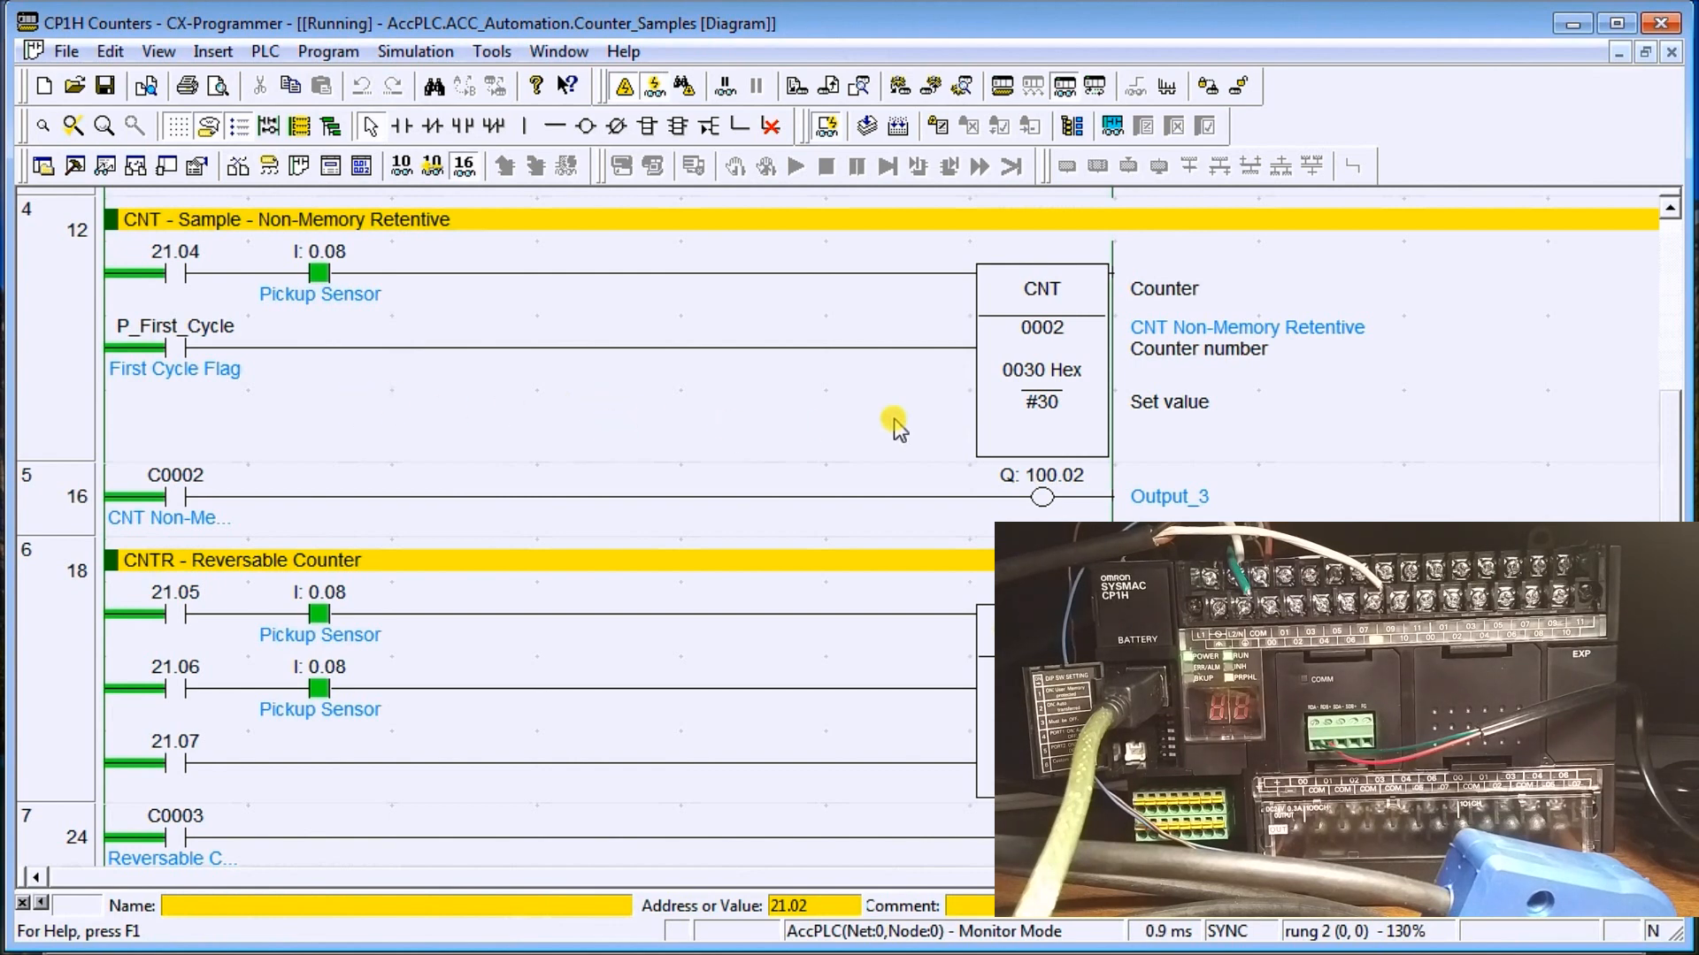
mouse_move(1024, 399)
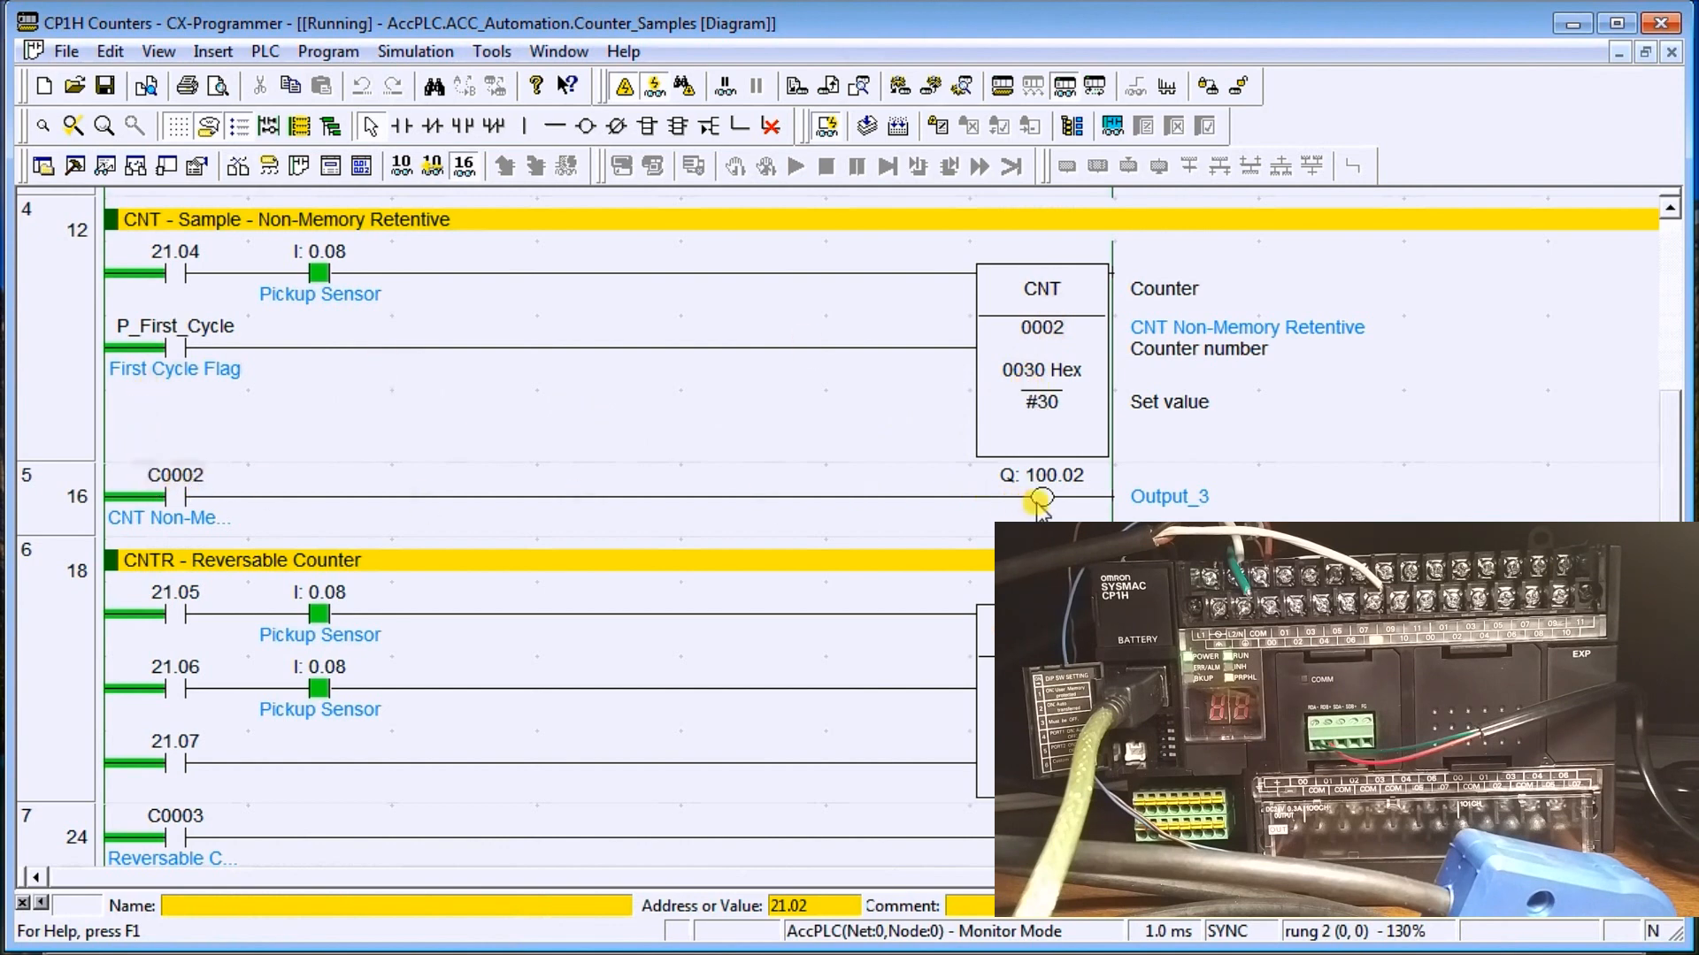
mouse_move(174, 284)
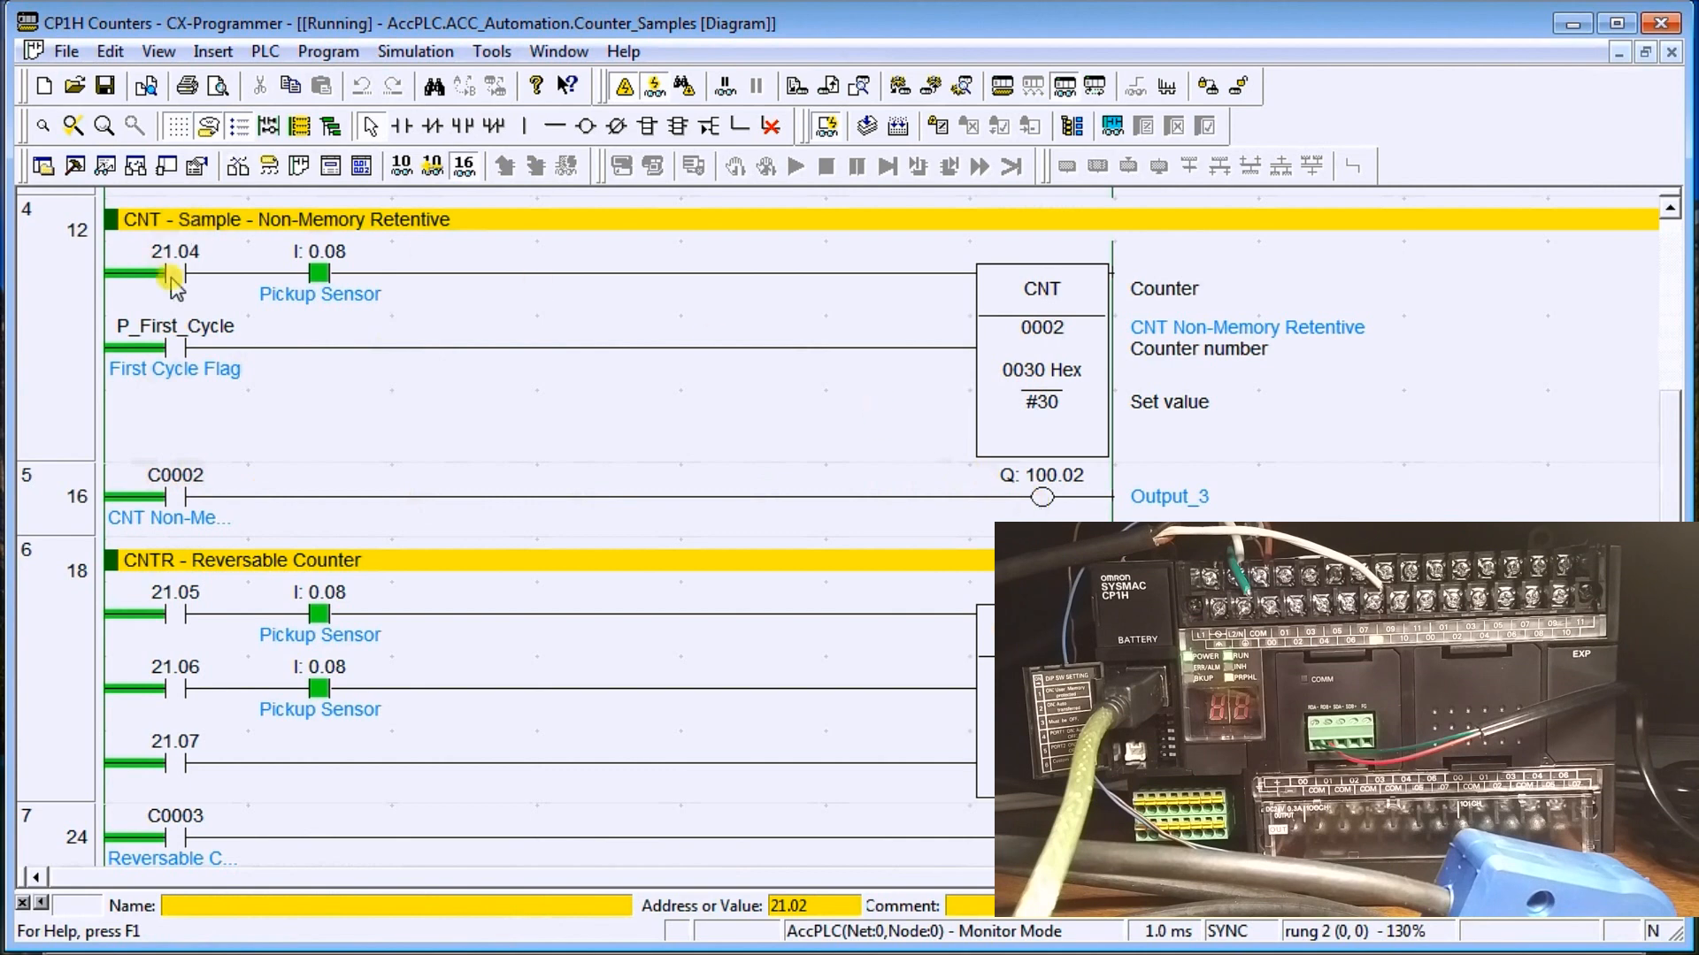
right_click(174, 268)
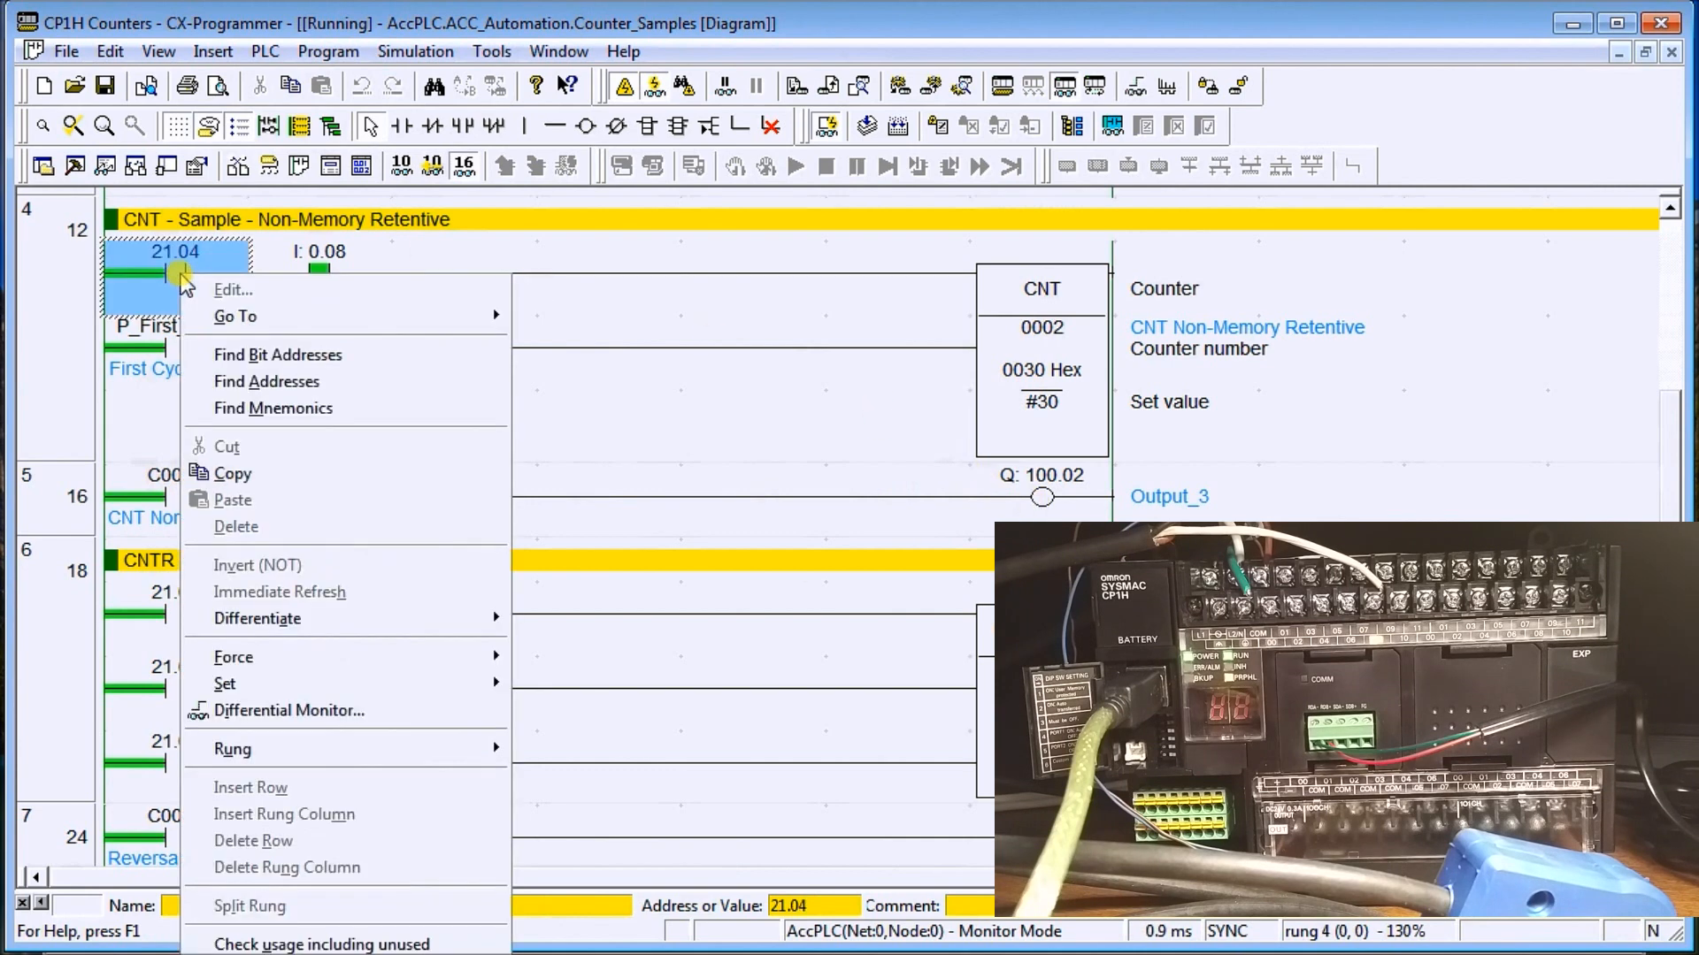
mouse_move(224, 684)
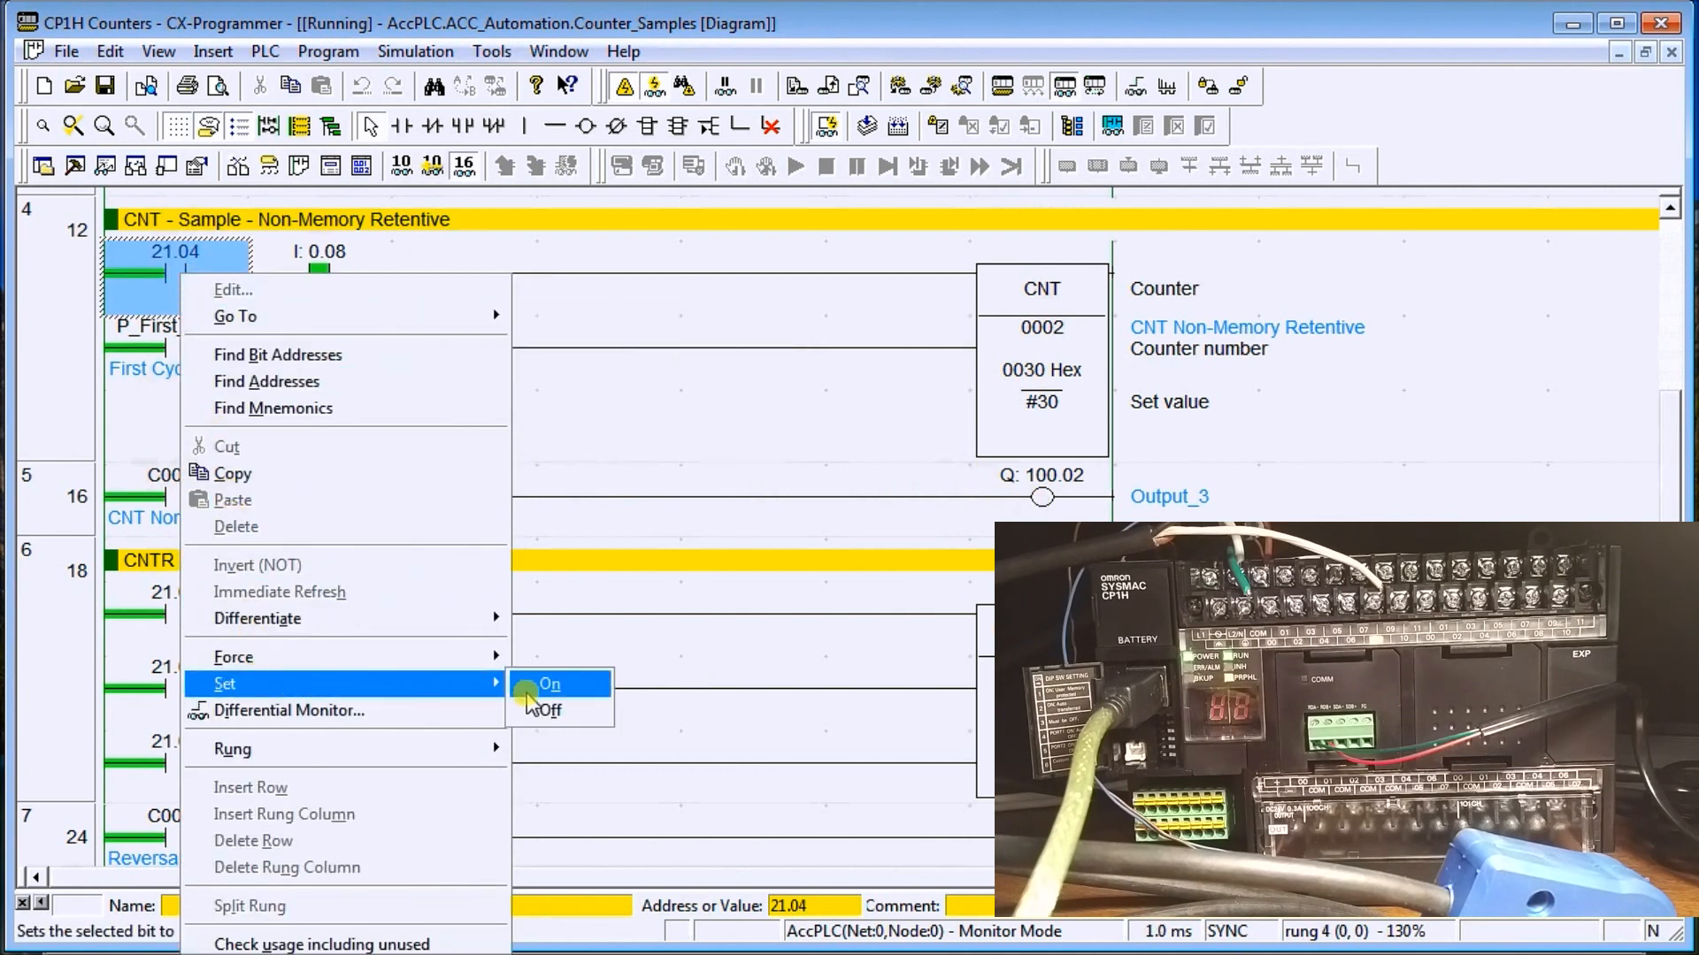
click(552, 684)
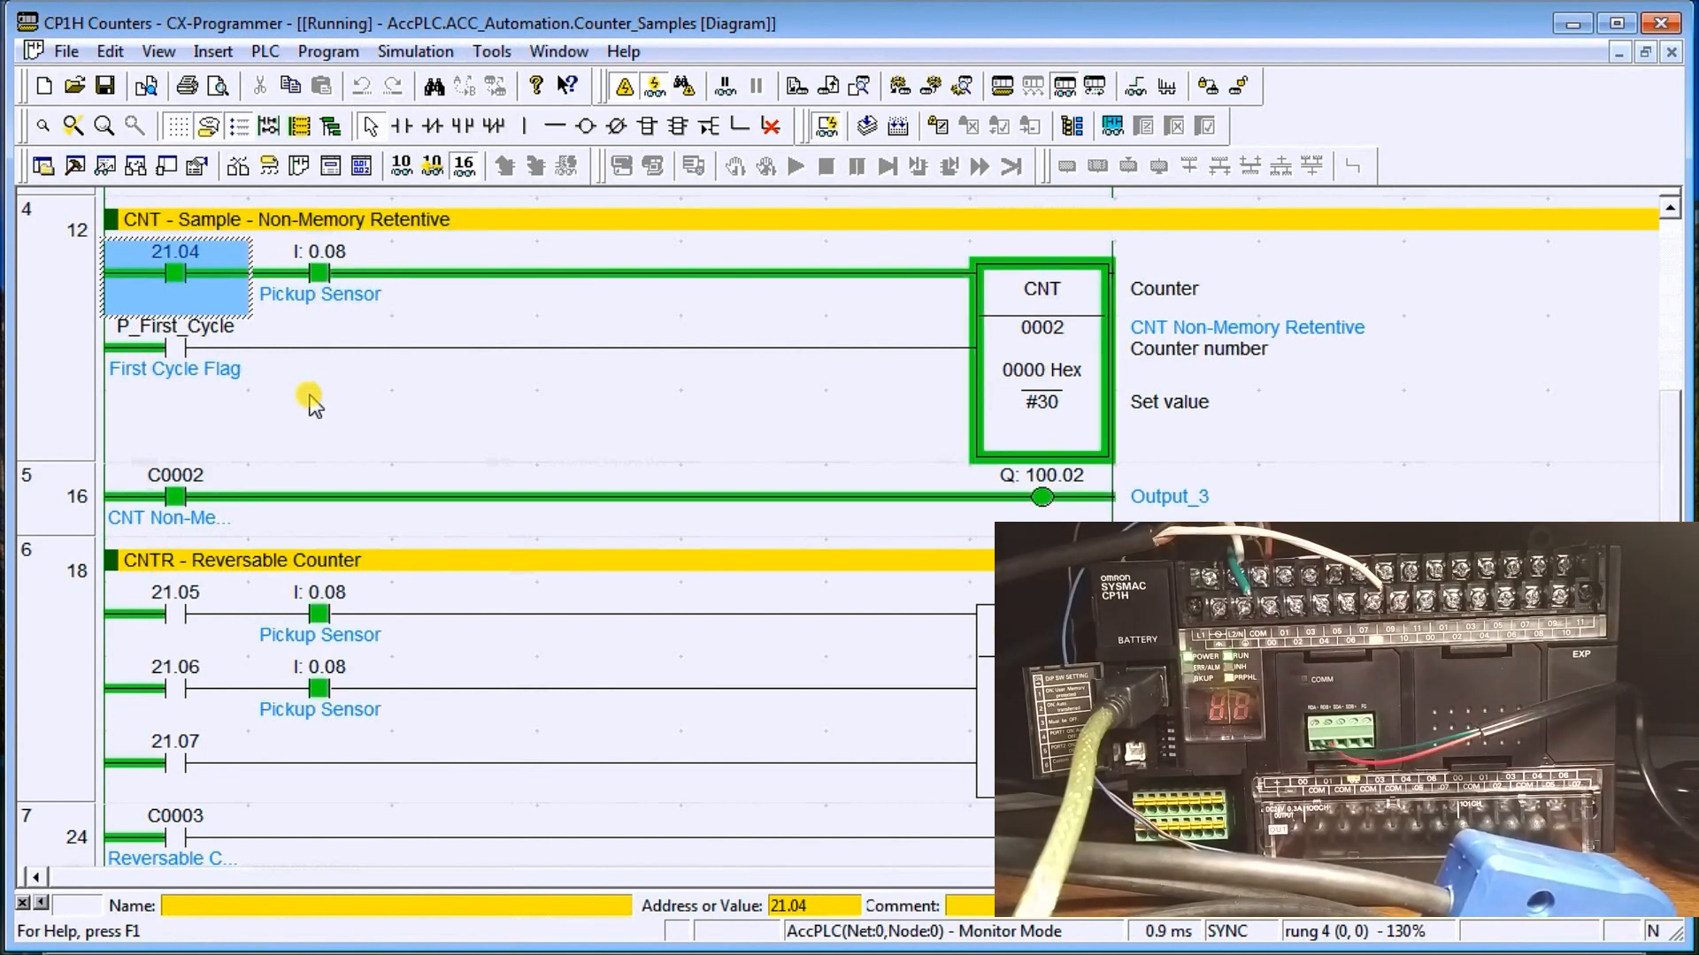
mouse_move(130, 271)
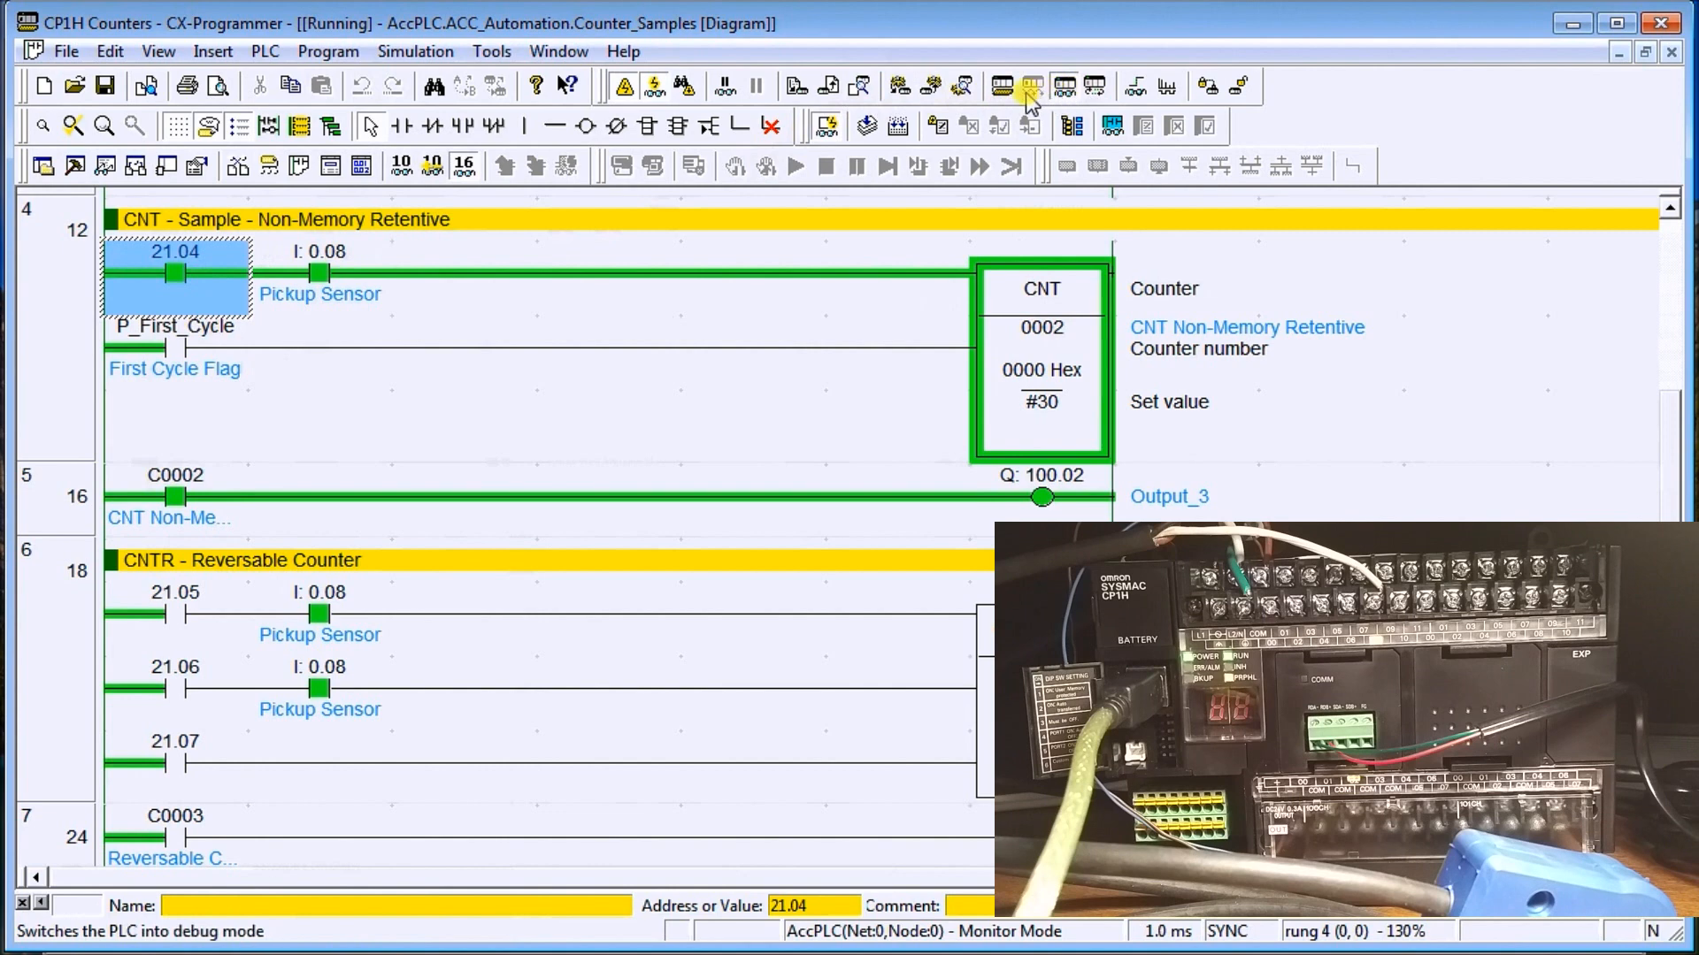
Stop the PLC in program mode, then switch it back to monitor mode
click(1030, 85)
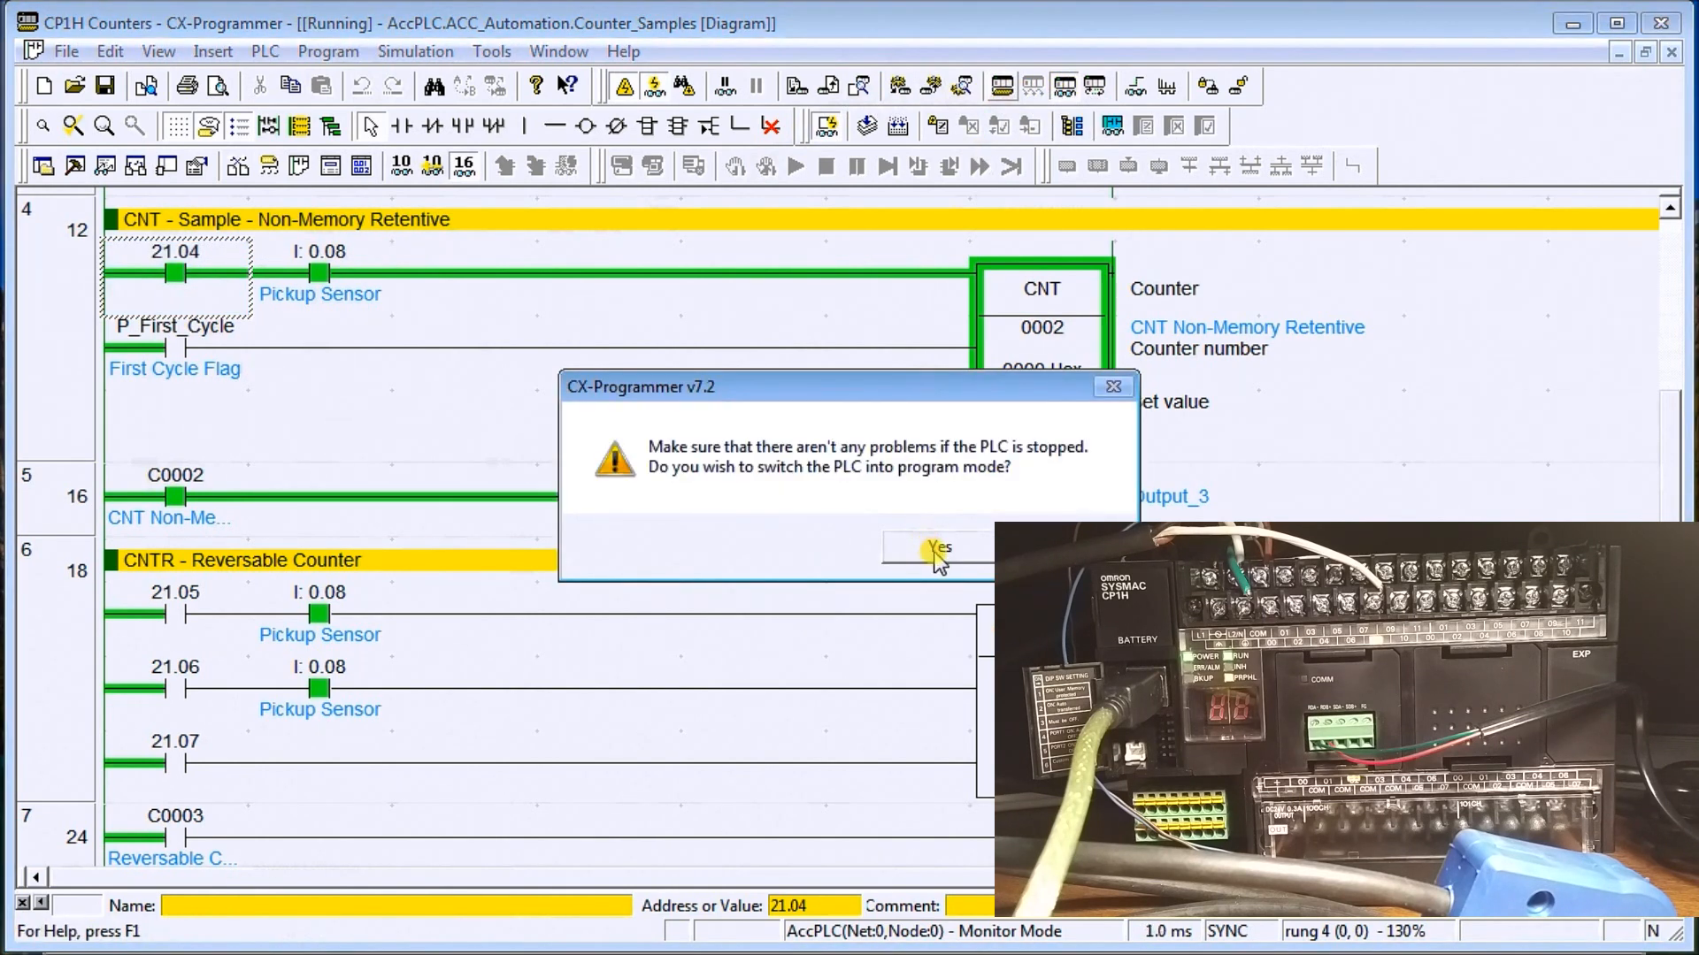
click(938, 545)
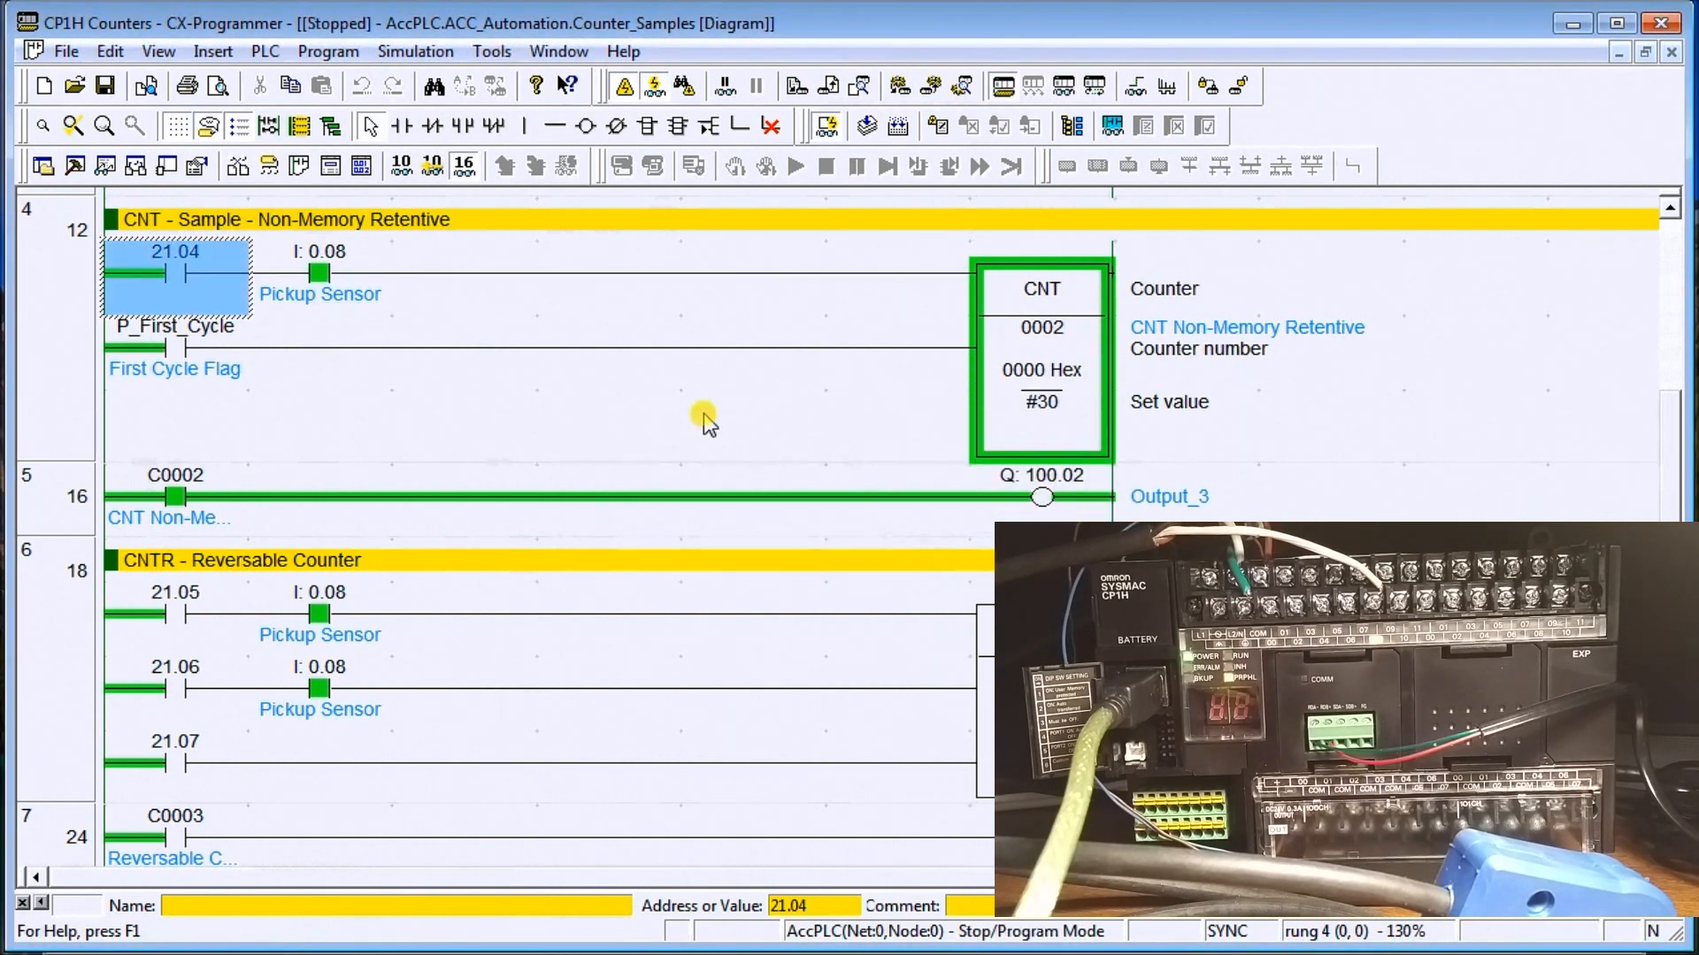
mouse_move(713, 405)
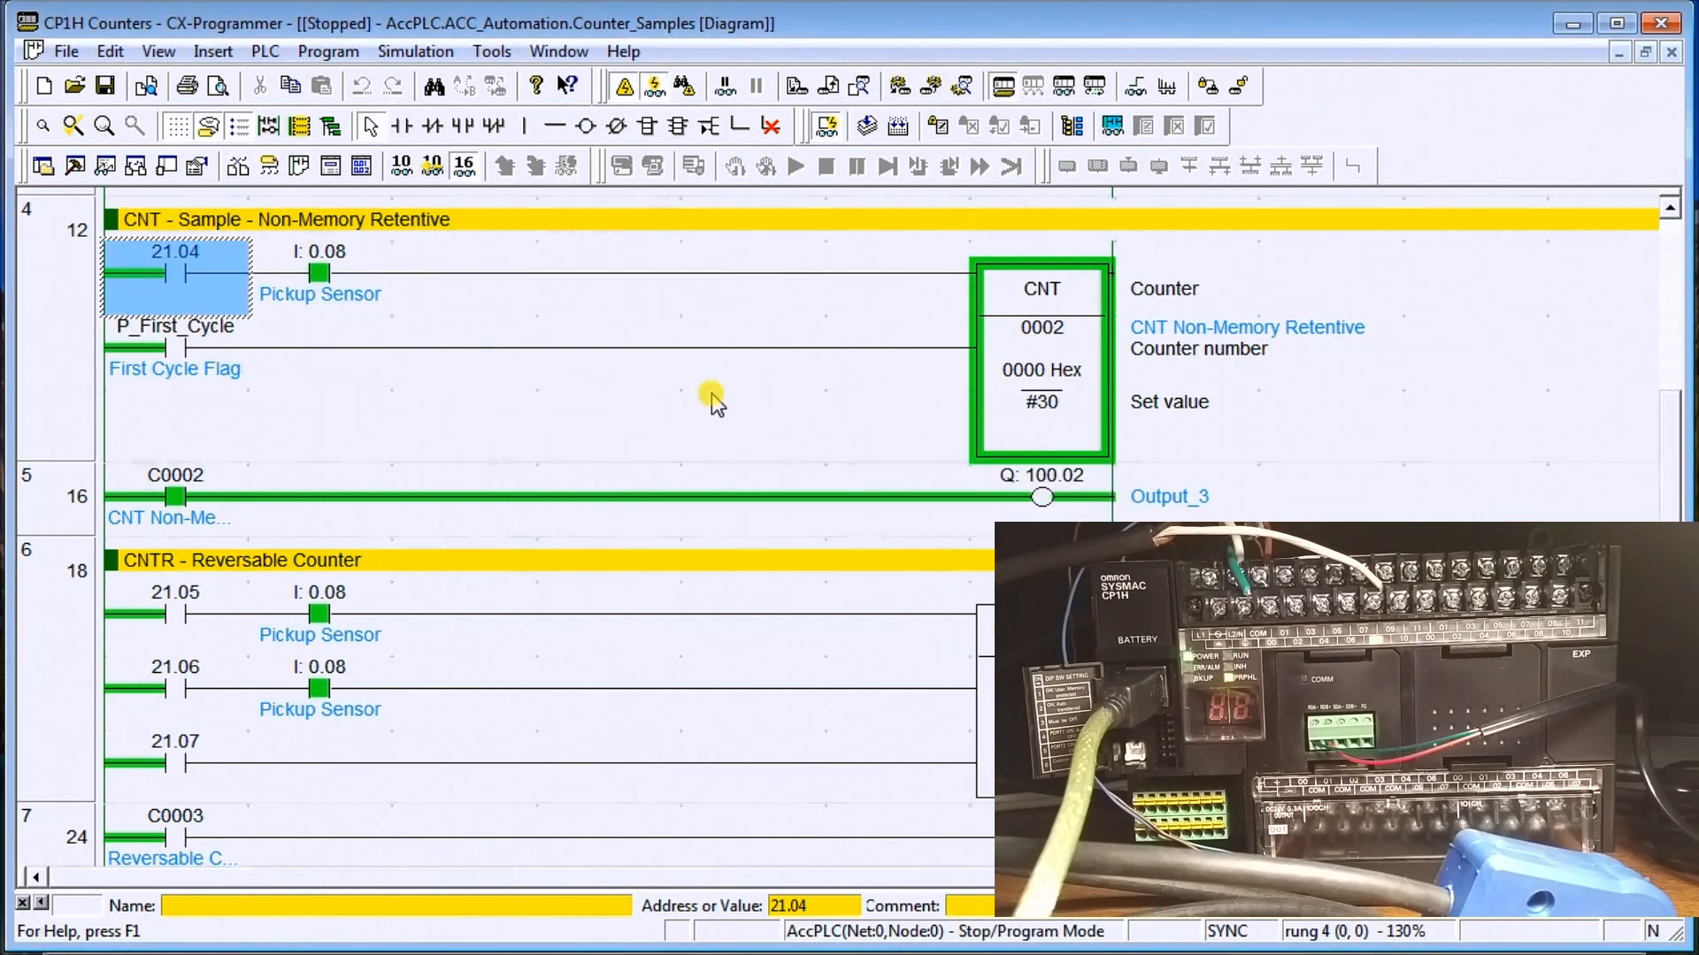
mouse_move(1067, 86)
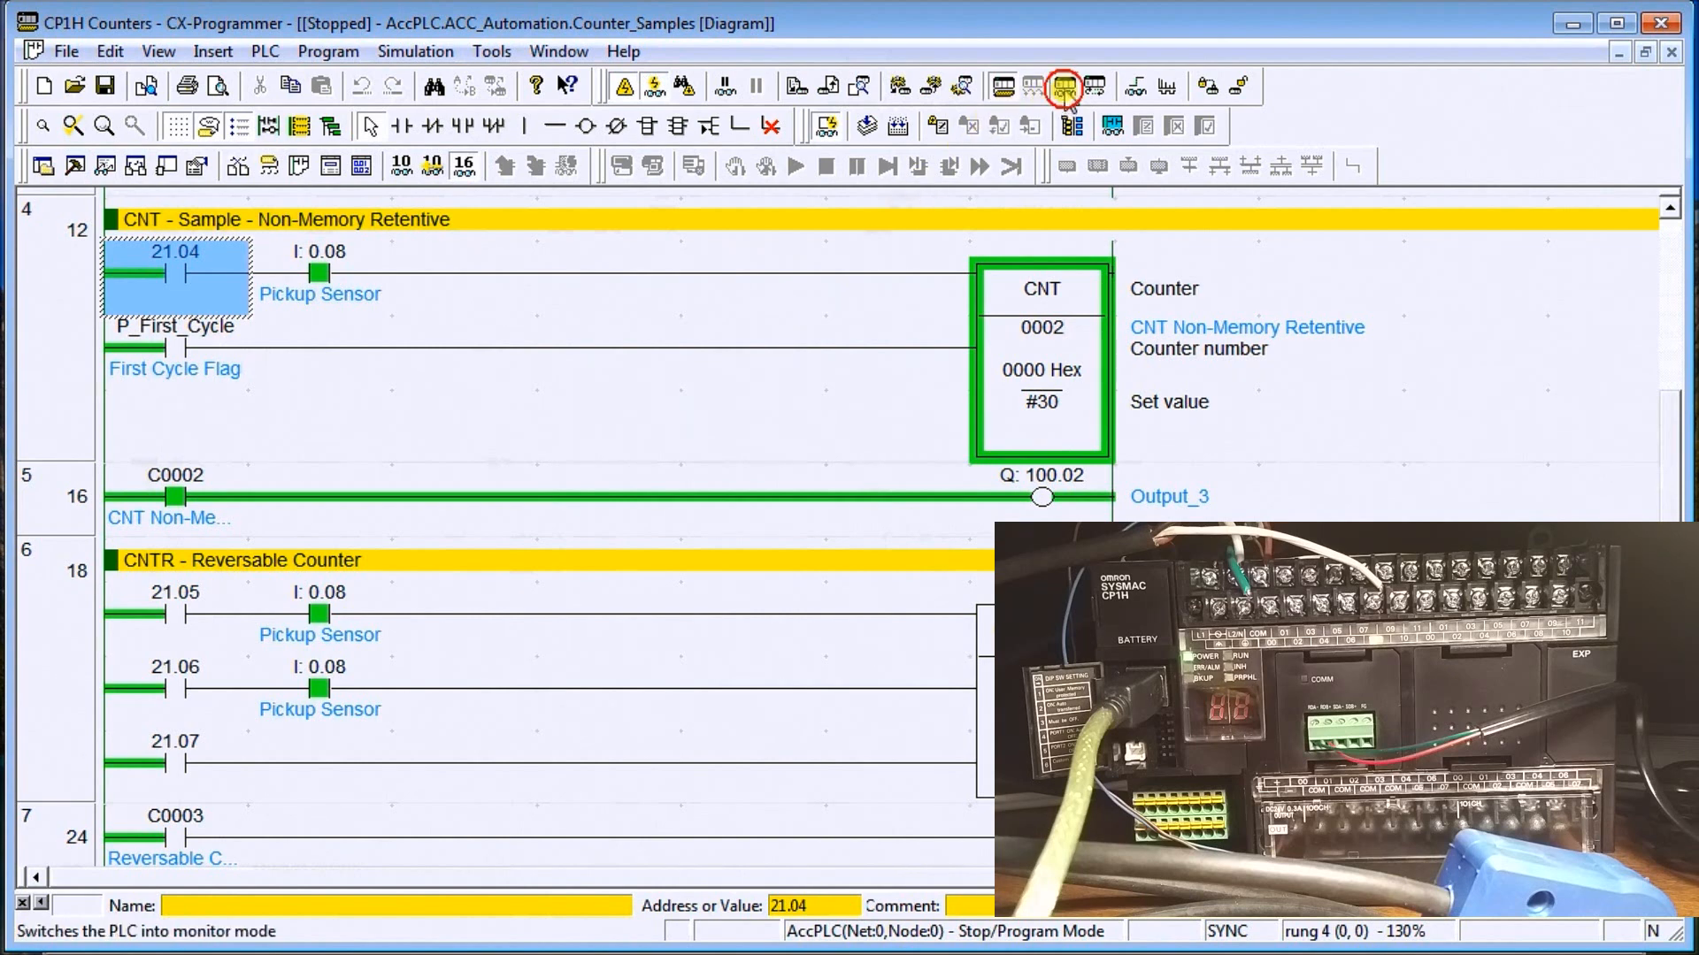
click(1065, 86)
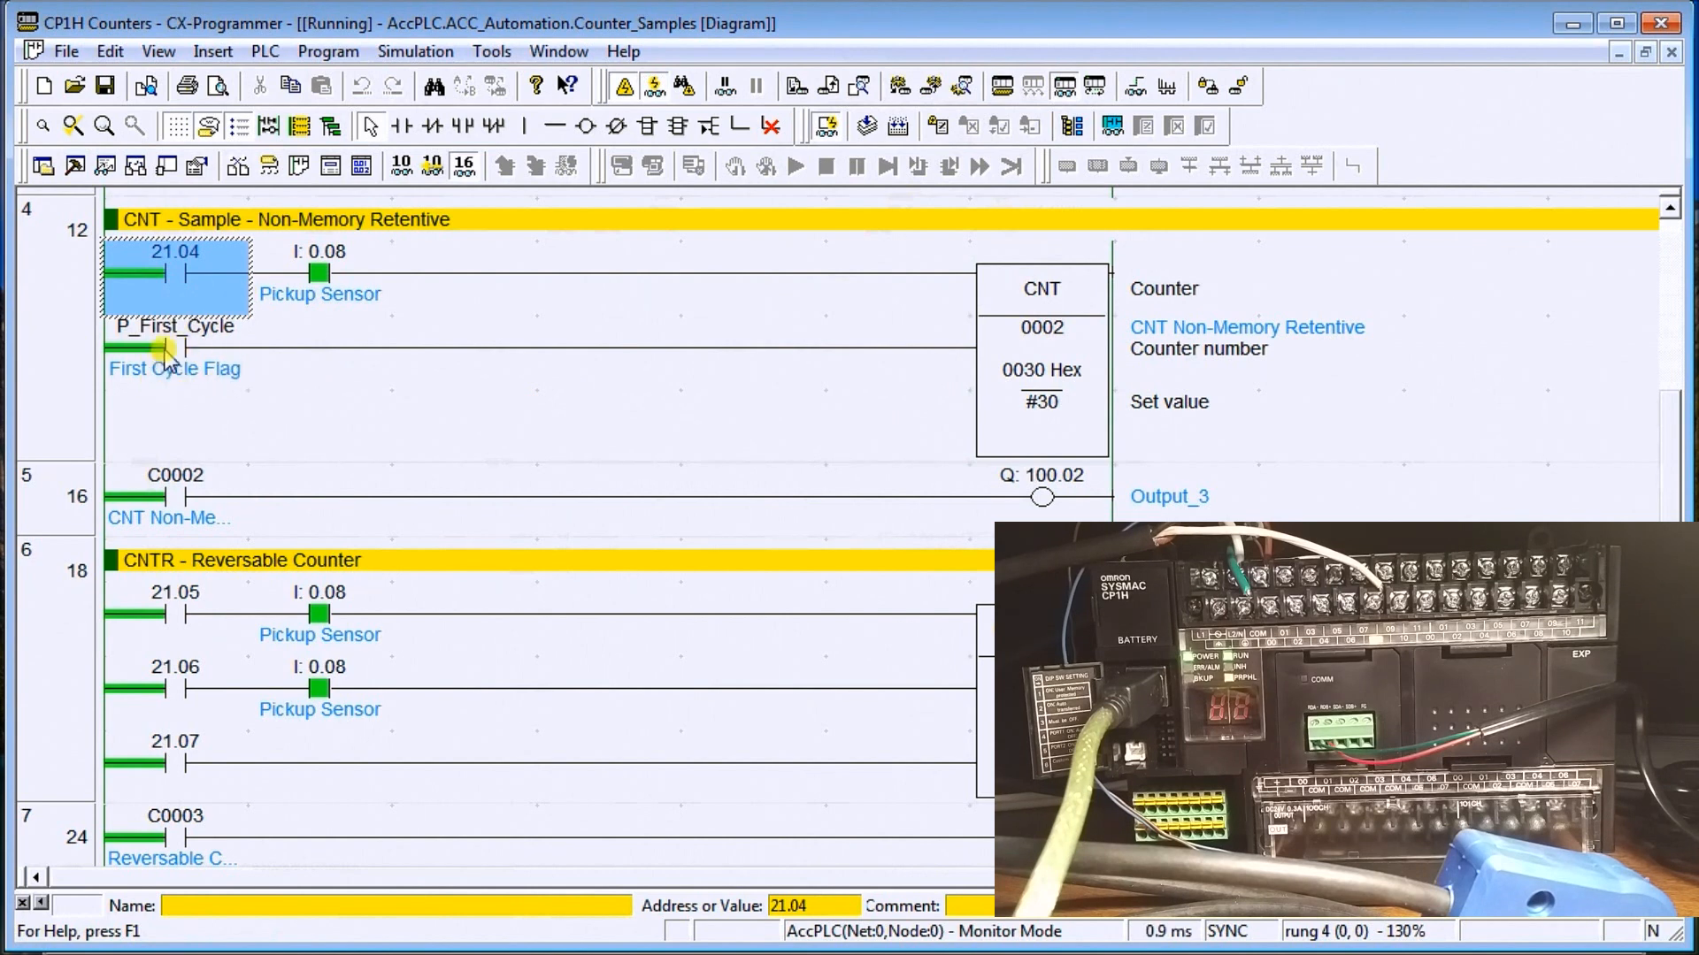
mouse_move(1077, 428)
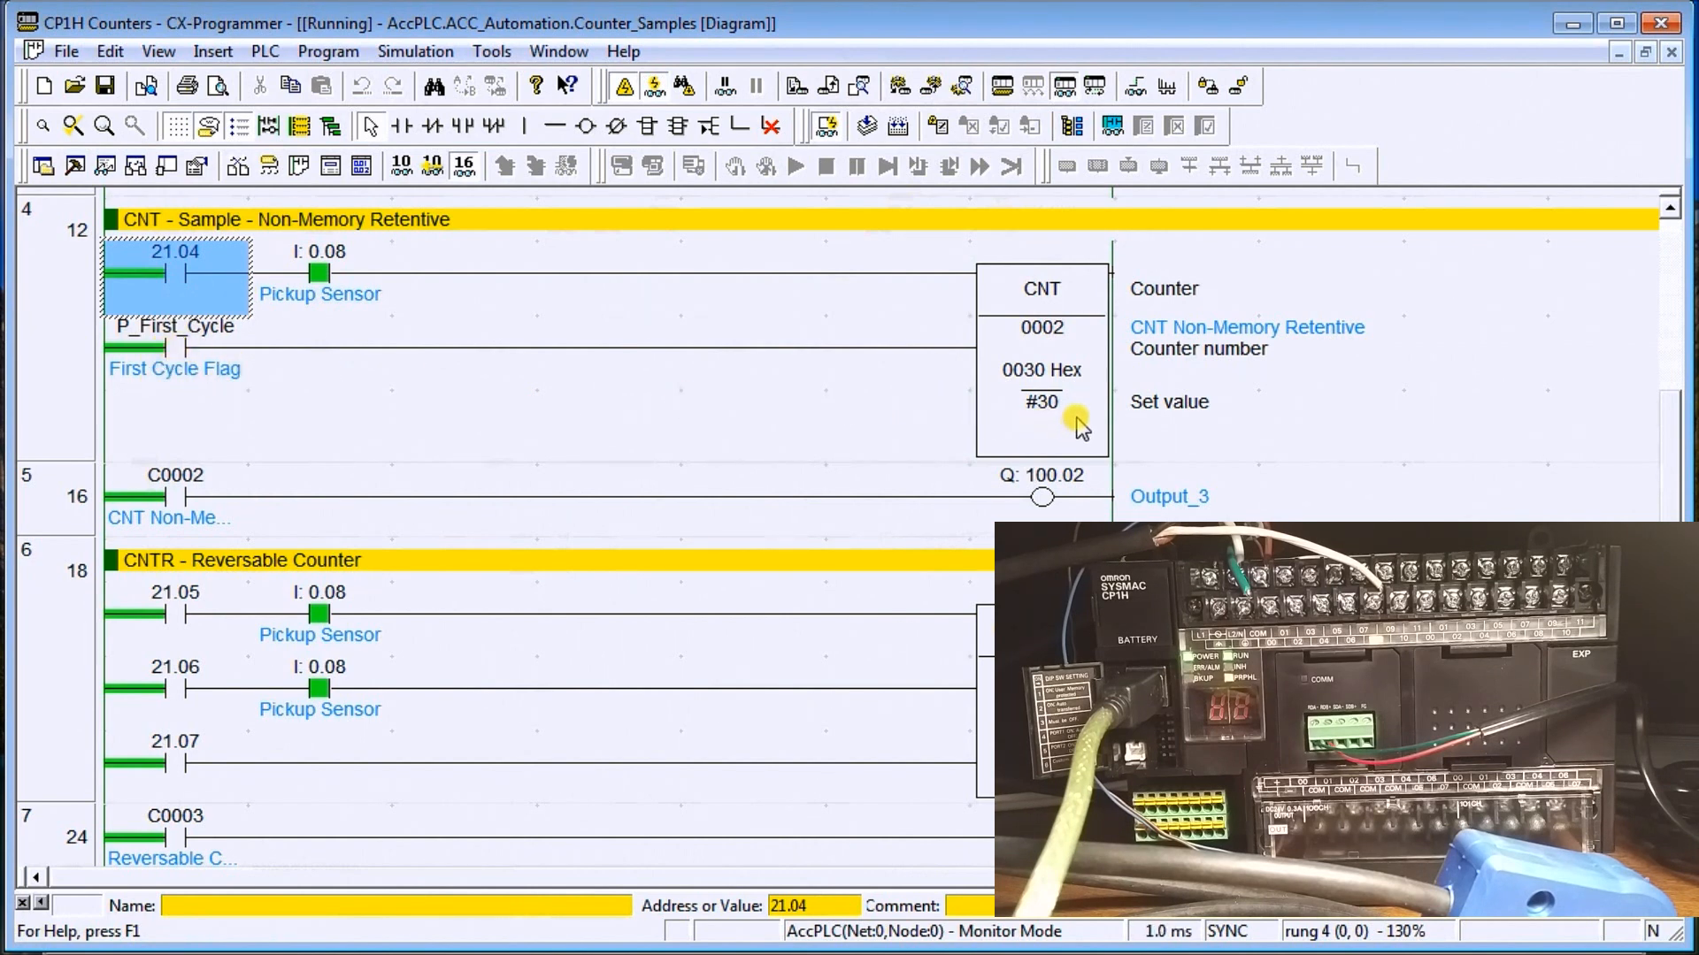
mouse_move(1070, 420)
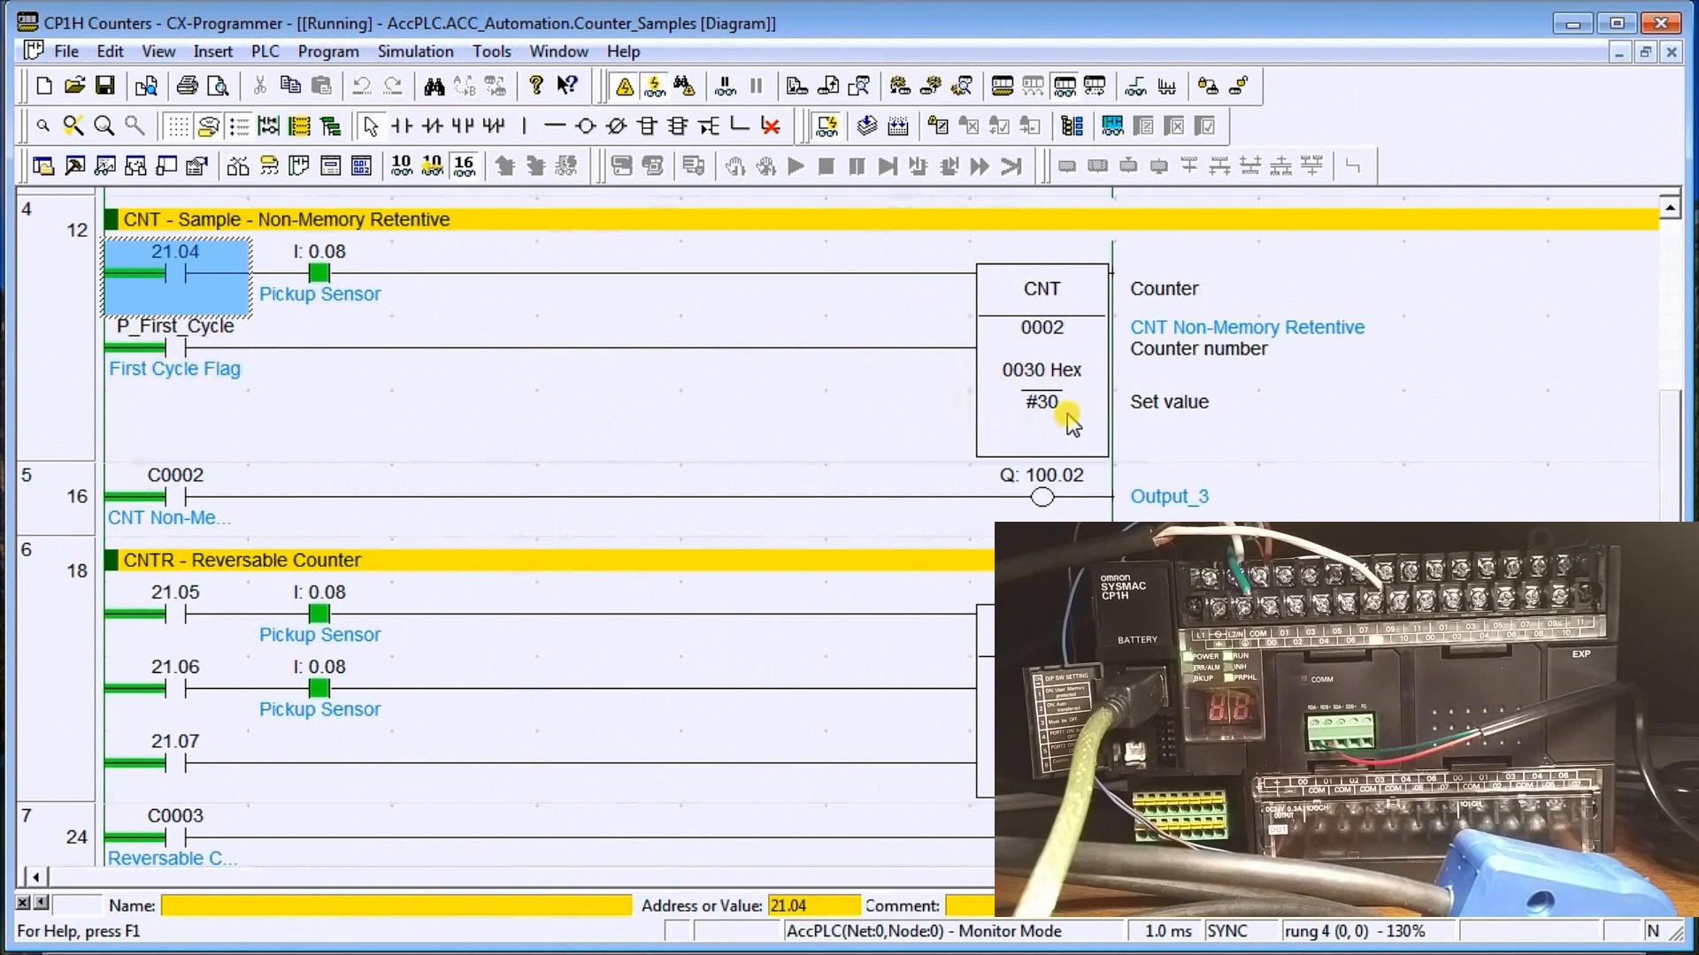
Bring up the on/off actions for bit 21.04 to drive counter 0002
double_click(1040, 403)
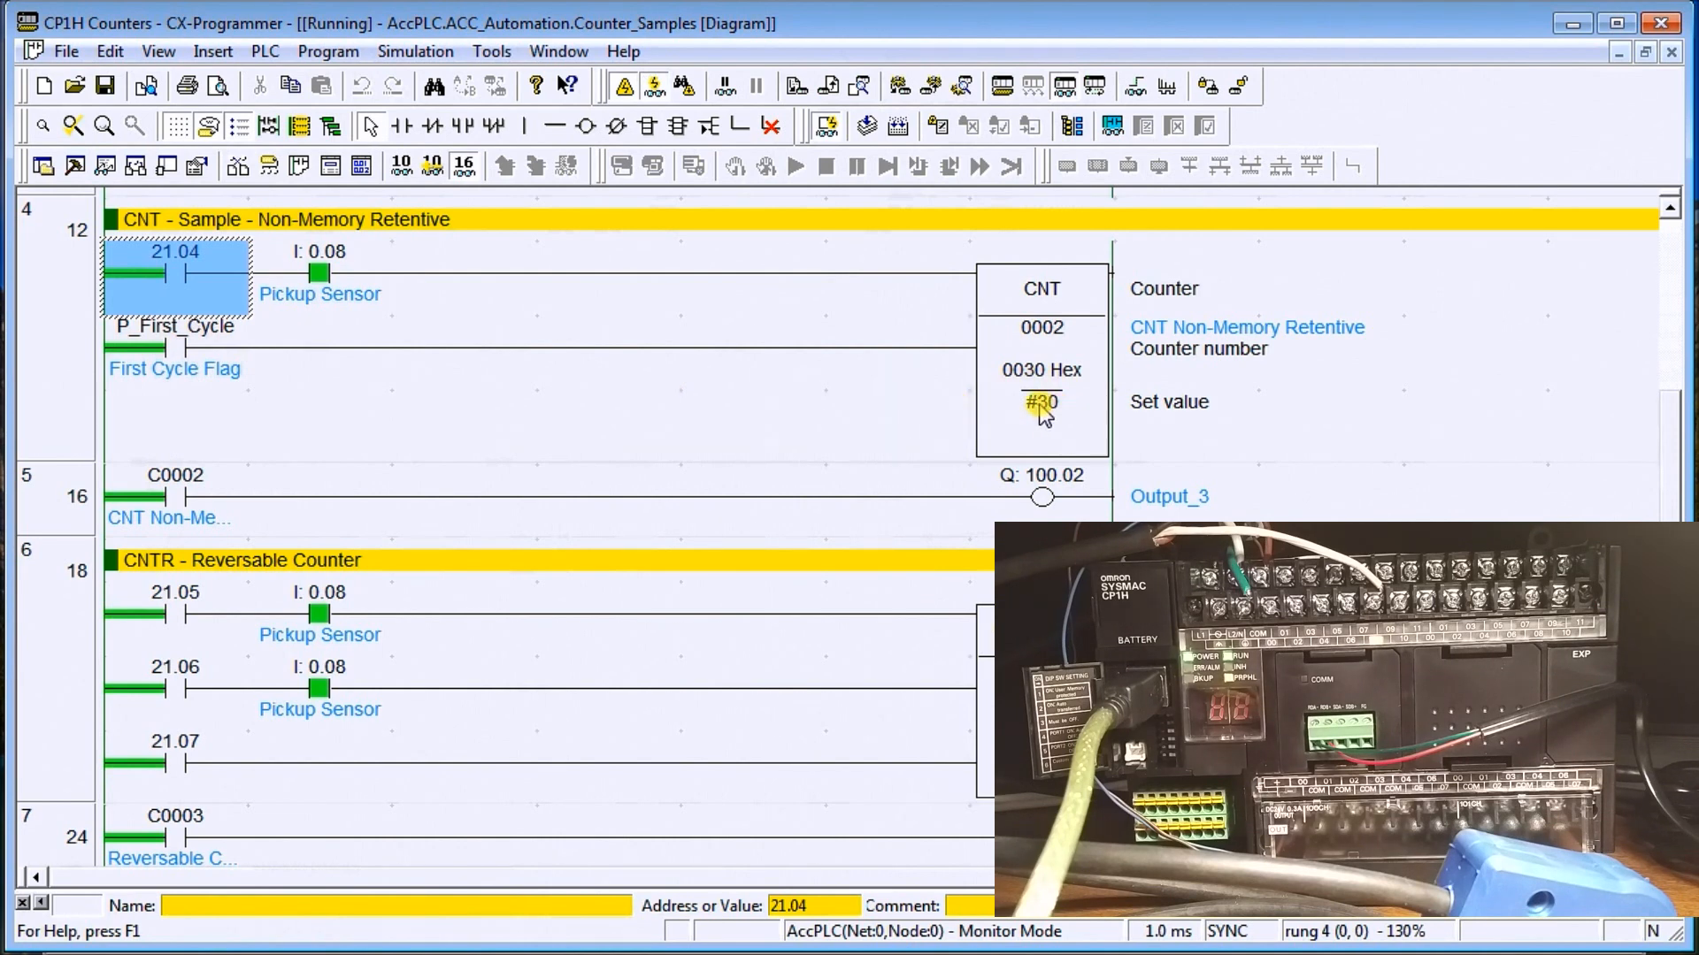
right_click(163, 269)
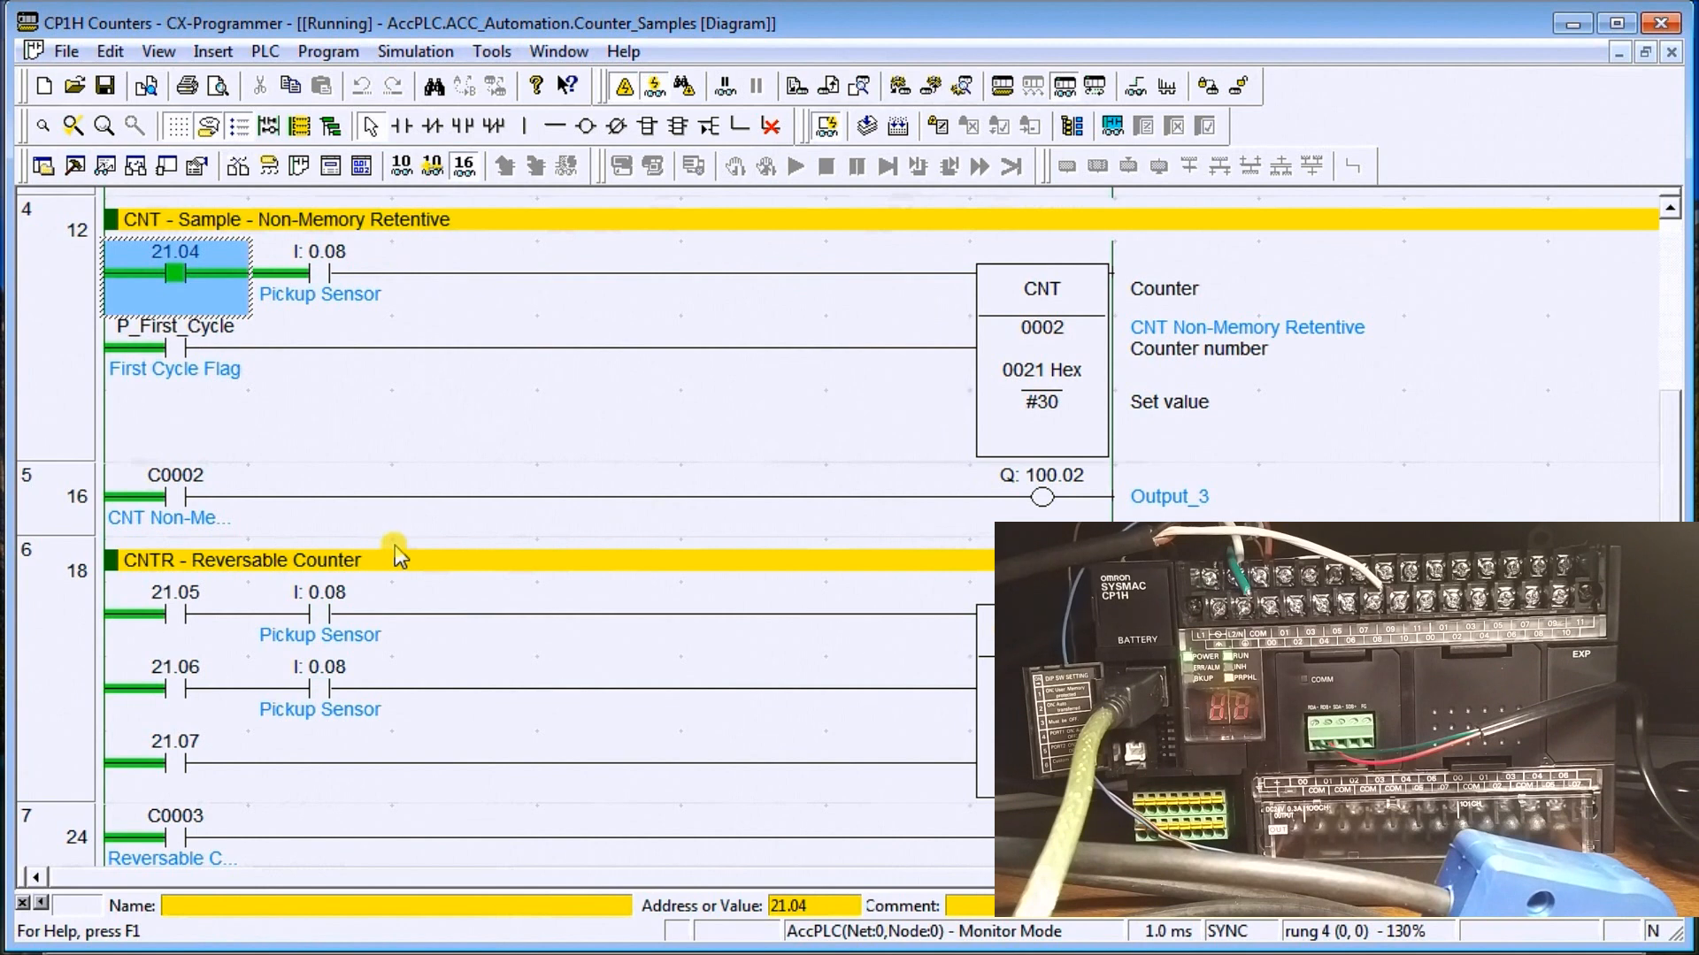
right_click(173, 277)
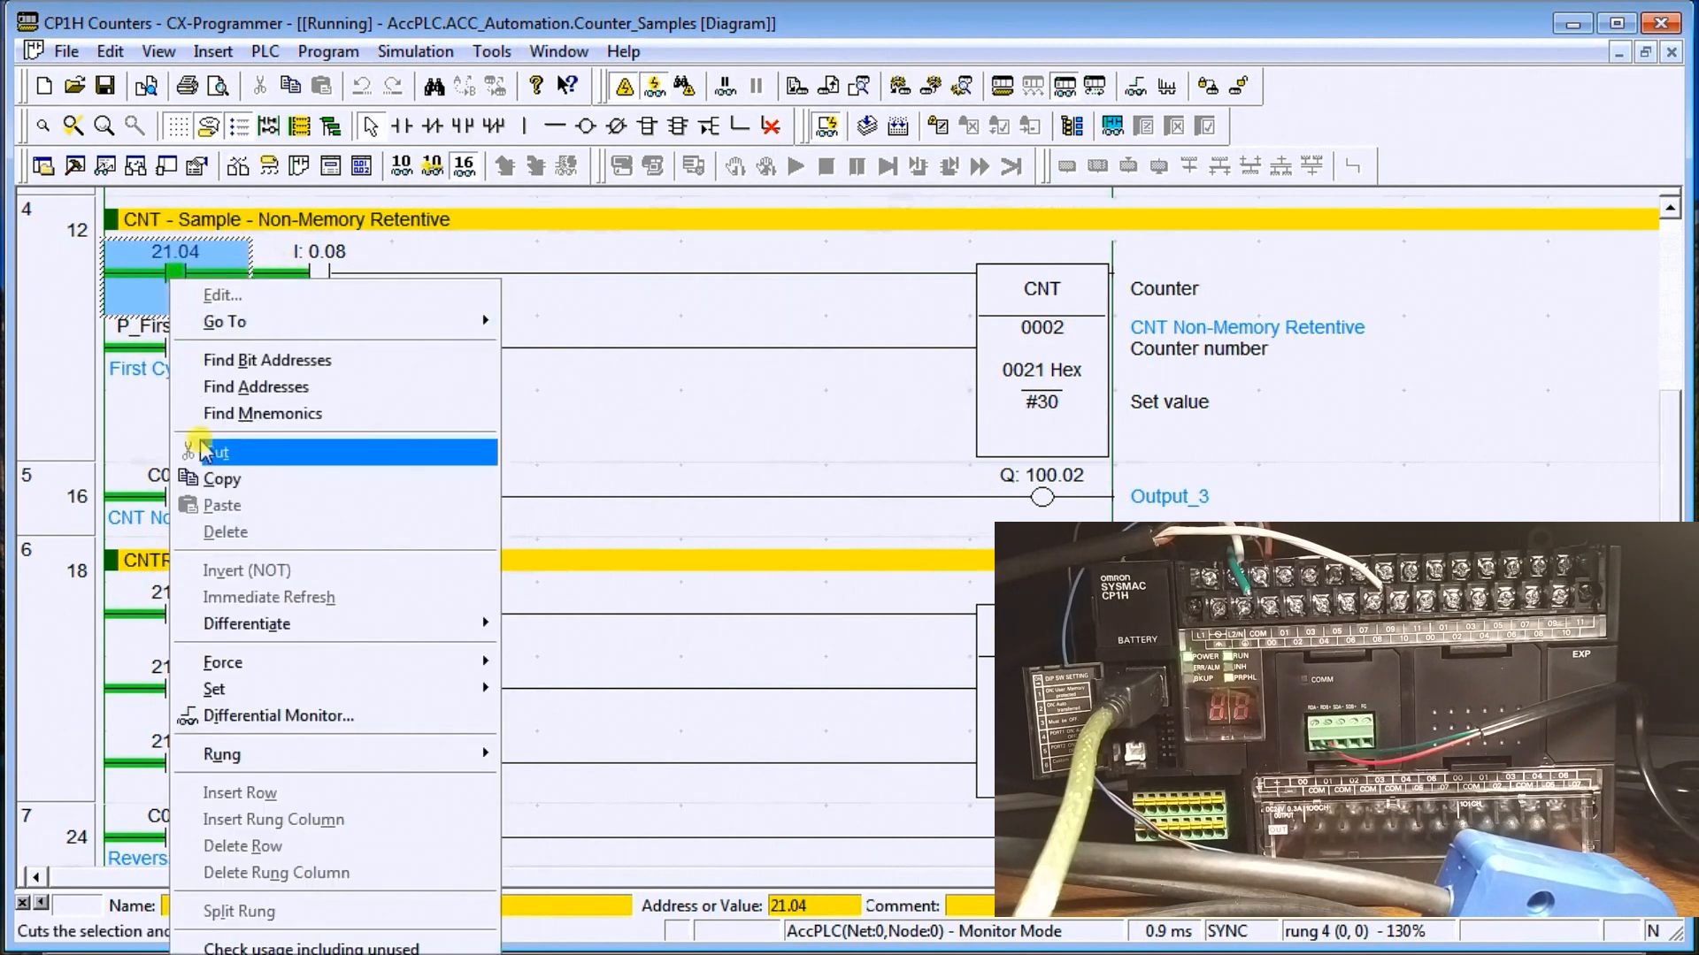
mouse_move(213, 688)
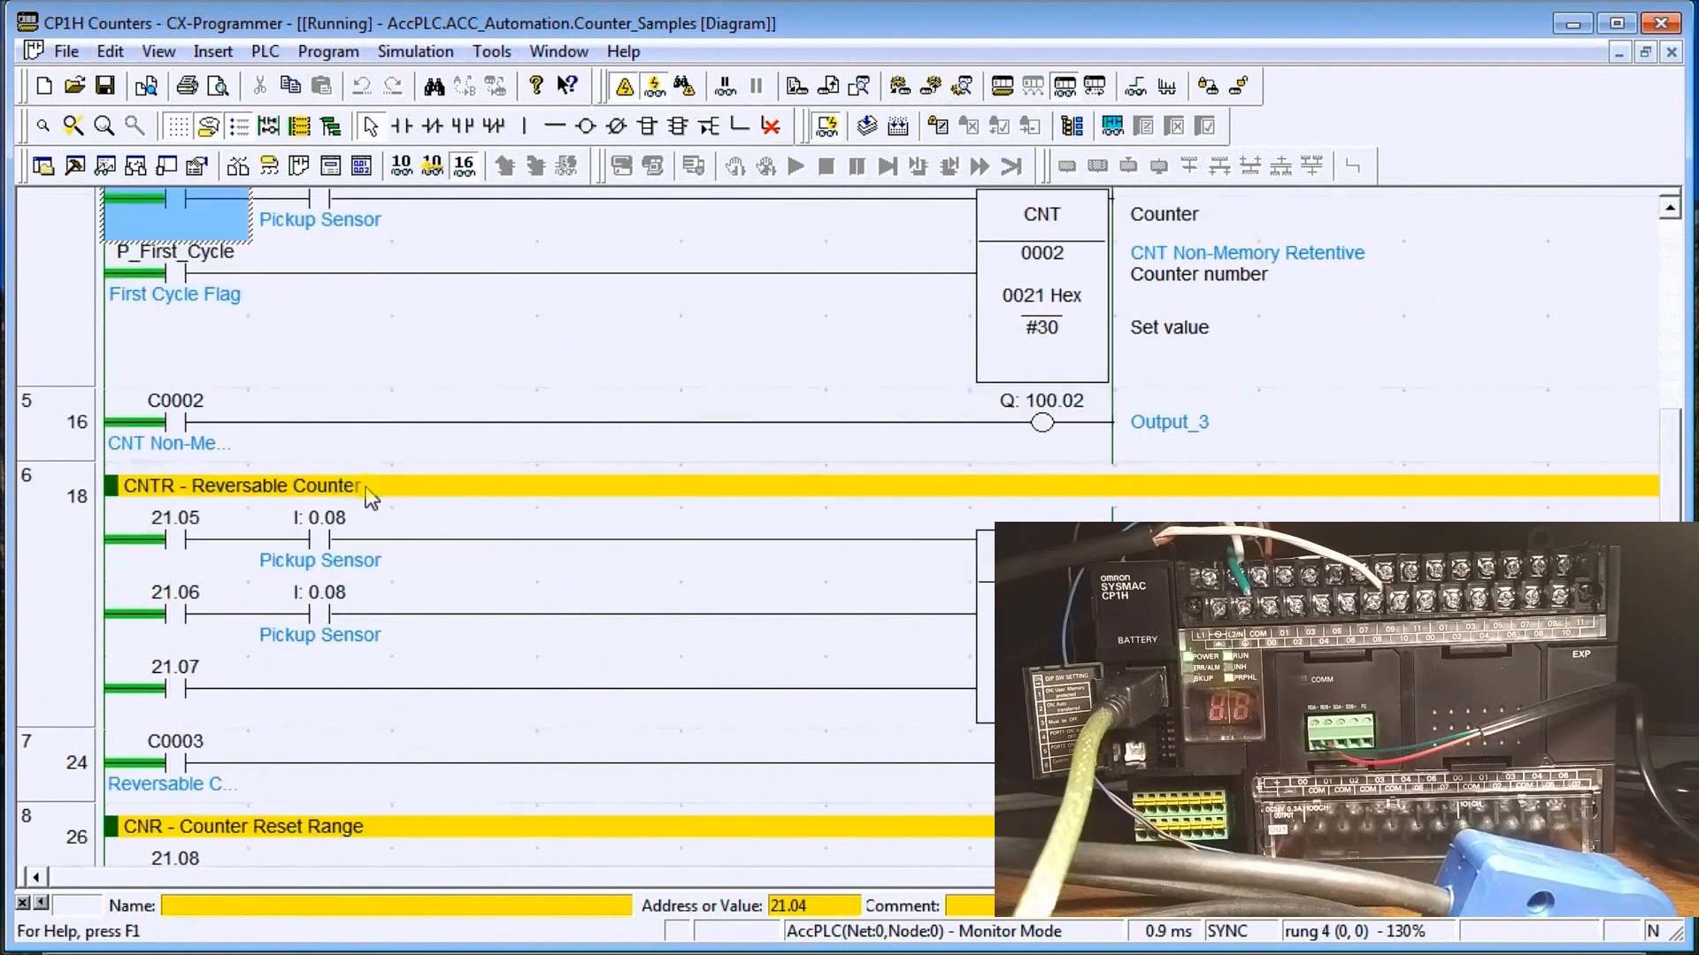
Toggle count-up bit 21.05 on and off so reversible counter 0003 reaches 0047 Hex
scroll(down, 3)
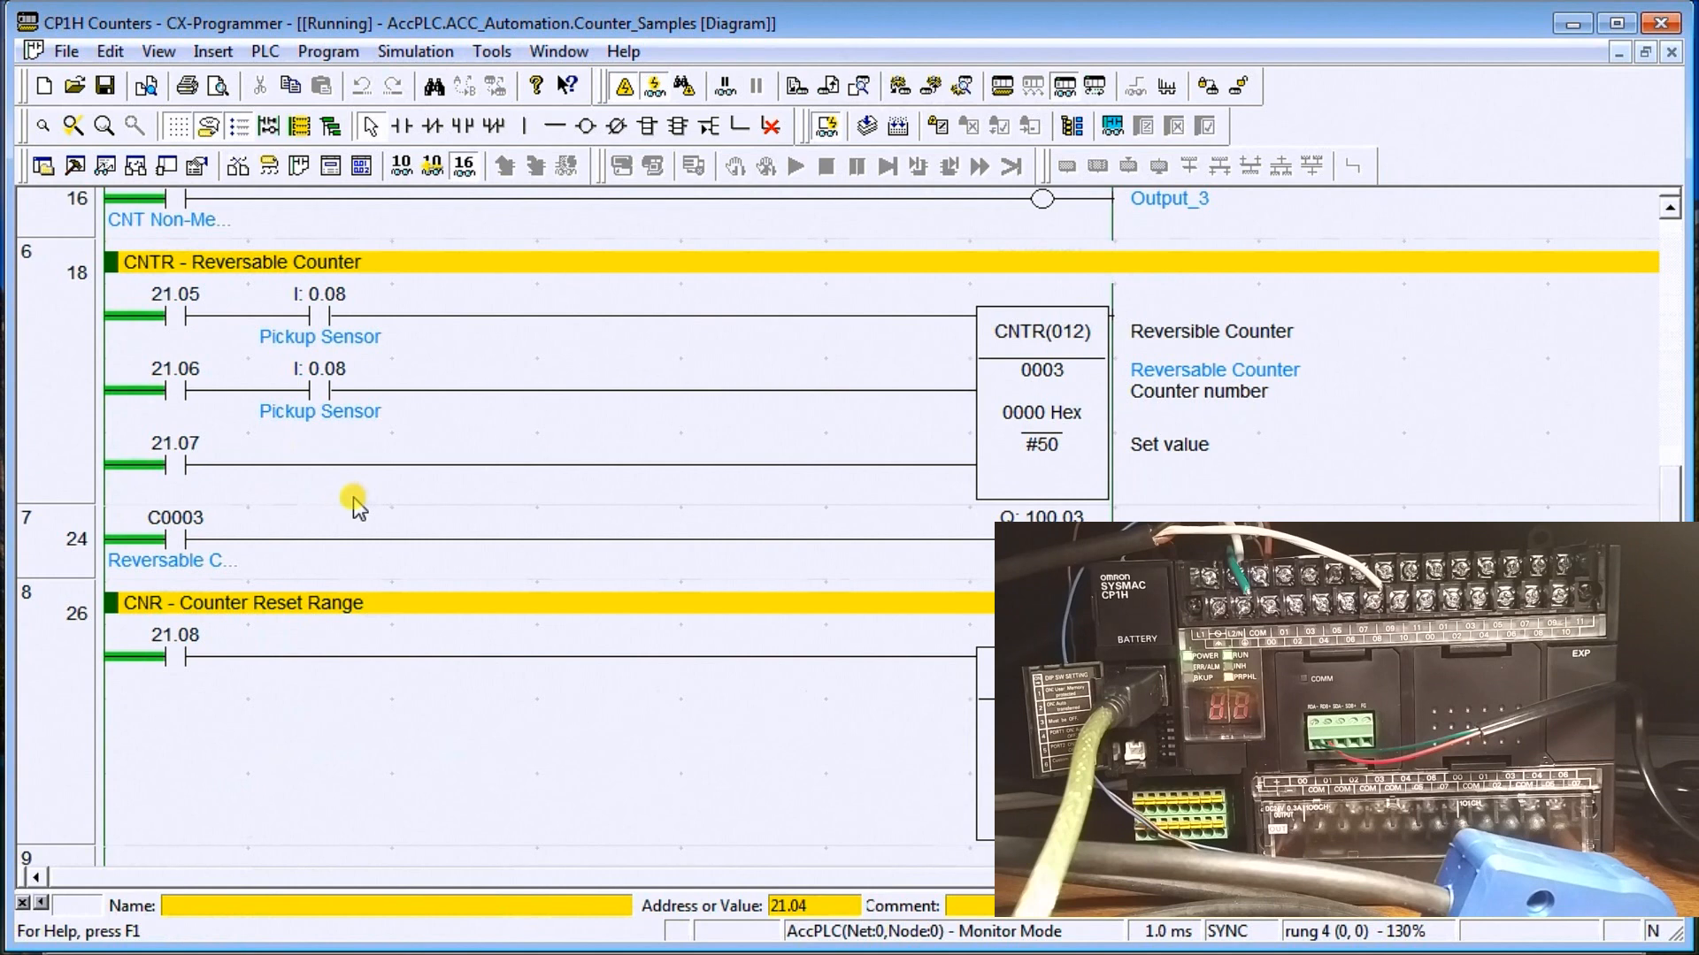
mouse_move(184, 385)
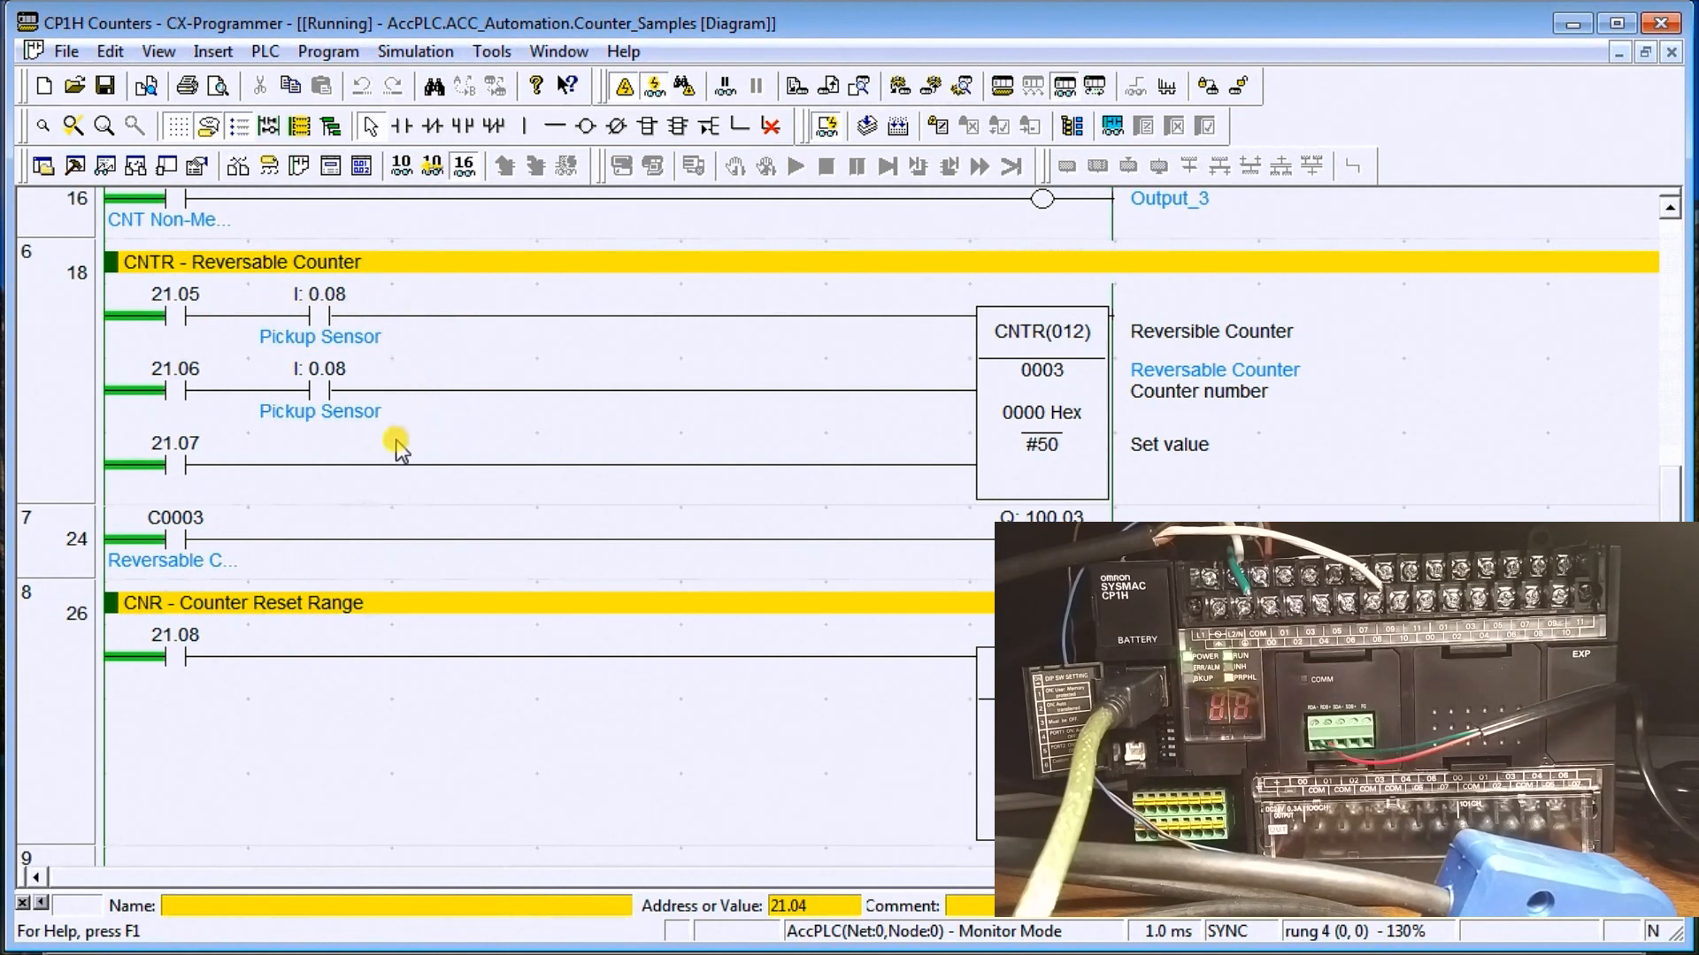
mouse_move(390, 474)
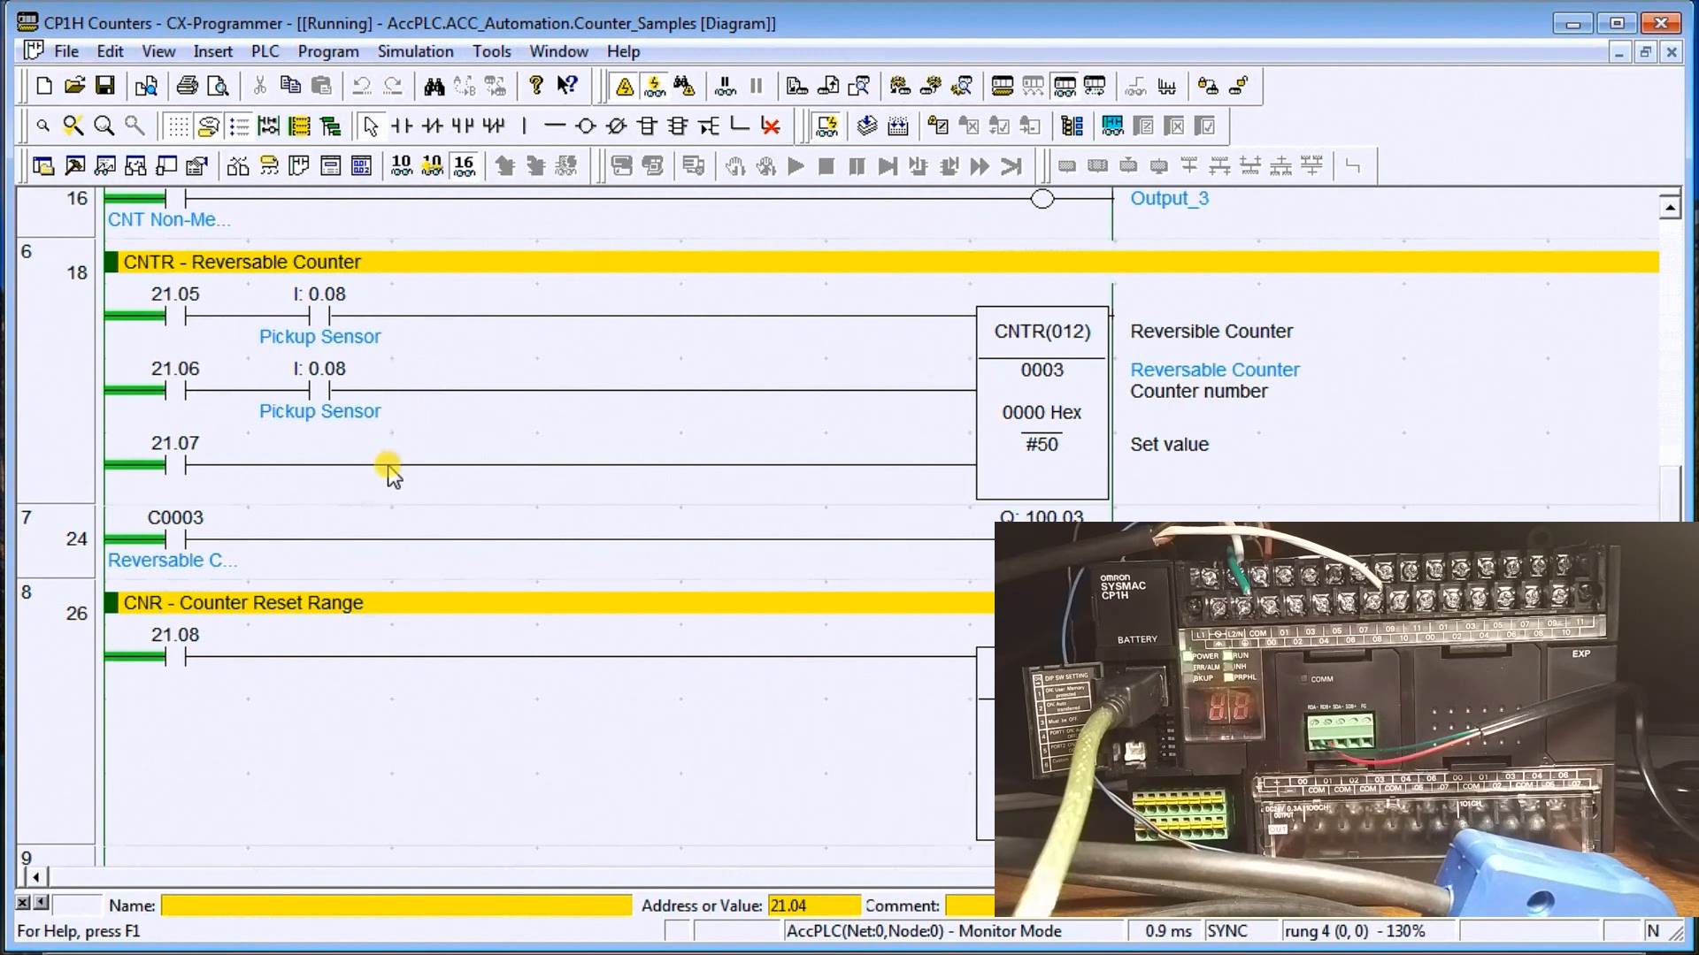
mouse_move(1034, 406)
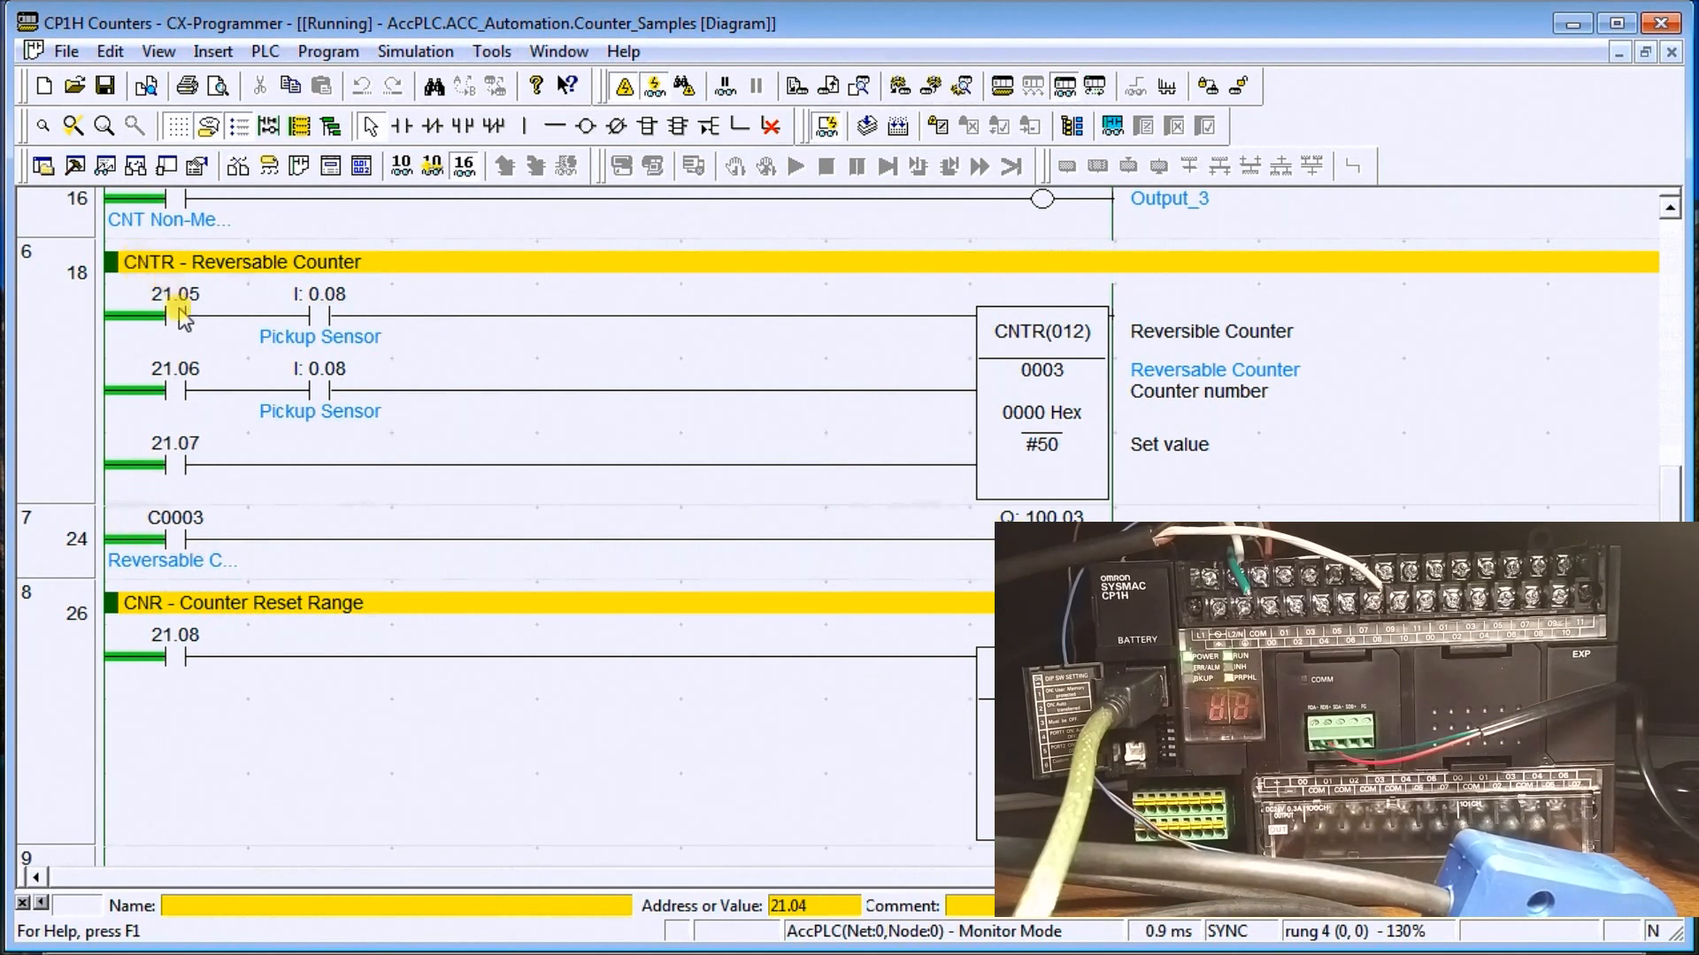
click(173, 314)
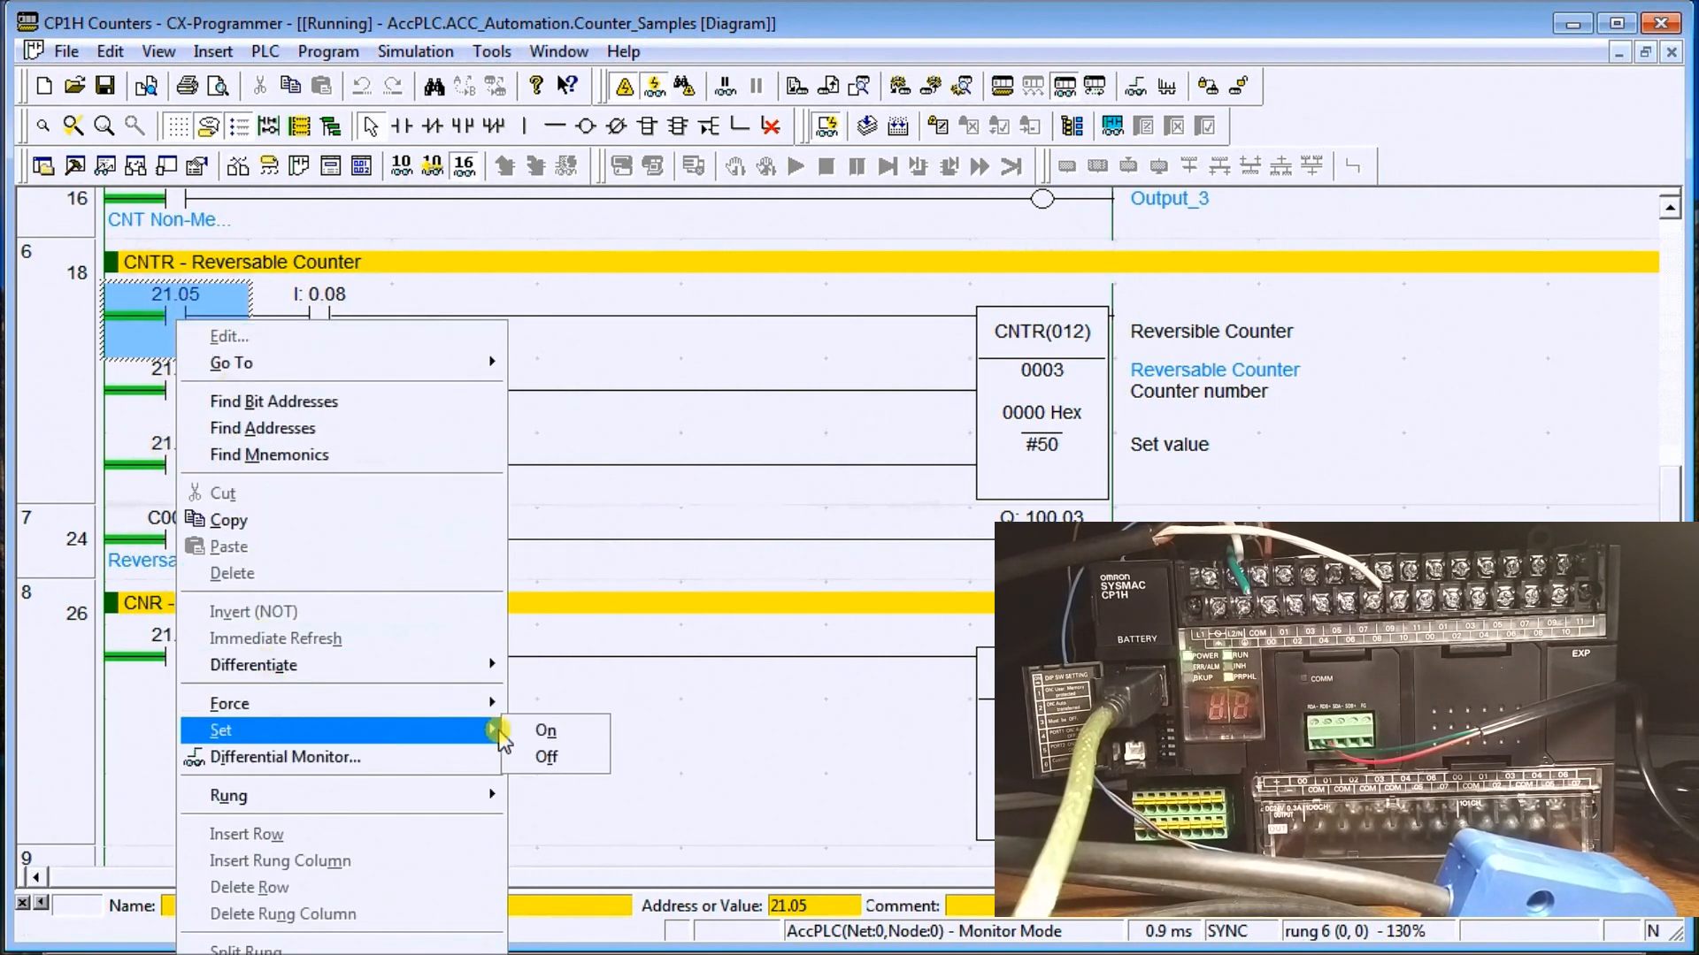
click(545, 729)
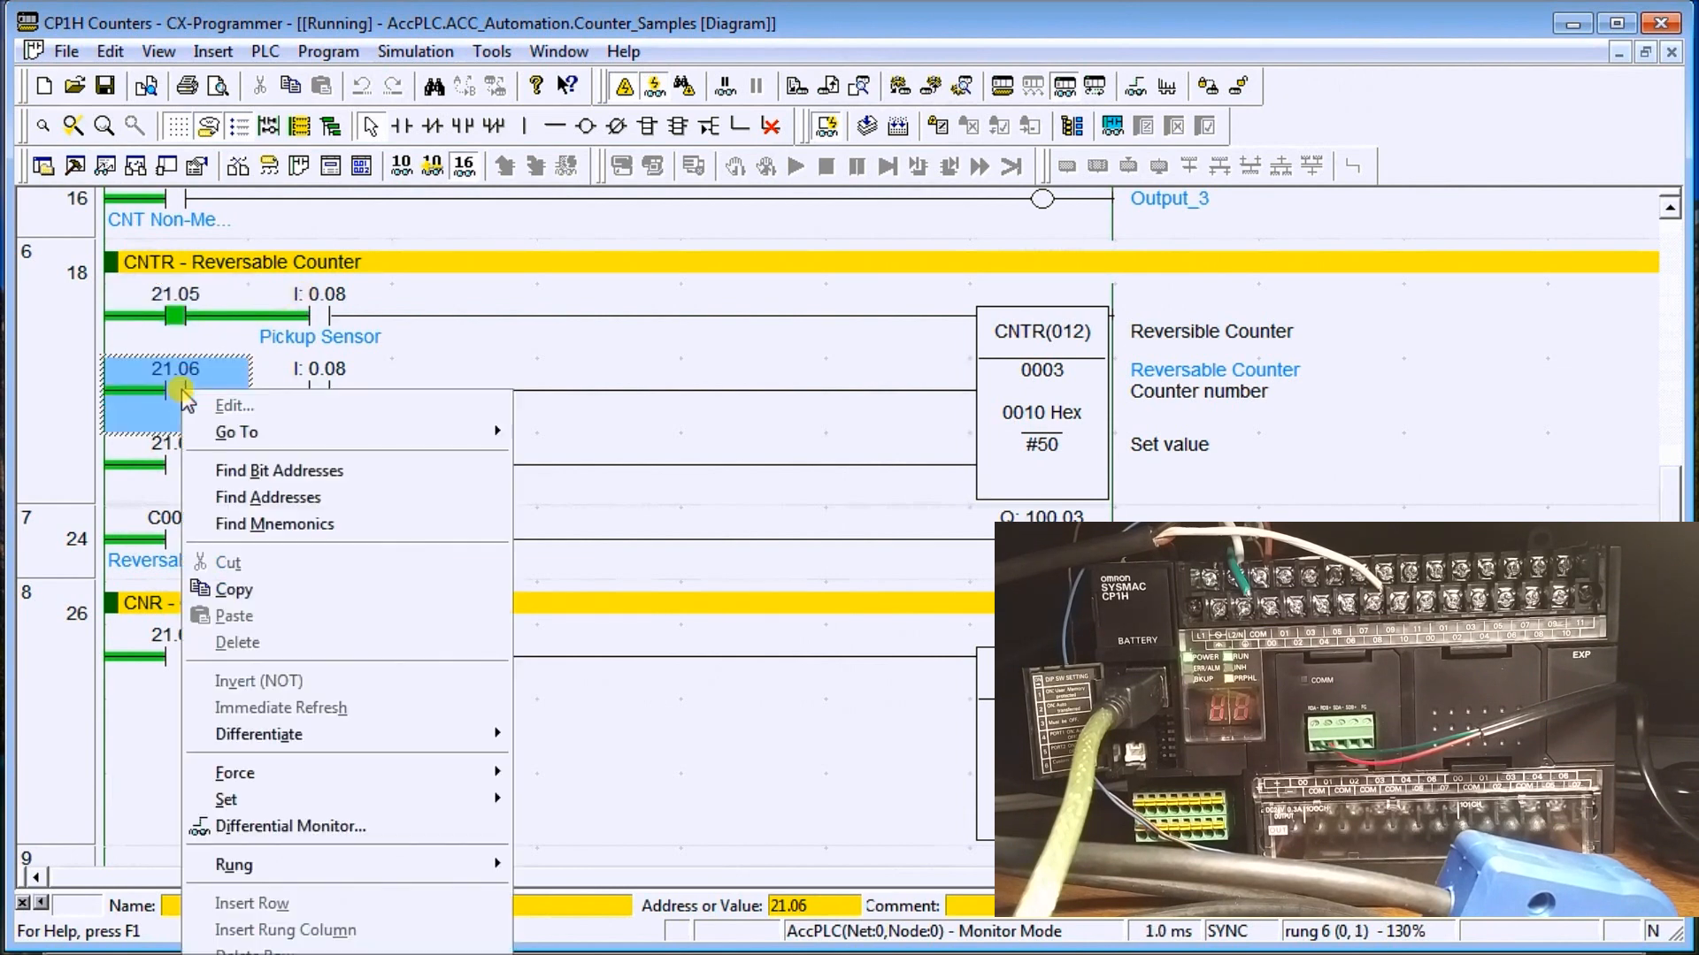
mouse_move(226, 799)
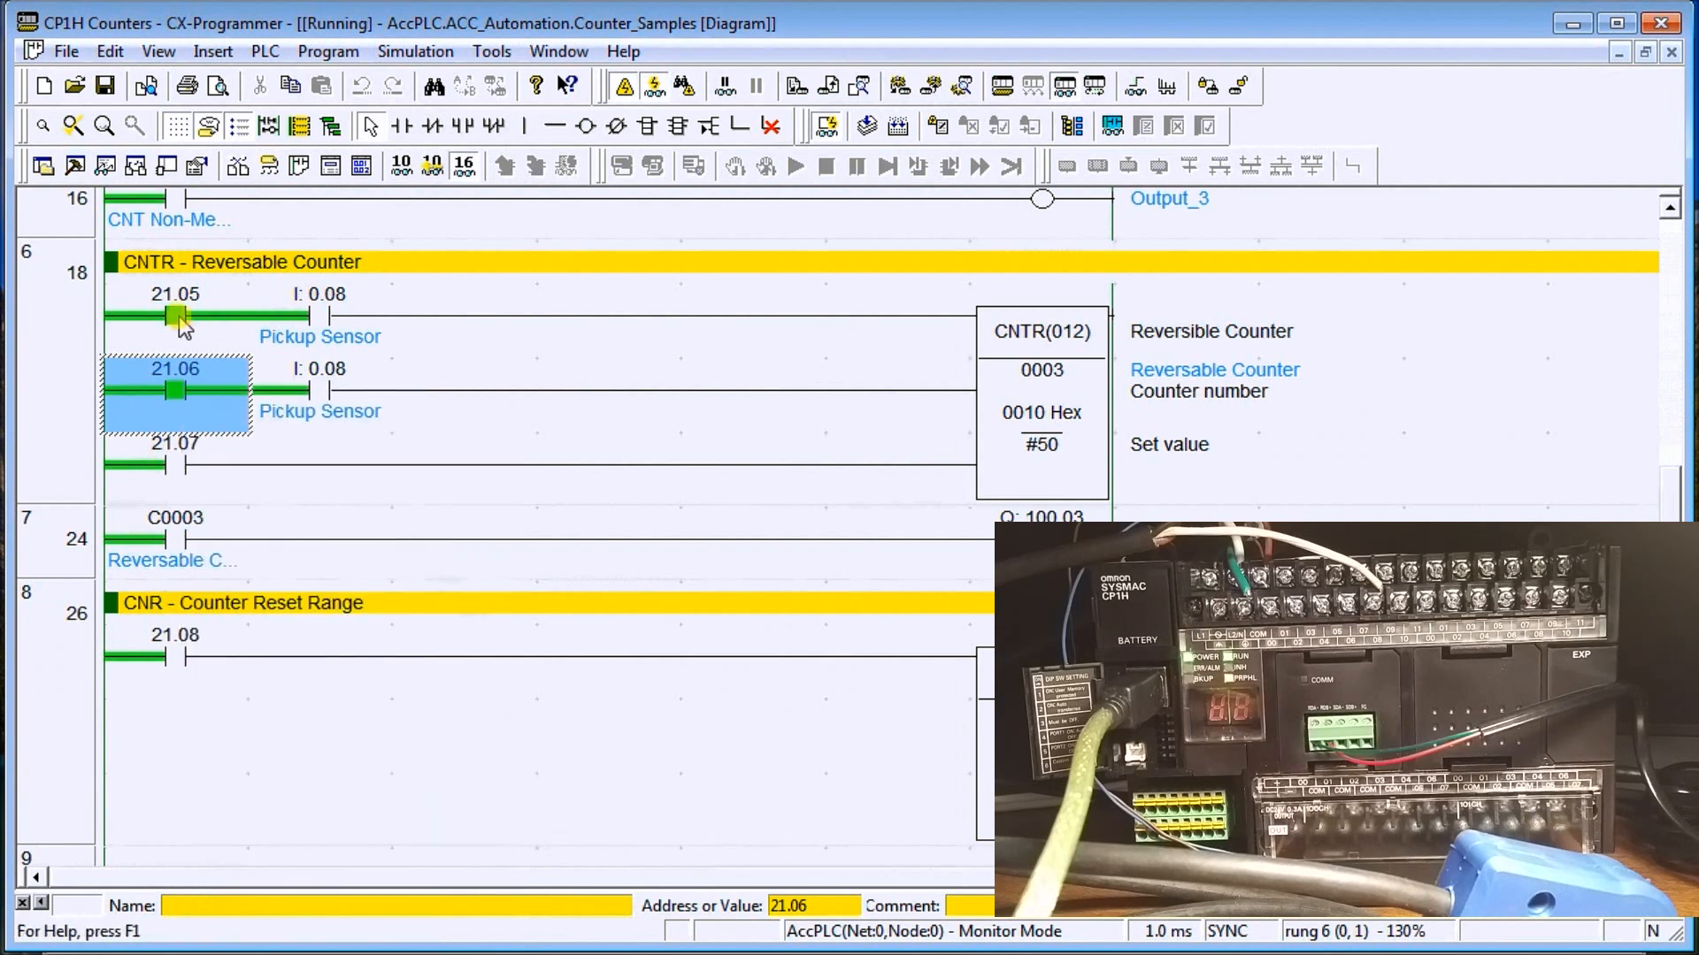
right_click(174, 314)
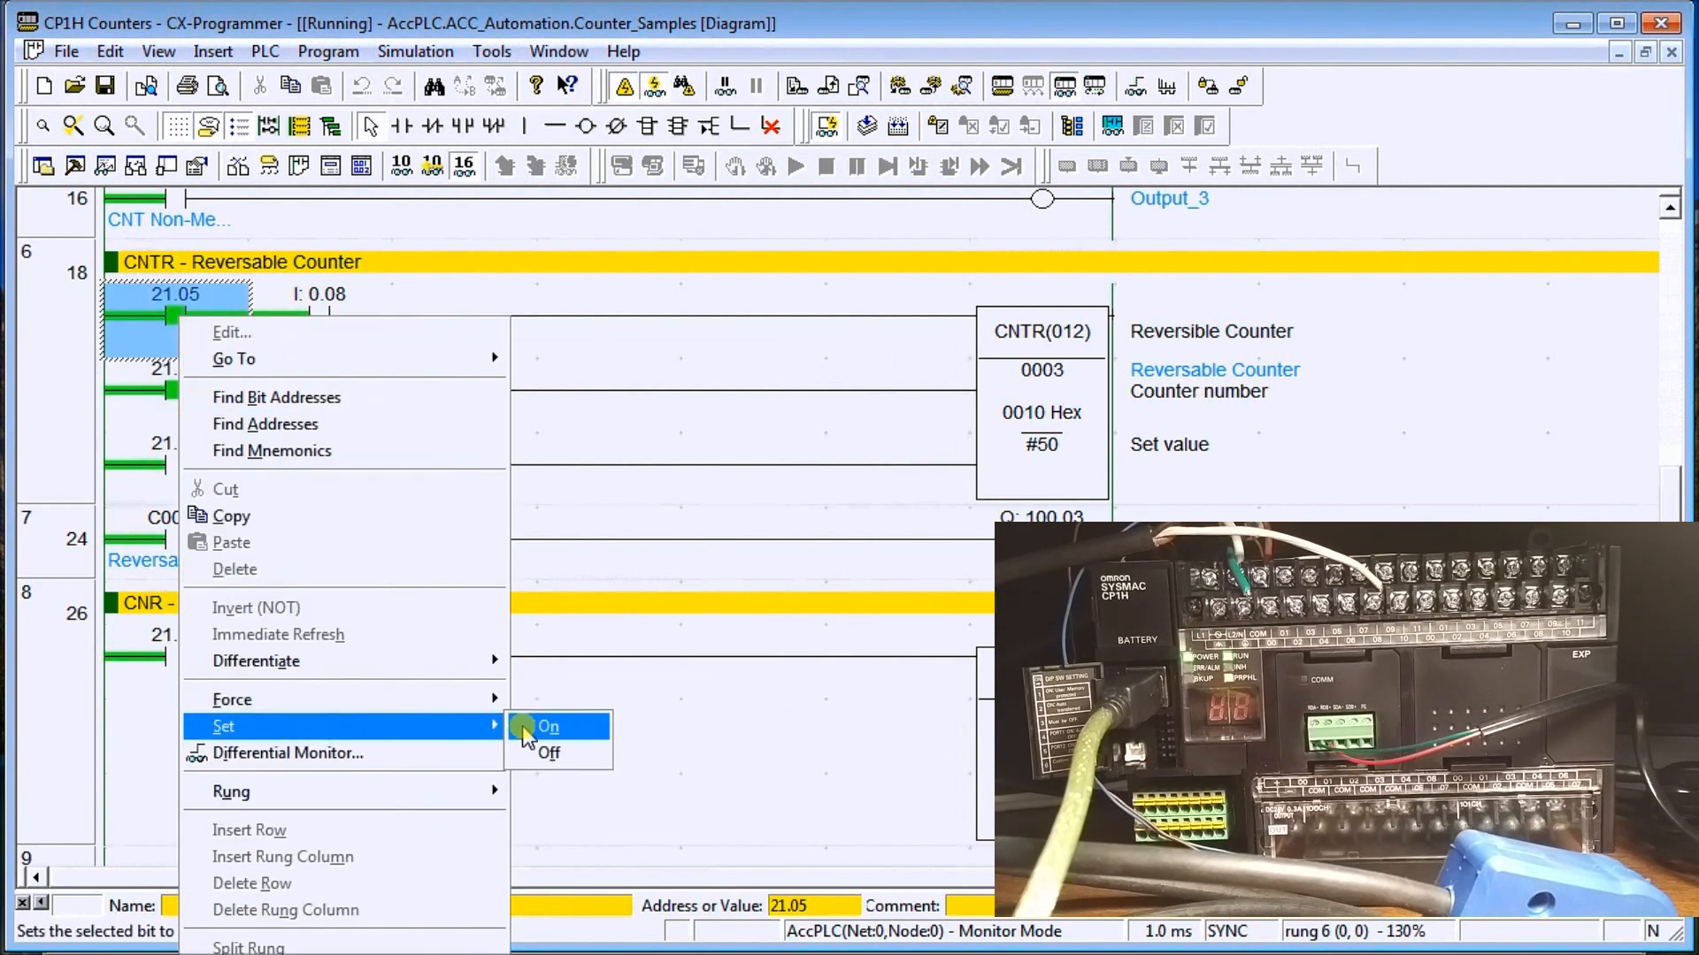
click(546, 726)
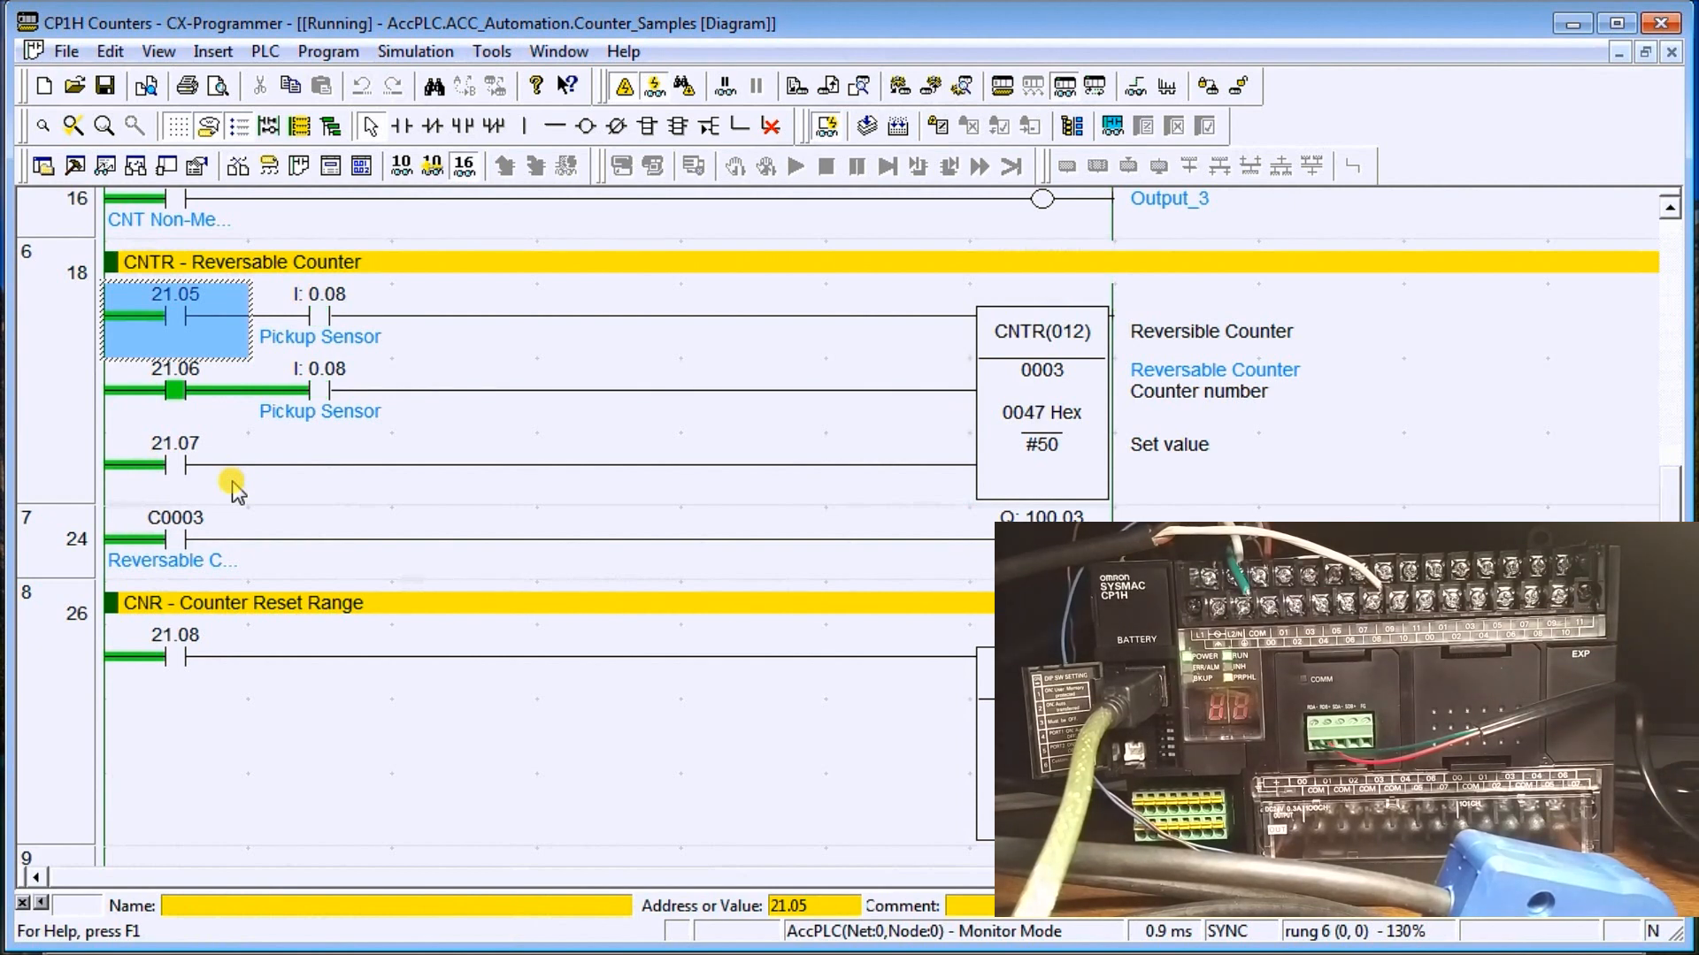
right_click(173, 314)
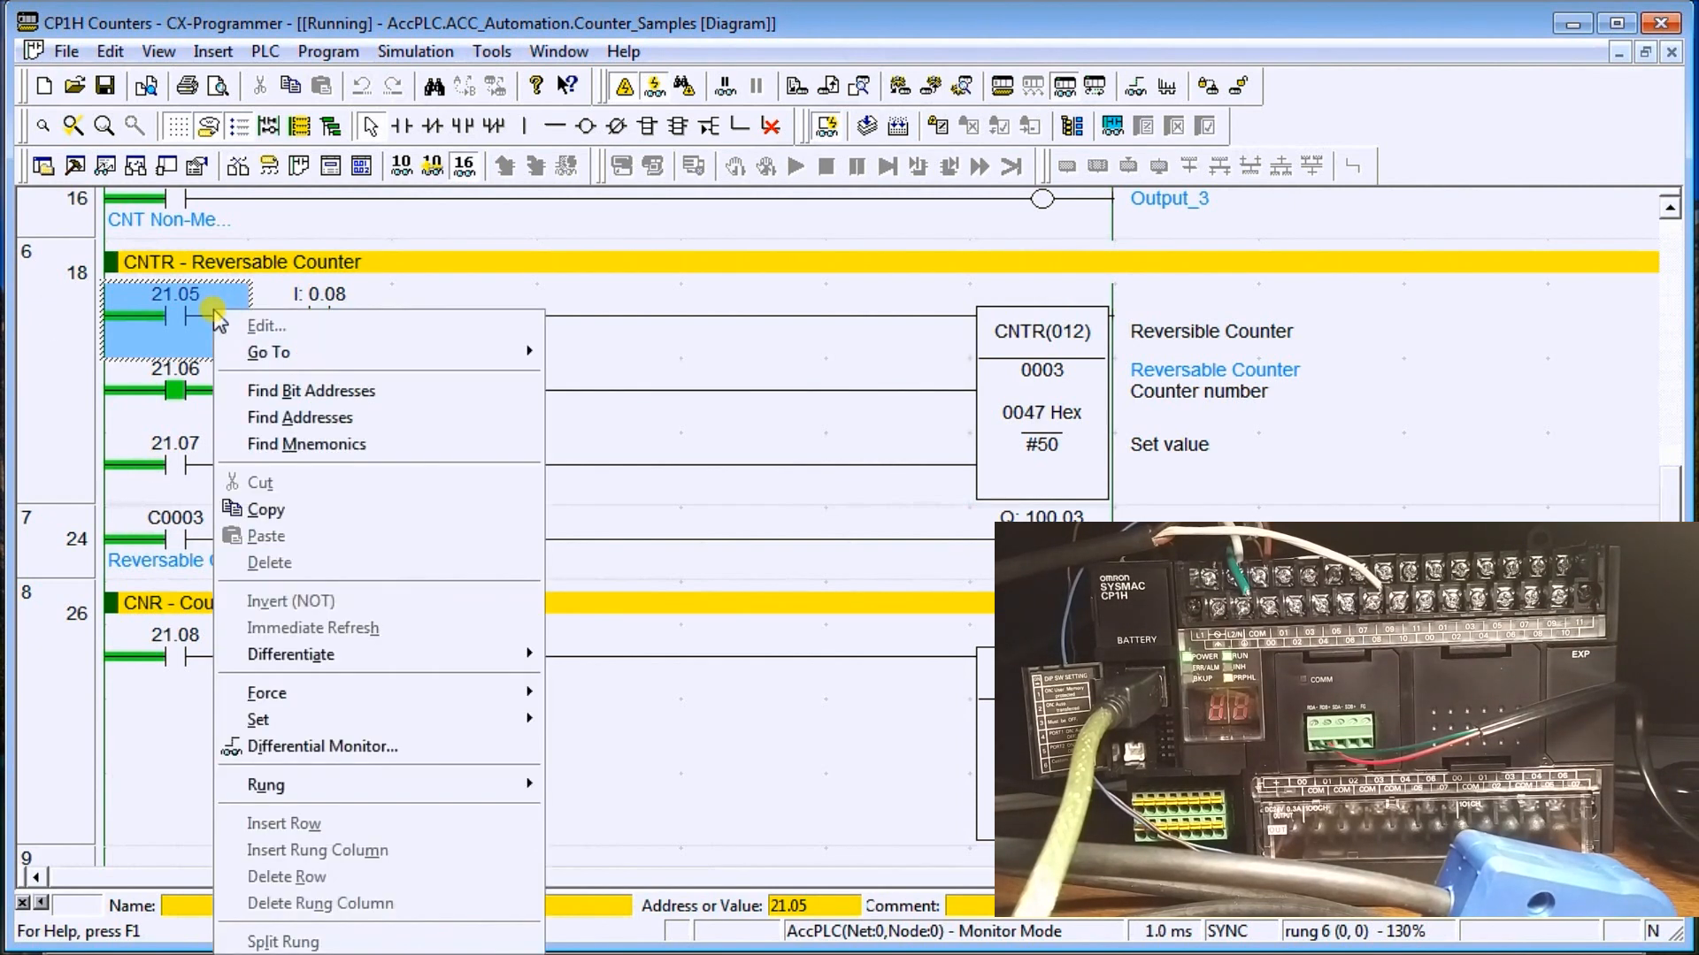
mouse_move(257, 719)
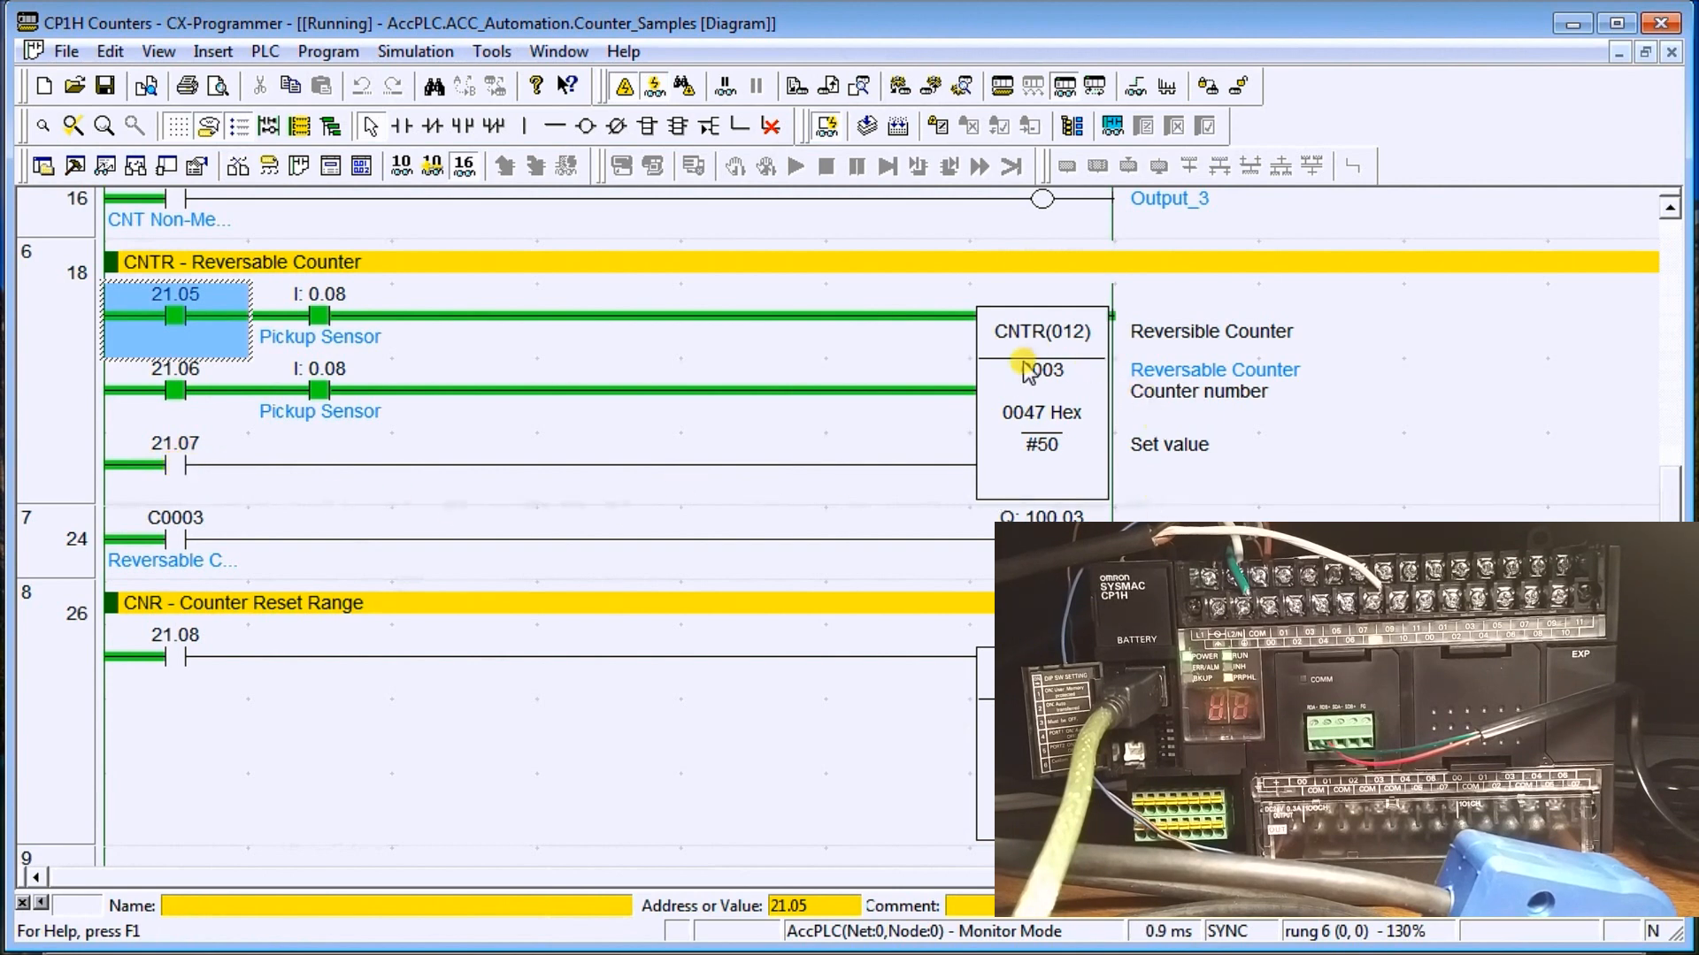
mouse_move(604, 477)
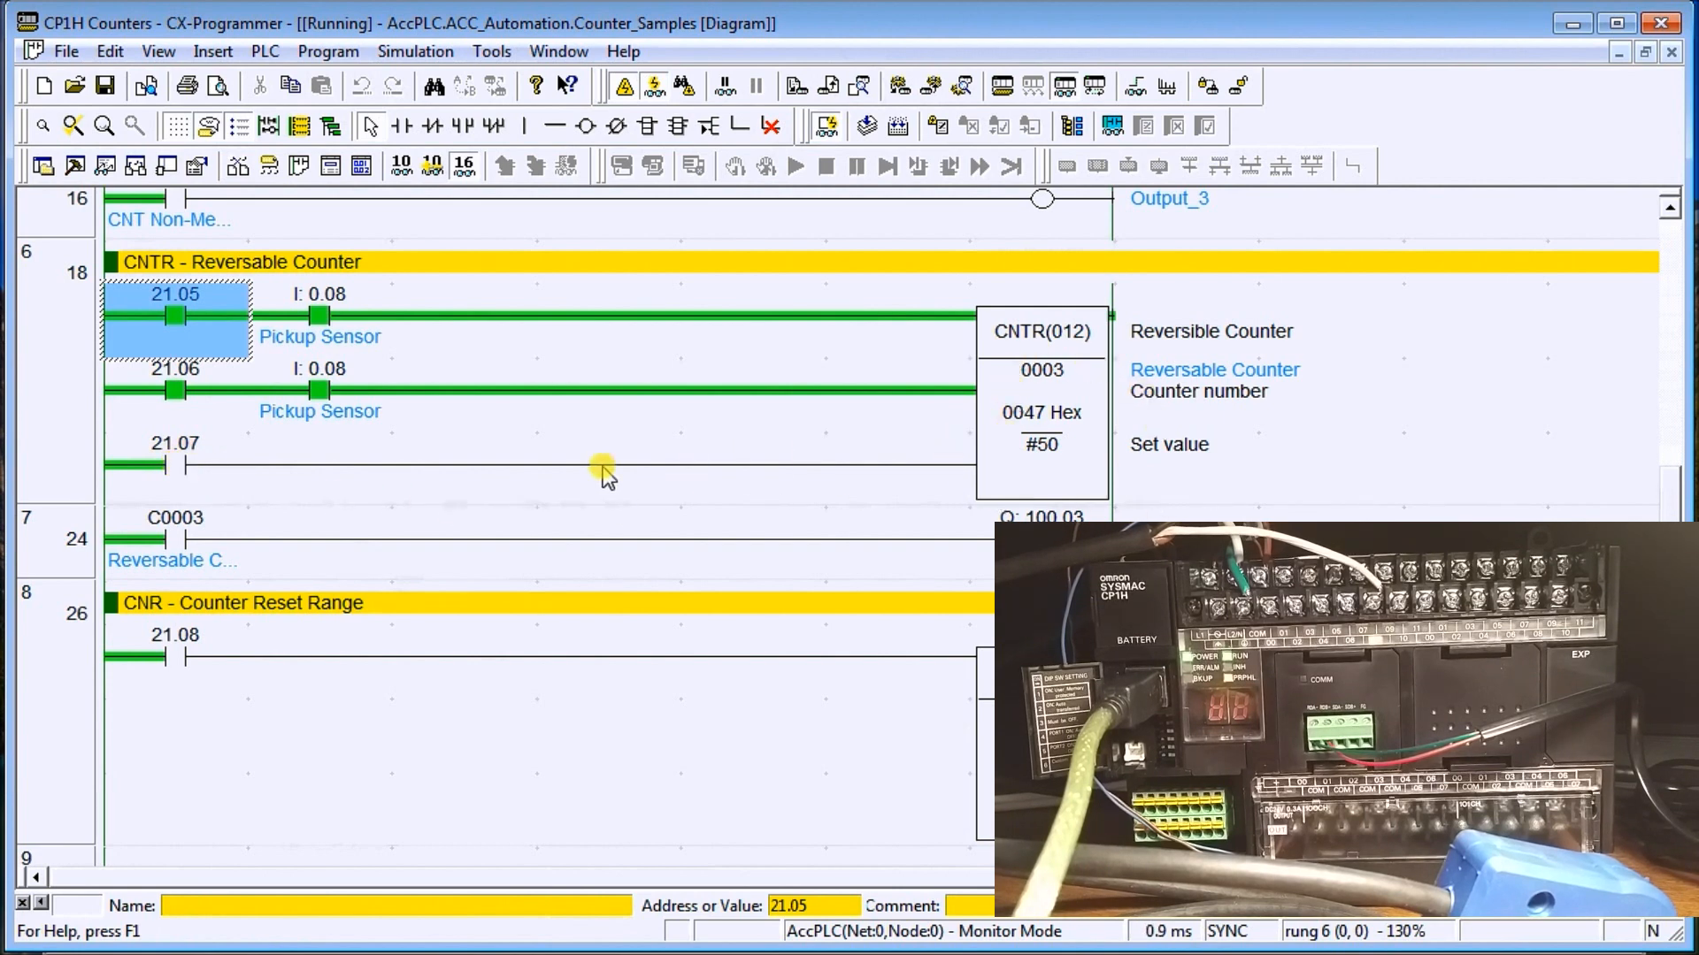
scroll(down, 3)
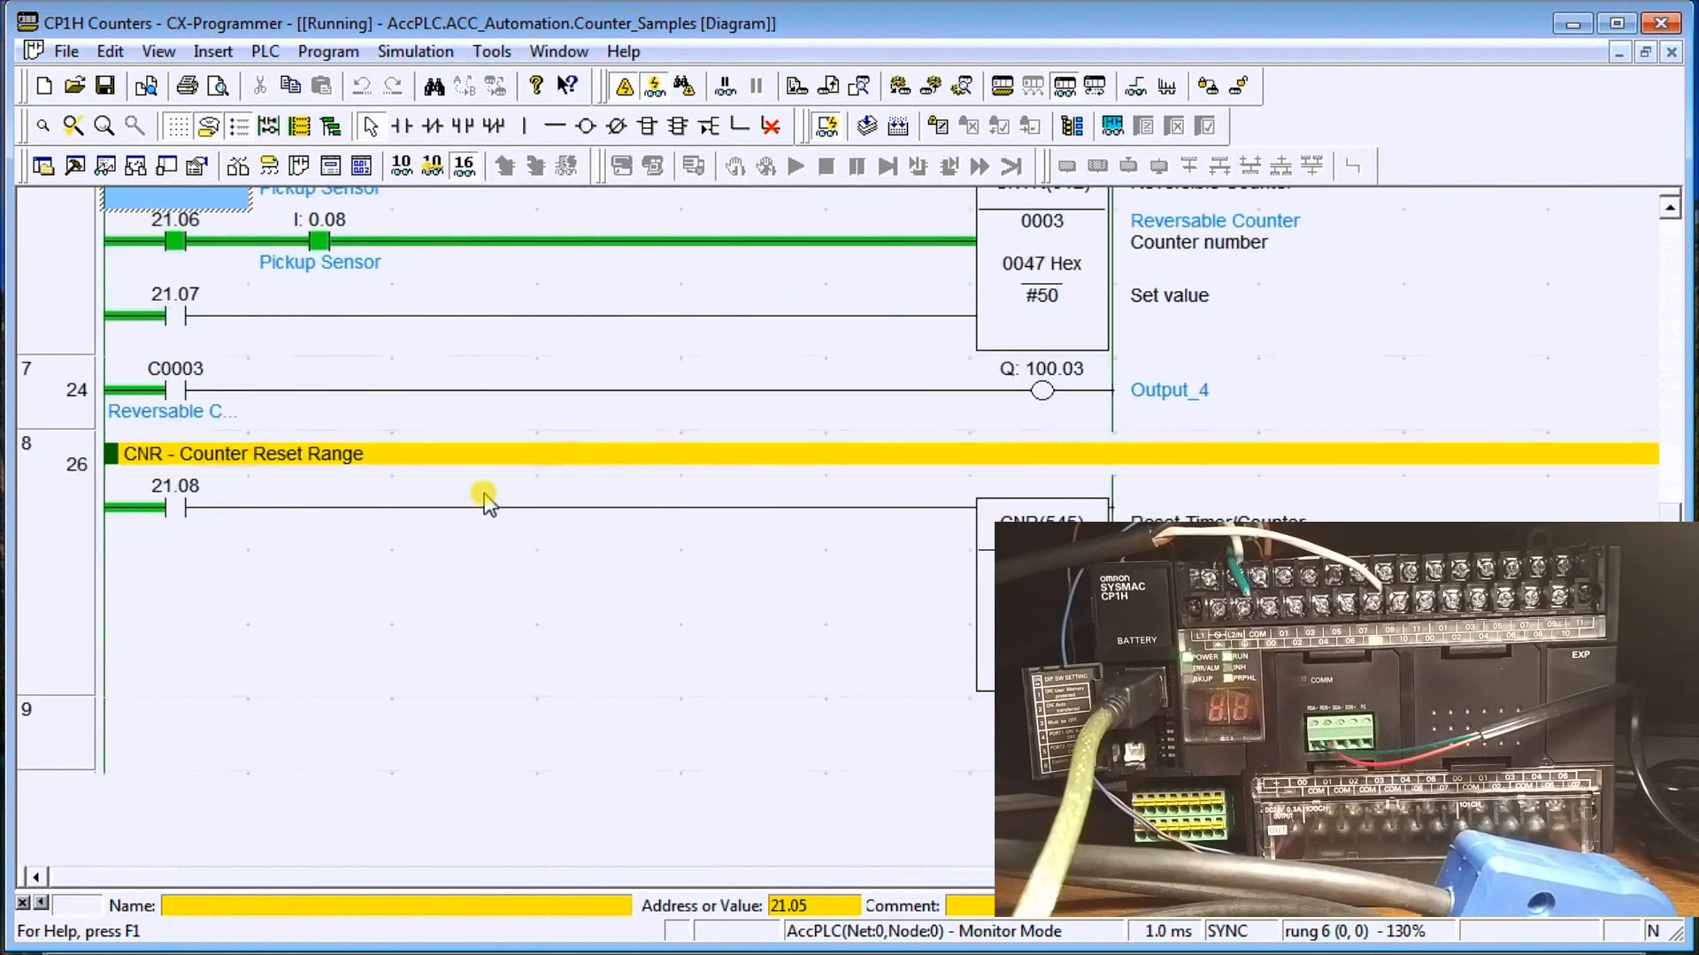
mouse_move(279, 559)
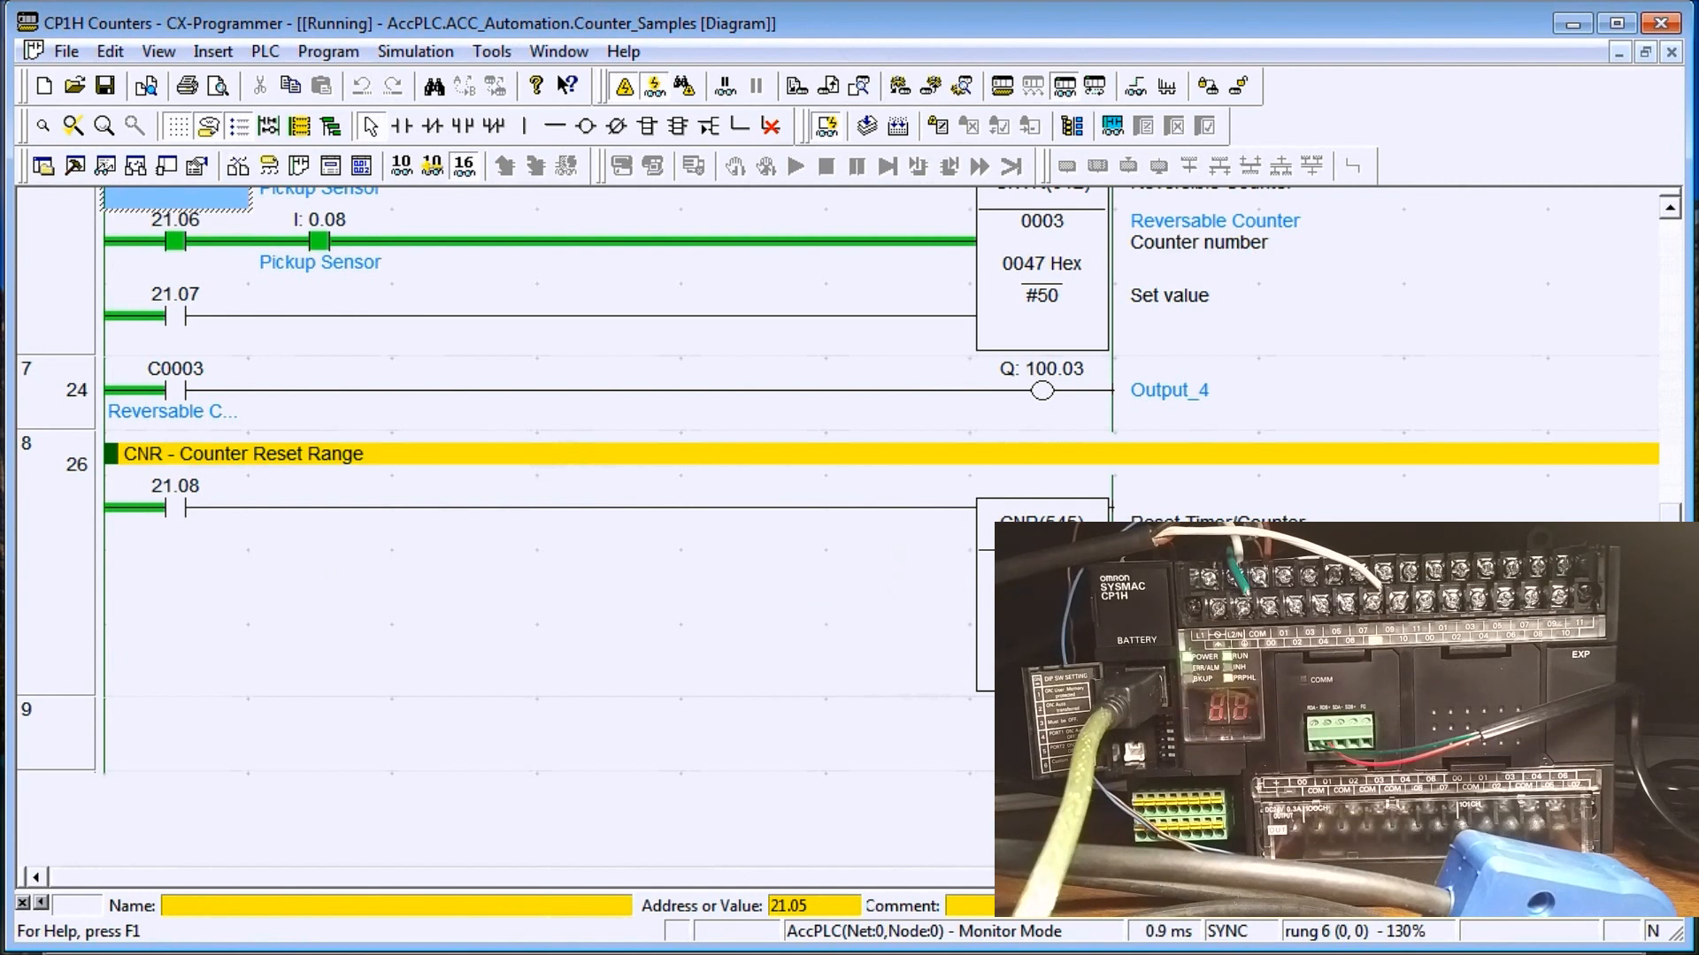
mouse_move(894, 526)
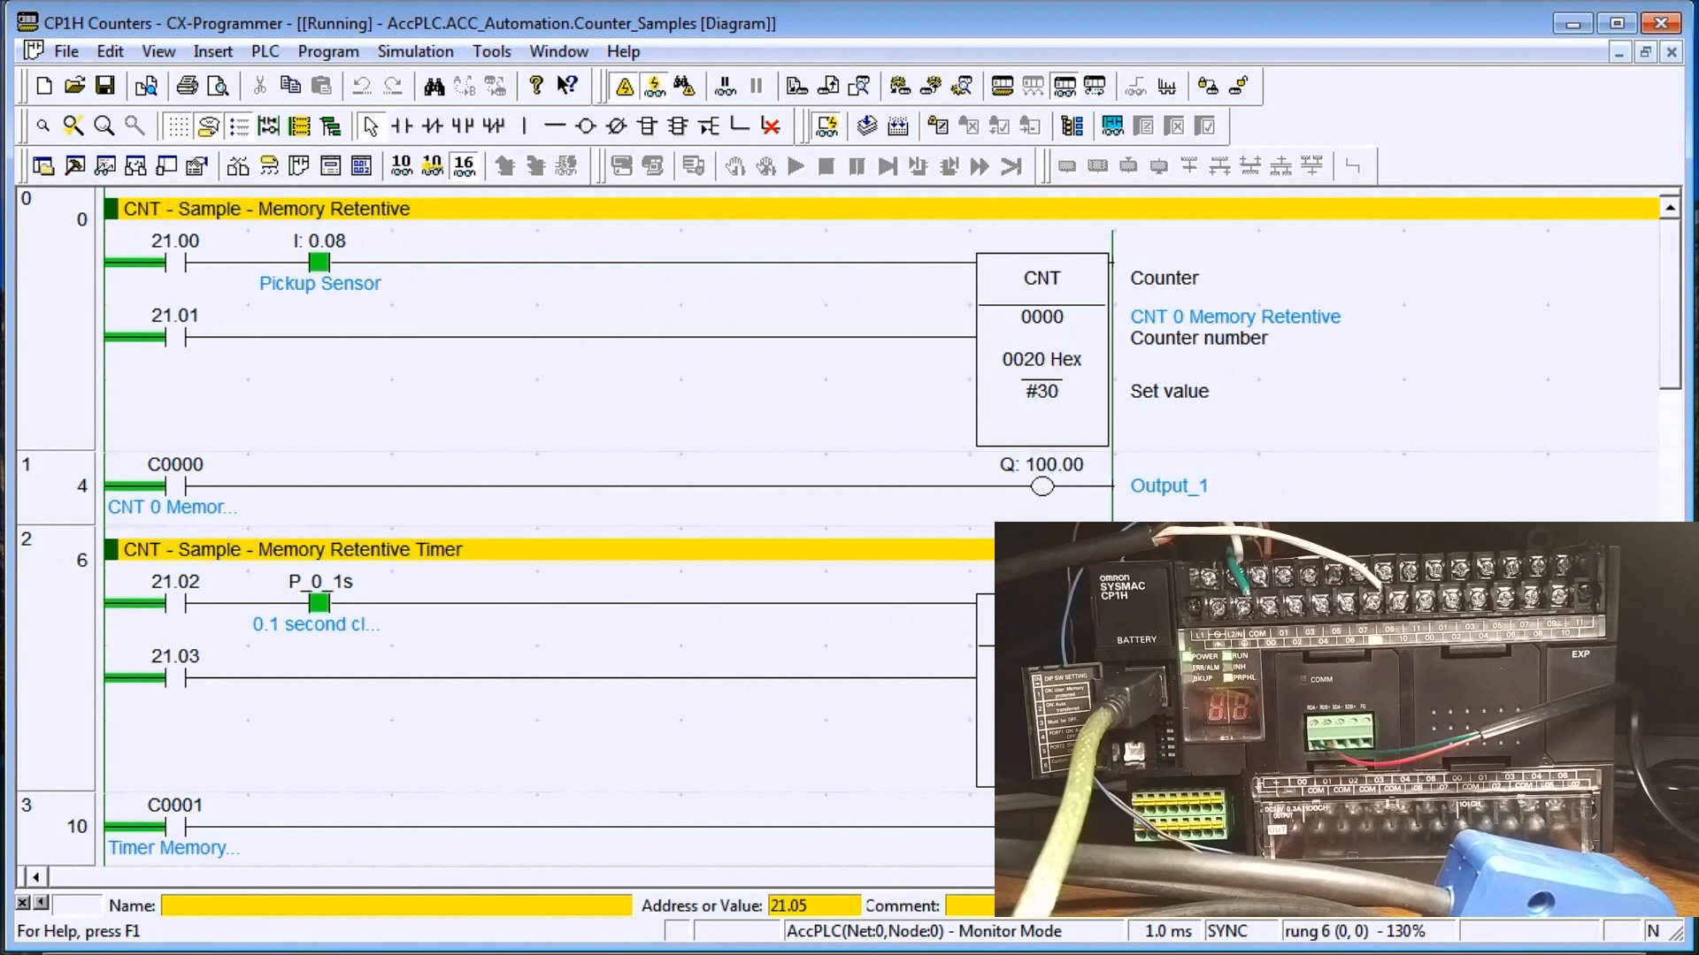
Scroll down to rung 8 and bring up the on/off actions for reset-range bit 21.08
scroll(down, 3)
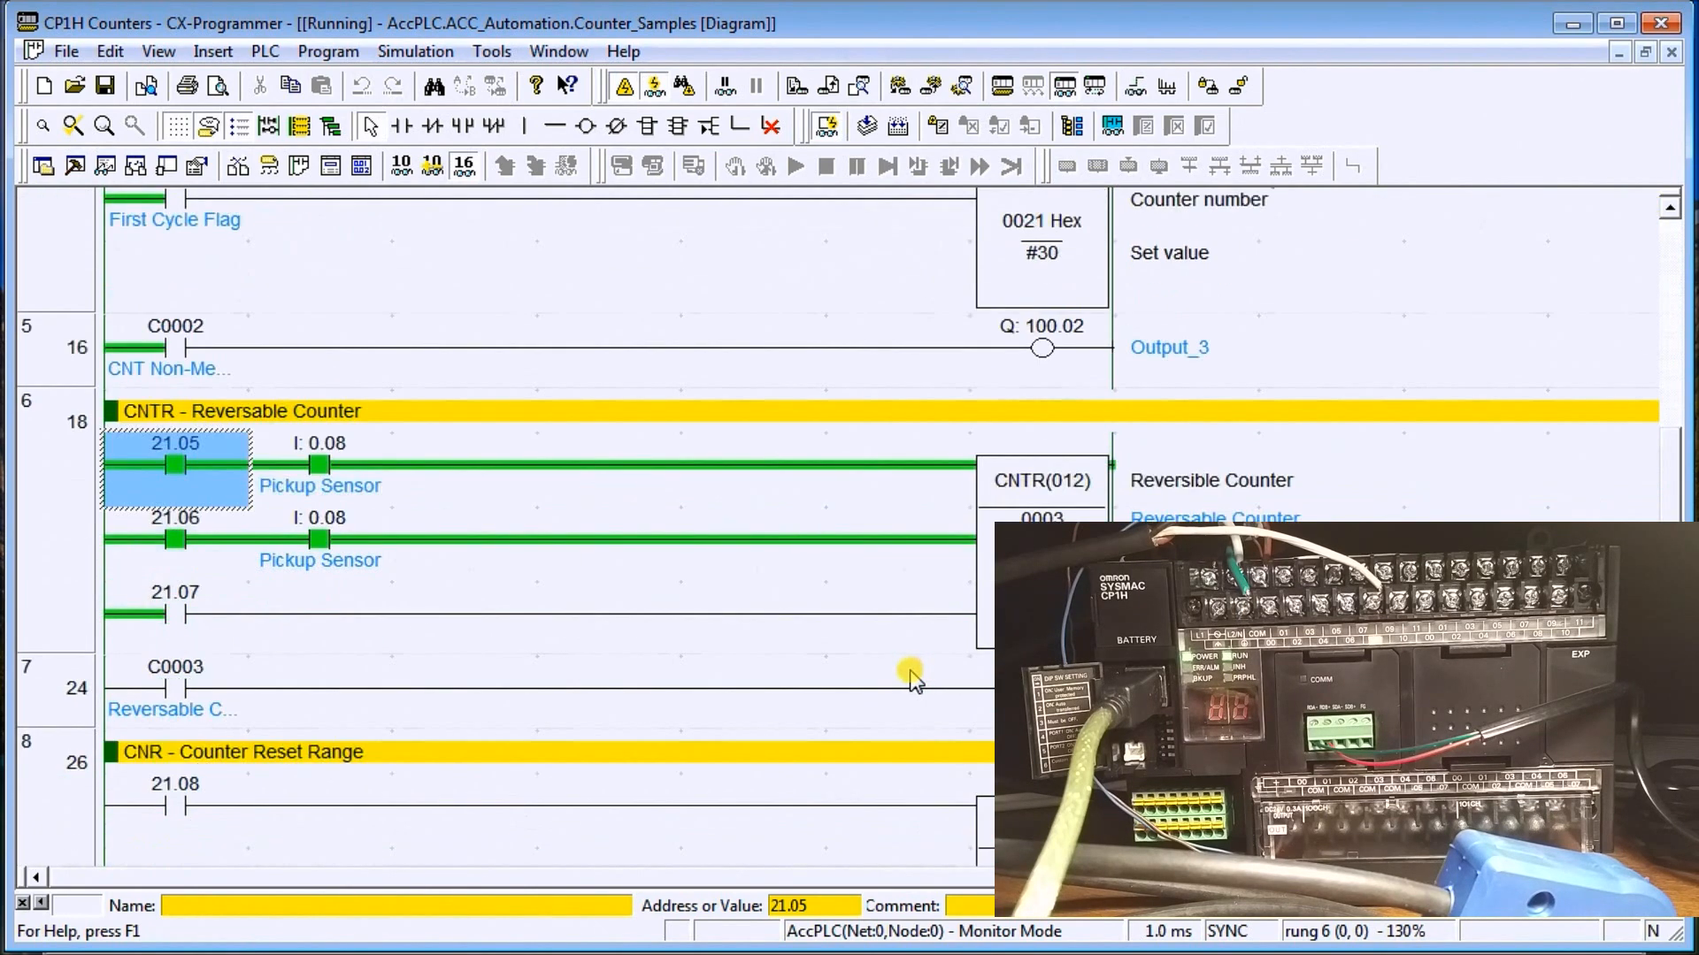
scroll(down, 3)
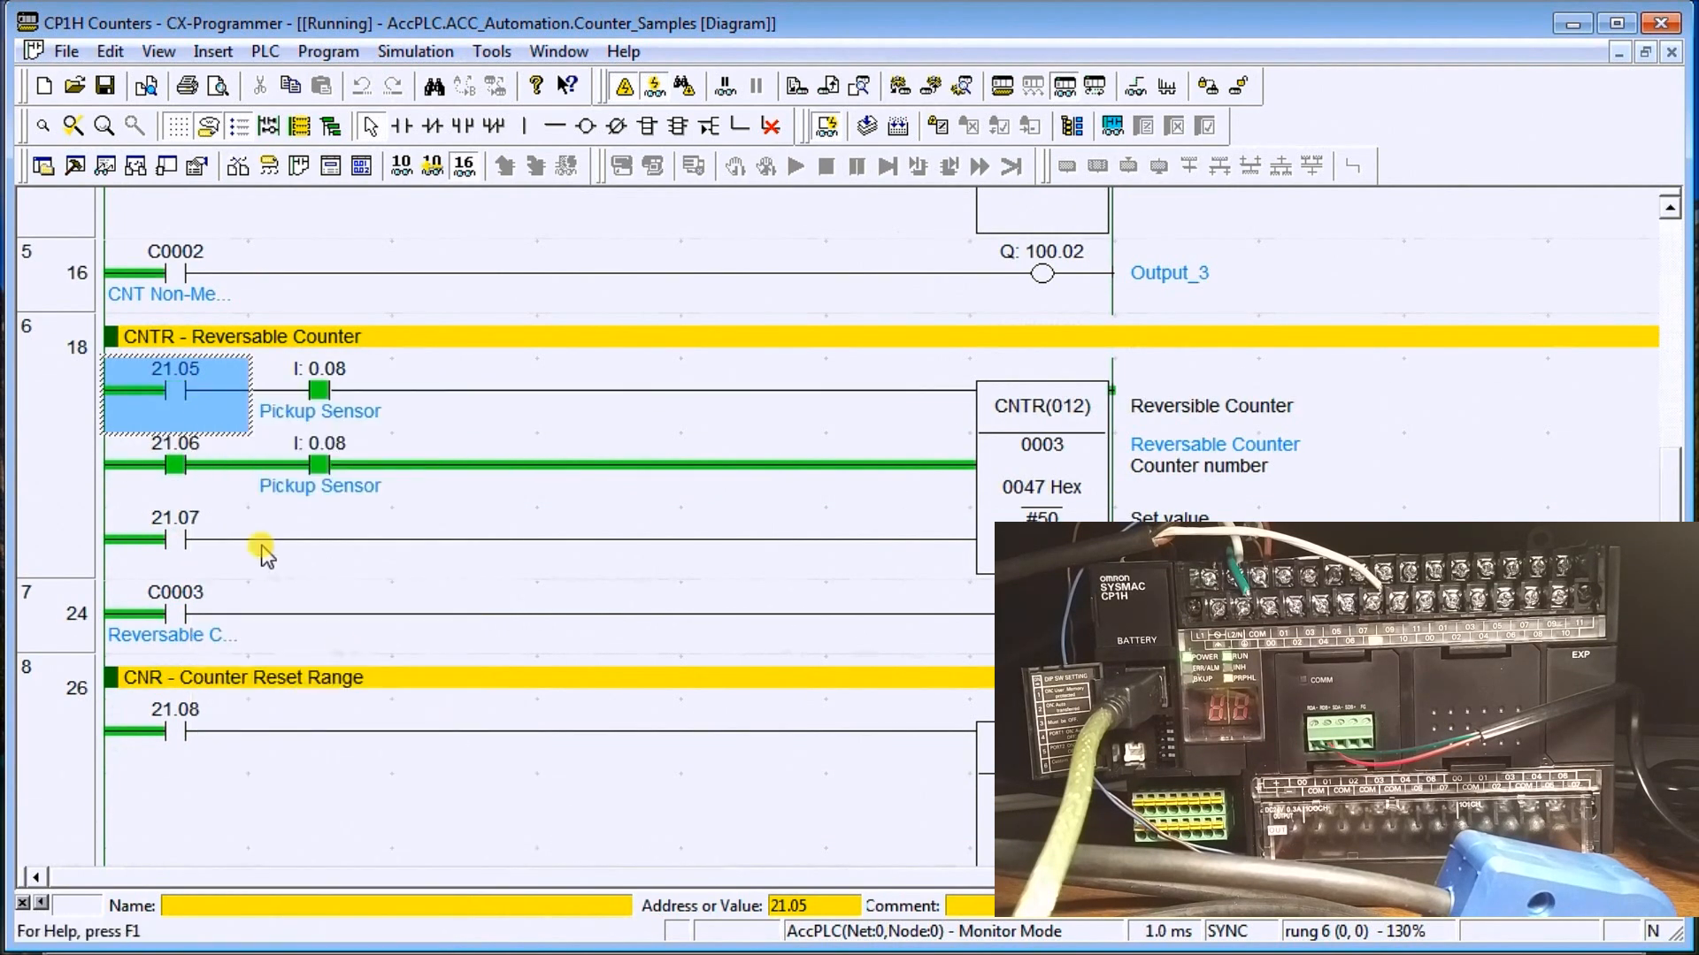
right_click(174, 464)
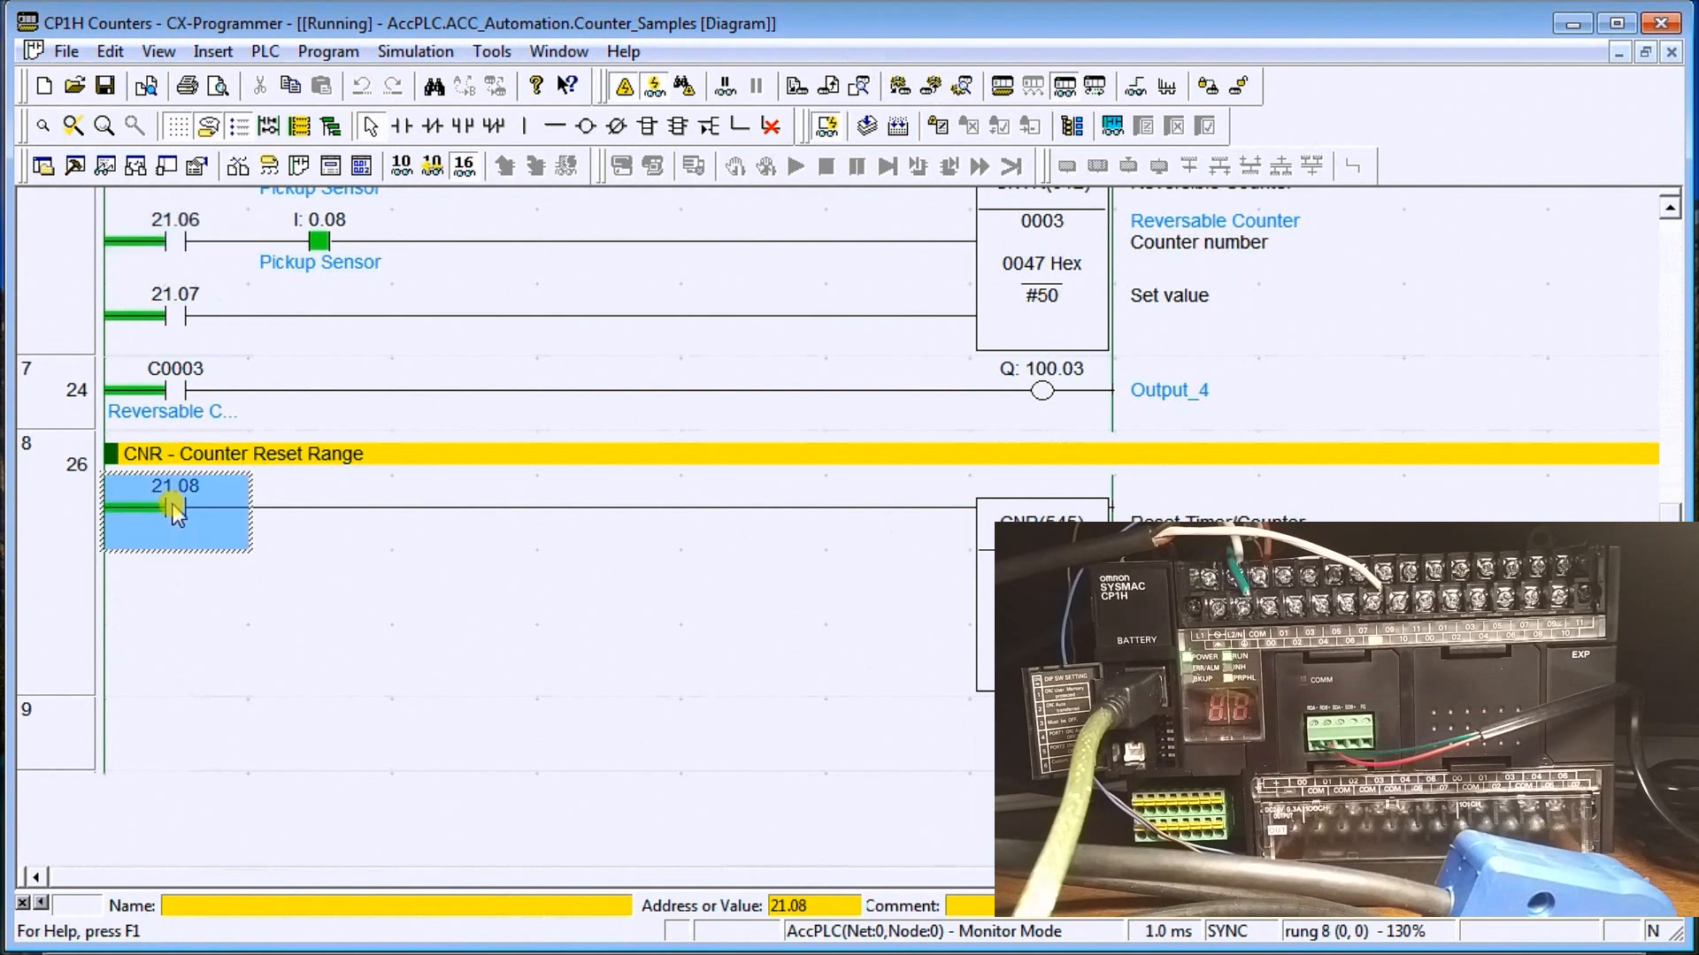
right_click(173, 509)
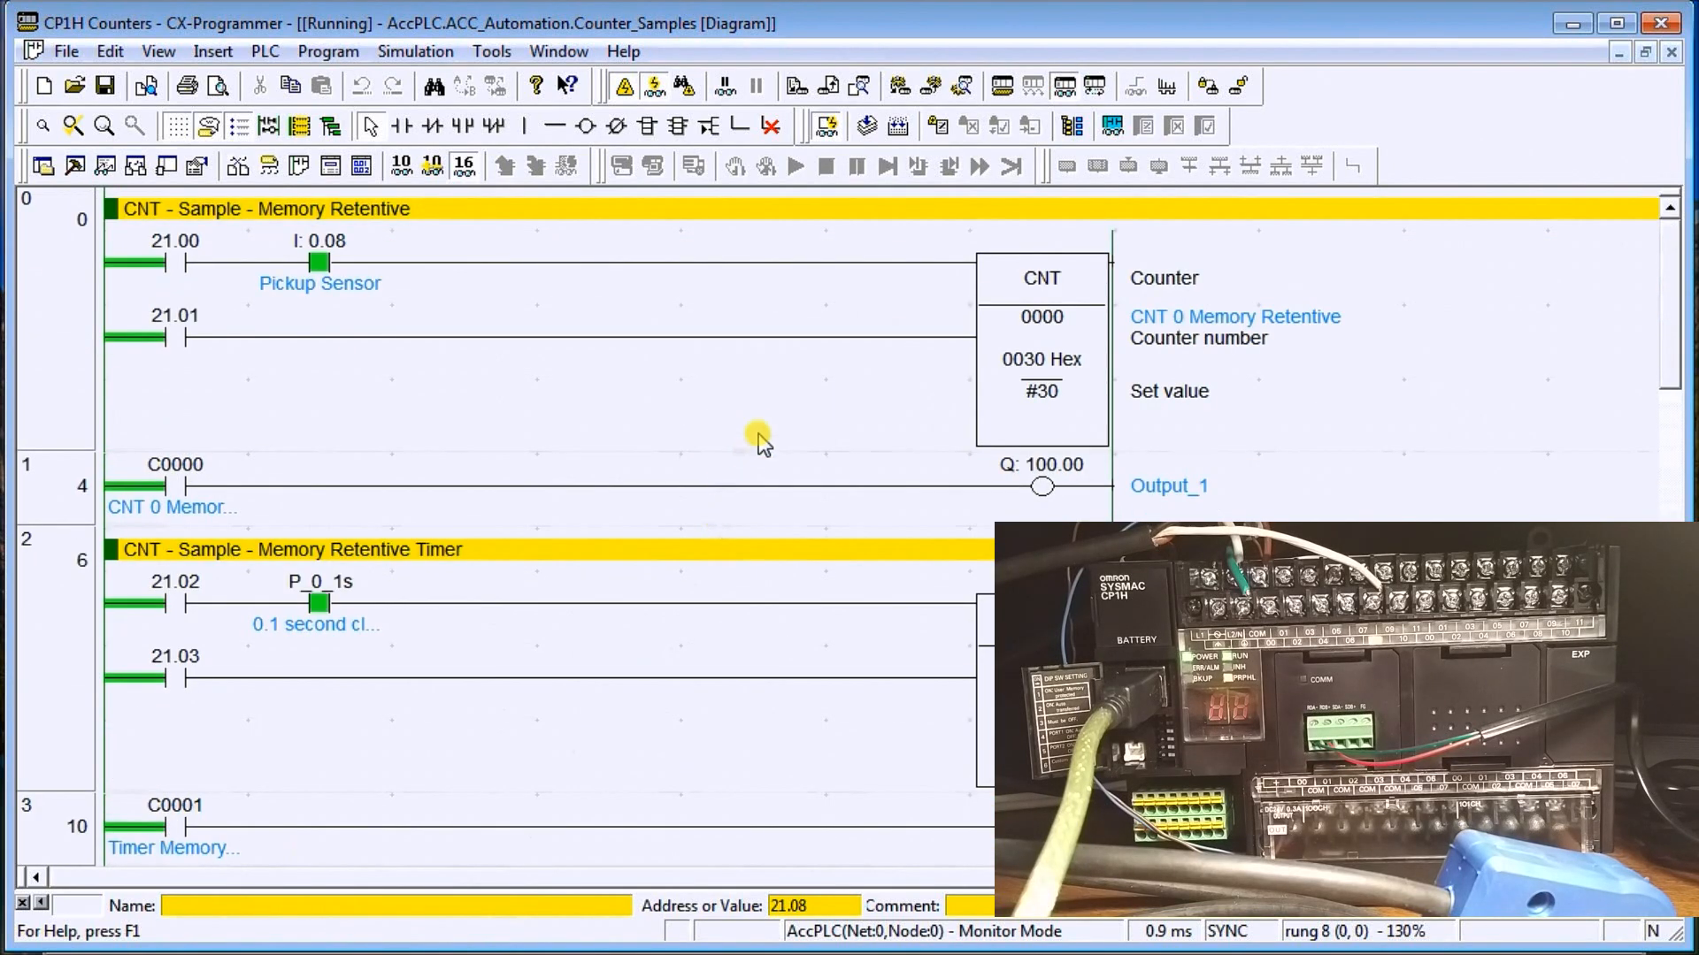
mouse_move(769, 439)
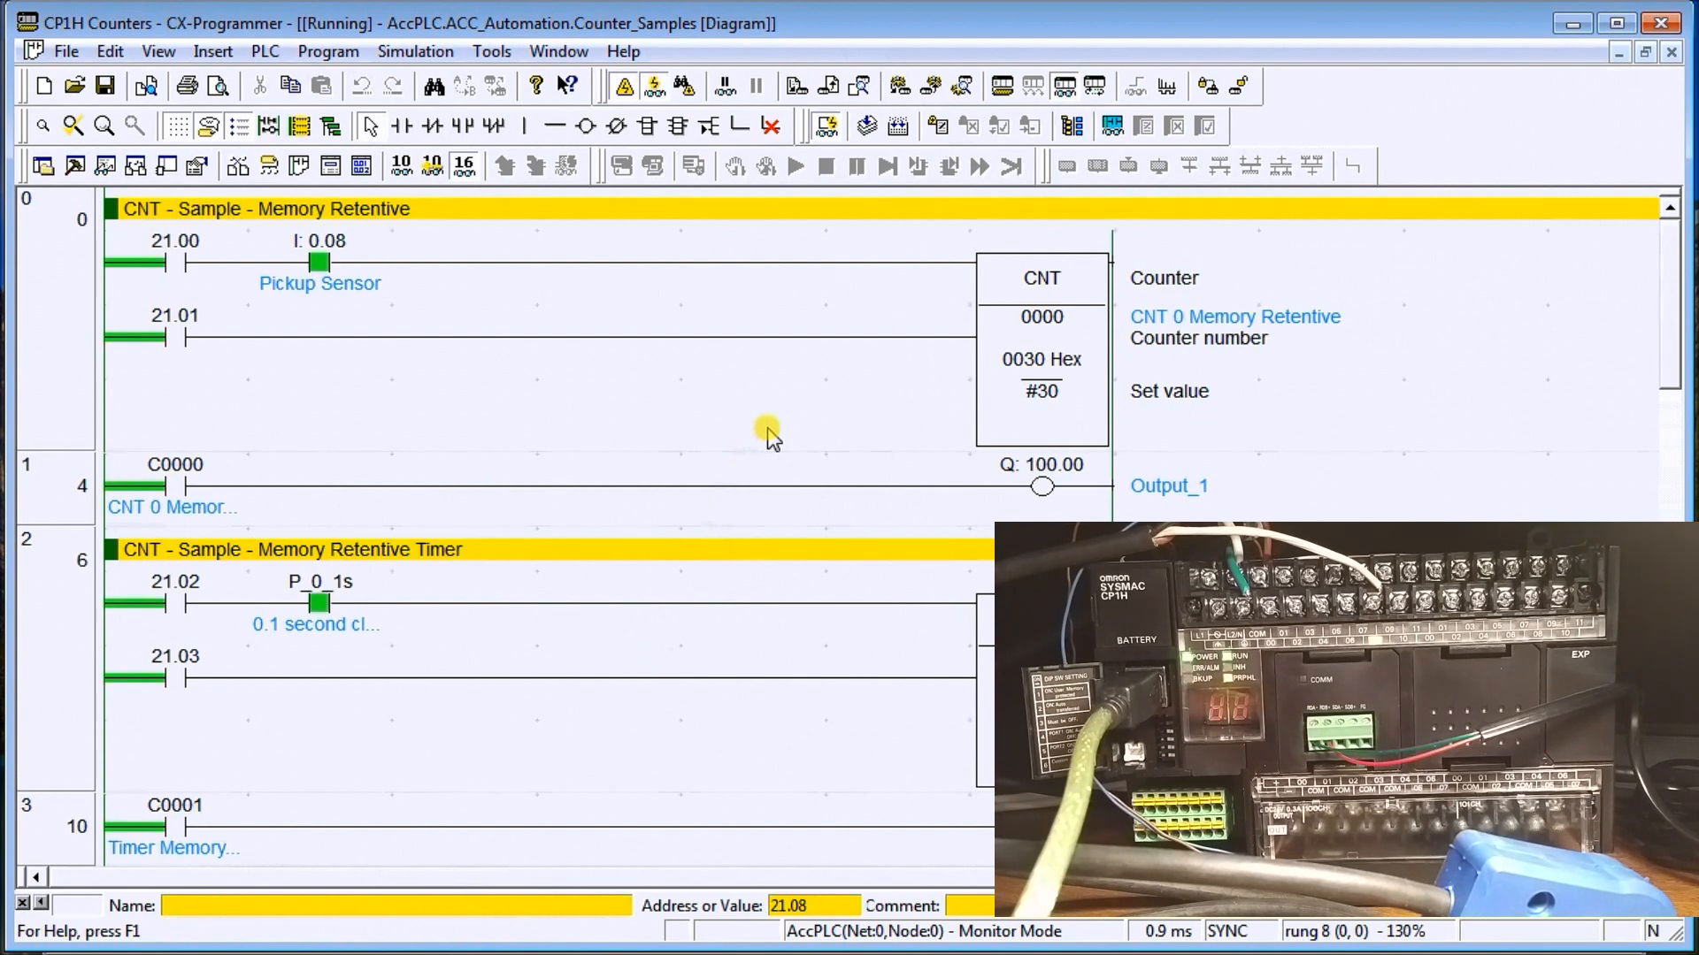
mouse_move(616, 488)
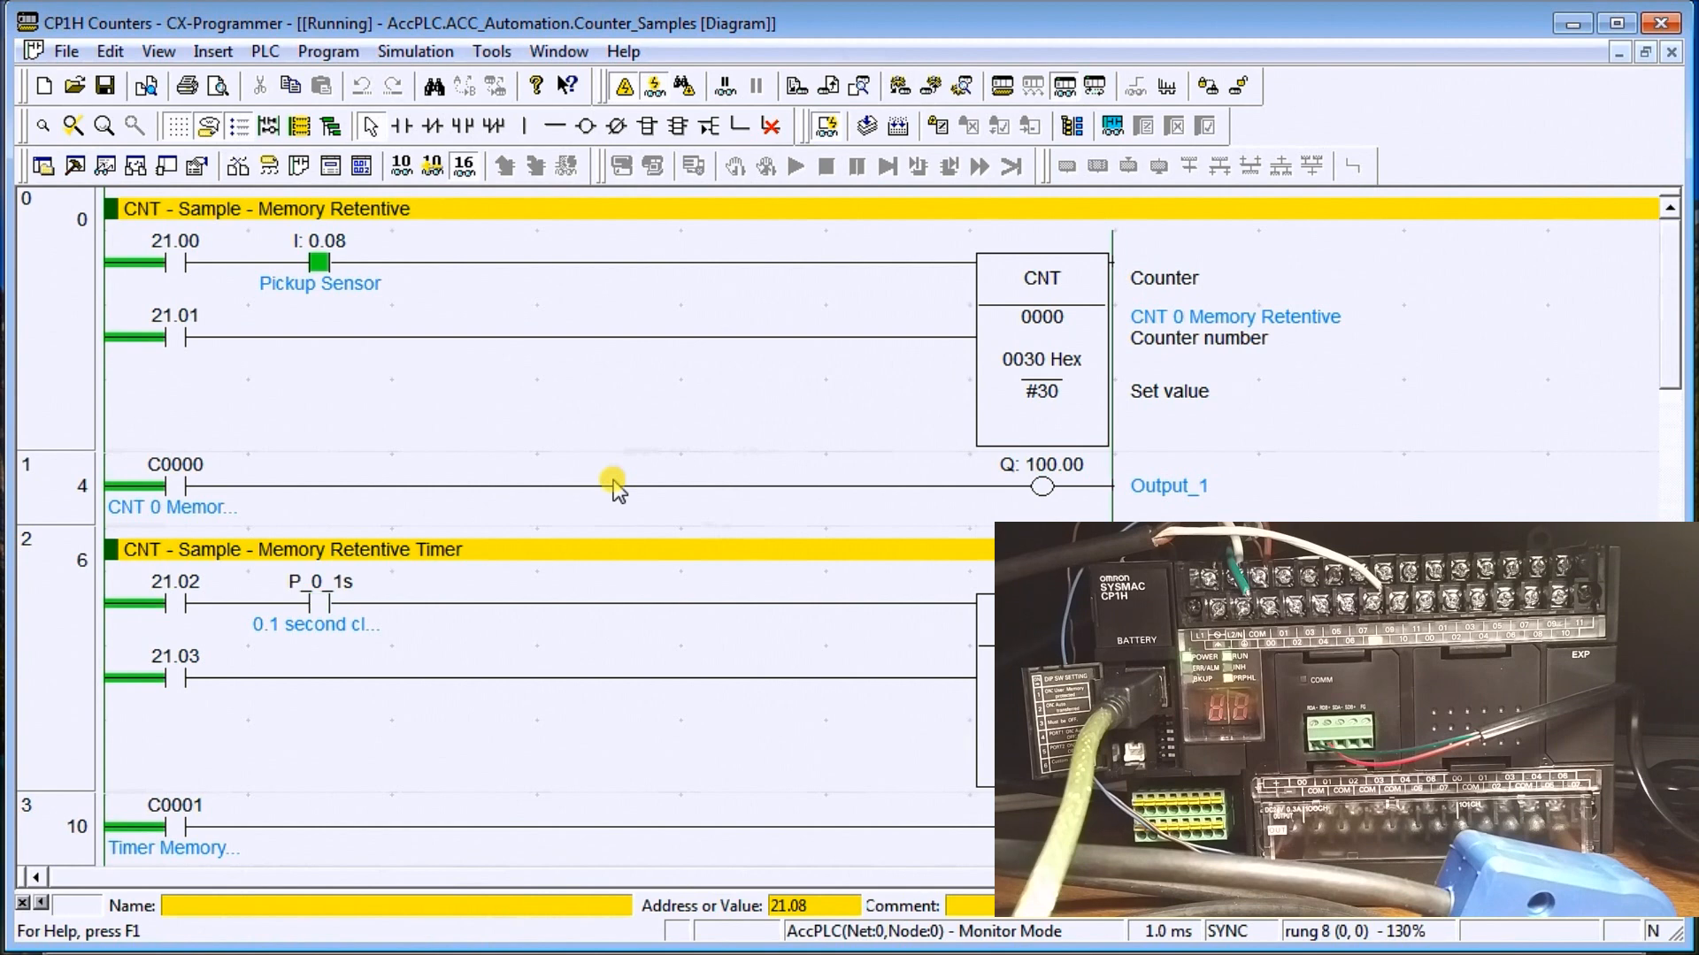
mouse_move(599, 512)
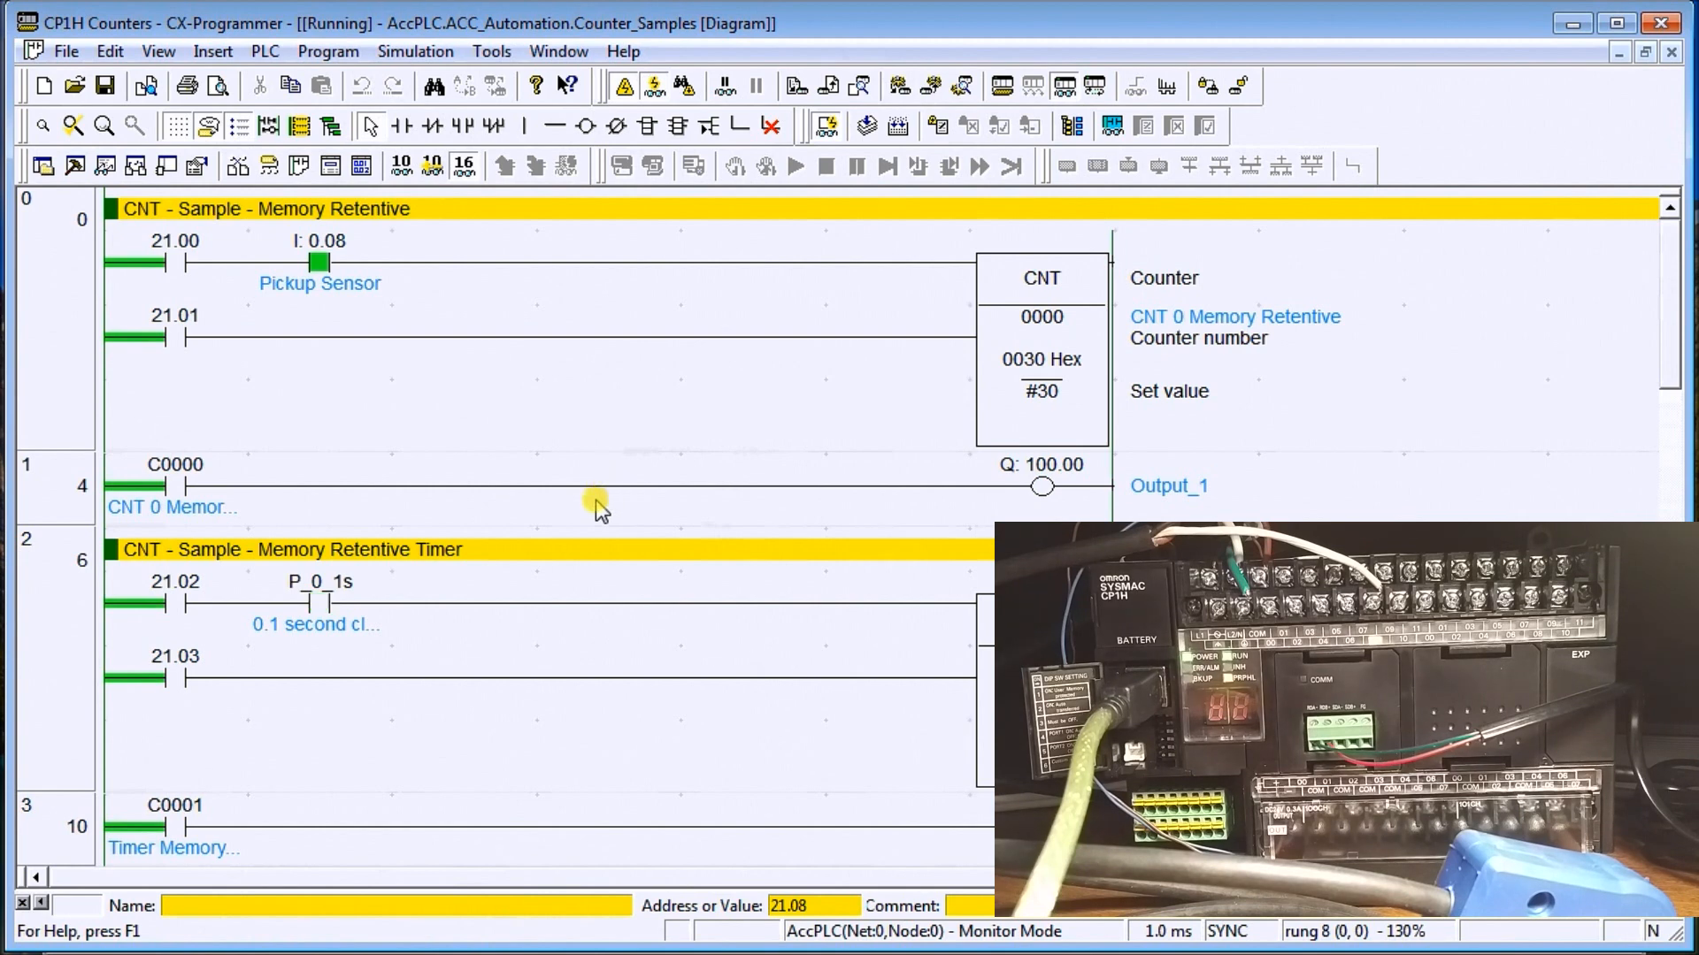